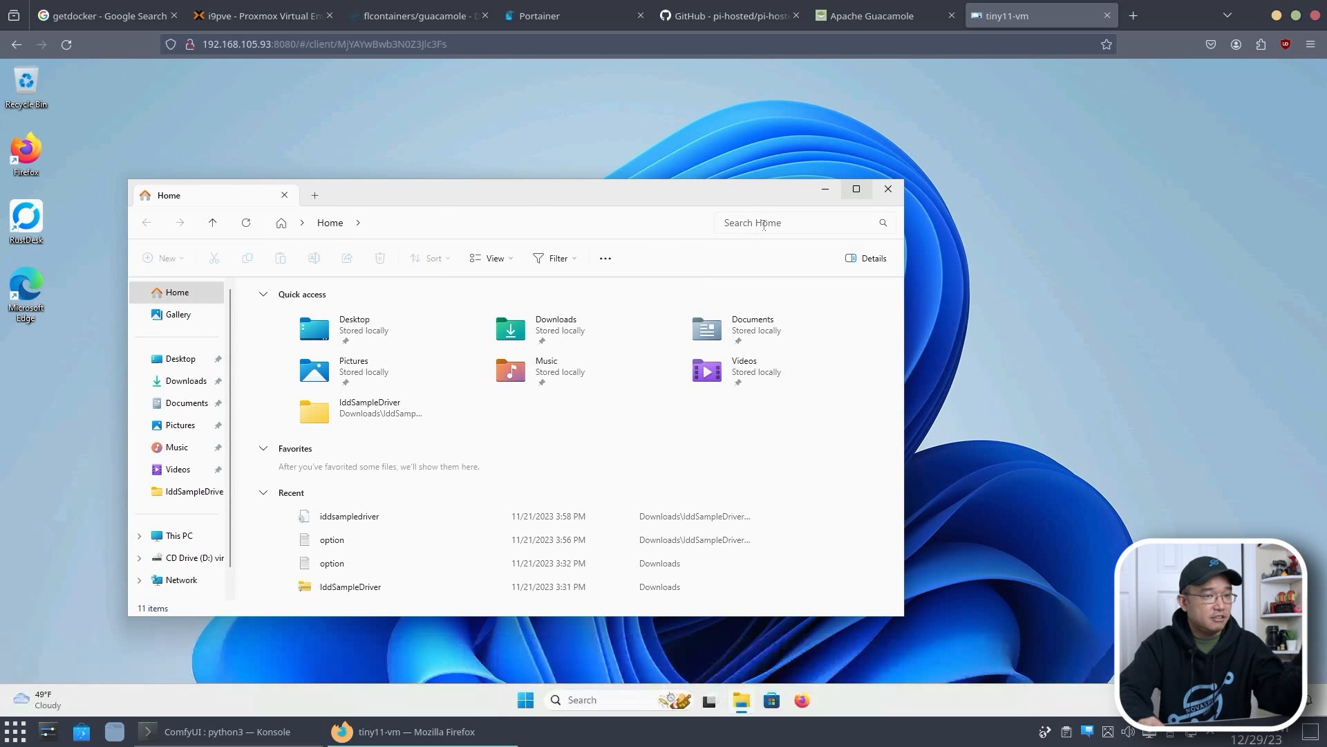
mouse_move(717, 203)
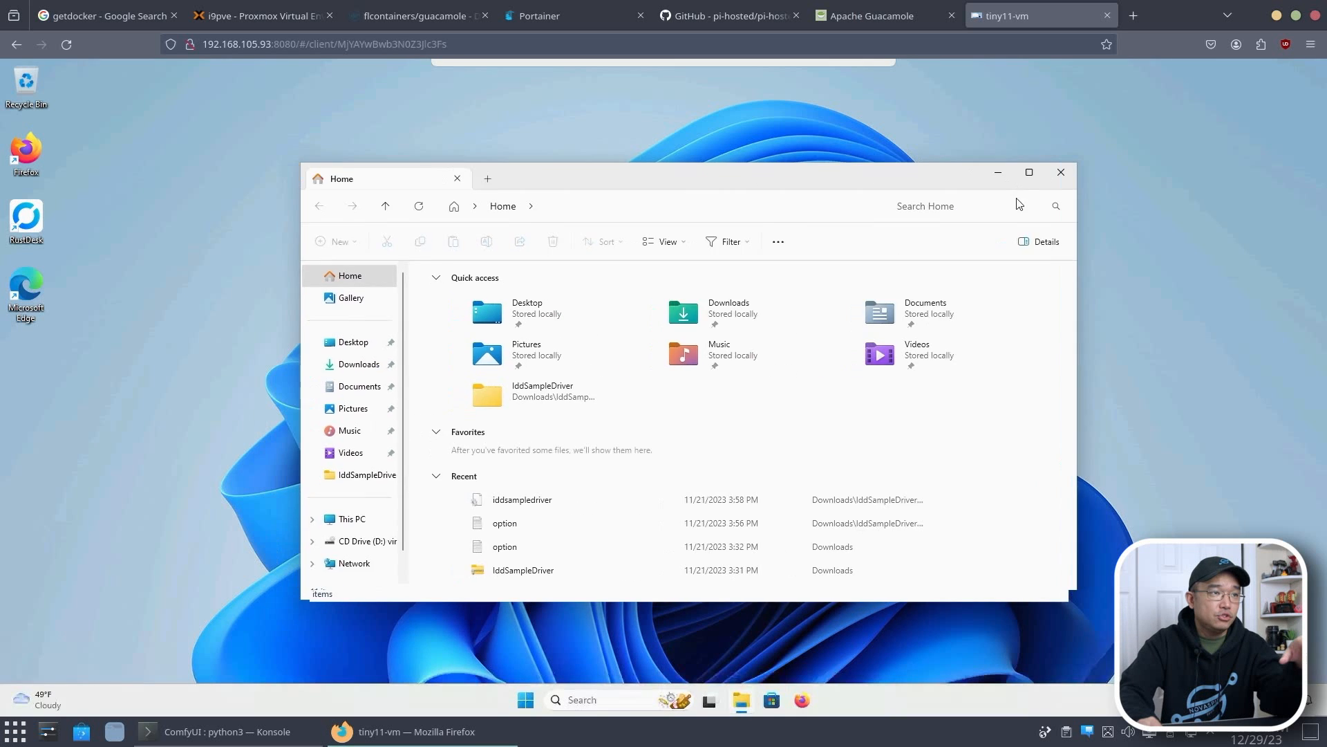
Show the guacamole container's Stats in Portainer, with a brief detour to the tiny11-vm desktop
left_click_drag(386, 179, 493, 175)
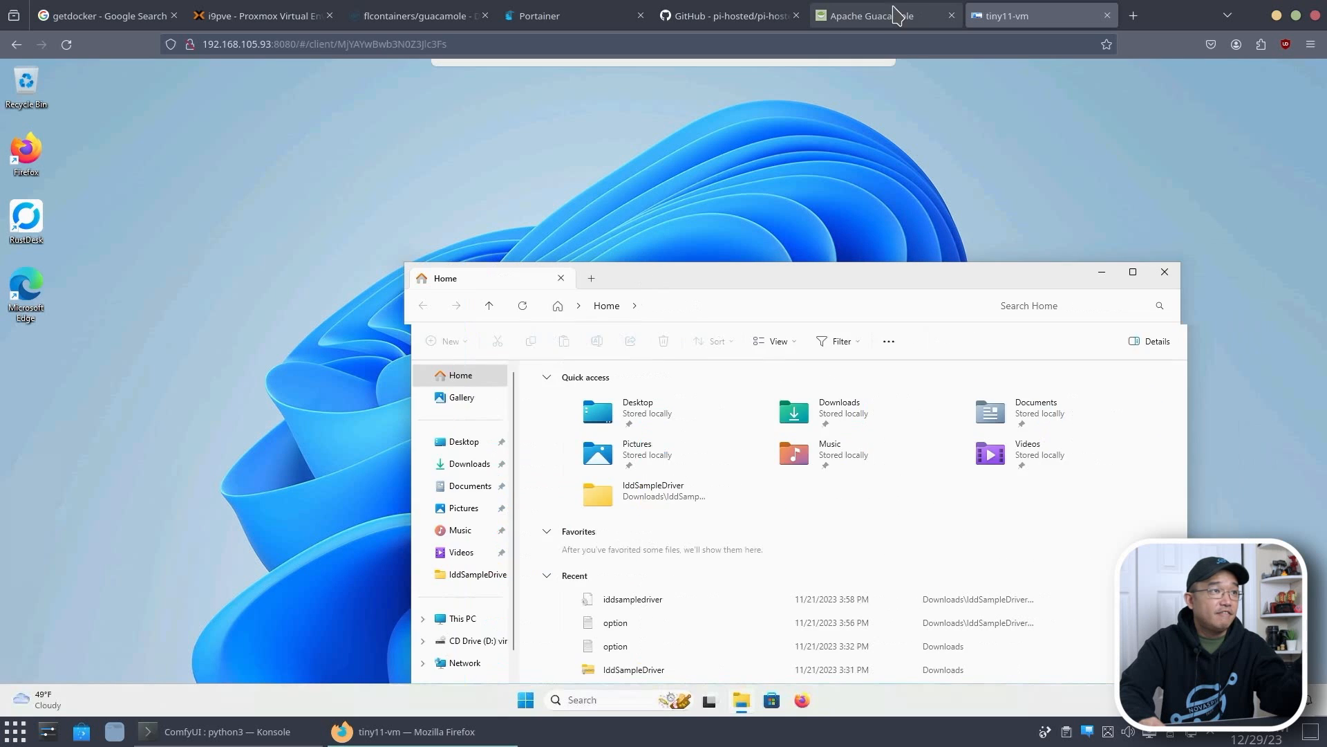
left_click(537, 15)
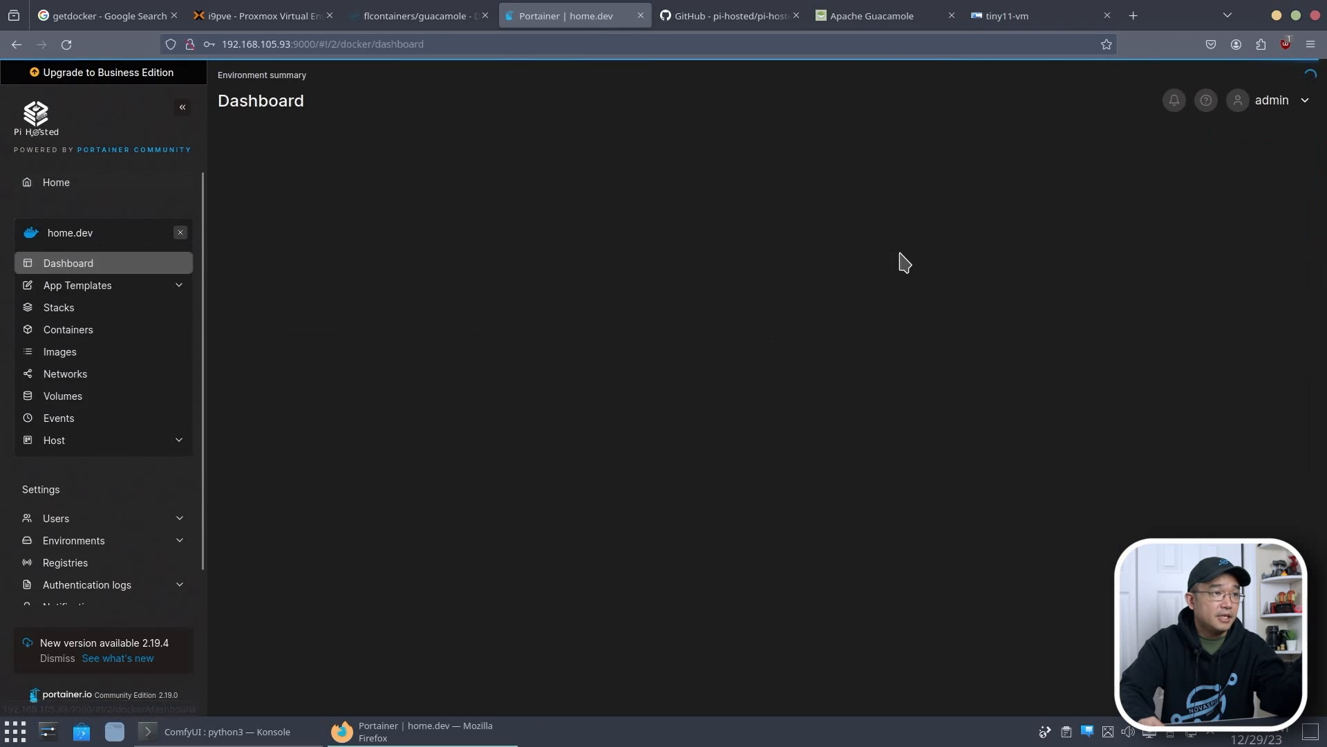
left_click(68, 329)
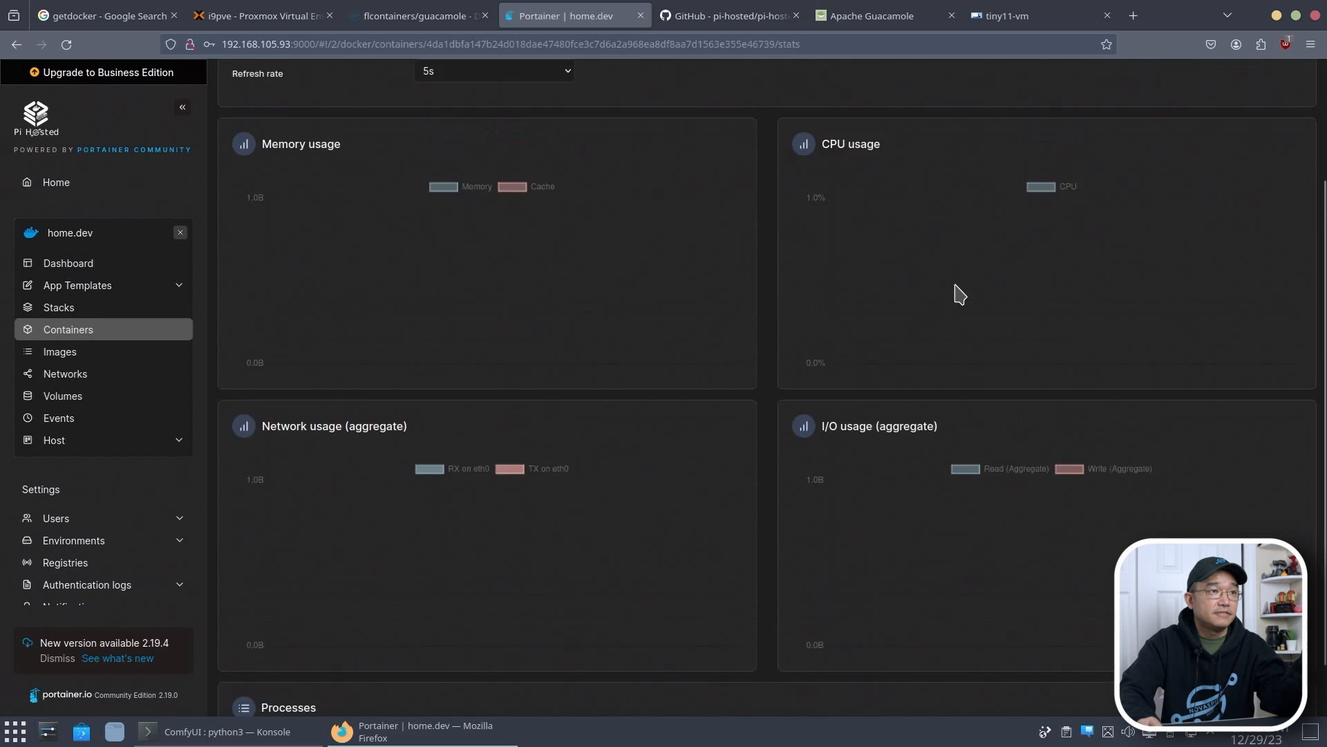
left_click(1008, 15)
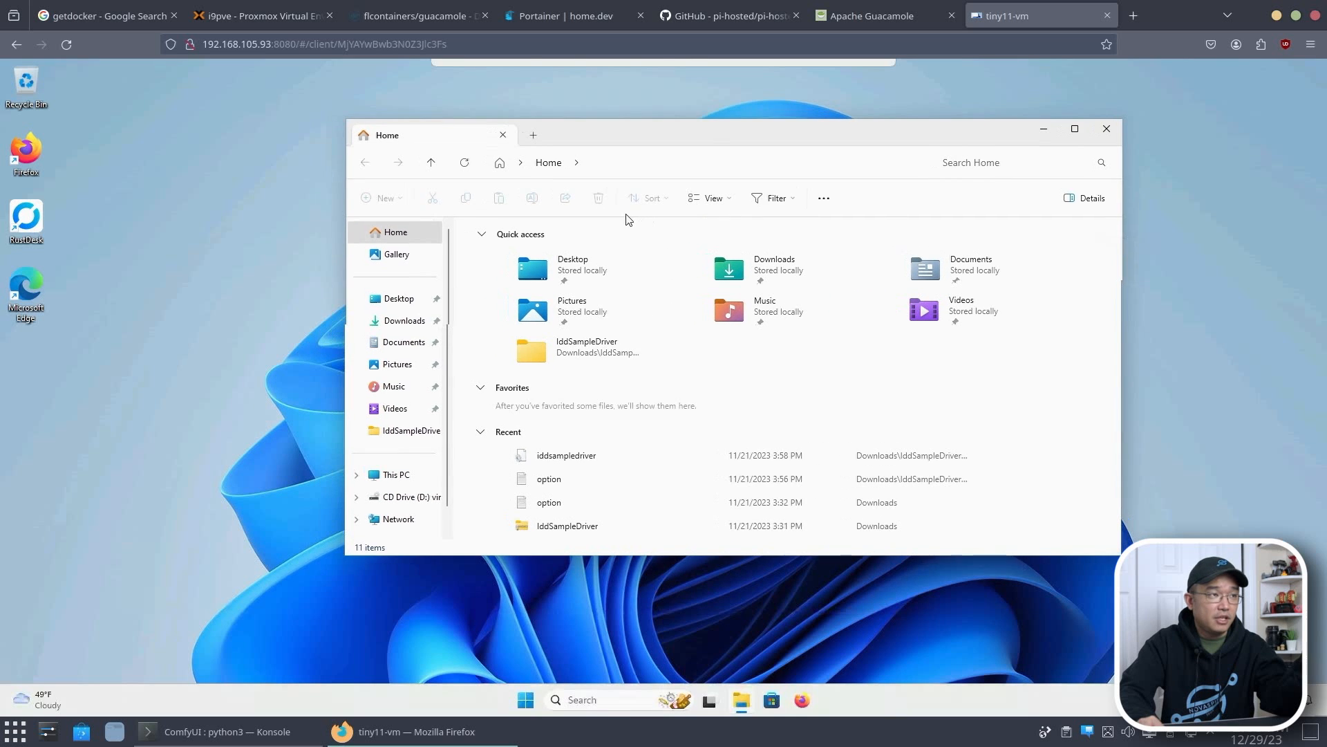
left_click_drag(434, 135, 369, 175)
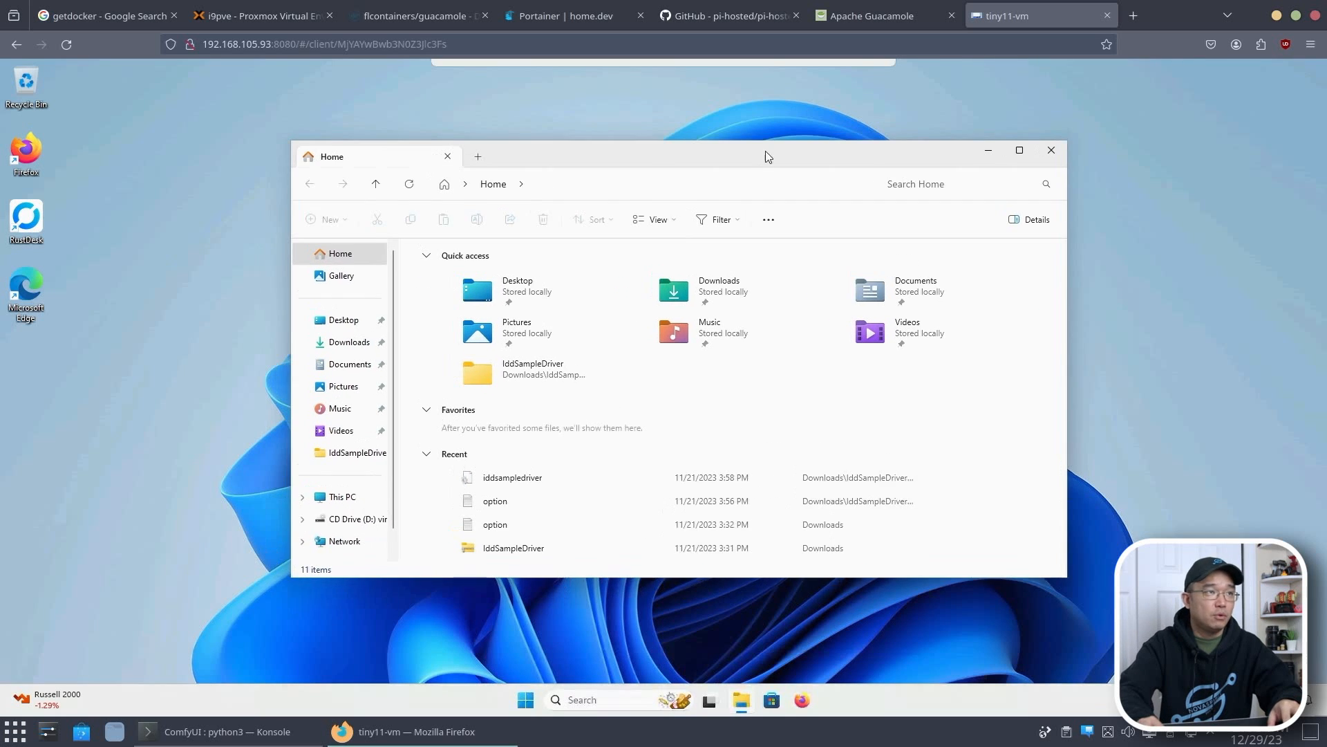
left_click(567, 16)
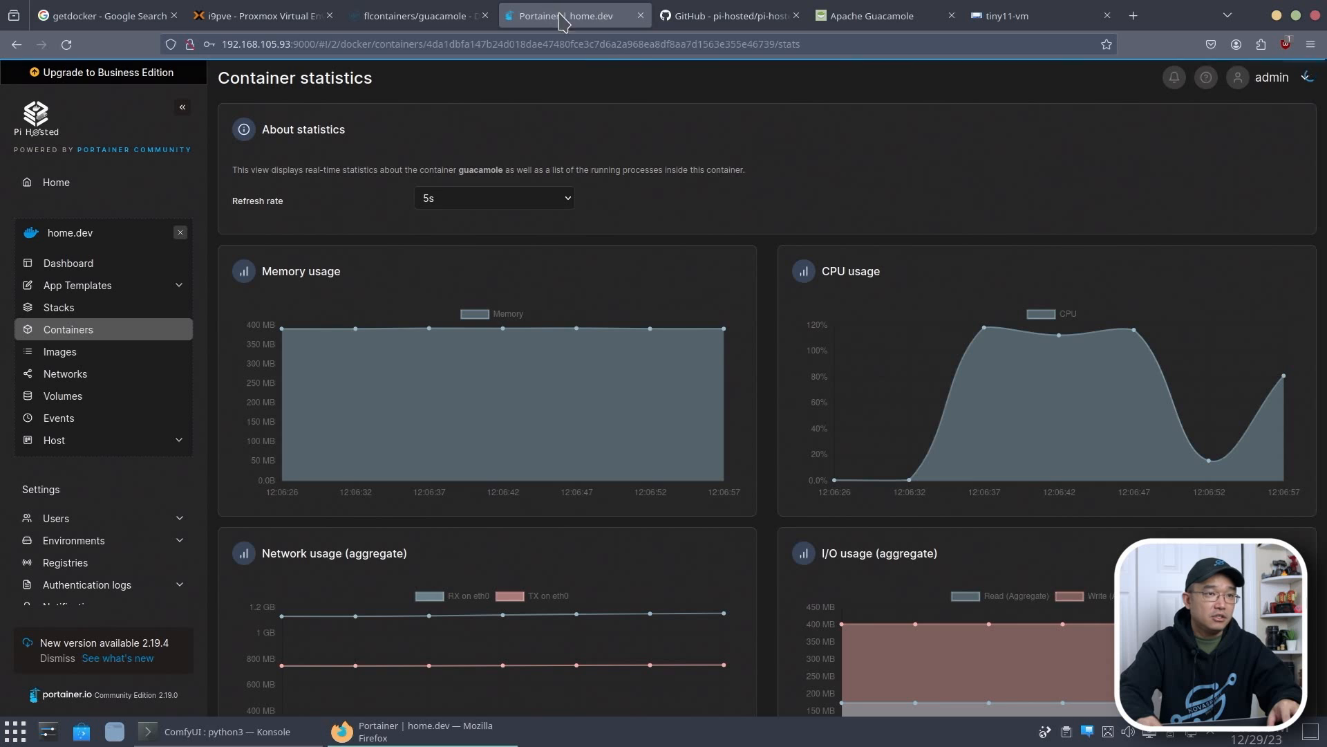
mouse_move(1090, 343)
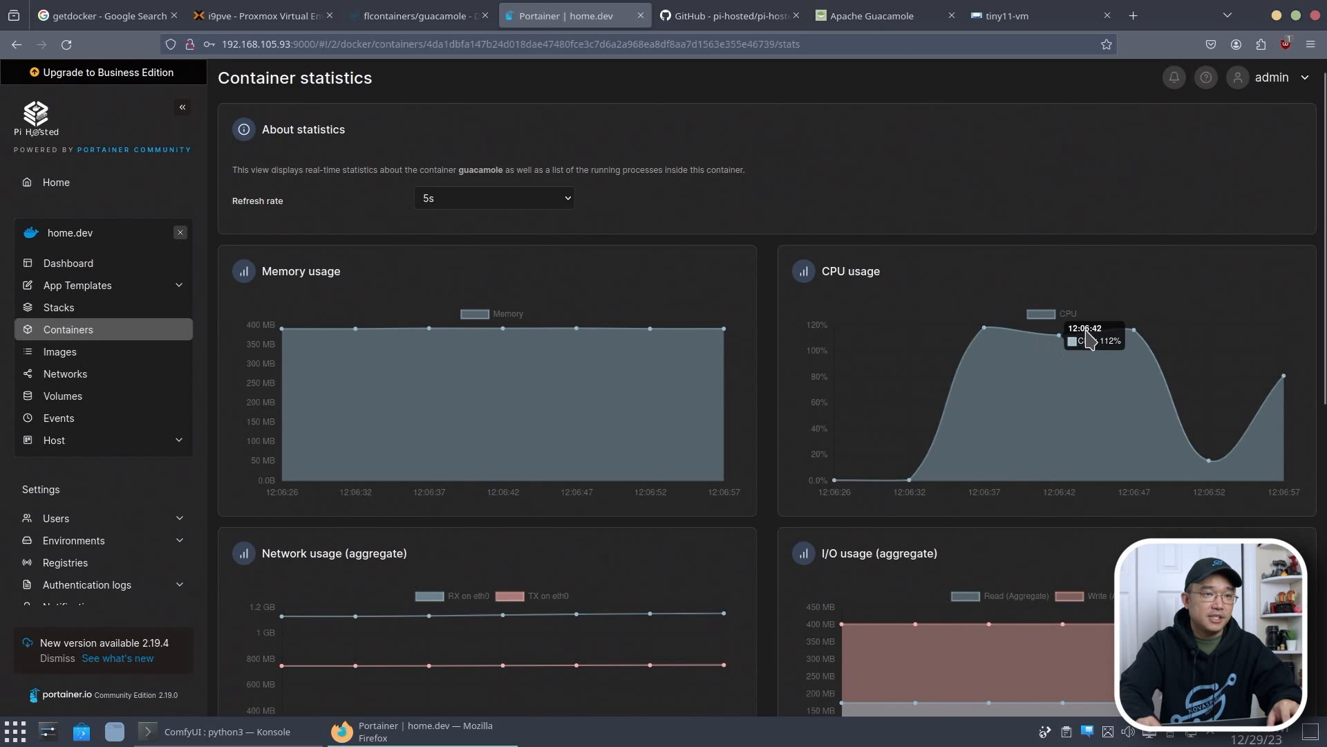
mouse_move(1087, 456)
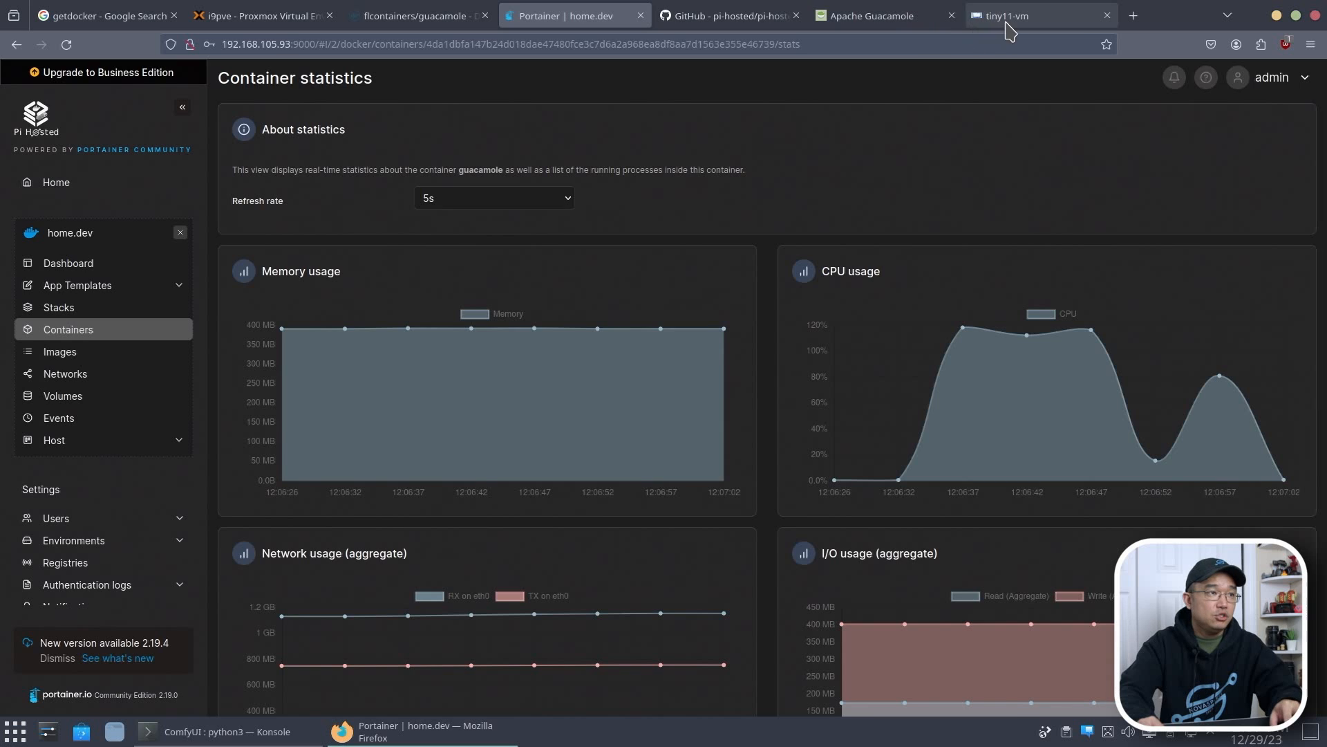
Open the tiny11-vm connection in Guacamole and move File Explorer around the remote desktop
left_click(863, 15)
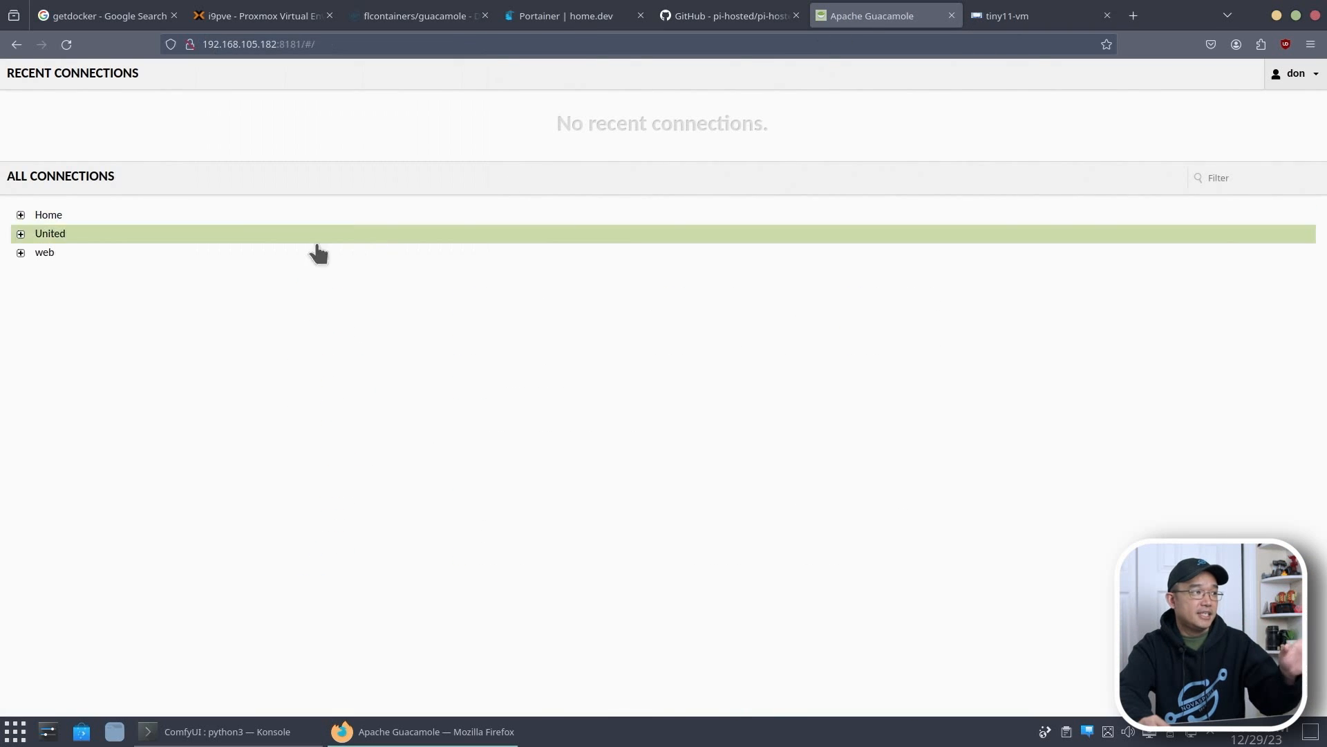
left_click(20, 214)
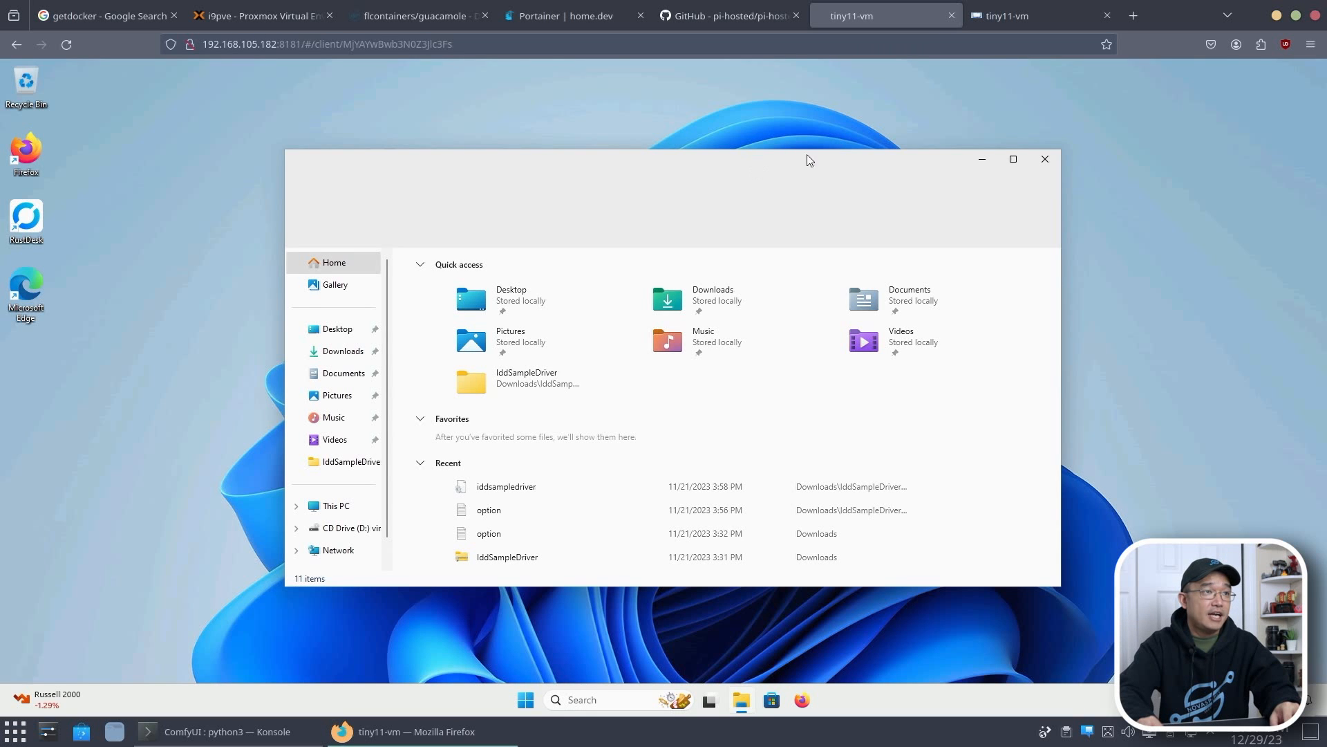
left_click_drag(808, 159, 584, 170)
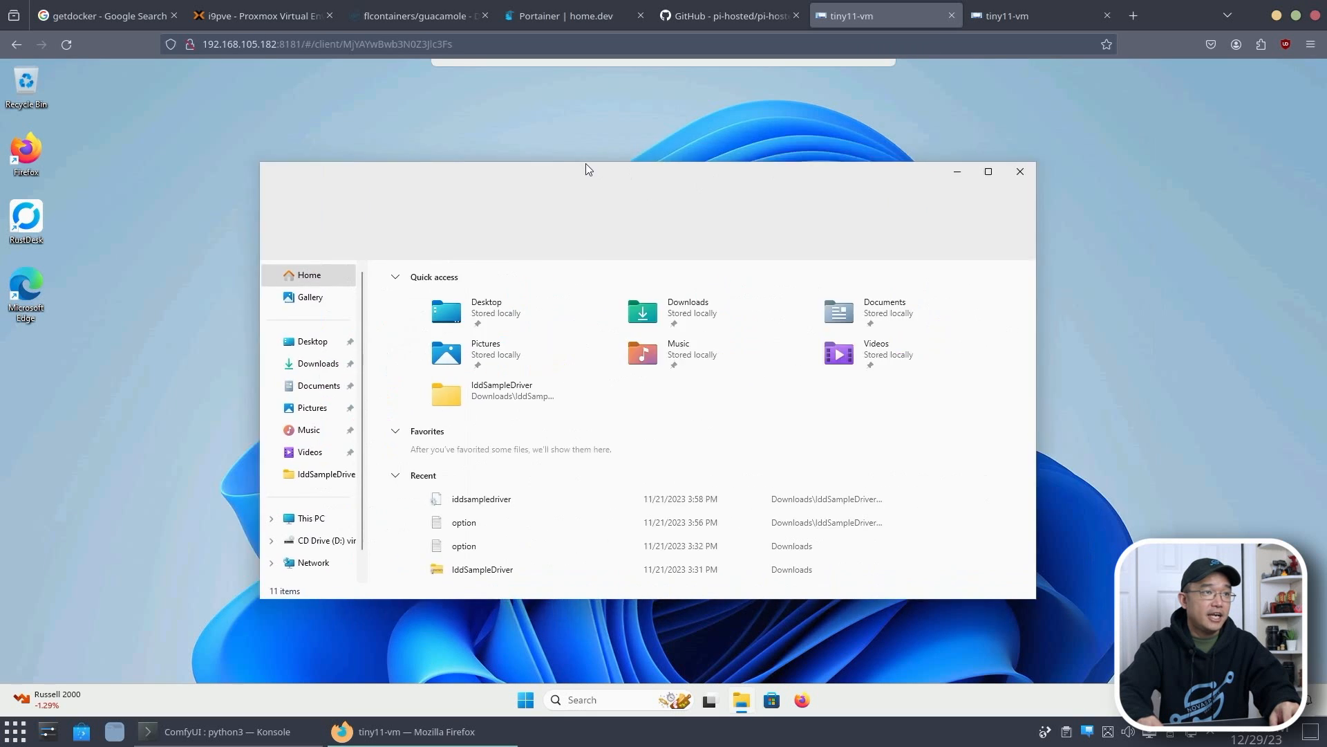
left_click_drag(589, 169, 715, 159)
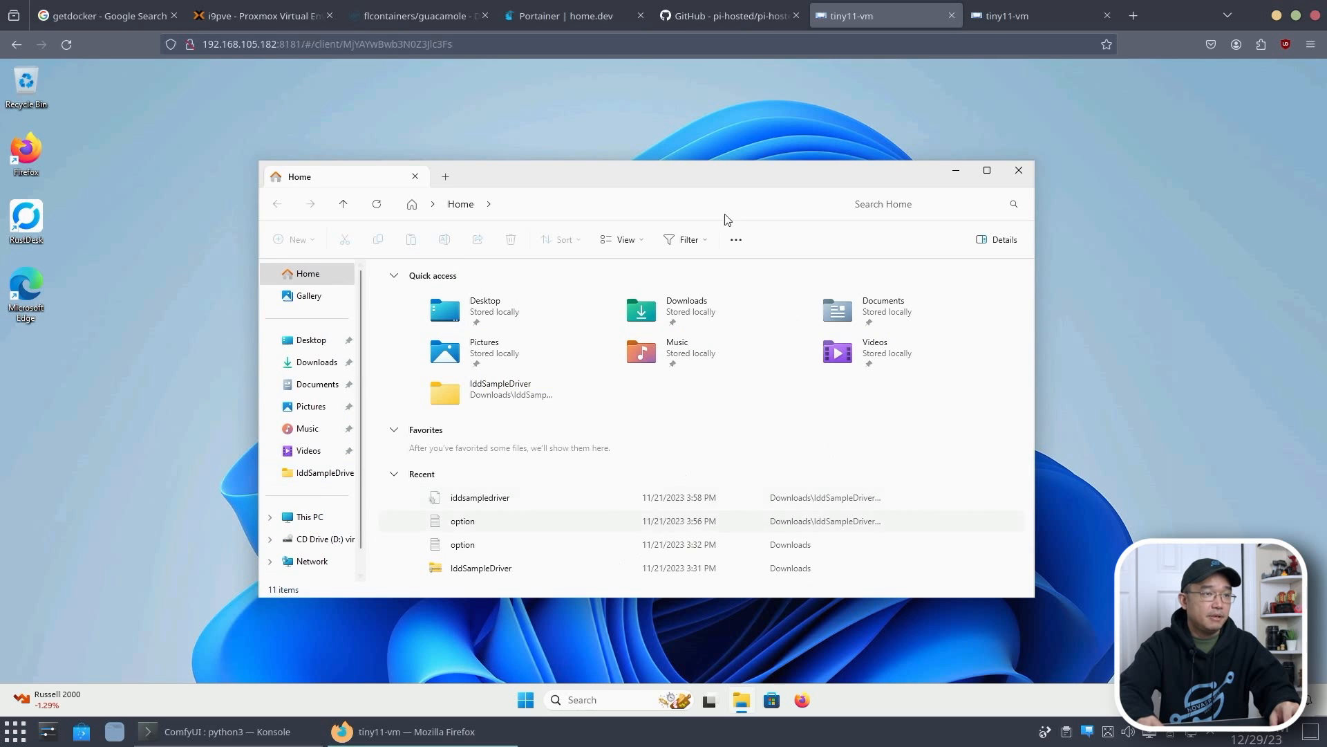
left_click_drag(725, 176, 826, 166)
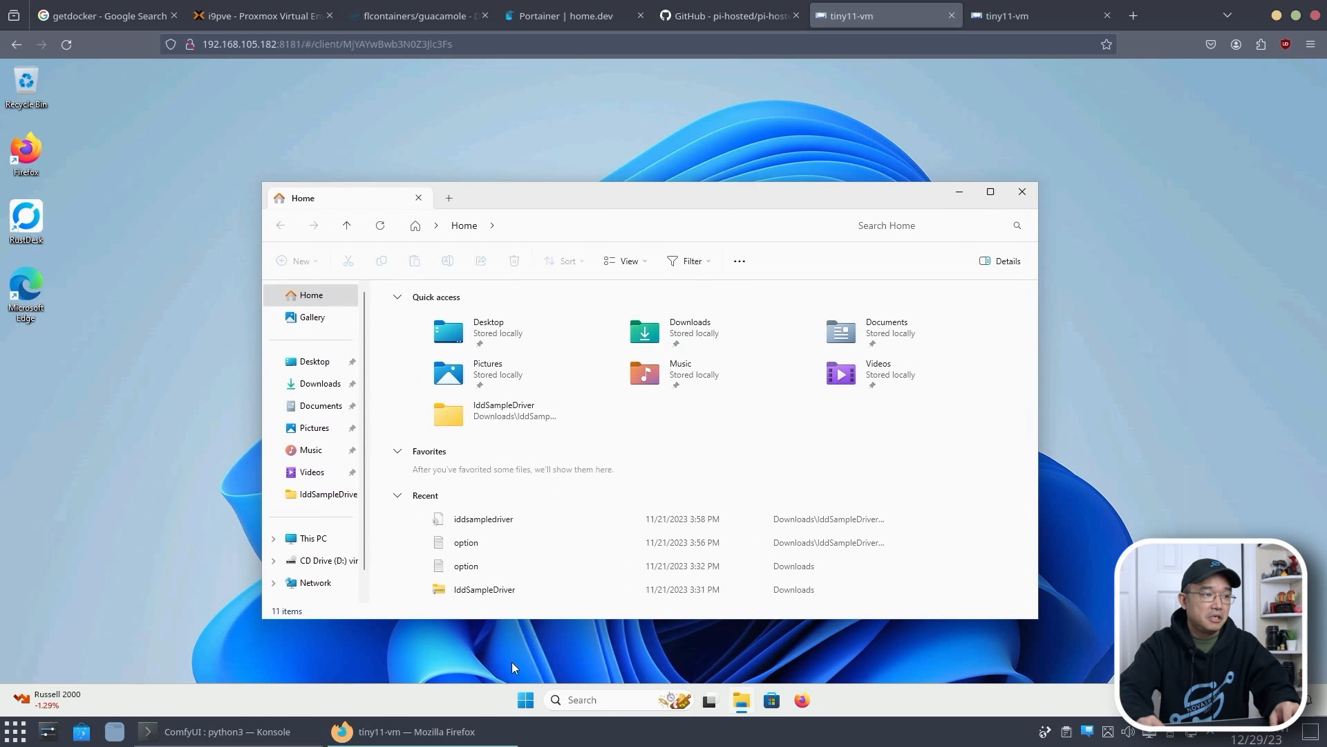
left_click(524, 699)
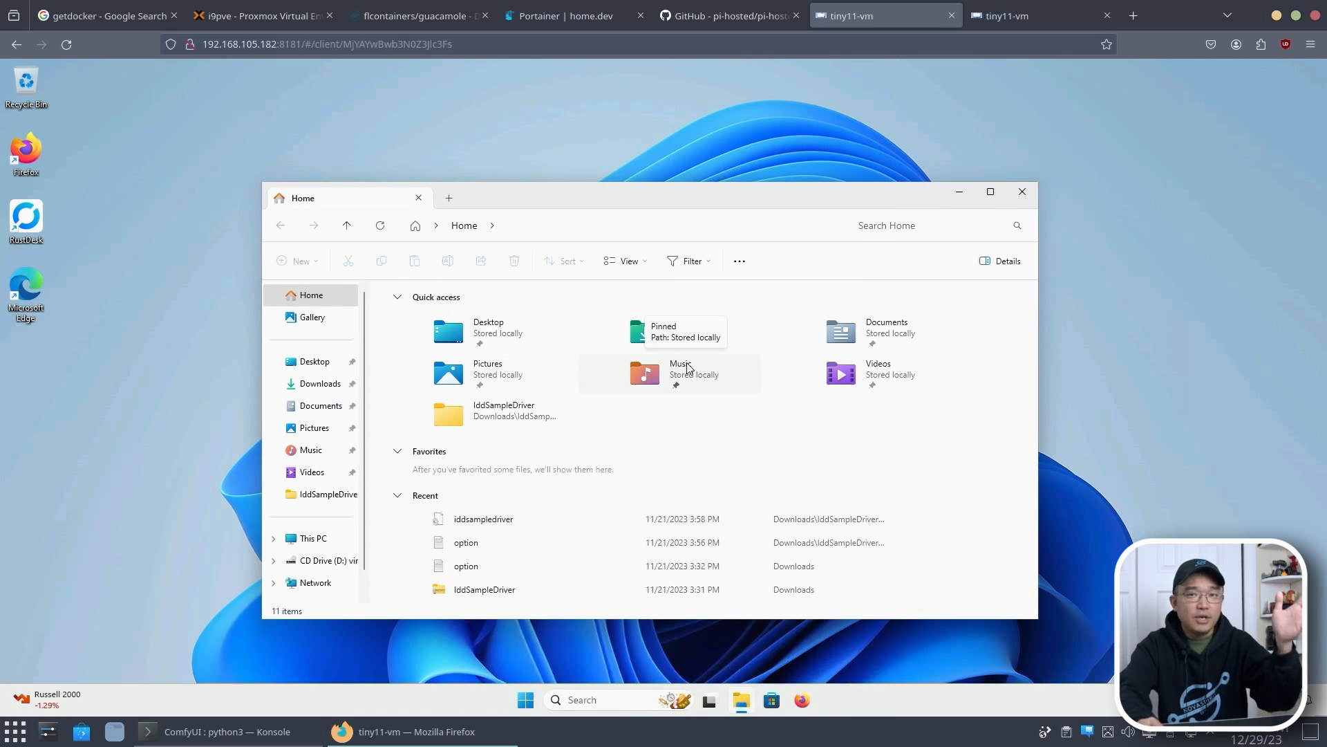
mouse_move(1025, 8)
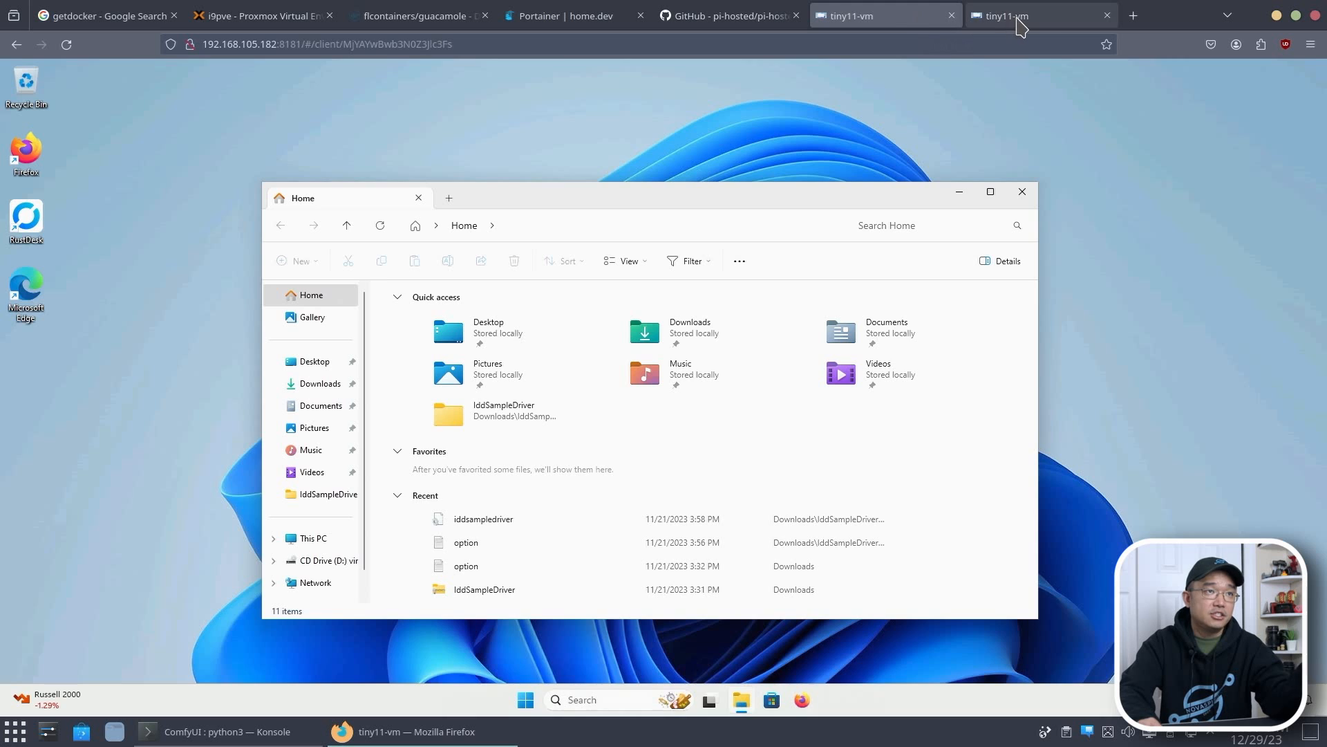
left_click(885, 15)
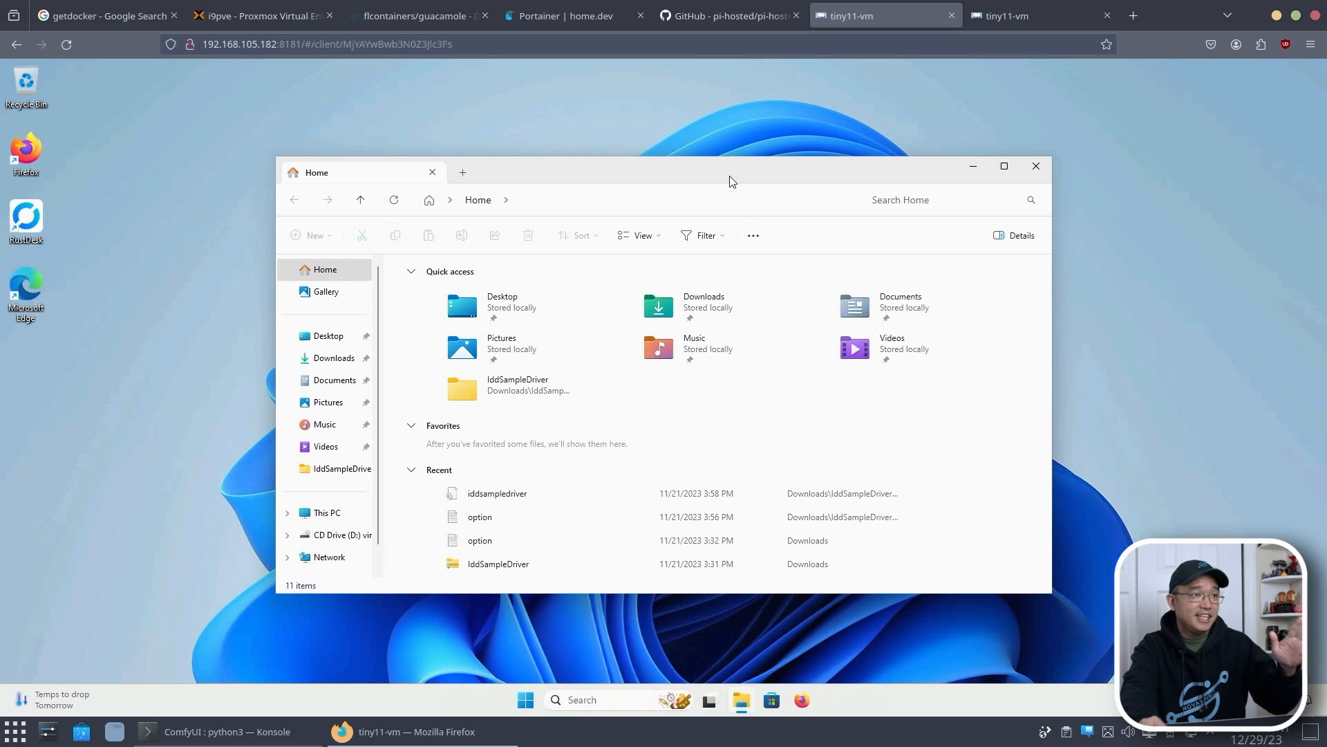
left_click_drag(733, 172, 796, 176)
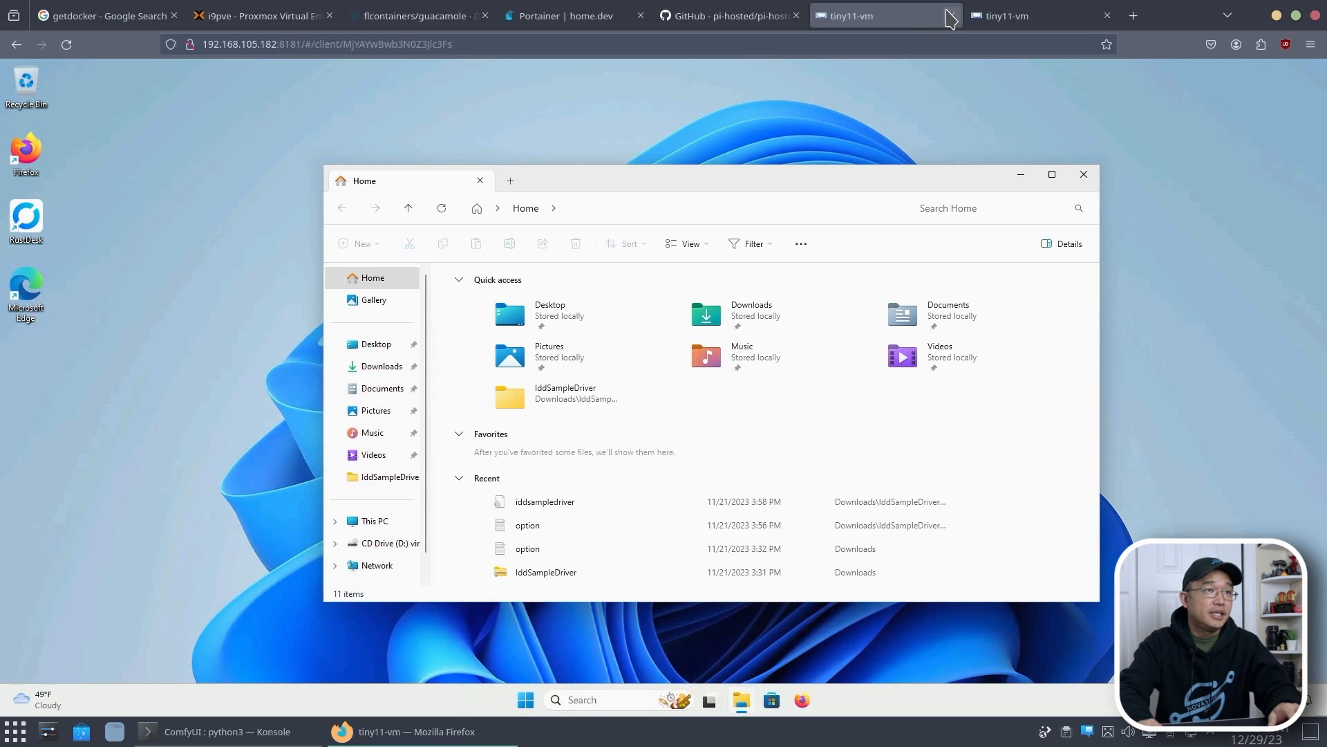
Close the Guacamole tabs and select node i9pve in Proxmox
left_click(725, 15)
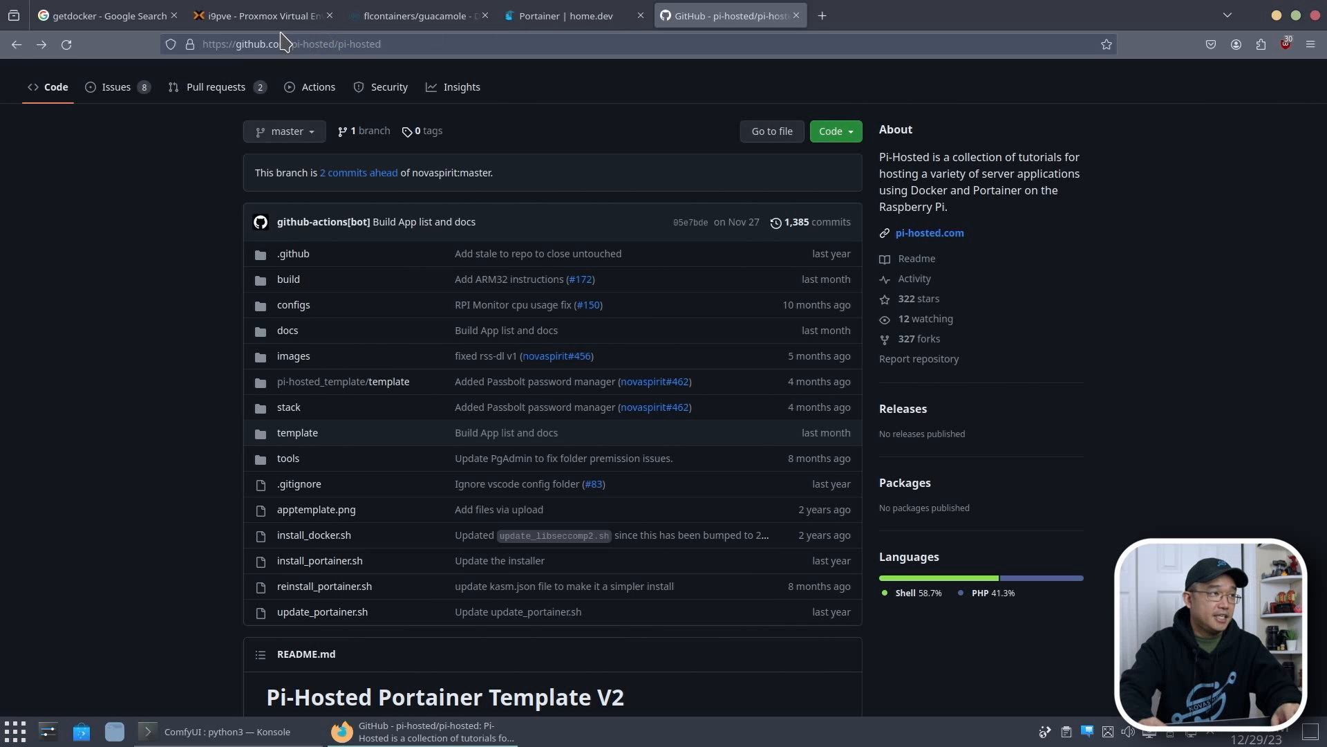
left_click(258, 15)
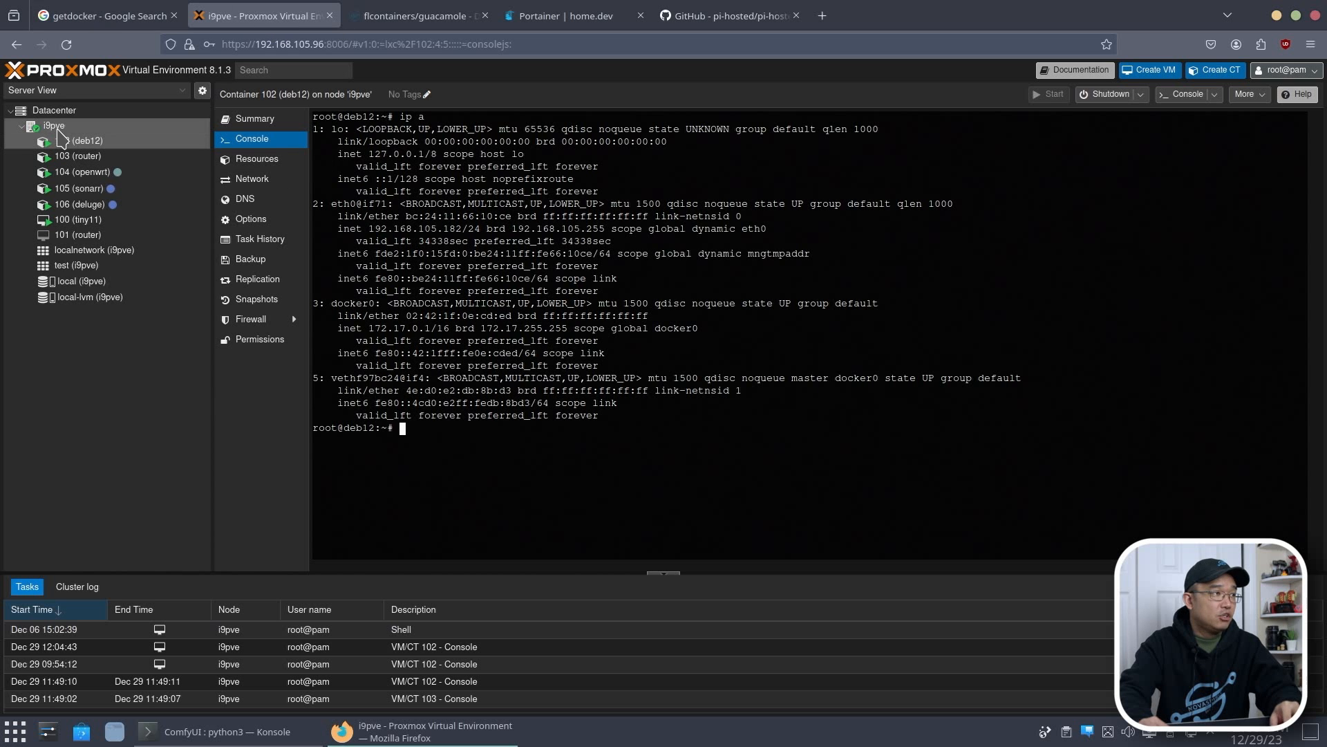
left_click(53, 125)
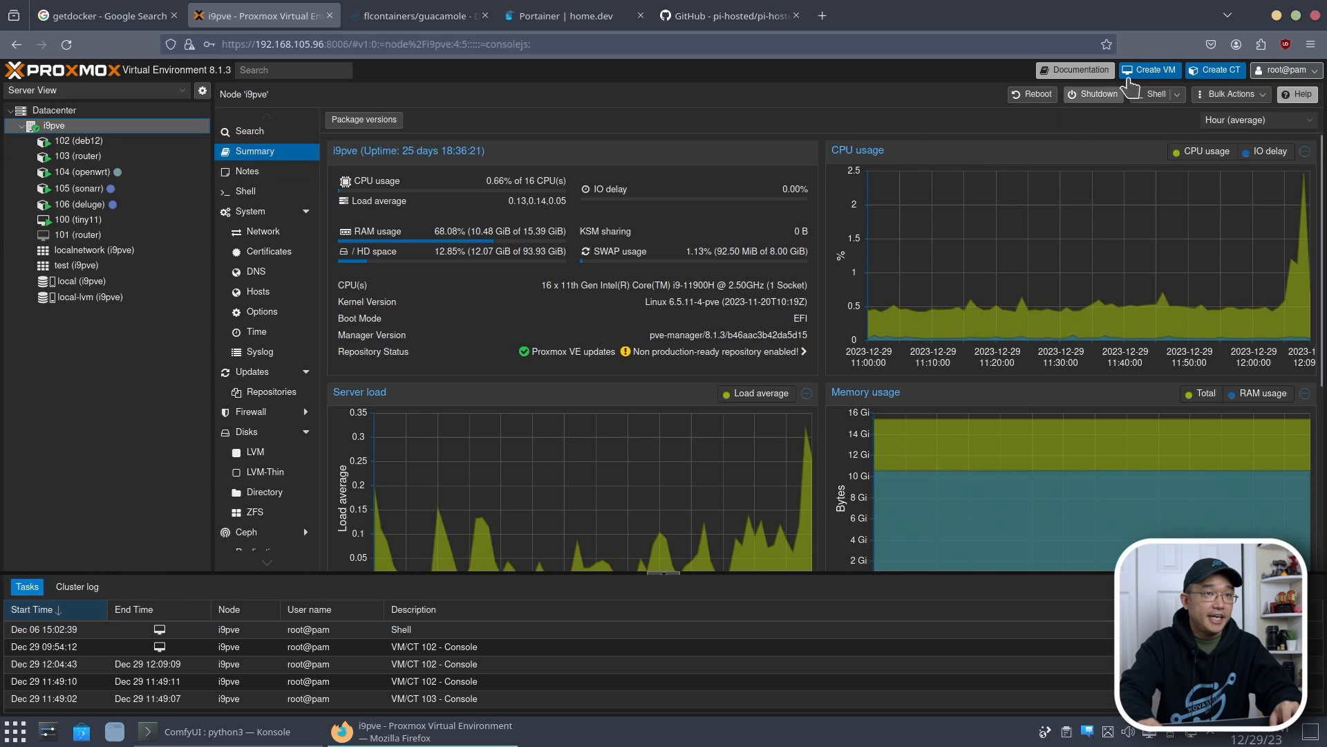
Start a new container with hostname docker-lxc and a root password
left_click(1217, 69)
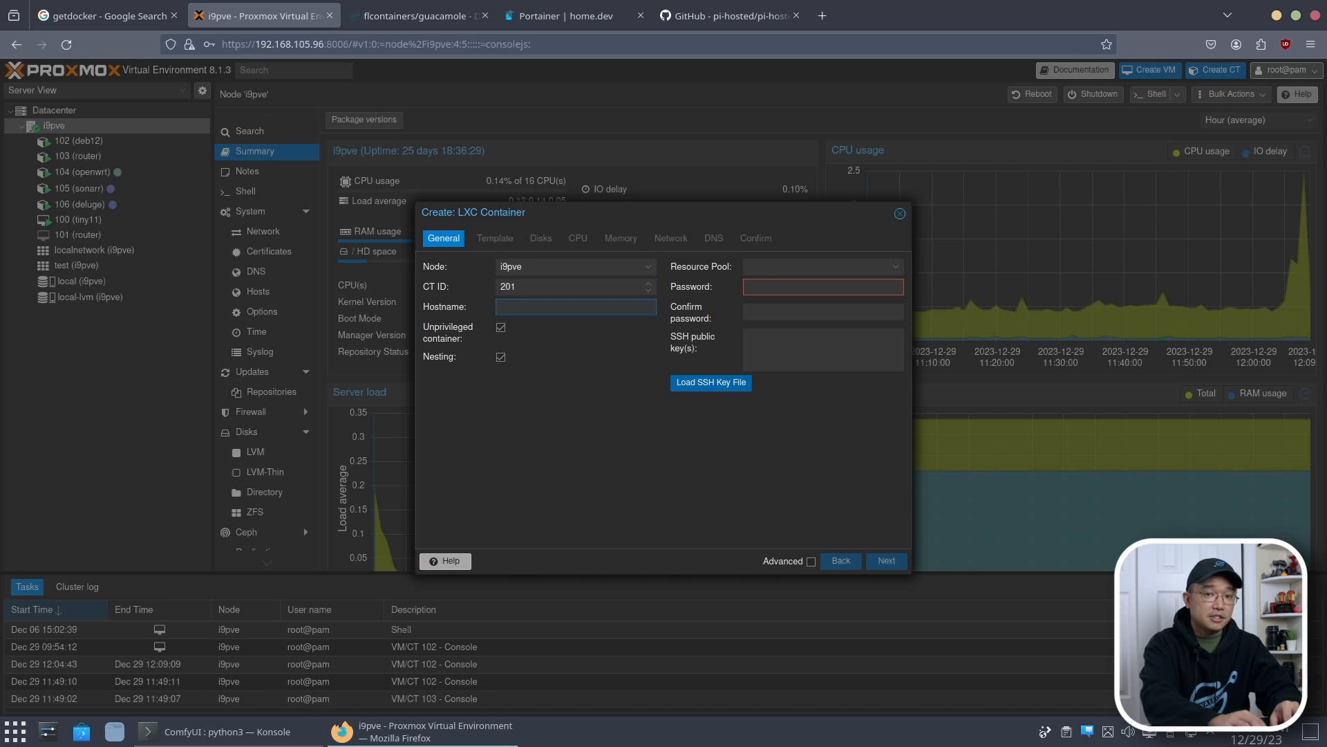
type("docker-lc")
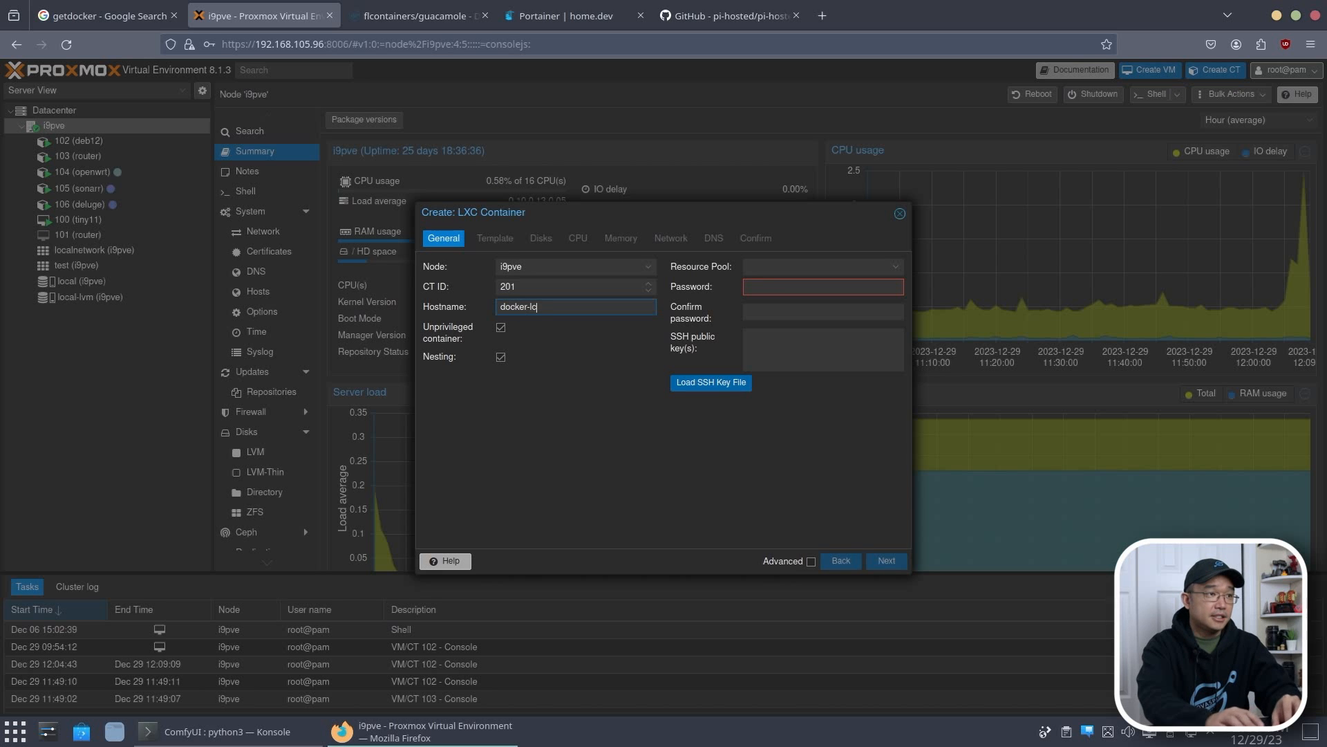
left_click(821, 287)
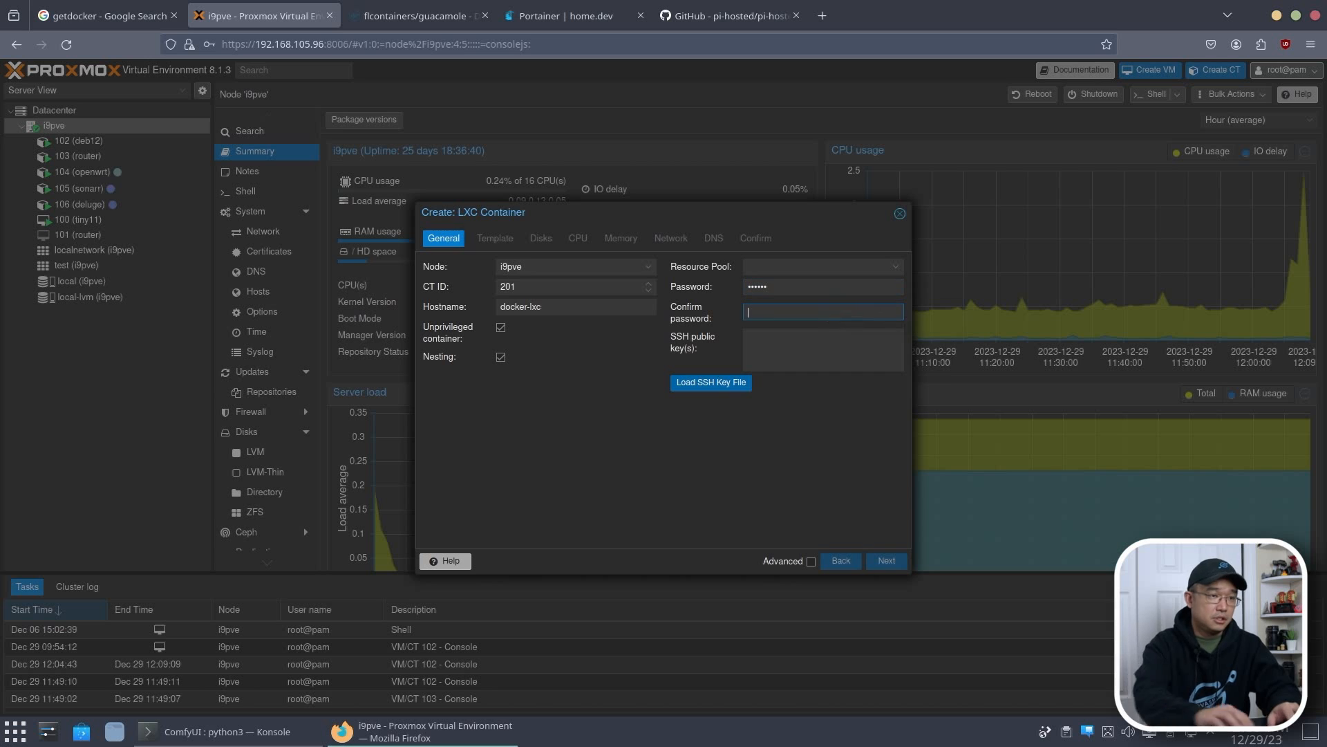
type("••••••")
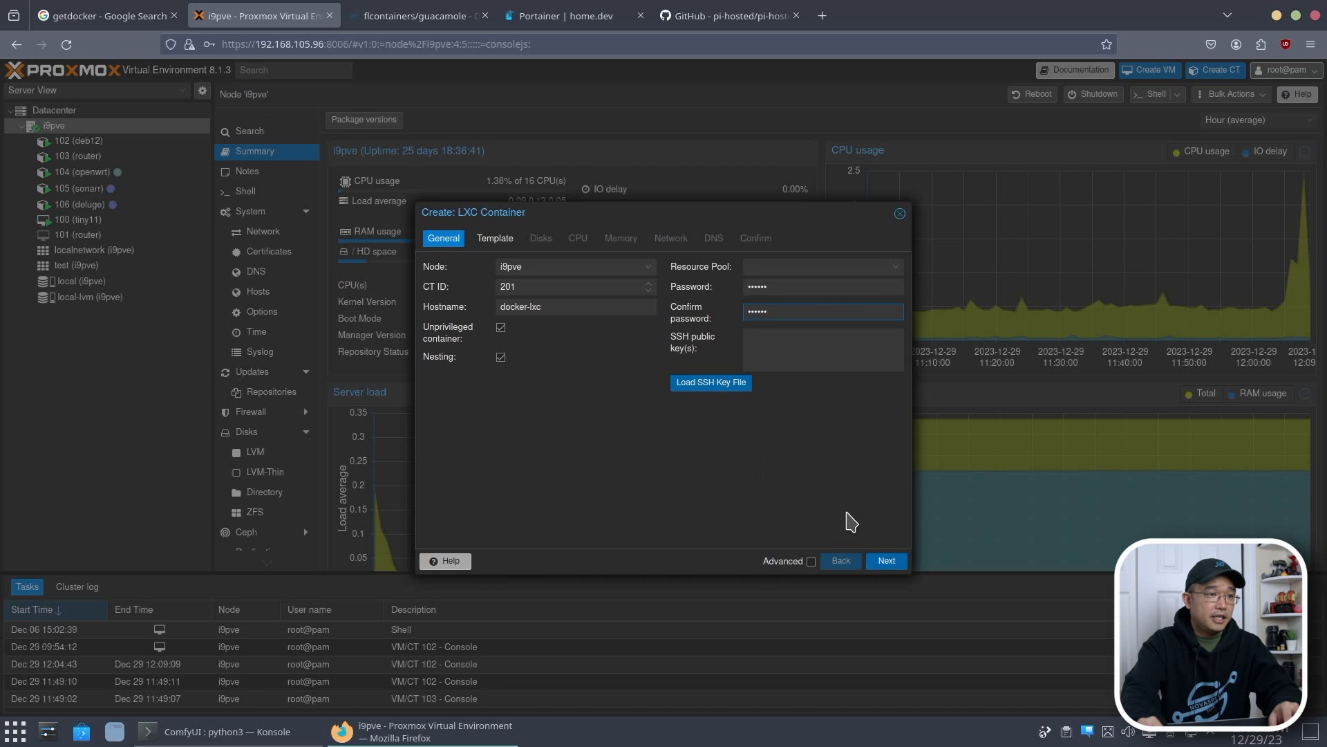
Choose the Debian 12 template and a 32 GiB root disk on local-lvm
left_click(885, 560)
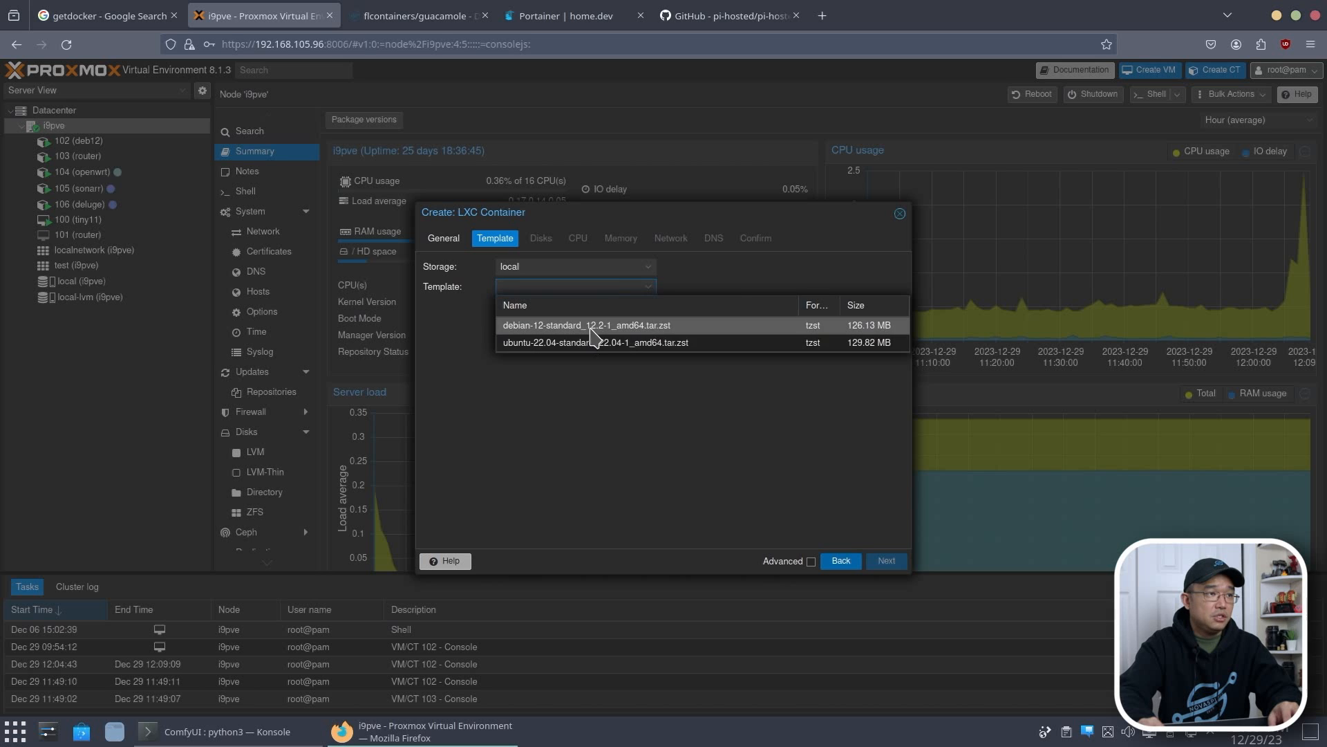
left_click(592, 325)
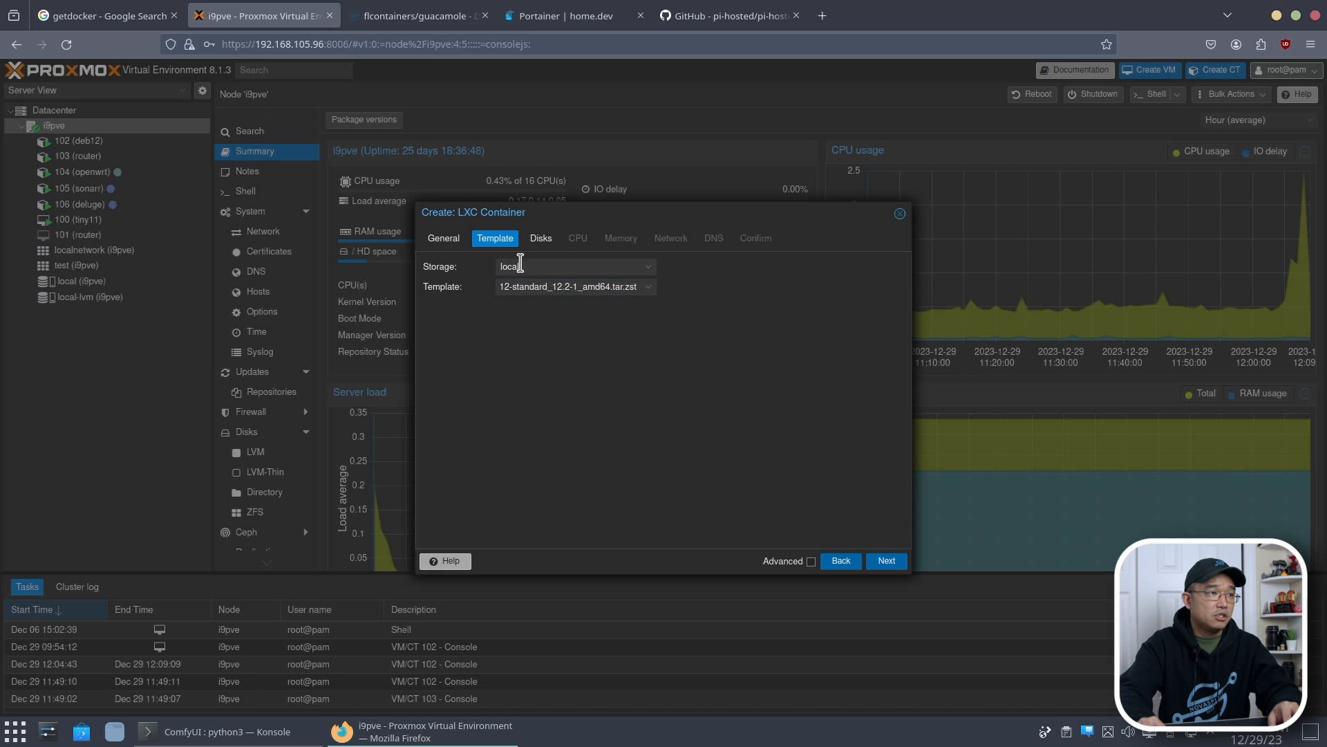
left_click(540, 238)
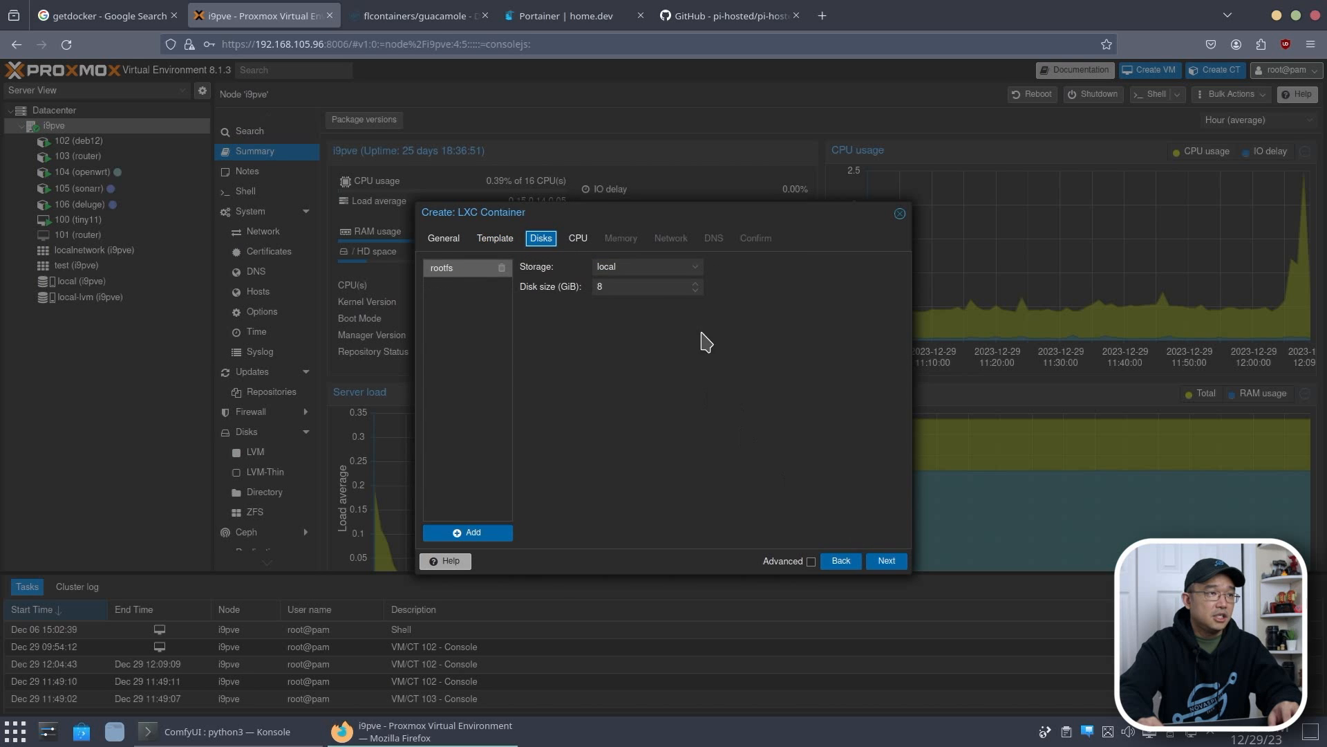
left_click(645, 266)
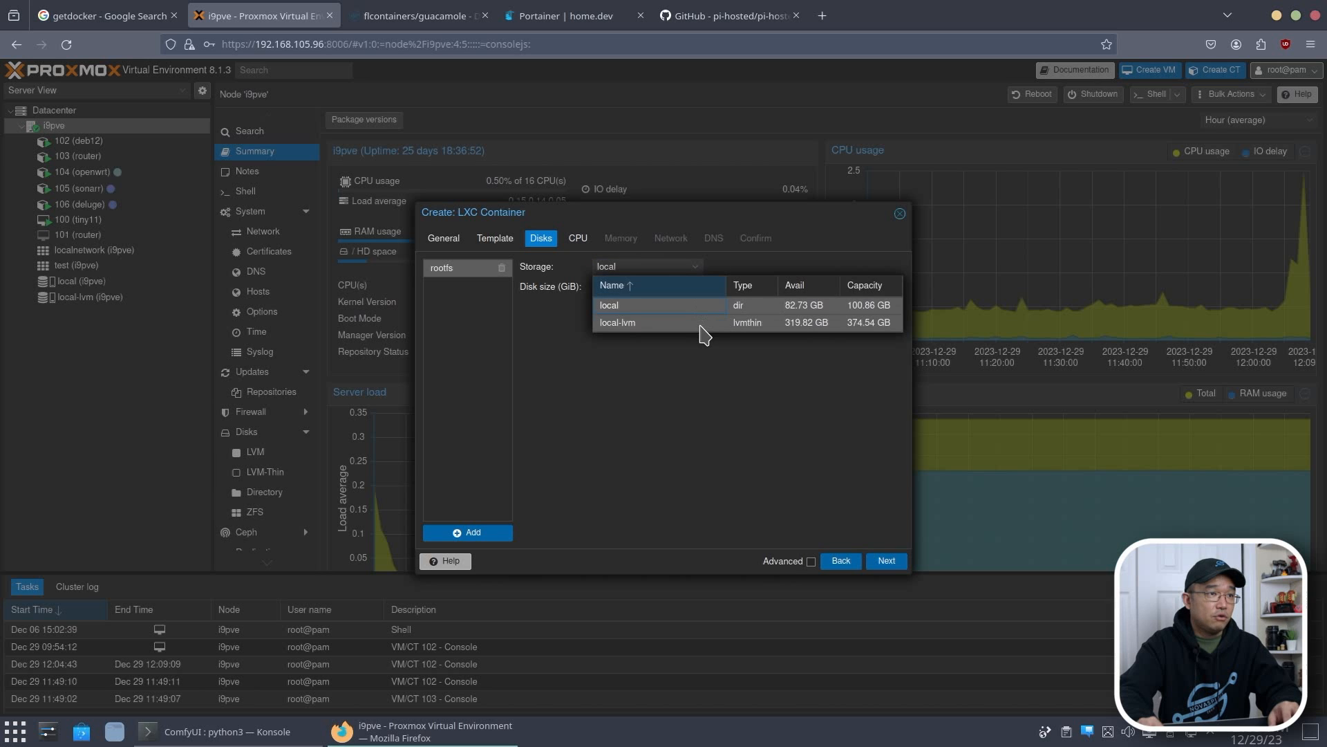
left_click(618, 323)
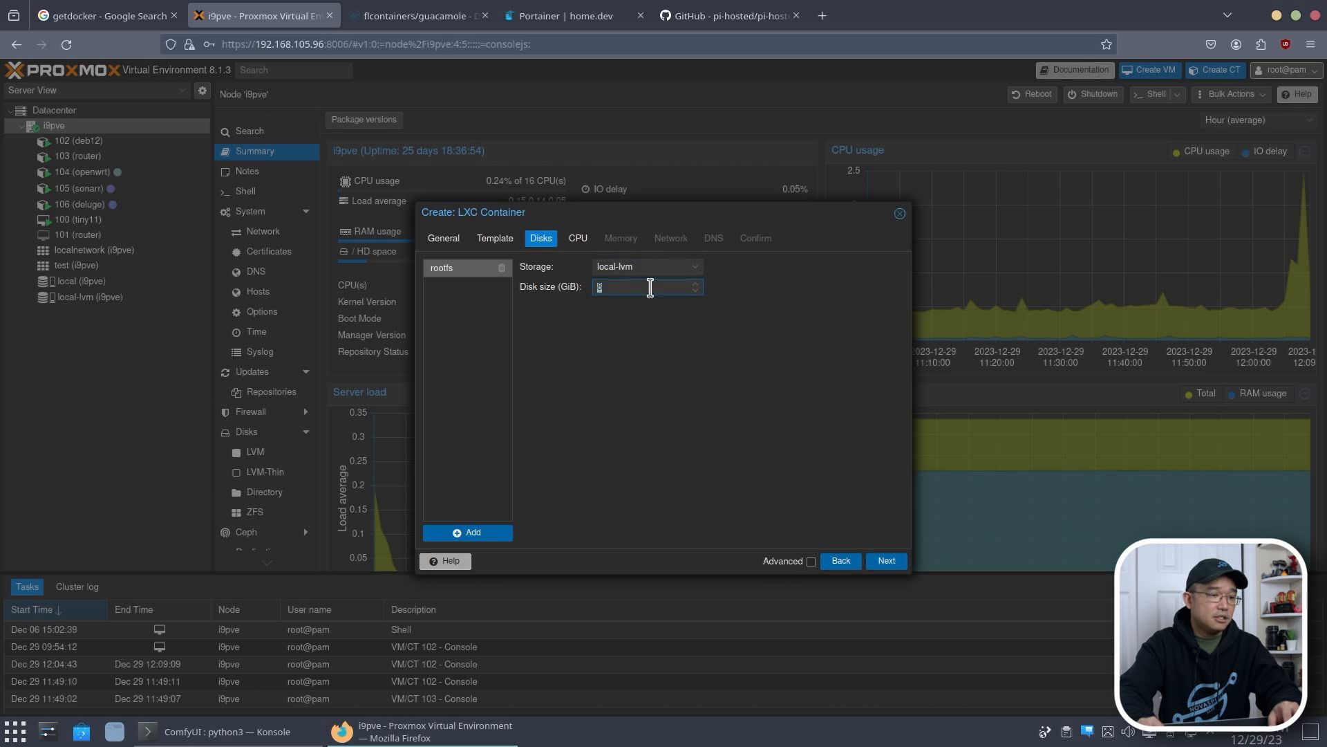
type("32")
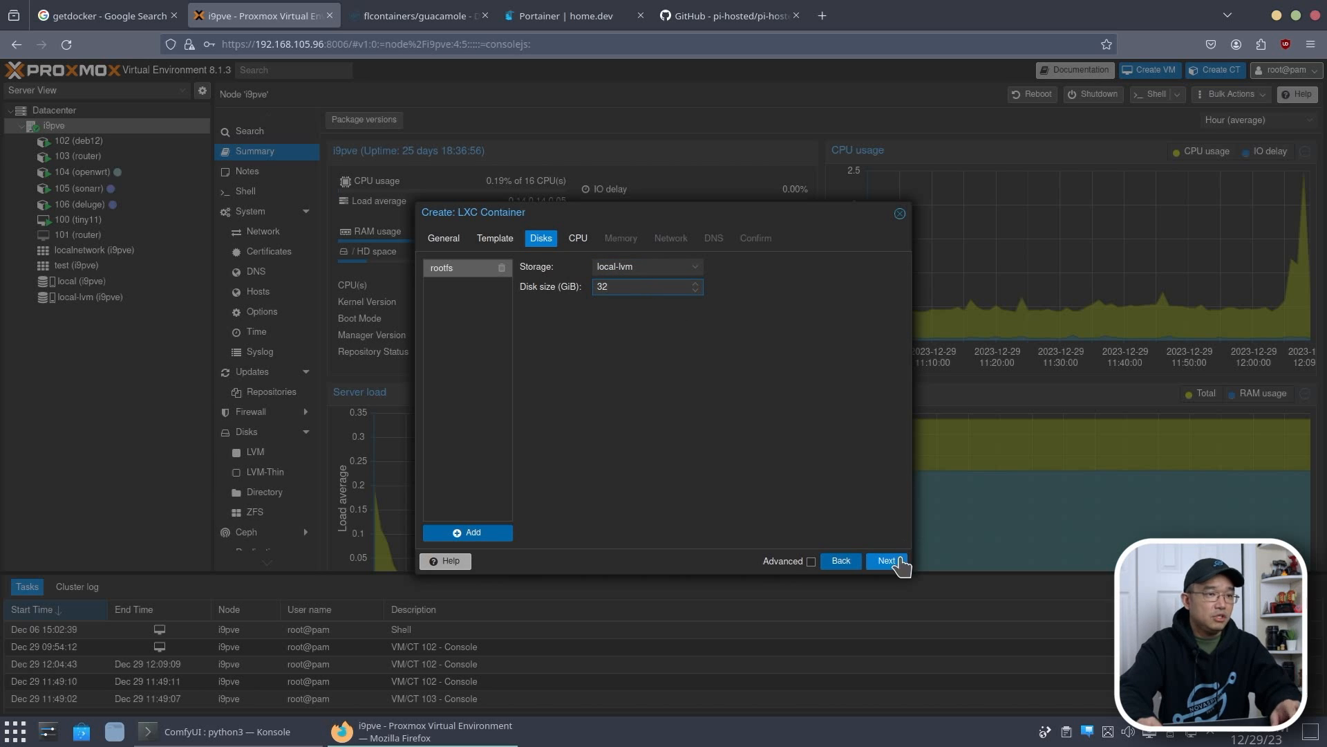
Give the container 1 core and 1024 MiB memory and swap
left_click(886, 560)
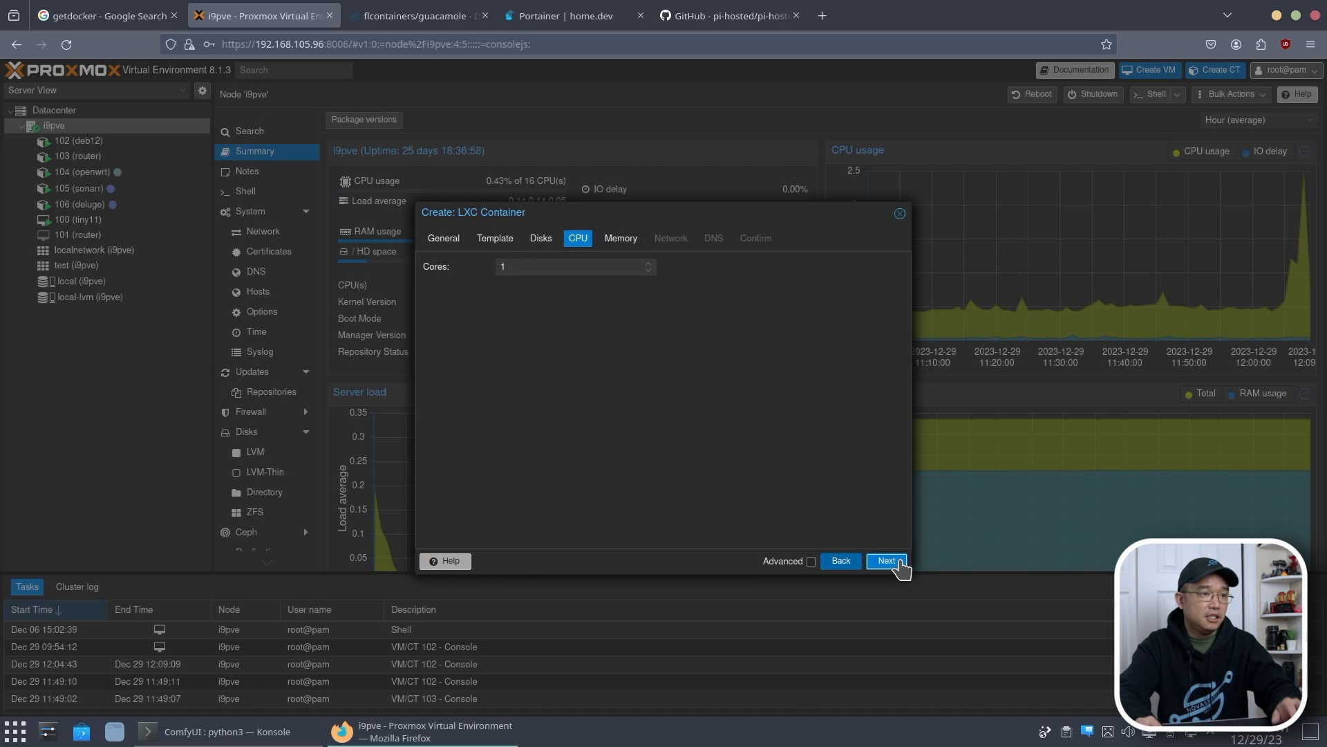
mouse_move(888, 558)
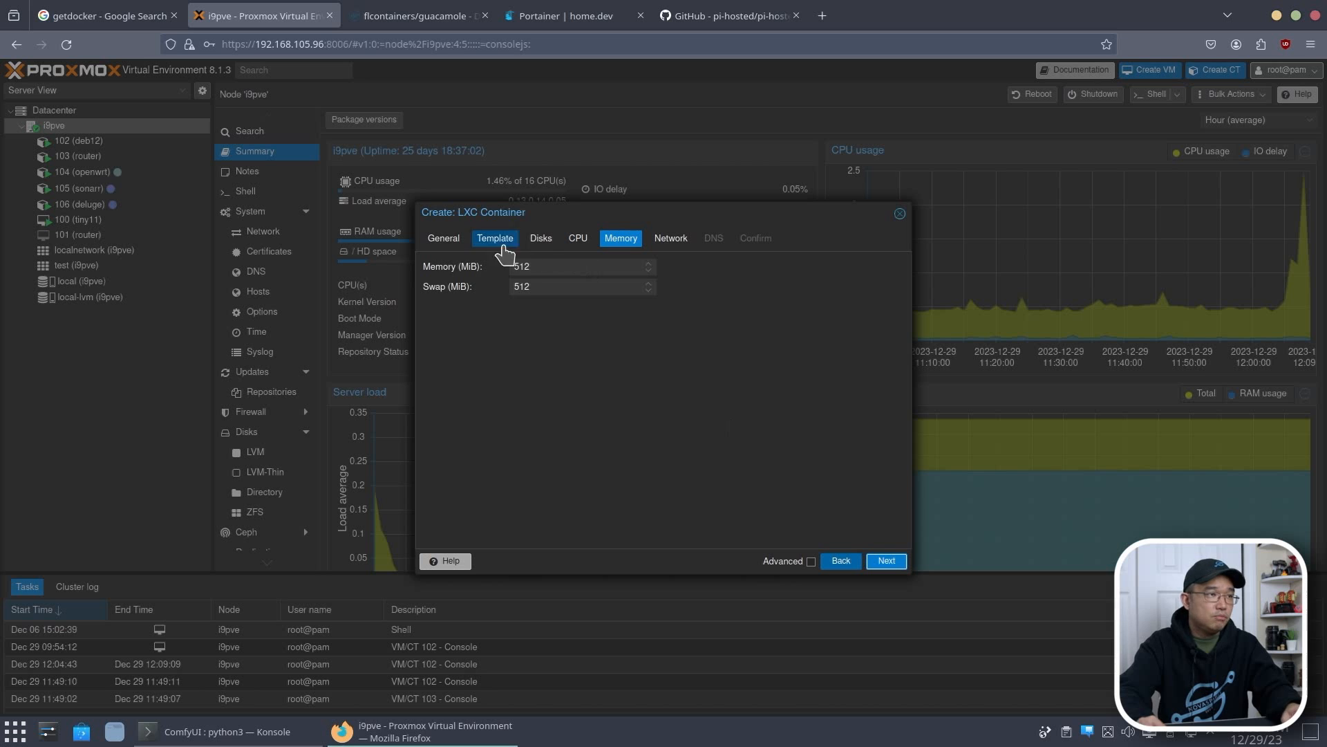
type("1024")
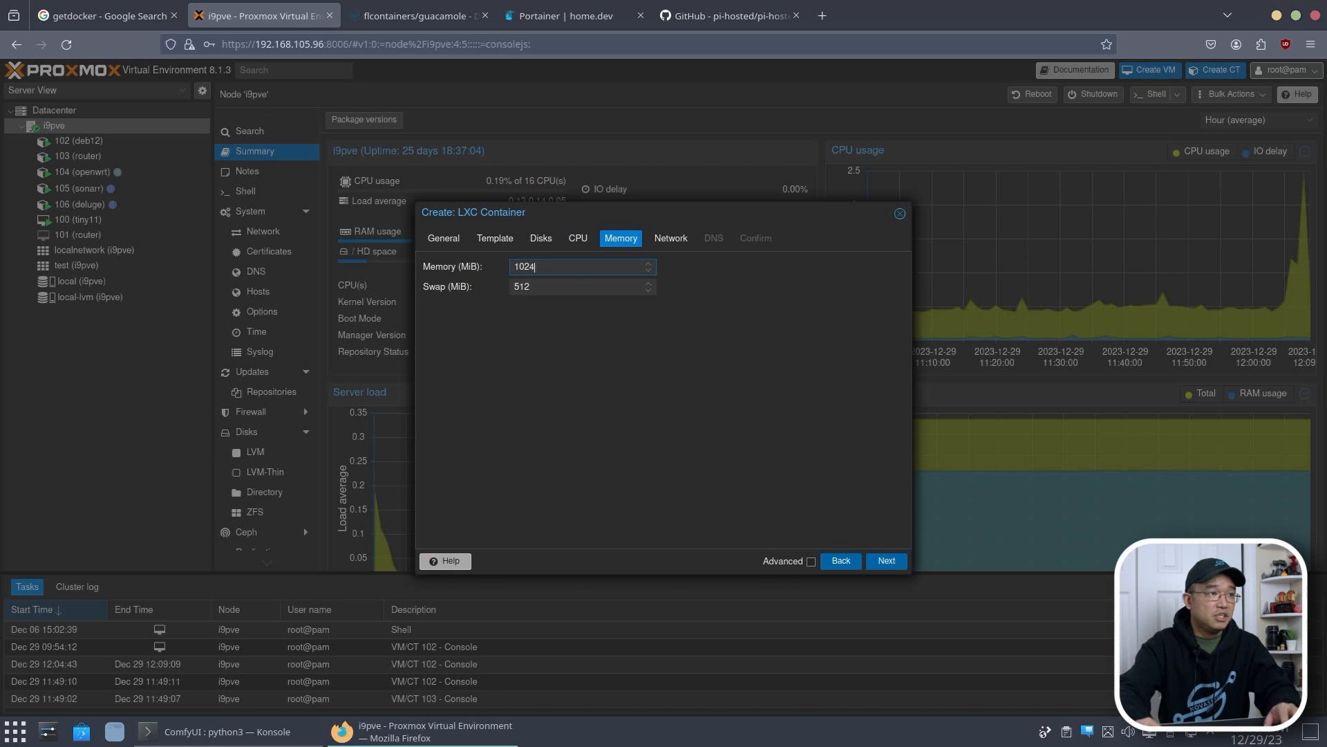
type("10")
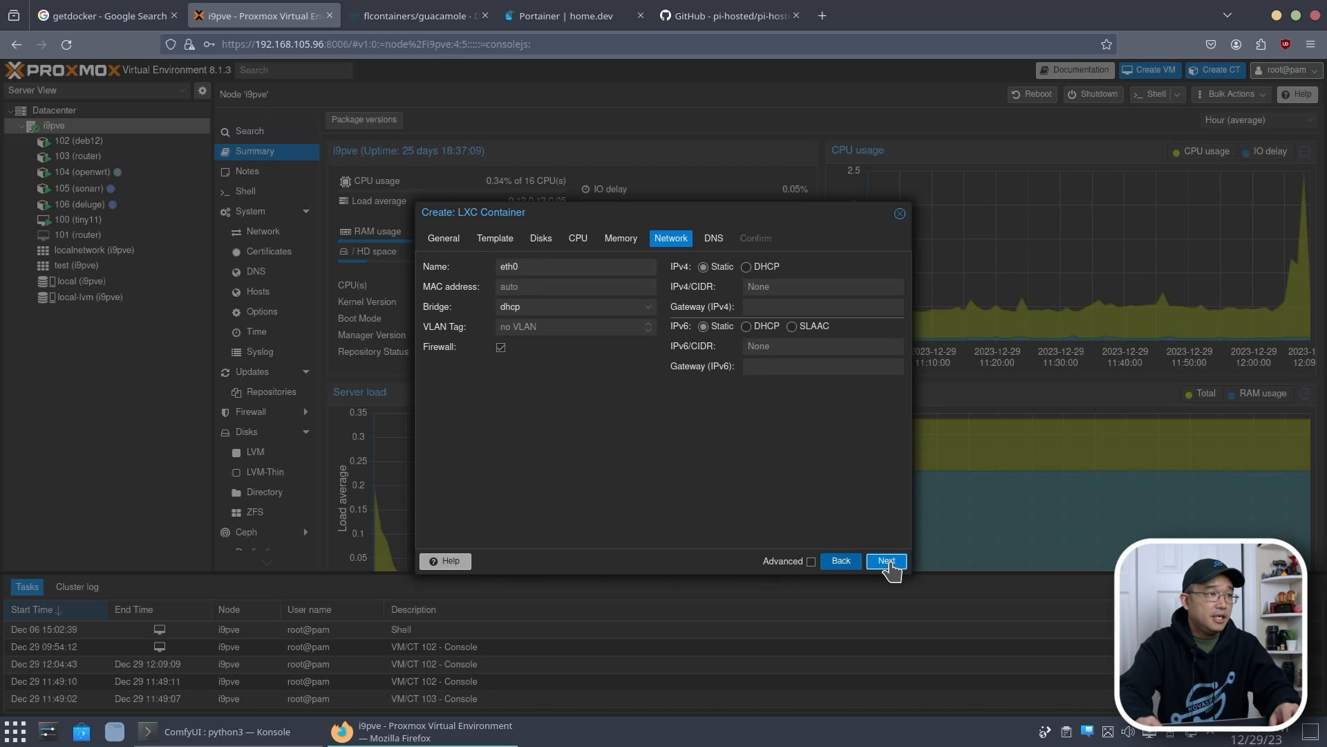
Use DHCP IPv4 on bridge vmbr0 and advance past DNS to the summary
left_click(748, 267)
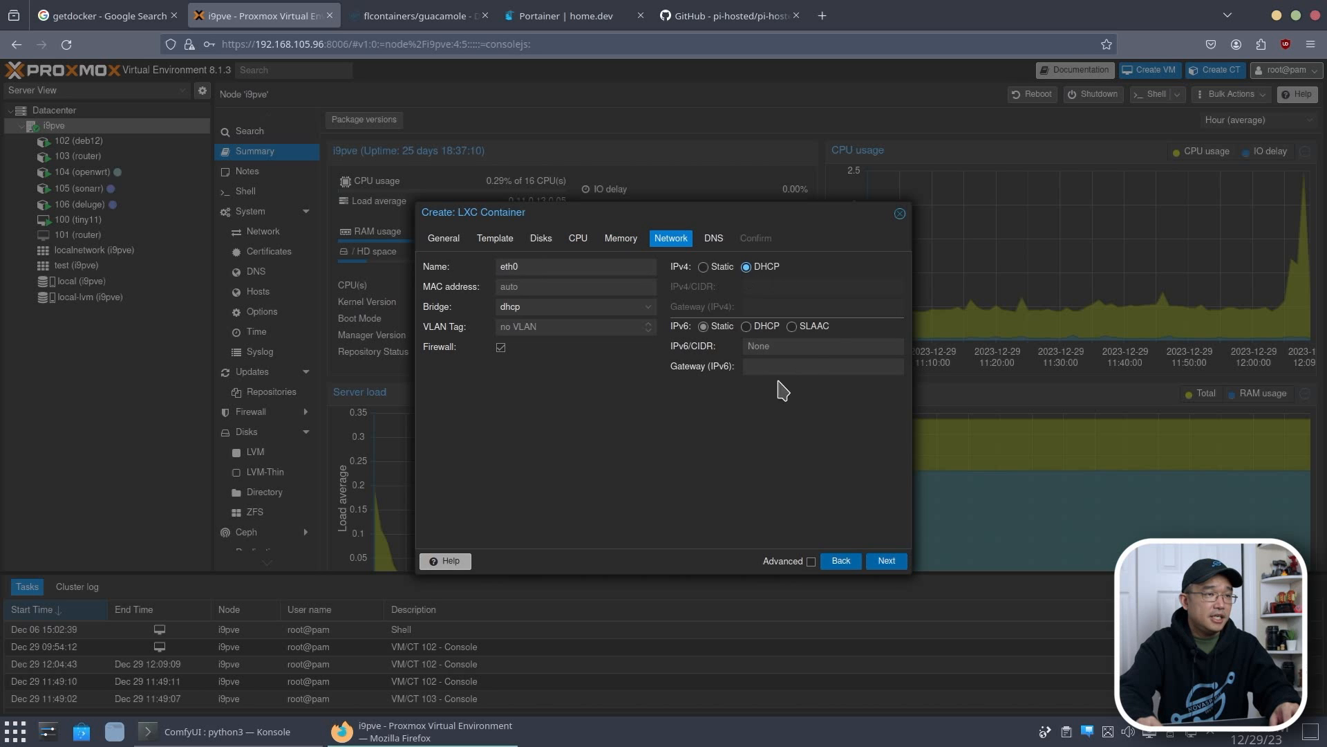
mouse_move(573, 292)
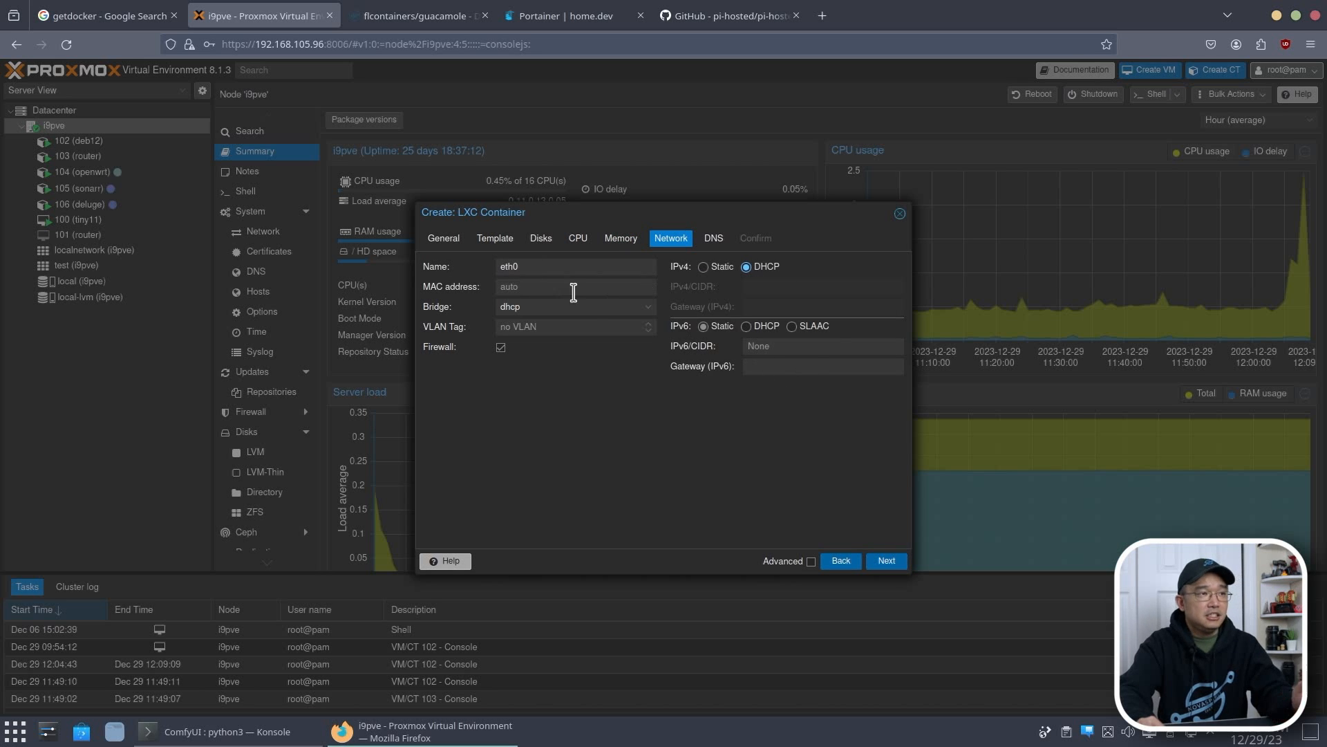
left_click(576, 305)
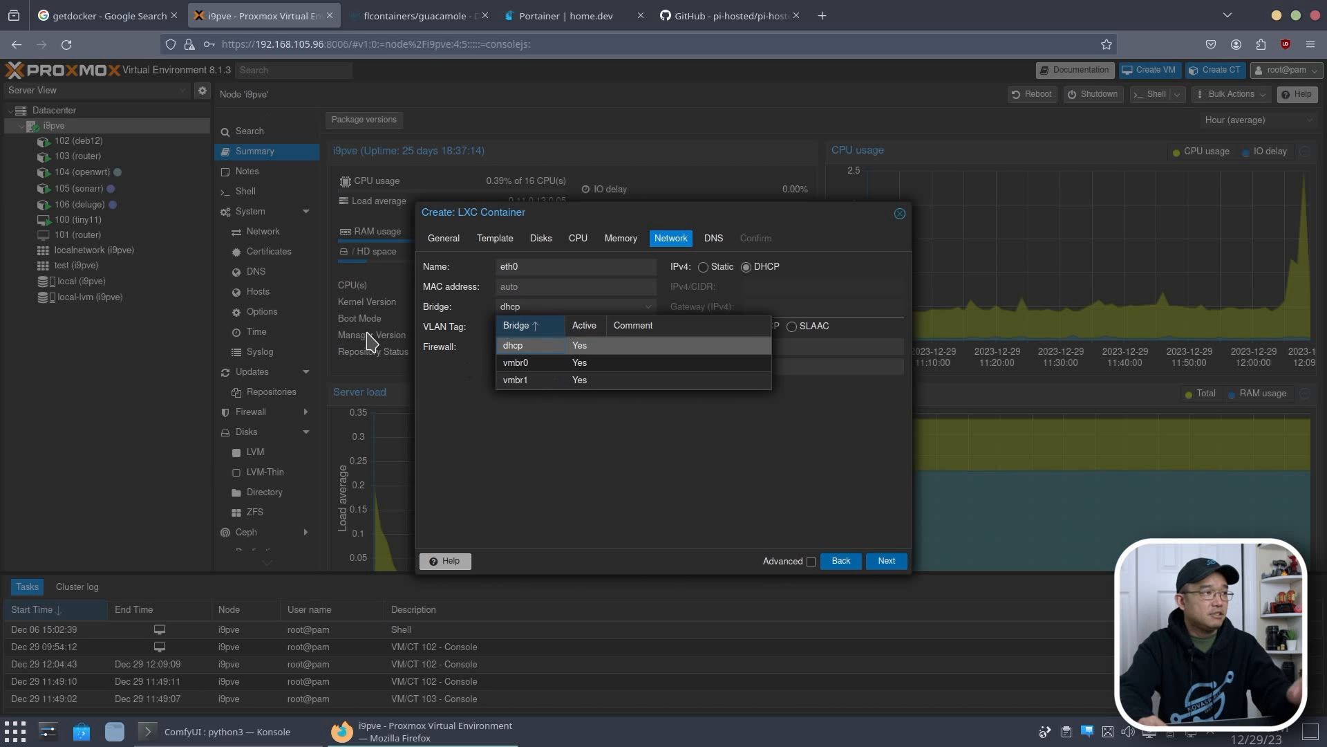
mouse_move(135, 200)
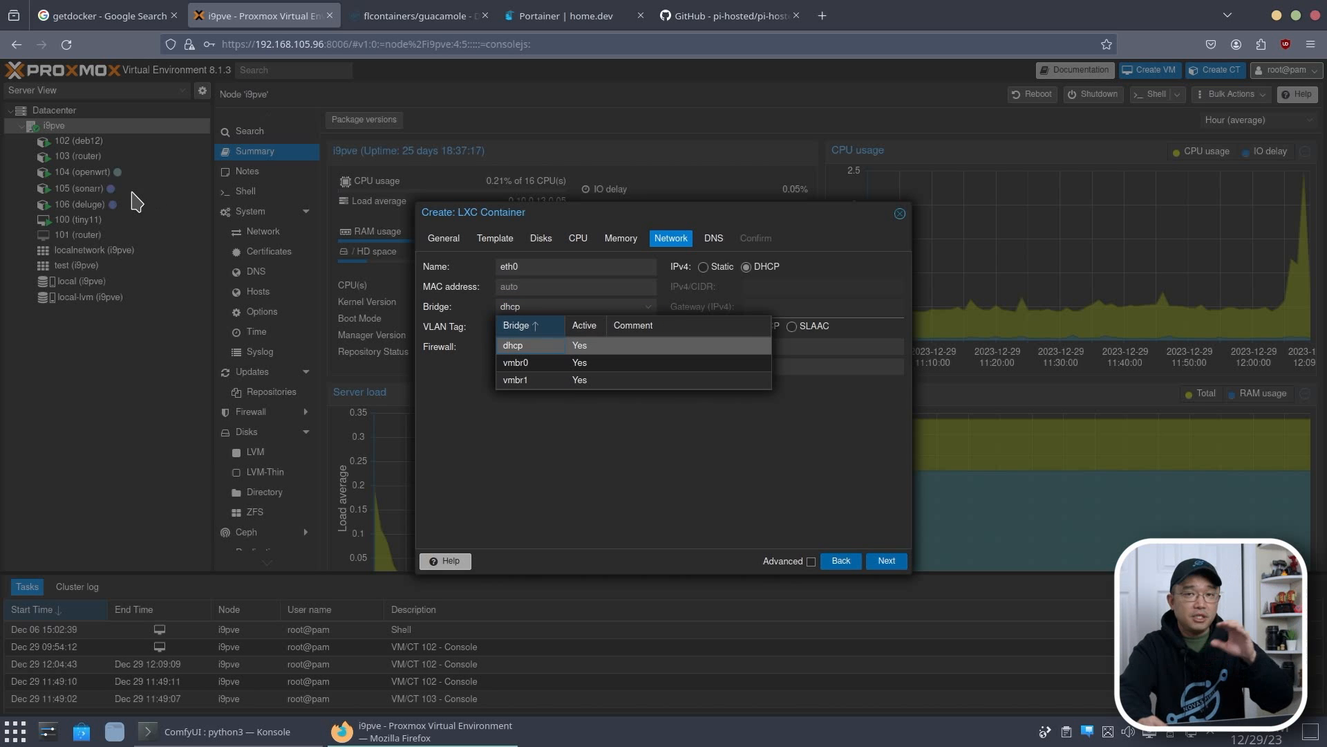
mouse_move(527, 363)
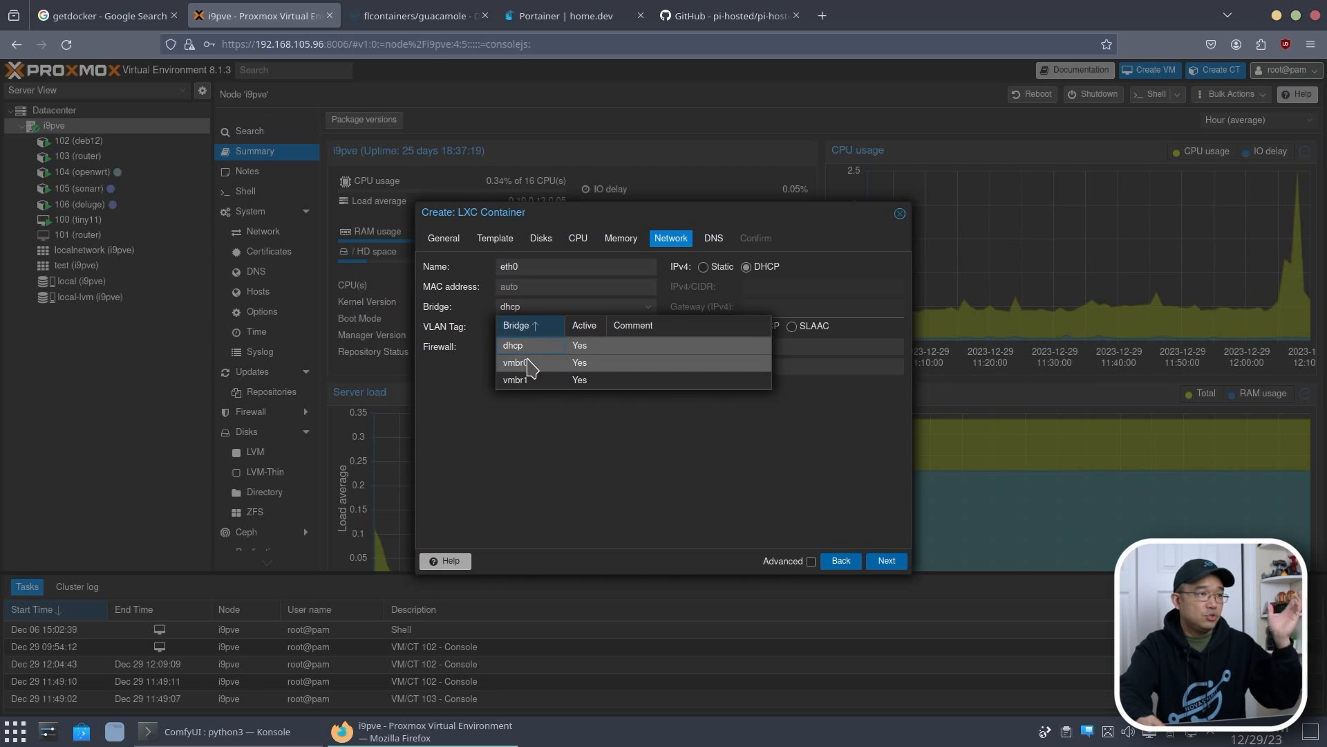
mouse_move(533, 380)
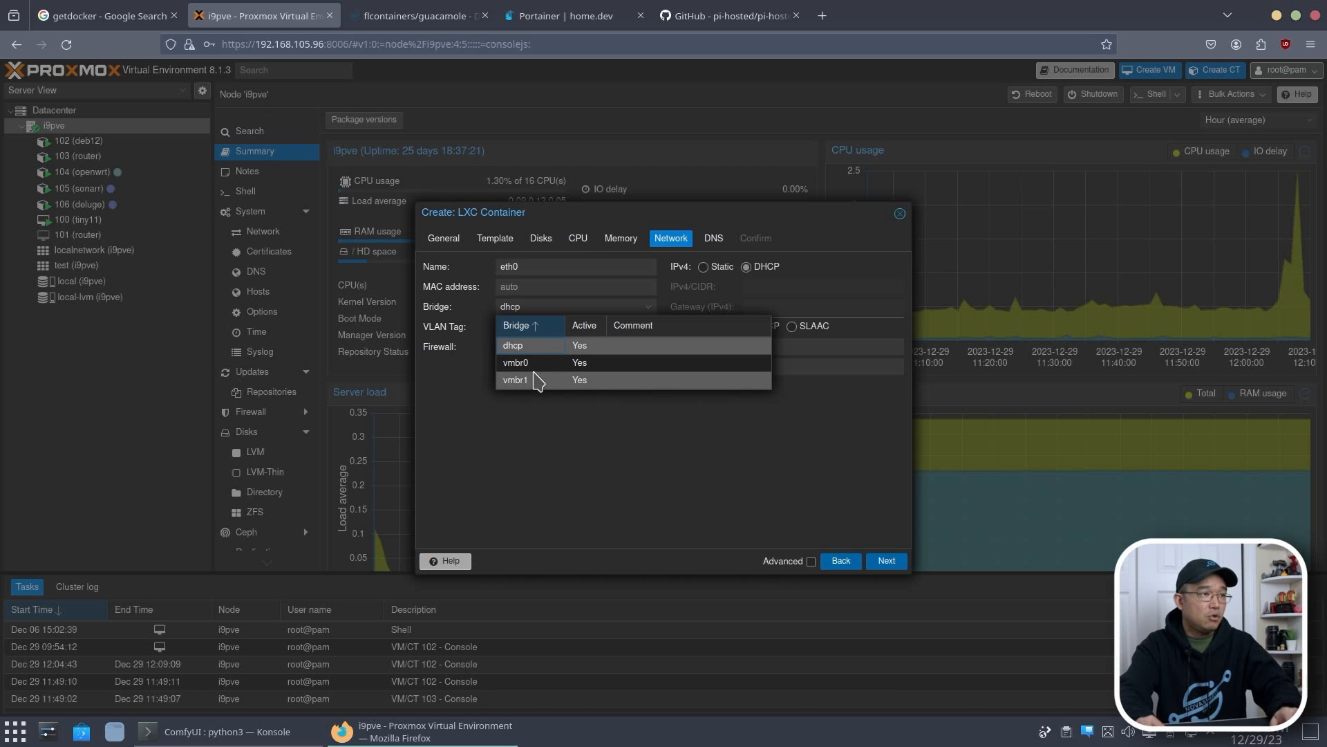
left_click(516, 362)
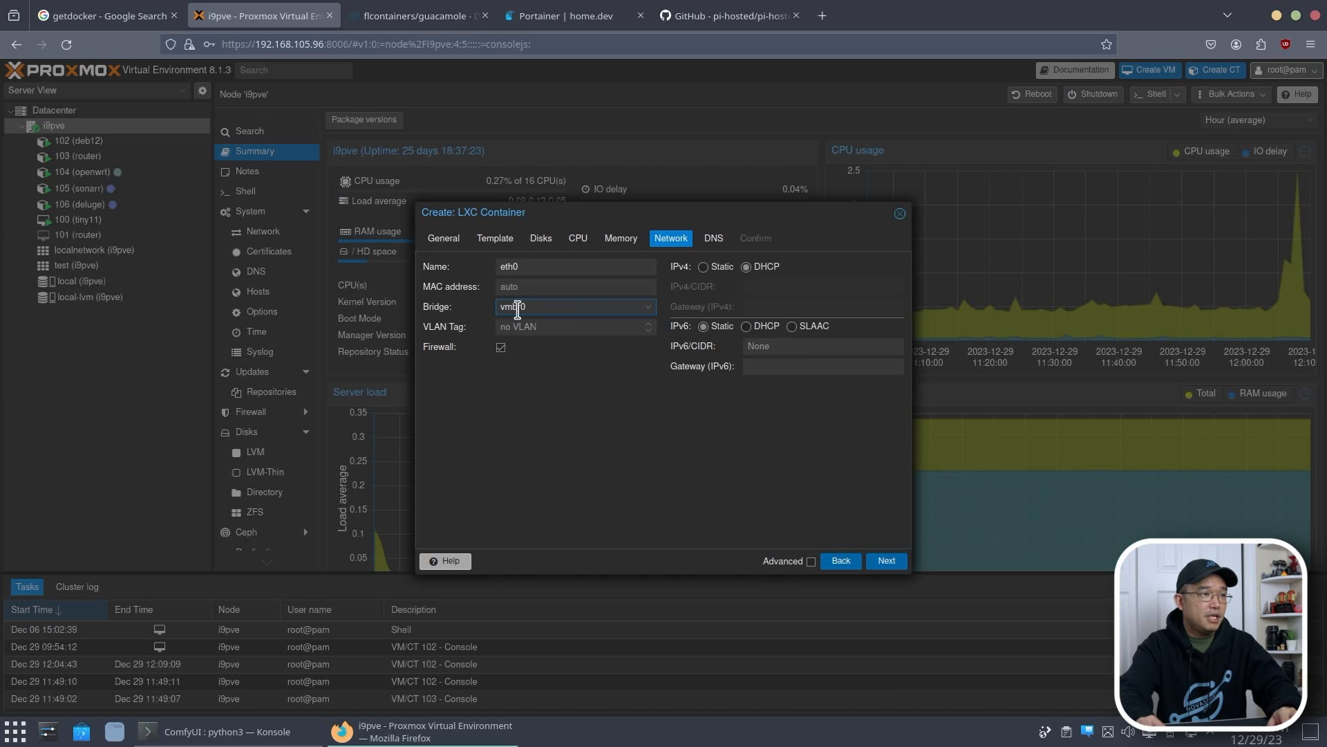
left_click(885, 561)
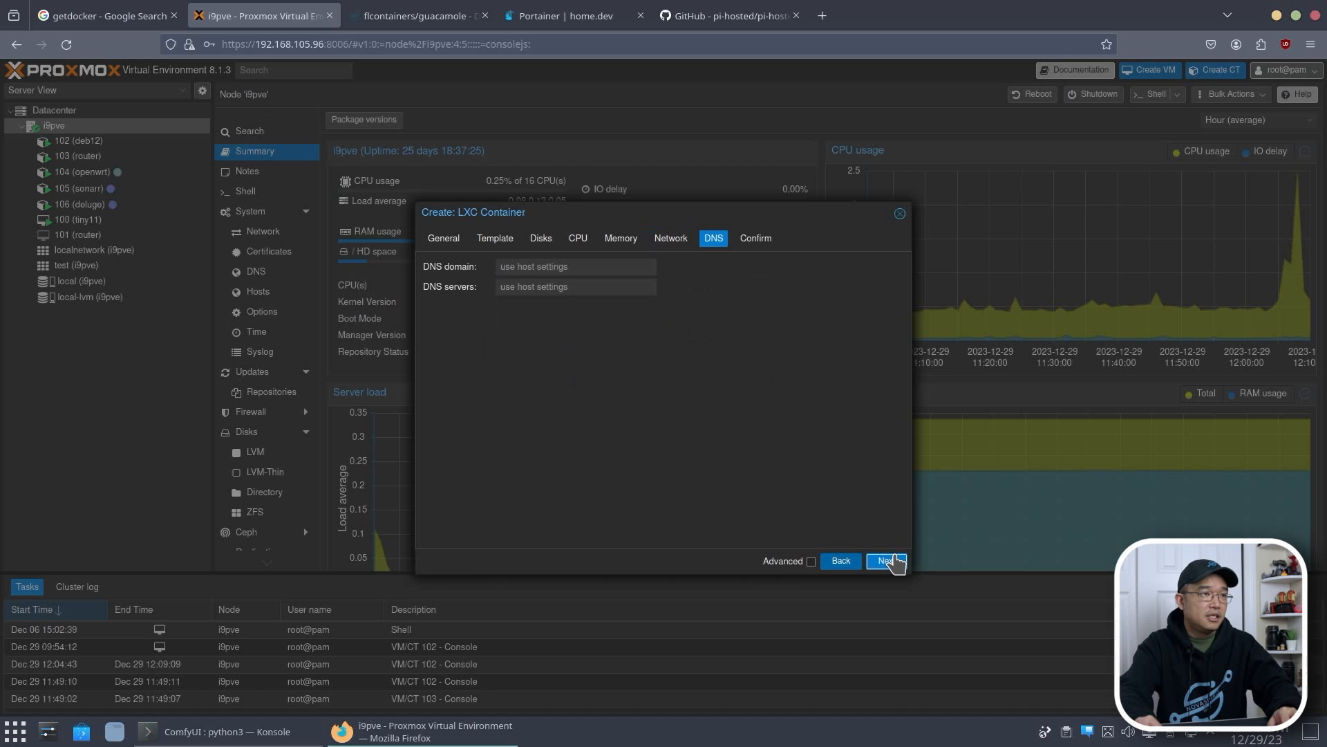
left_click(886, 561)
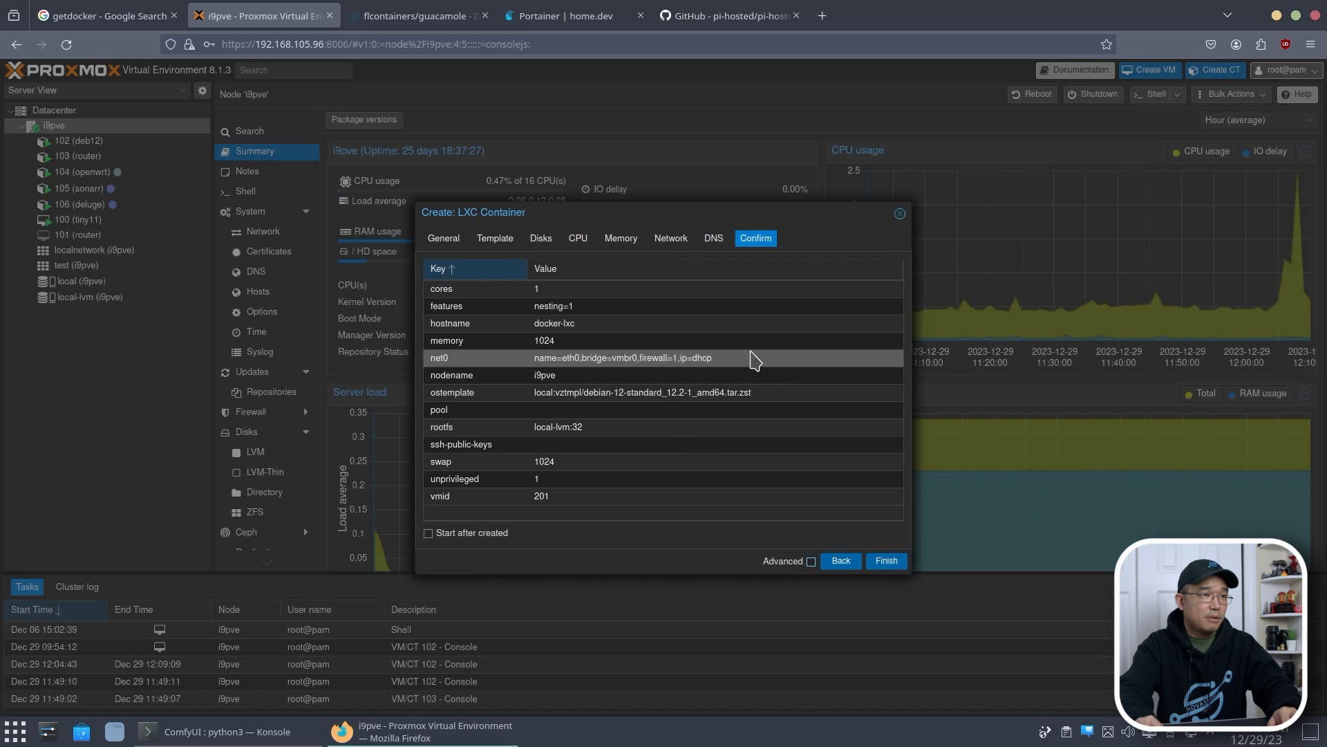
Finish creating container 201 and close the task log after TASK OK
left_click(886, 561)
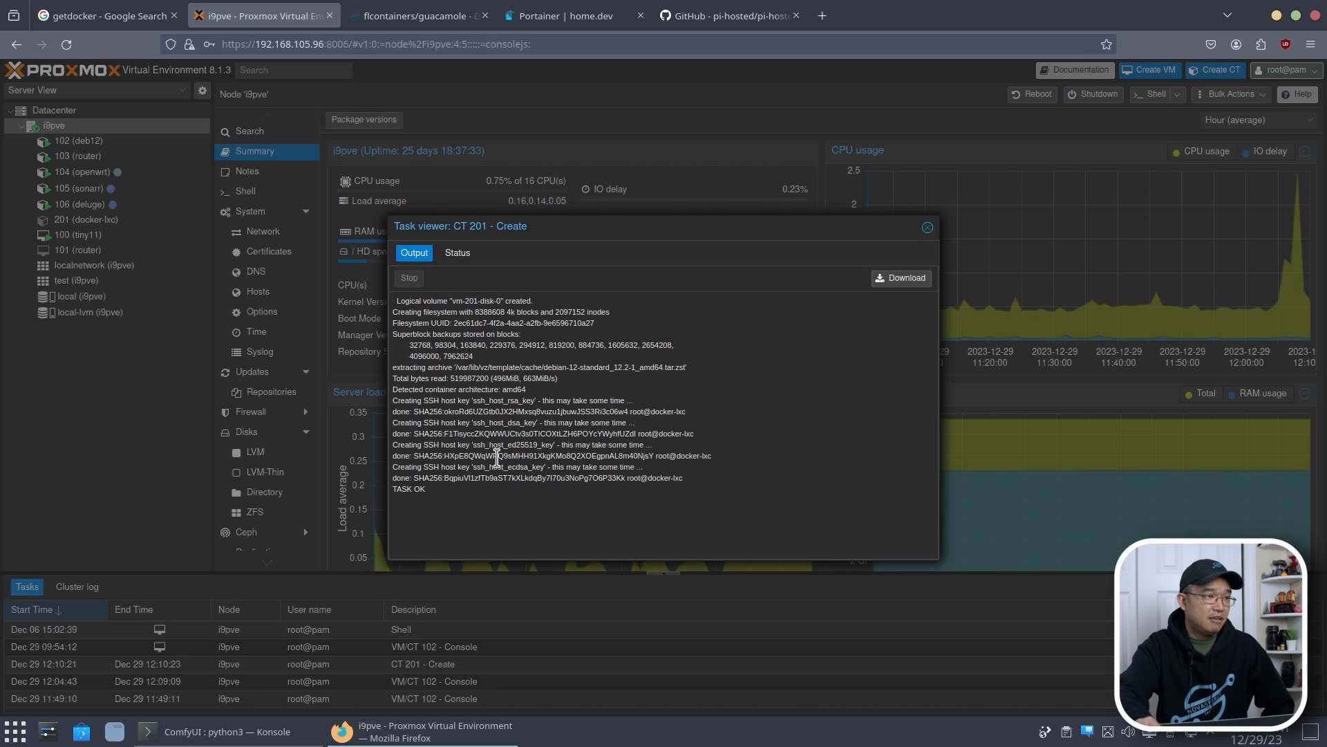
mouse_move(928, 227)
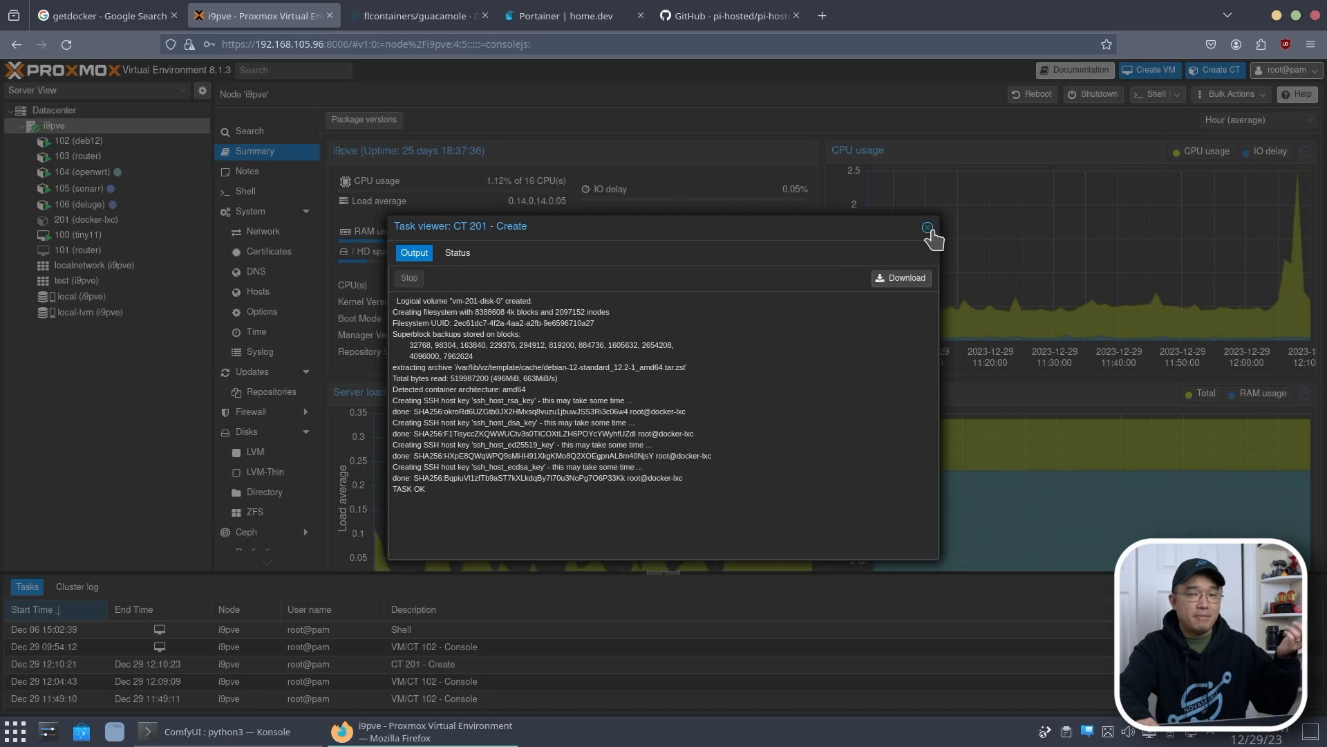
left_click(928, 227)
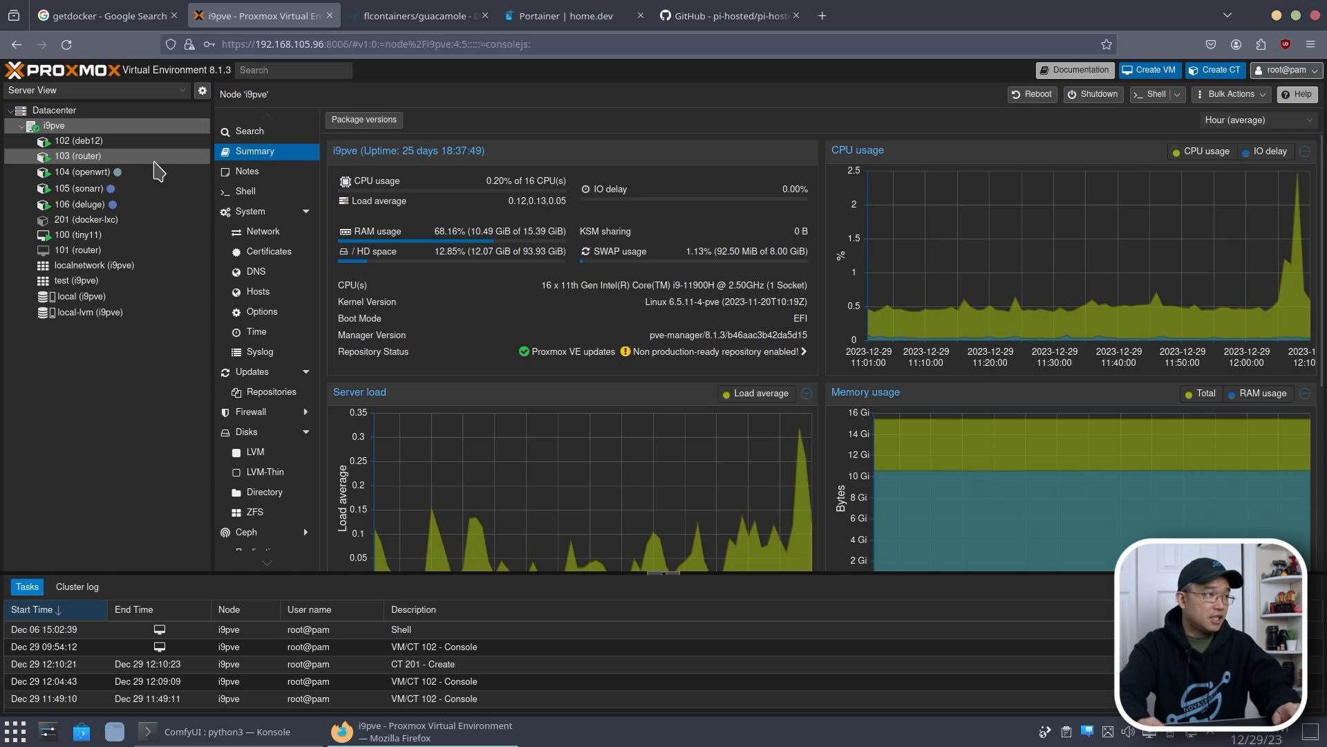
Start container 201 (docker-lxc), open its console and log in as root
left_click(87, 220)
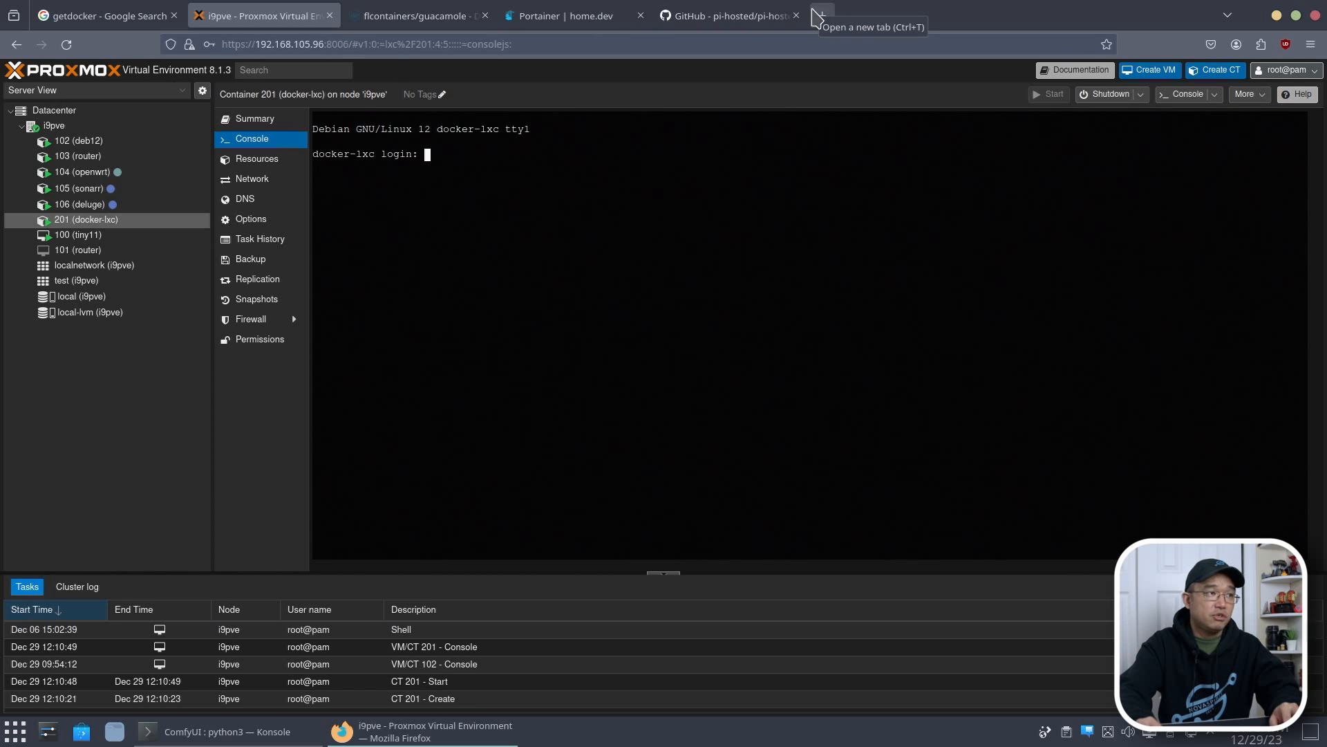
mouse_move(601, 276)
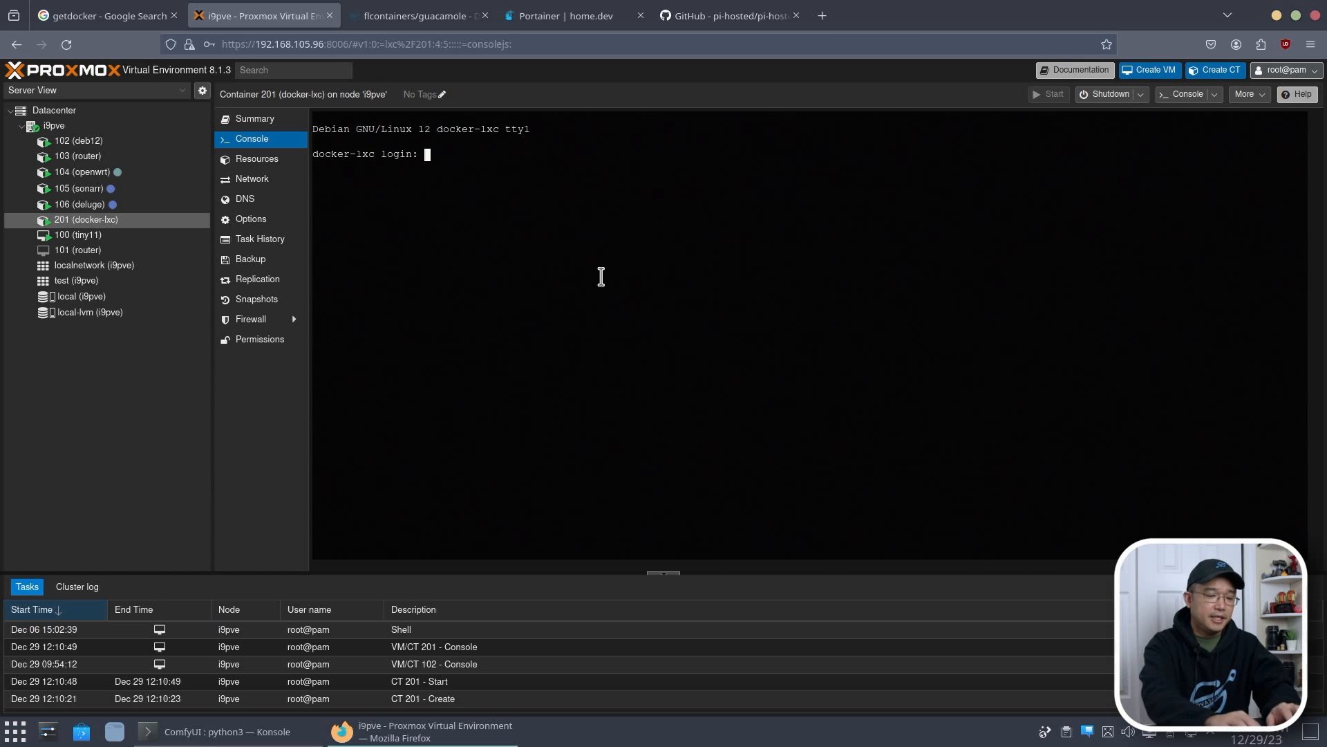
type("root")
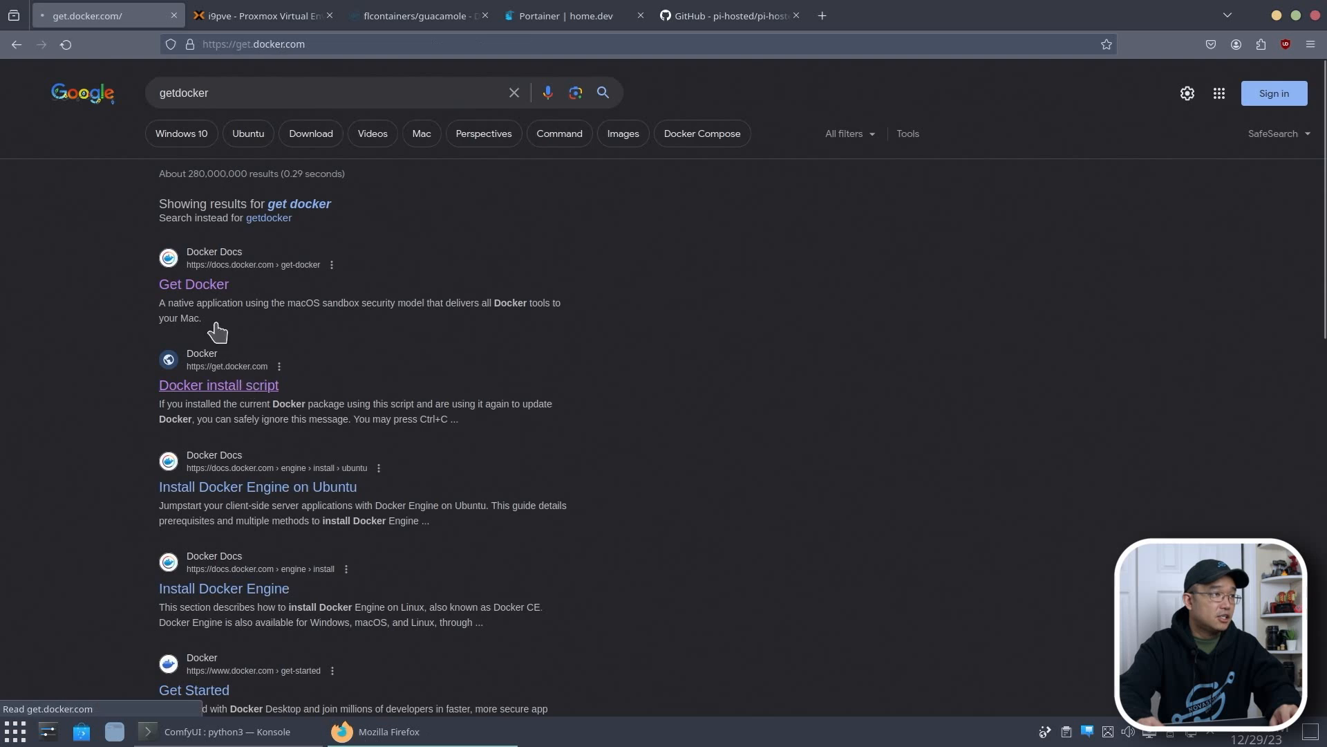
Open the get.docker.com install script page from the search results
left_click(218, 385)
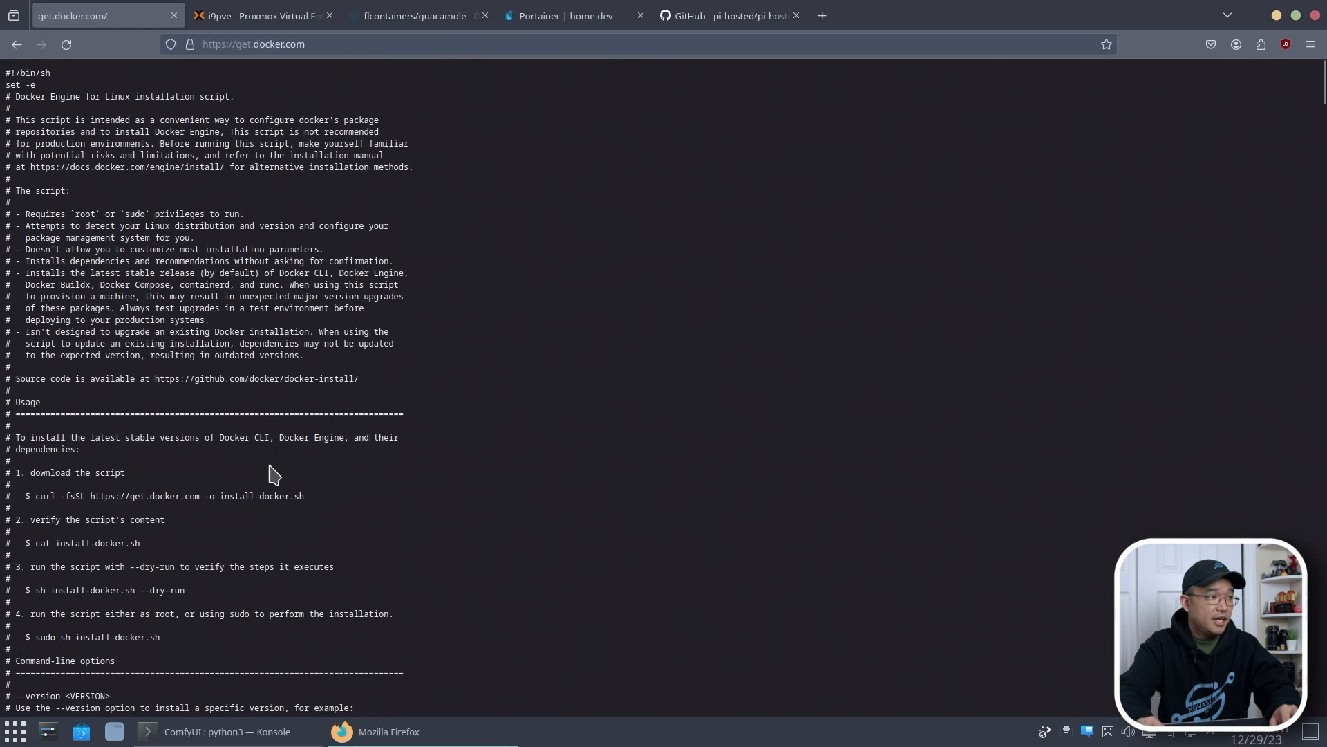
mouse_move(328, 510)
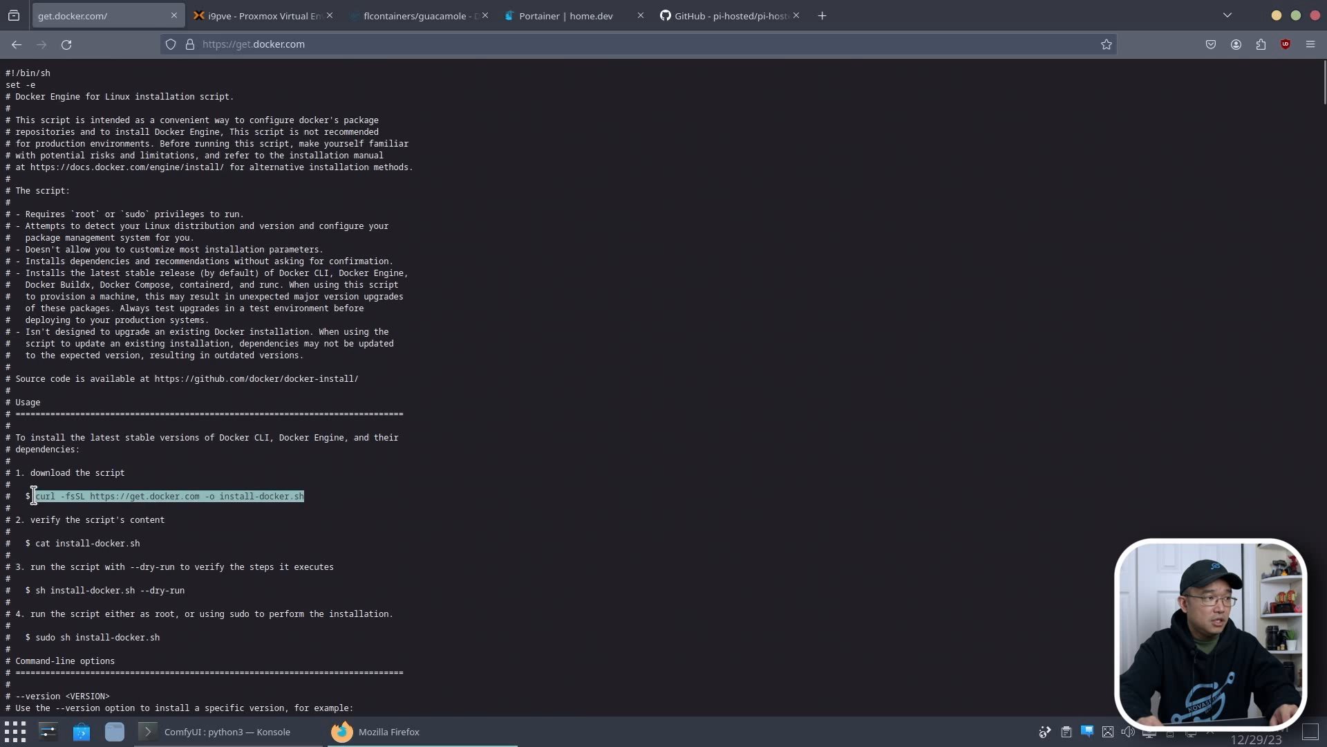
Run apt update in container 201's console
left_click(258, 15)
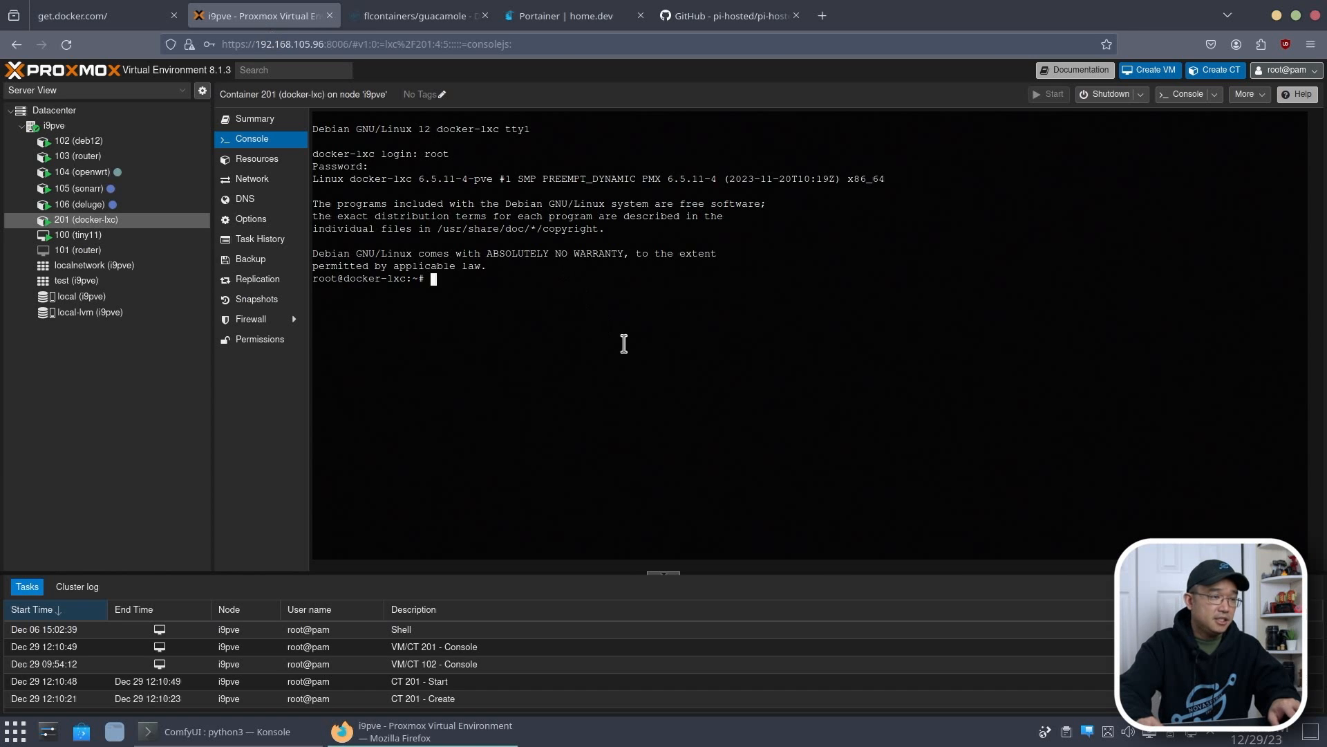
type("curl -fSL https://get.docker.com -o install-docker.sh")
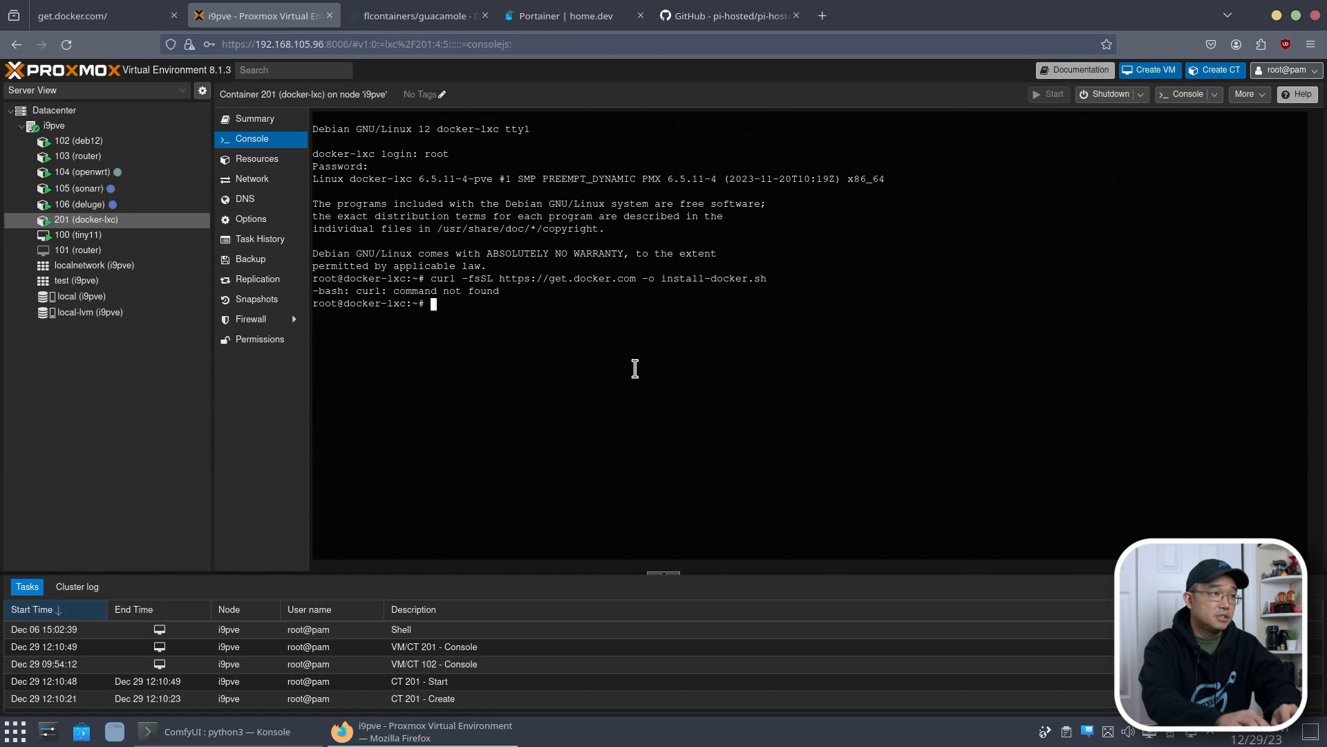
type("a")
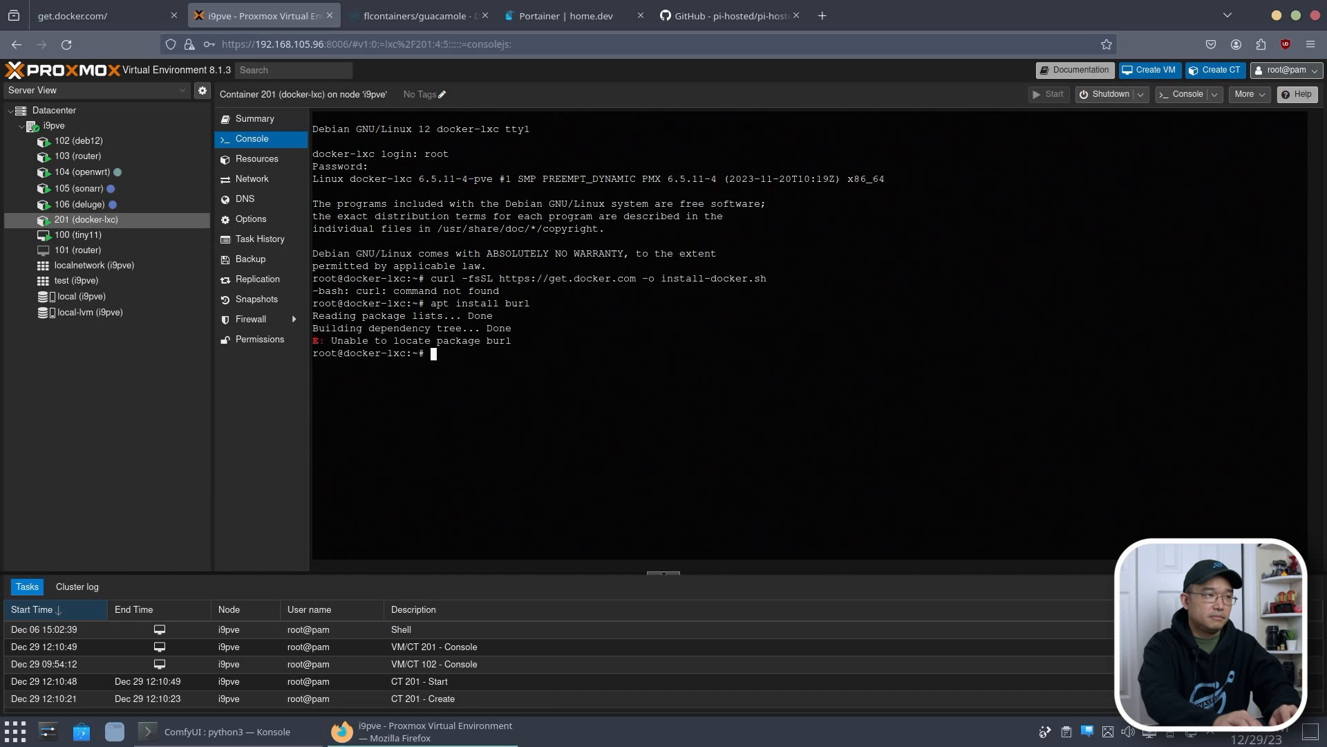
type("apt u")
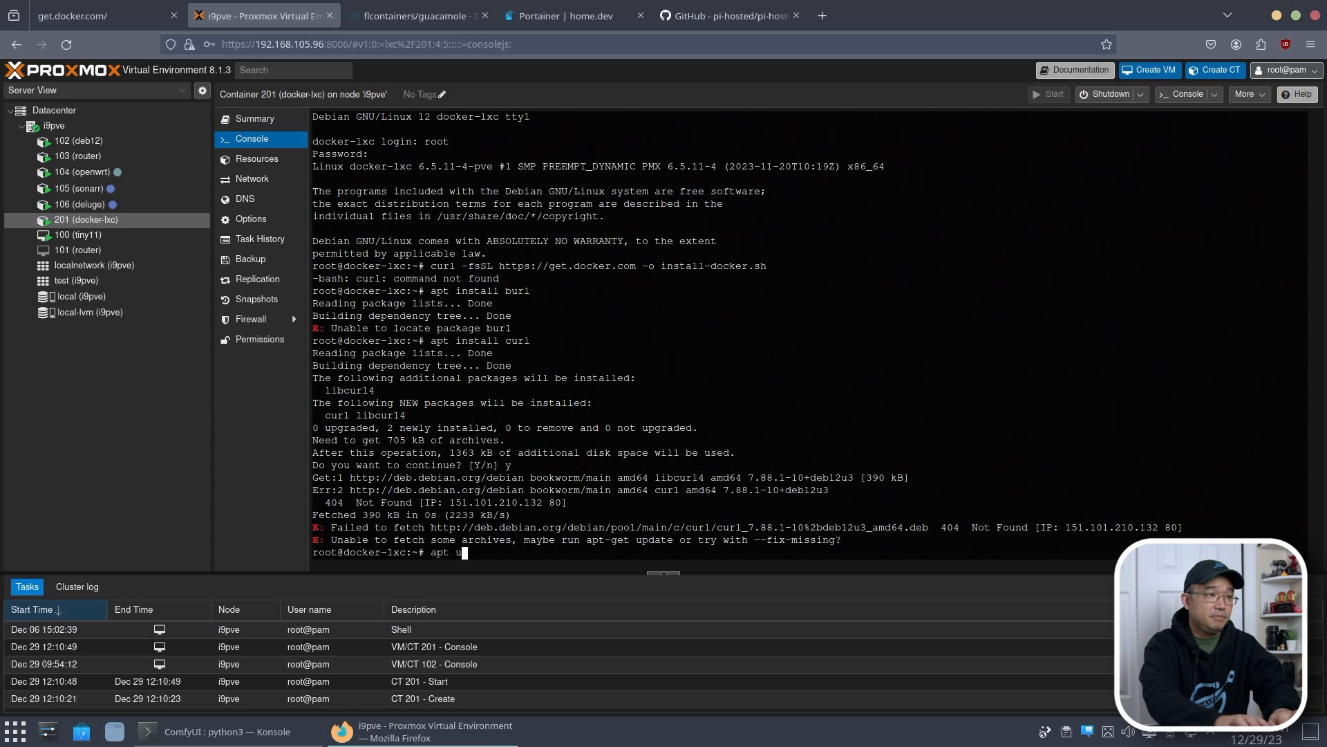
key("Return")
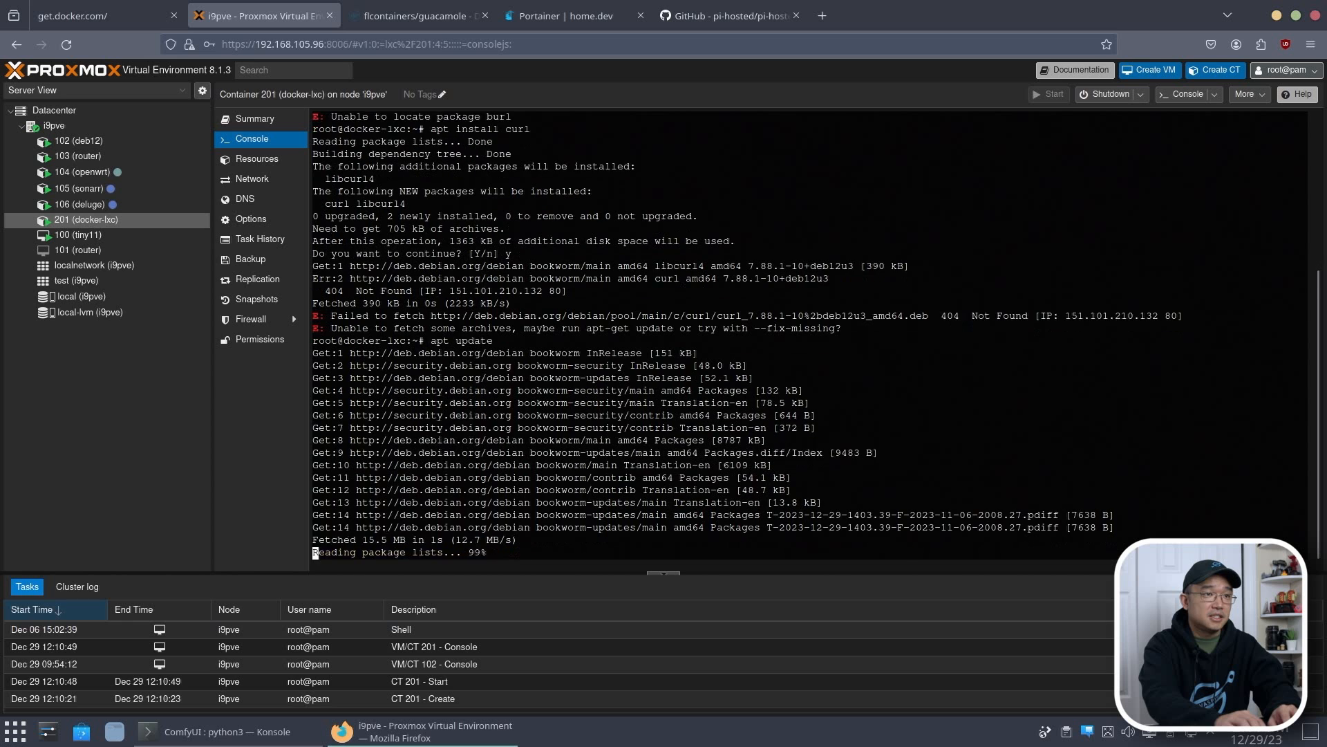
type("apt install curl")
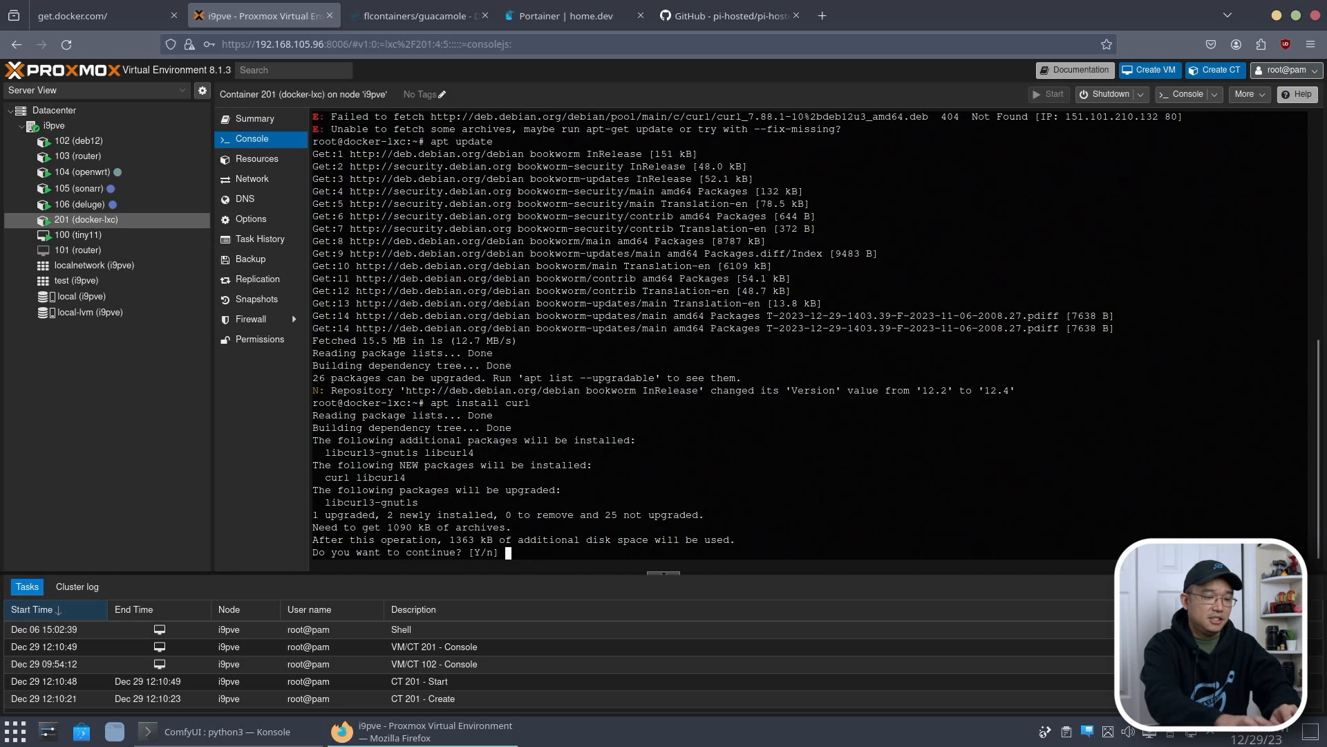
type("y")
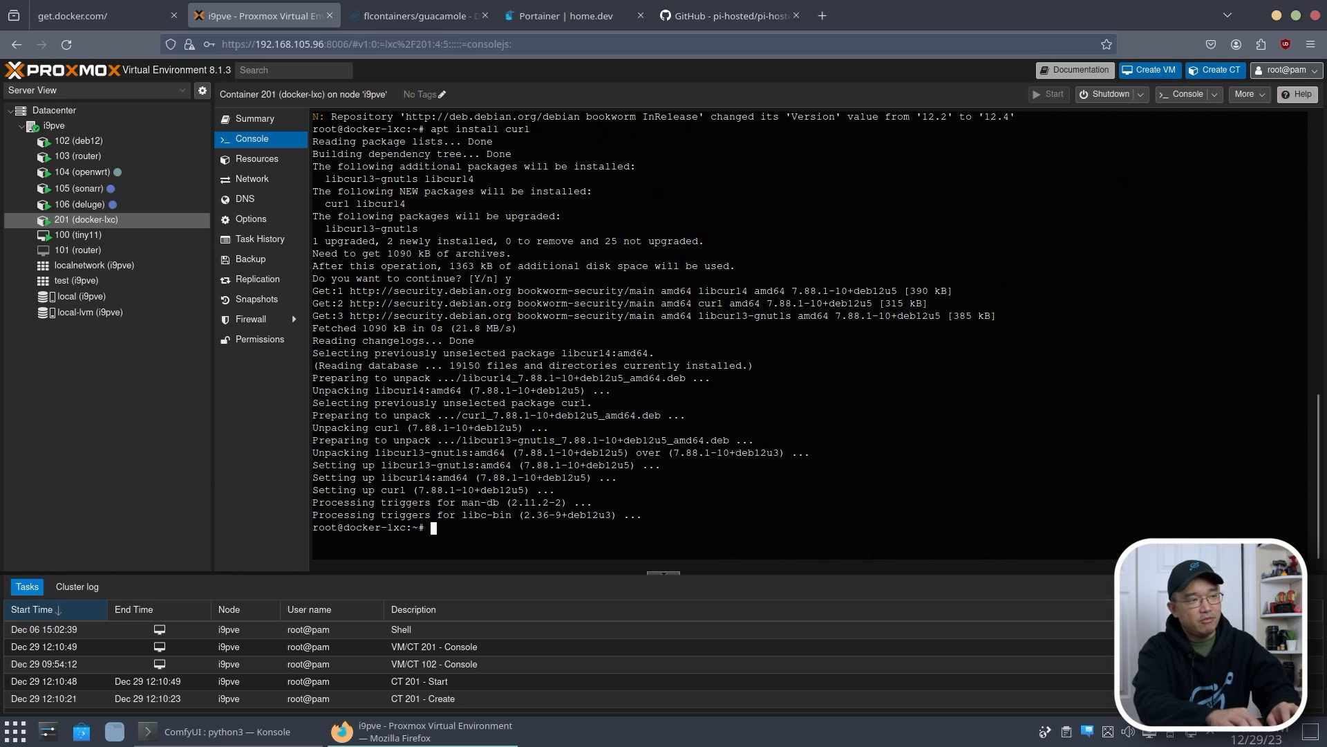
type("curl -fsSL https://get.docker.com -o install-docker.sh")
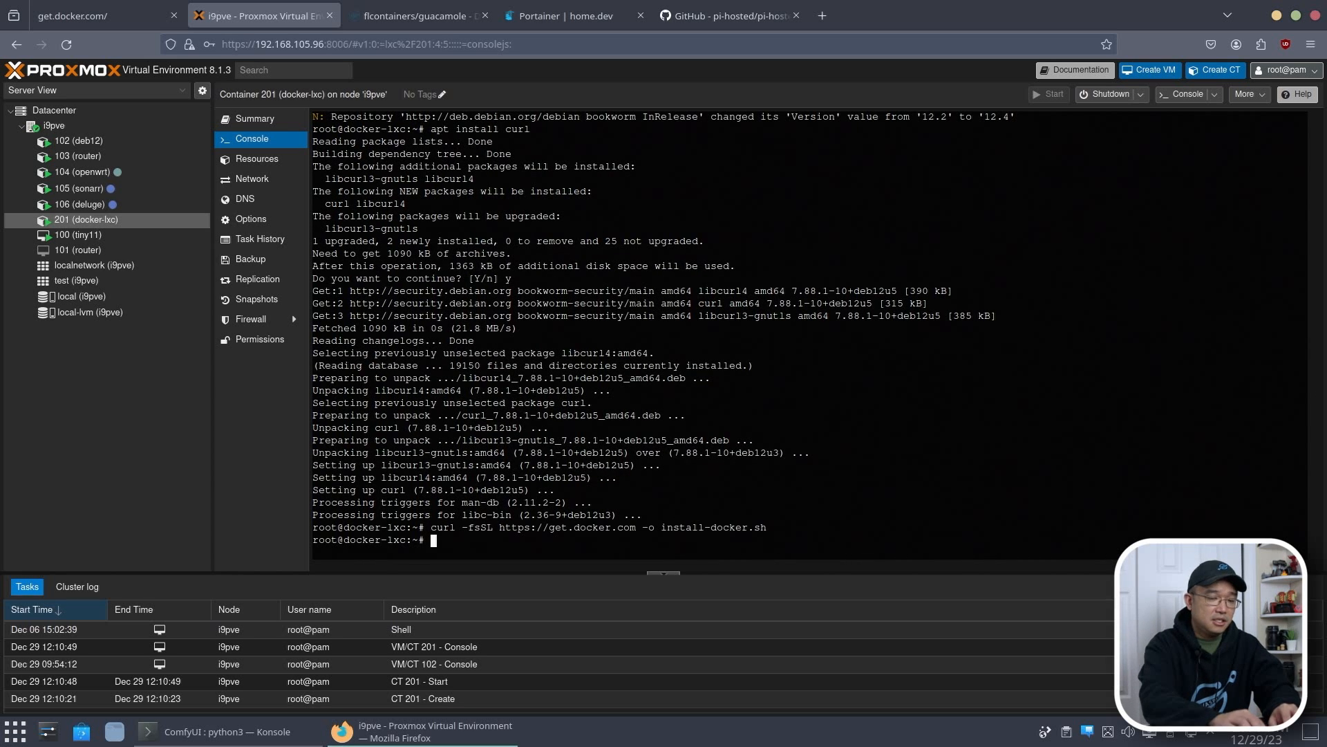
Run the install-docker.sh script, then run docker to print its command help
type("sh ./in")
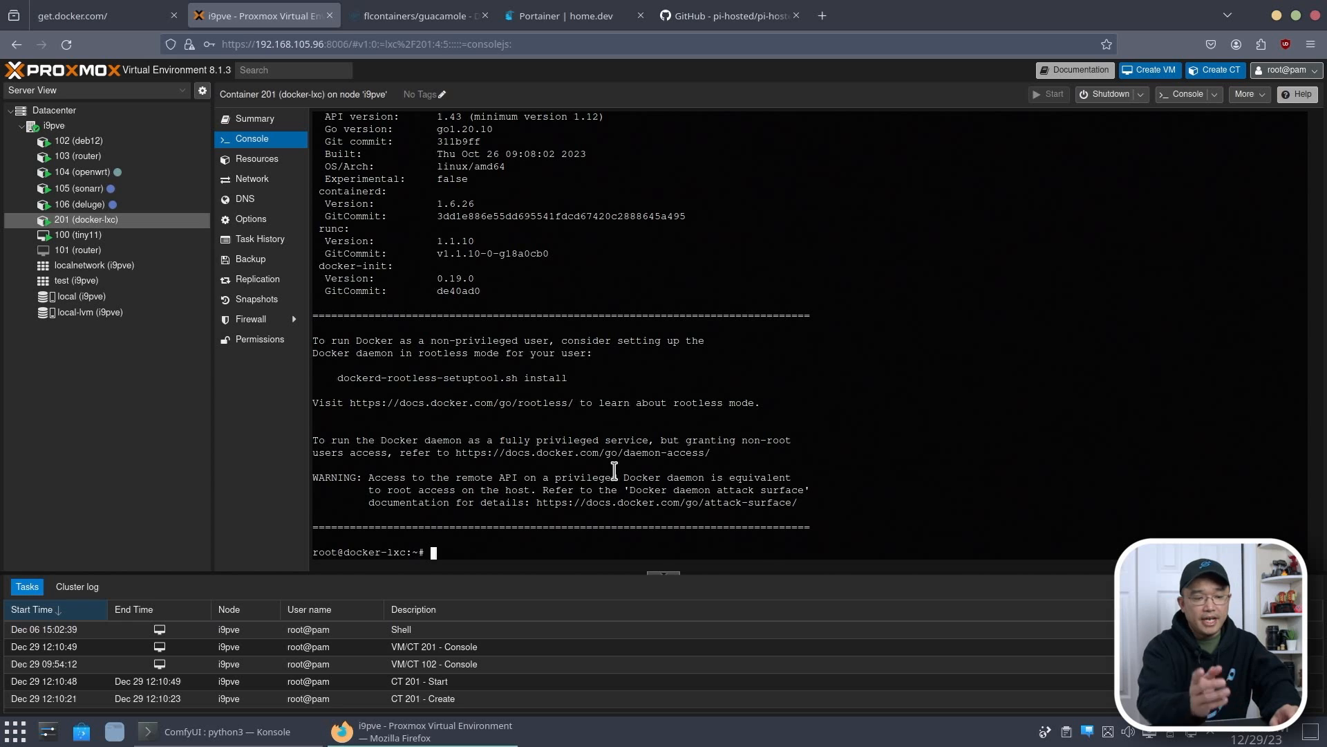
type("docker")
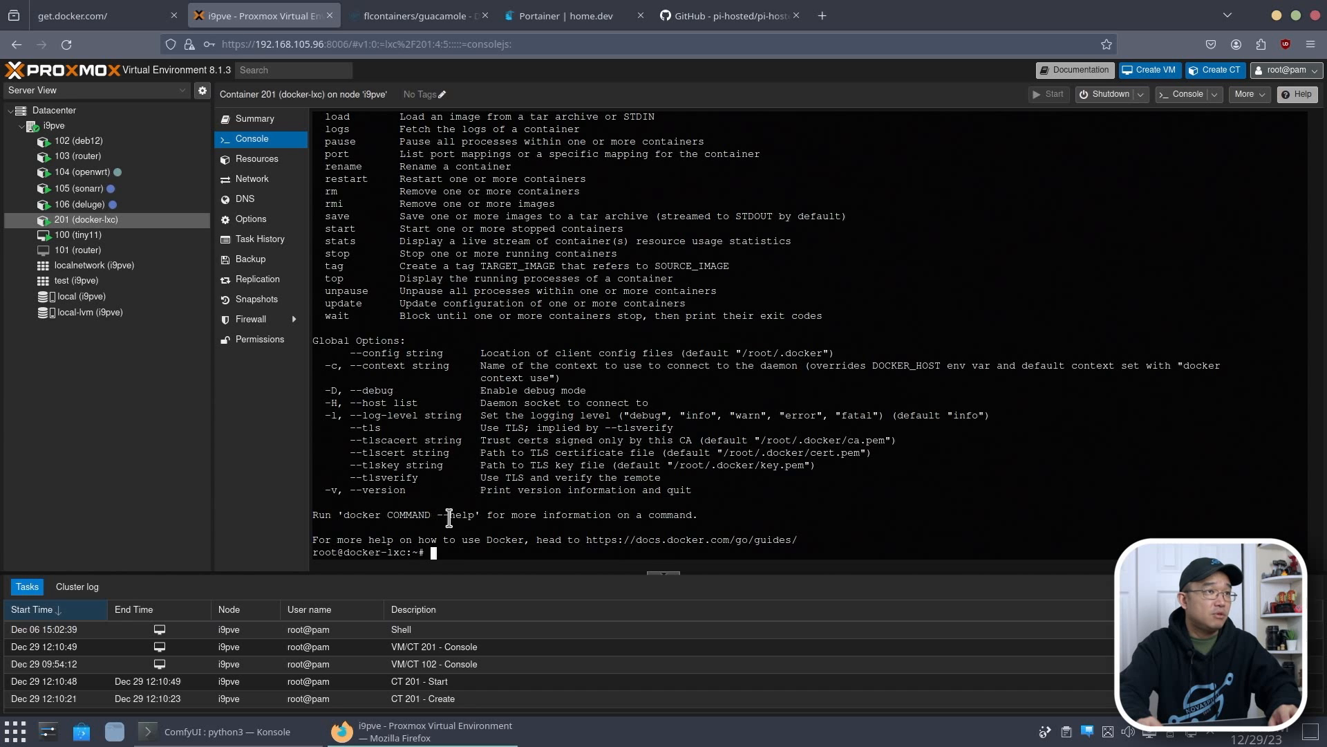
Return to the guacamole container's Stats page in Portainer
left_click(575, 16)
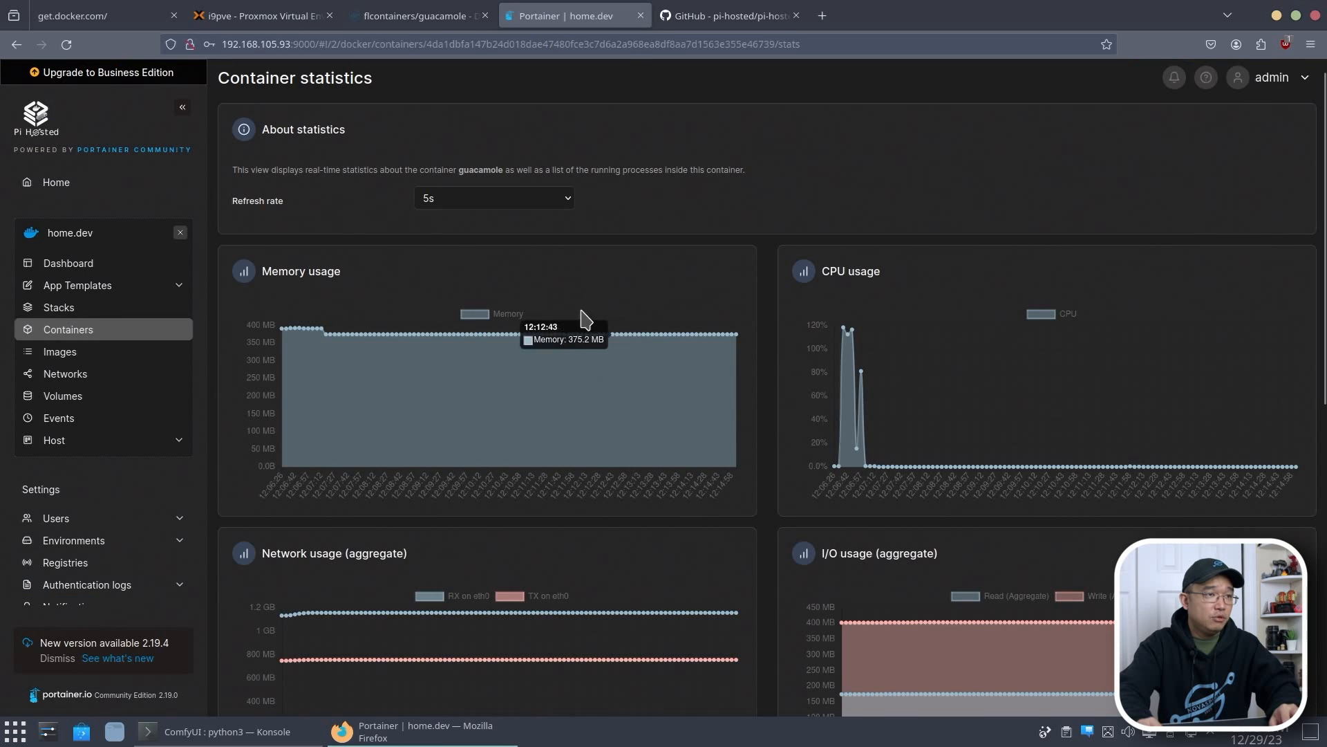
mouse_move(292, 44)
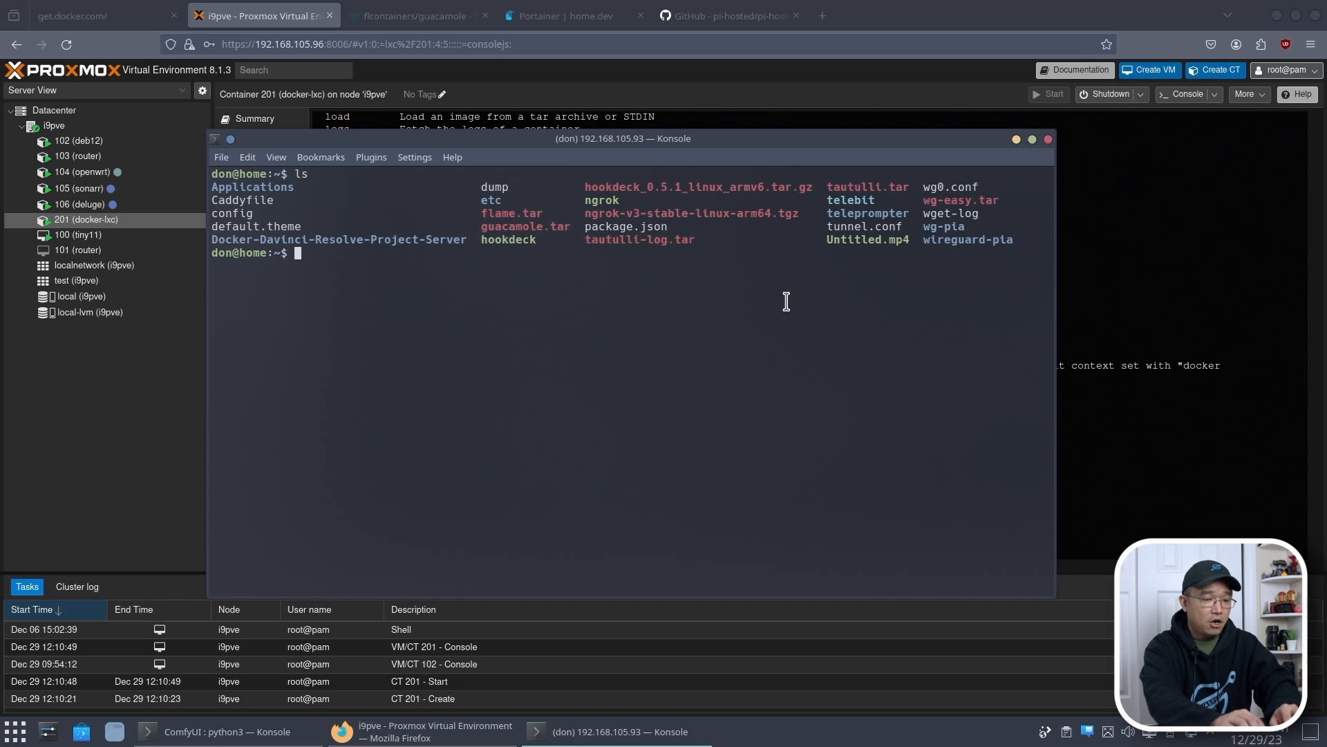
Run uname -a to confirm the old host is aarch64
type("uname")
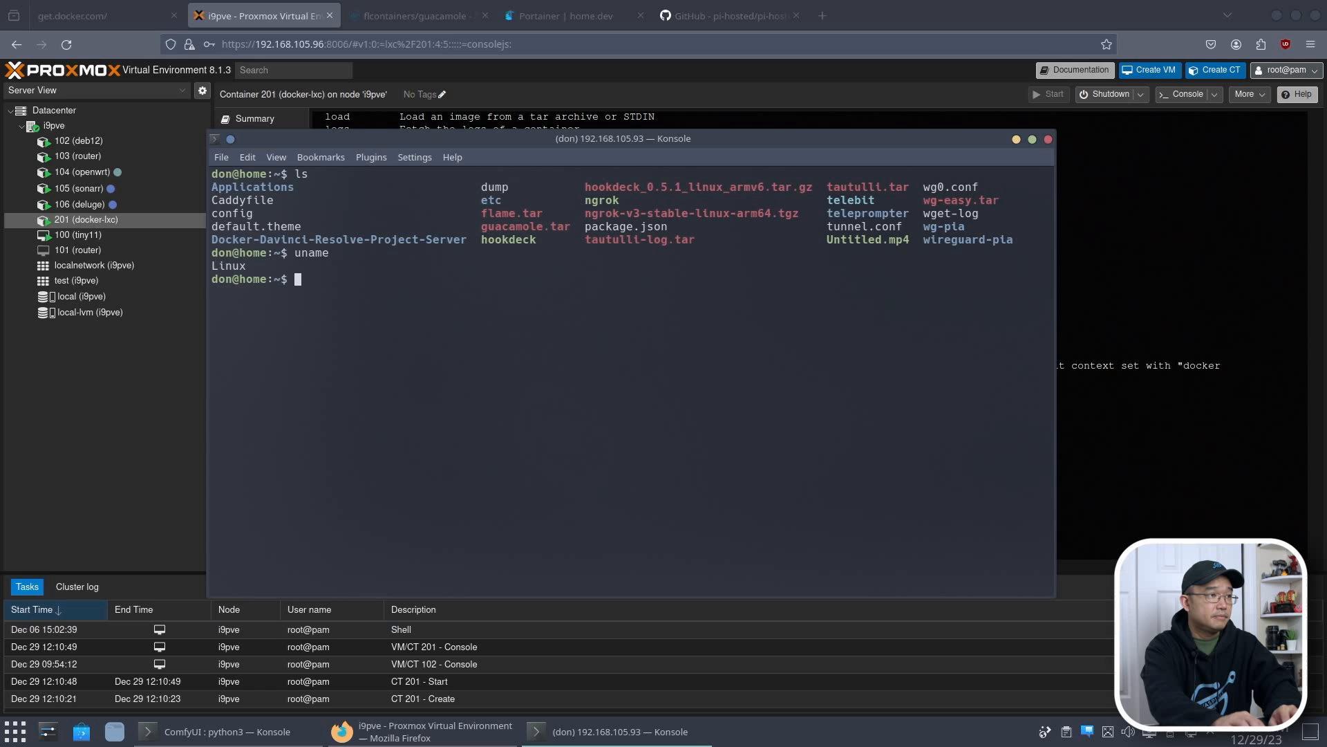
type("uname -a")
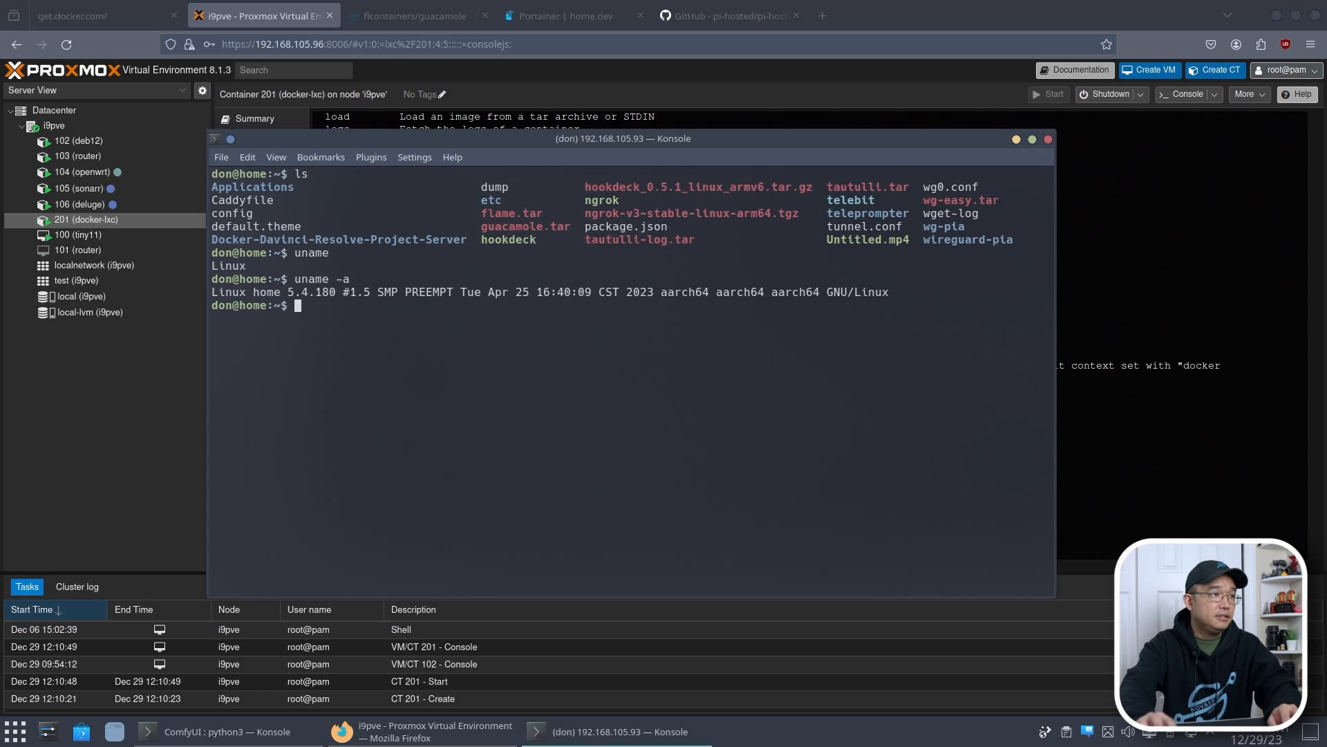
left_click_drag(717, 292, 811, 292)
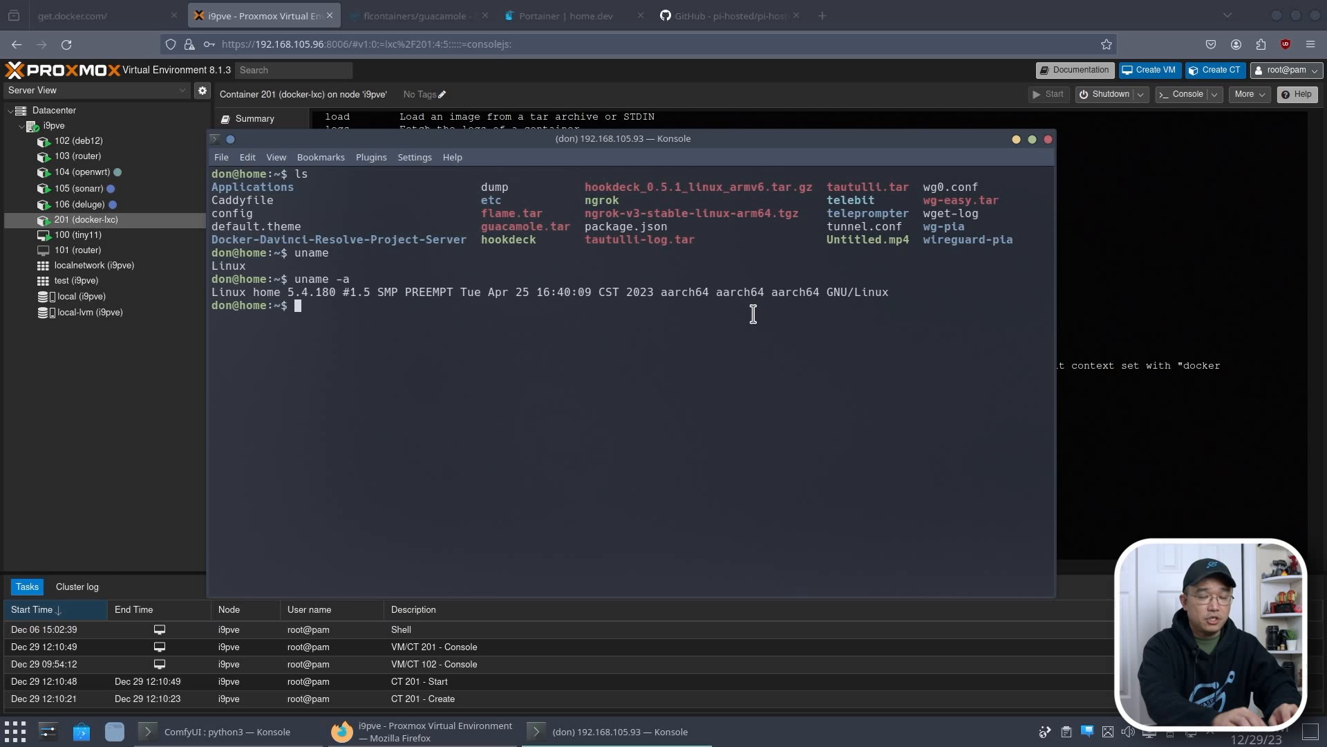
List /portainer/Files/AppData/Config and select the Guacamole folder name
type("ls")
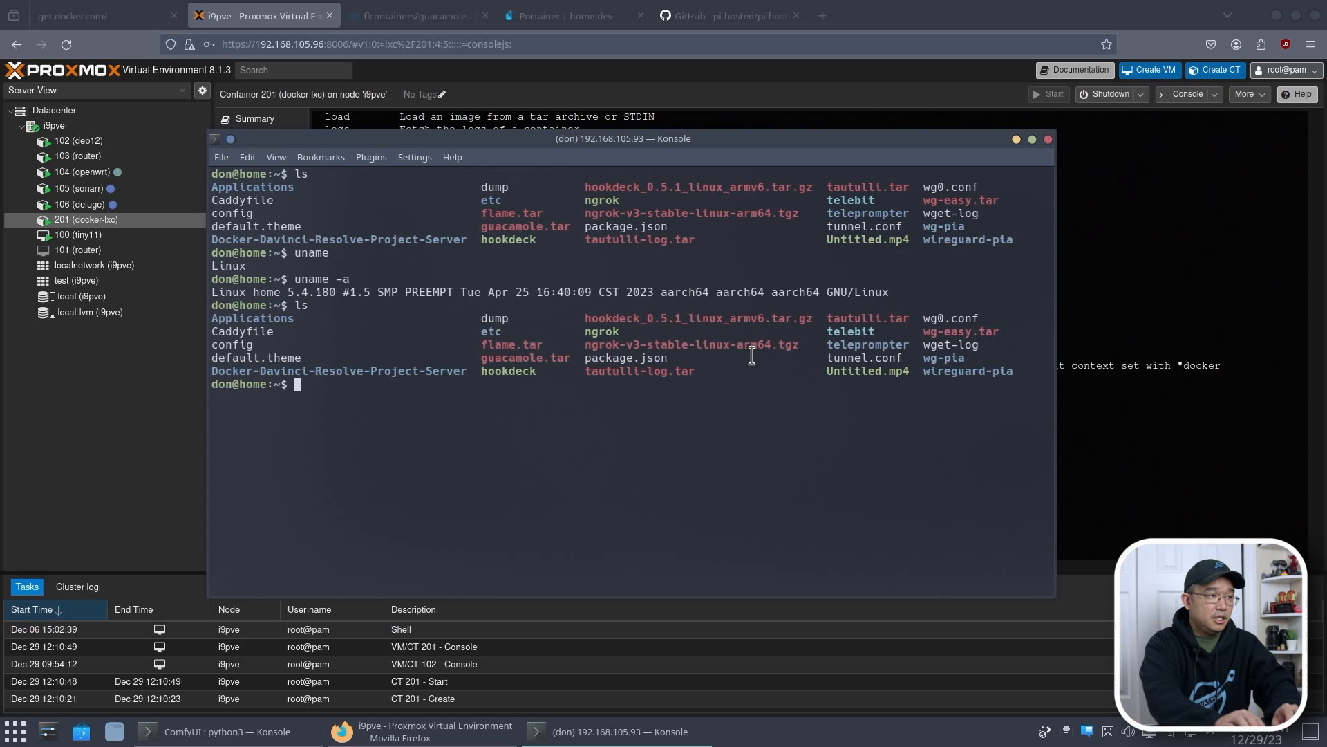
type("cd /portainer/")
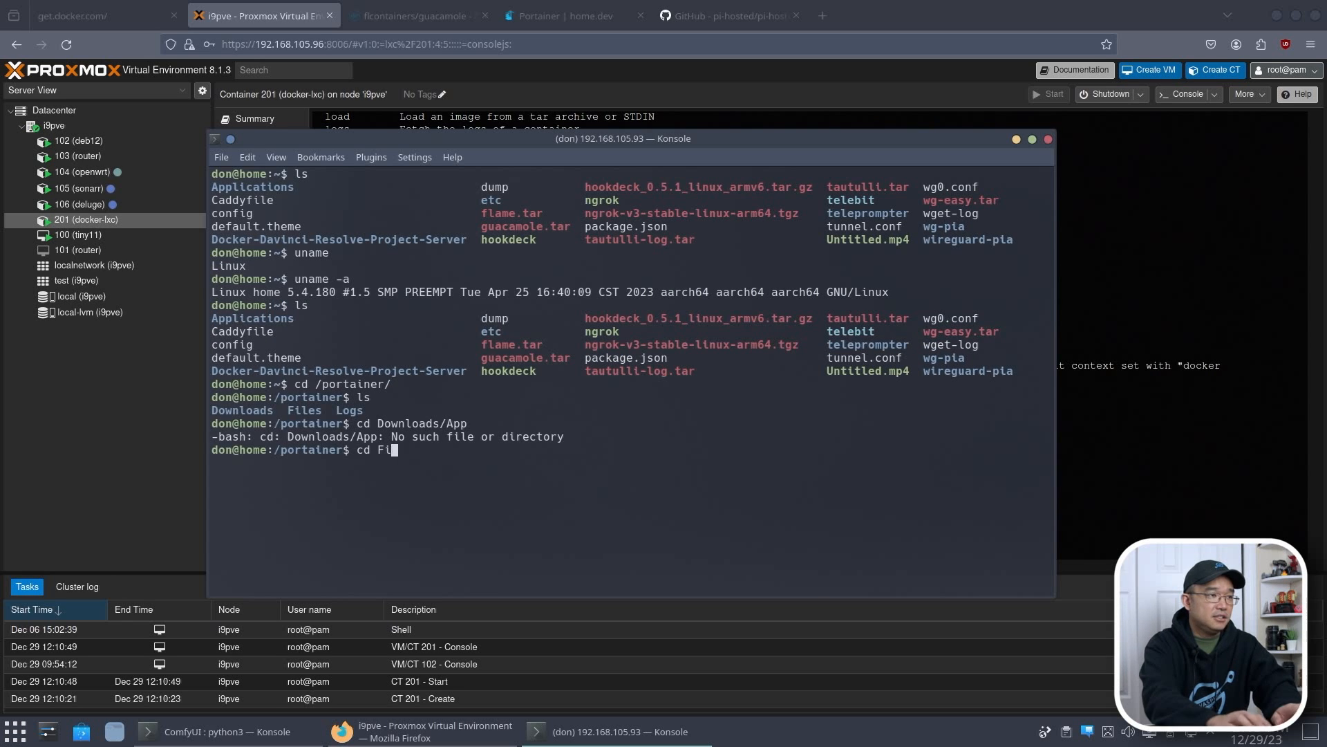
type("les/AppData/")
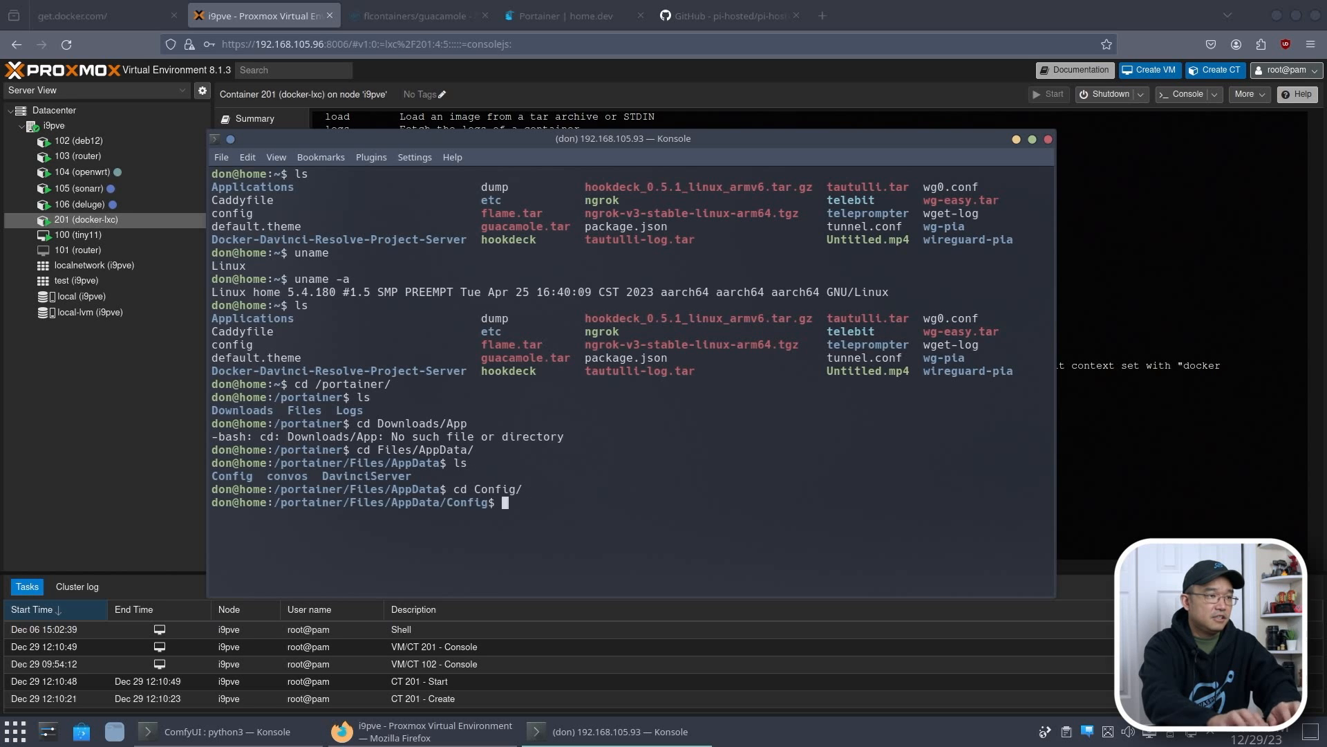
type("ls")
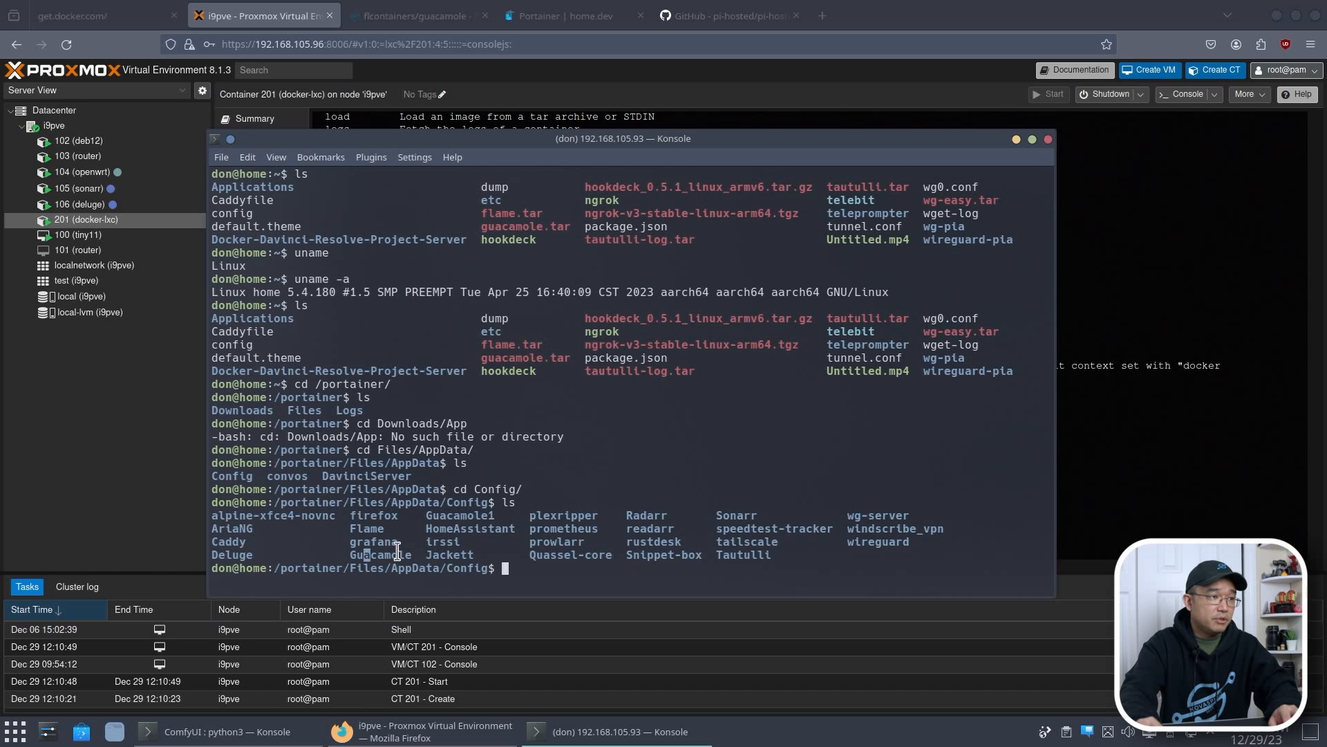
double_click(381, 555)
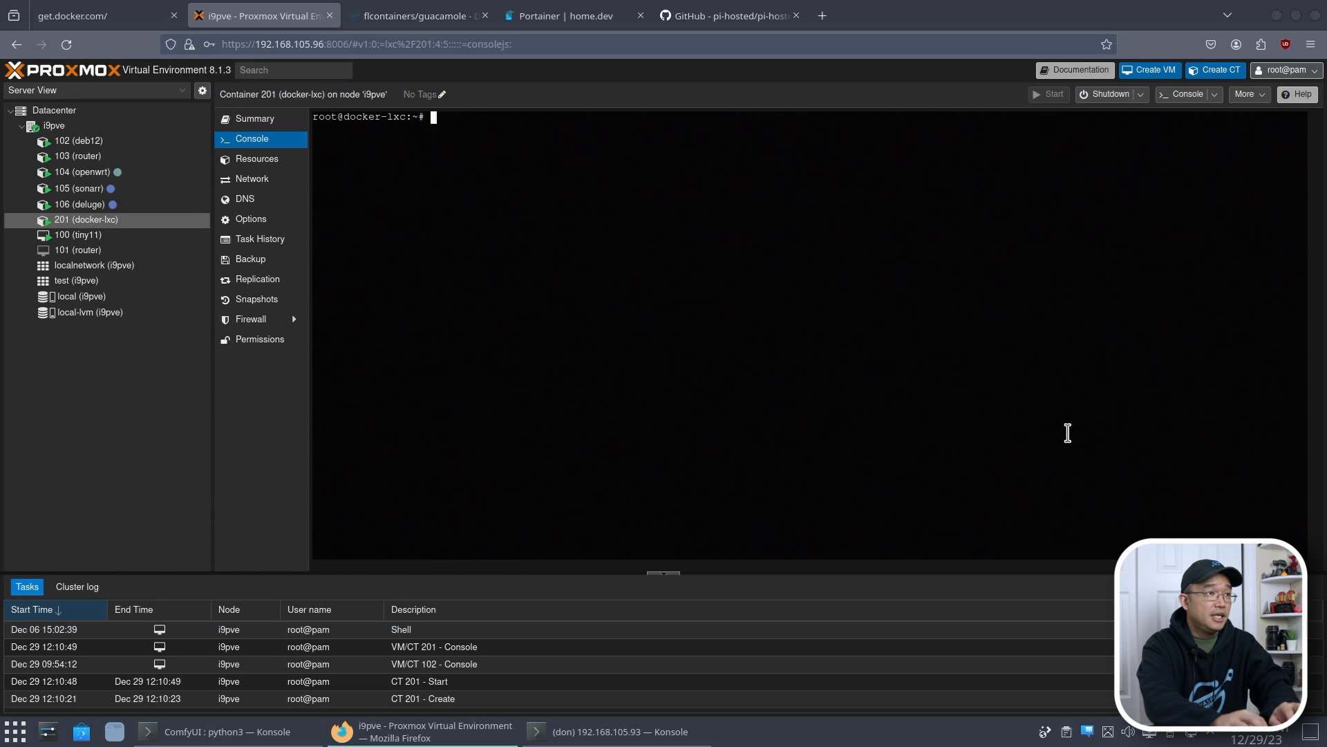
Set PermitRootLogin yes in /etc/ssh/sshd_config and restart sshd.service
type("nano /etc/")
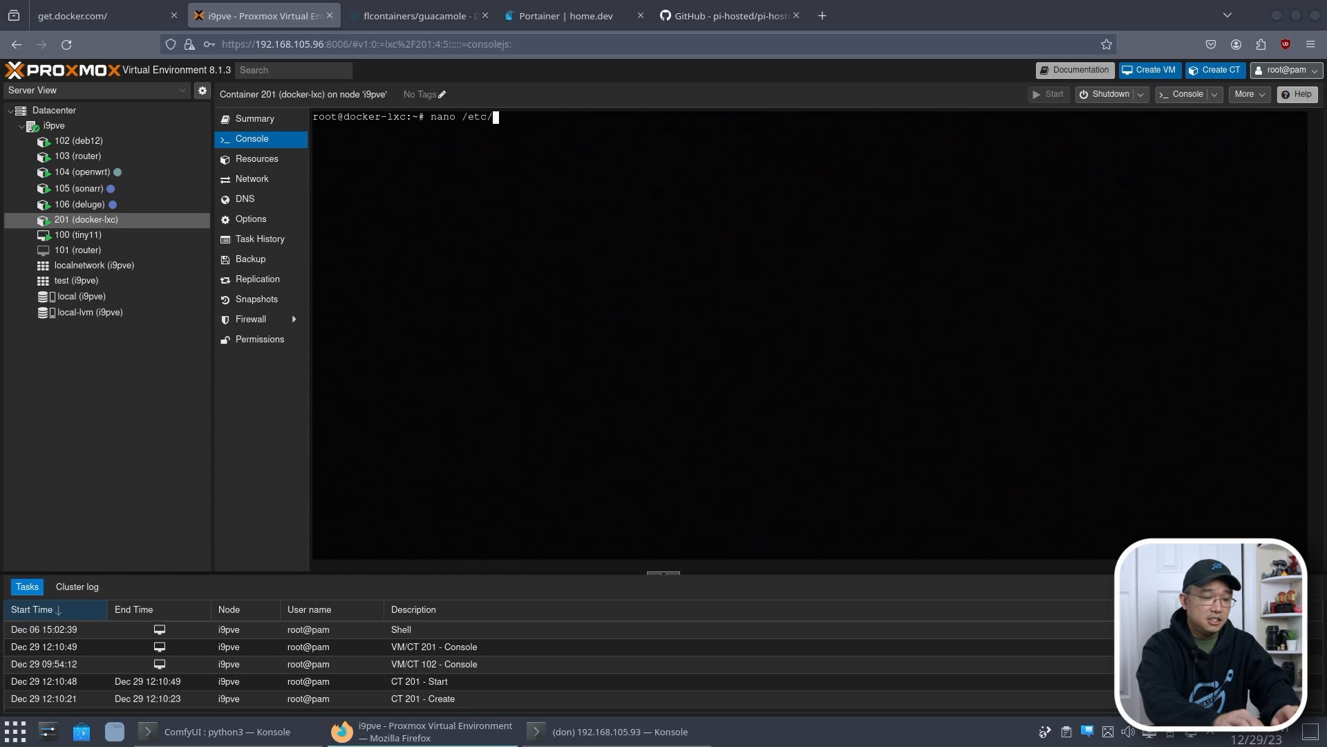
type("ss")
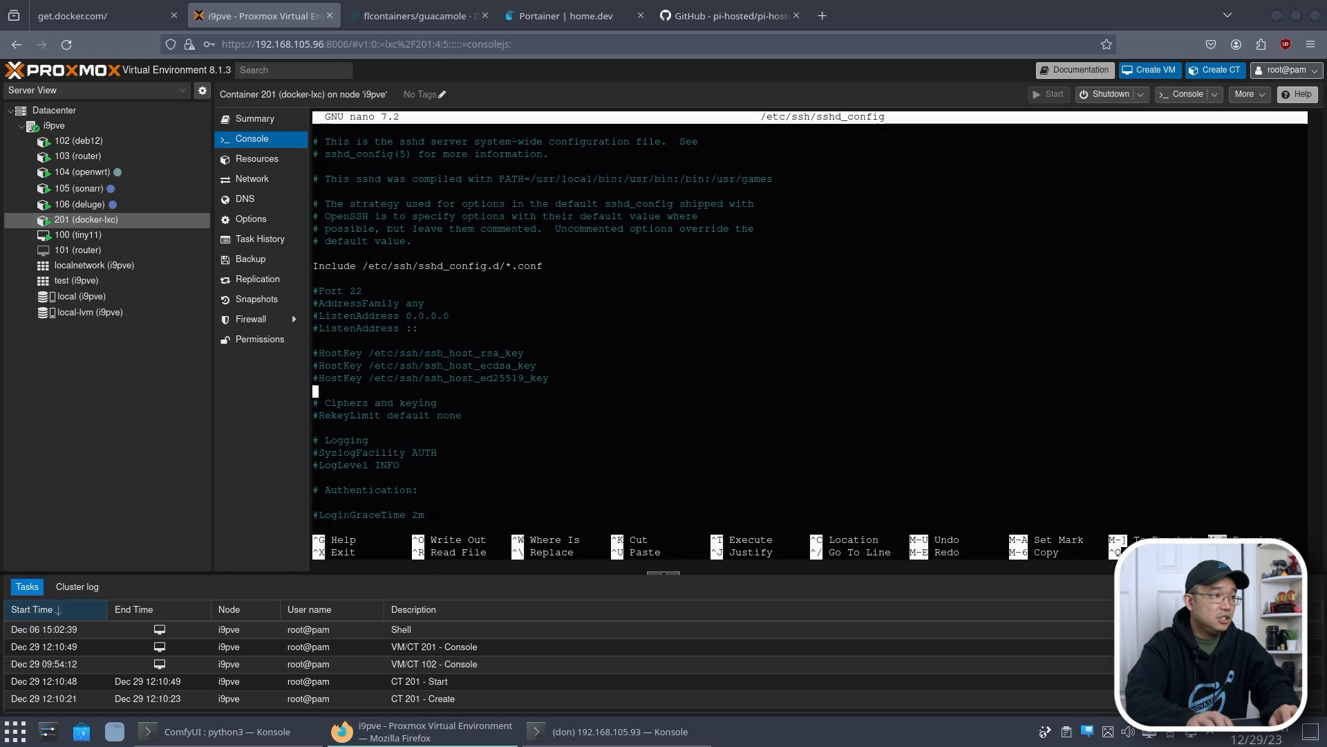
scroll("down", 3)
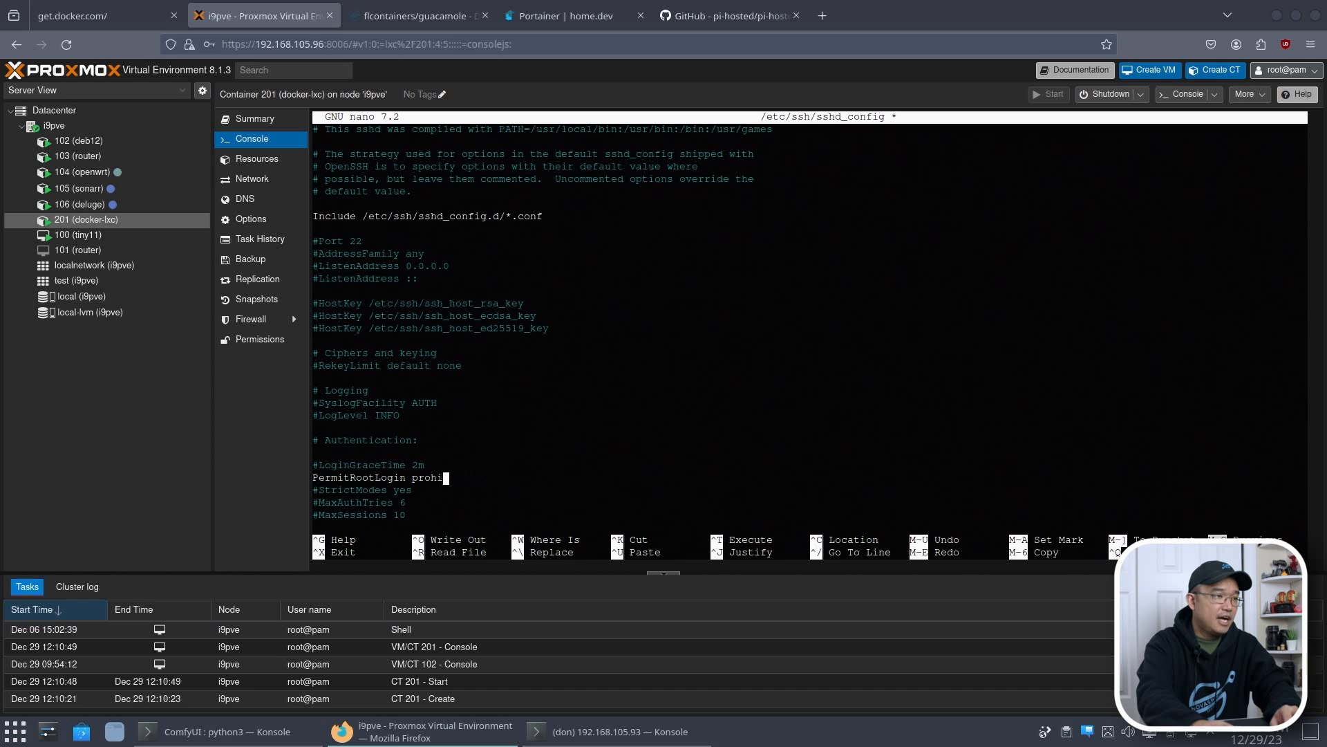
type("yes")
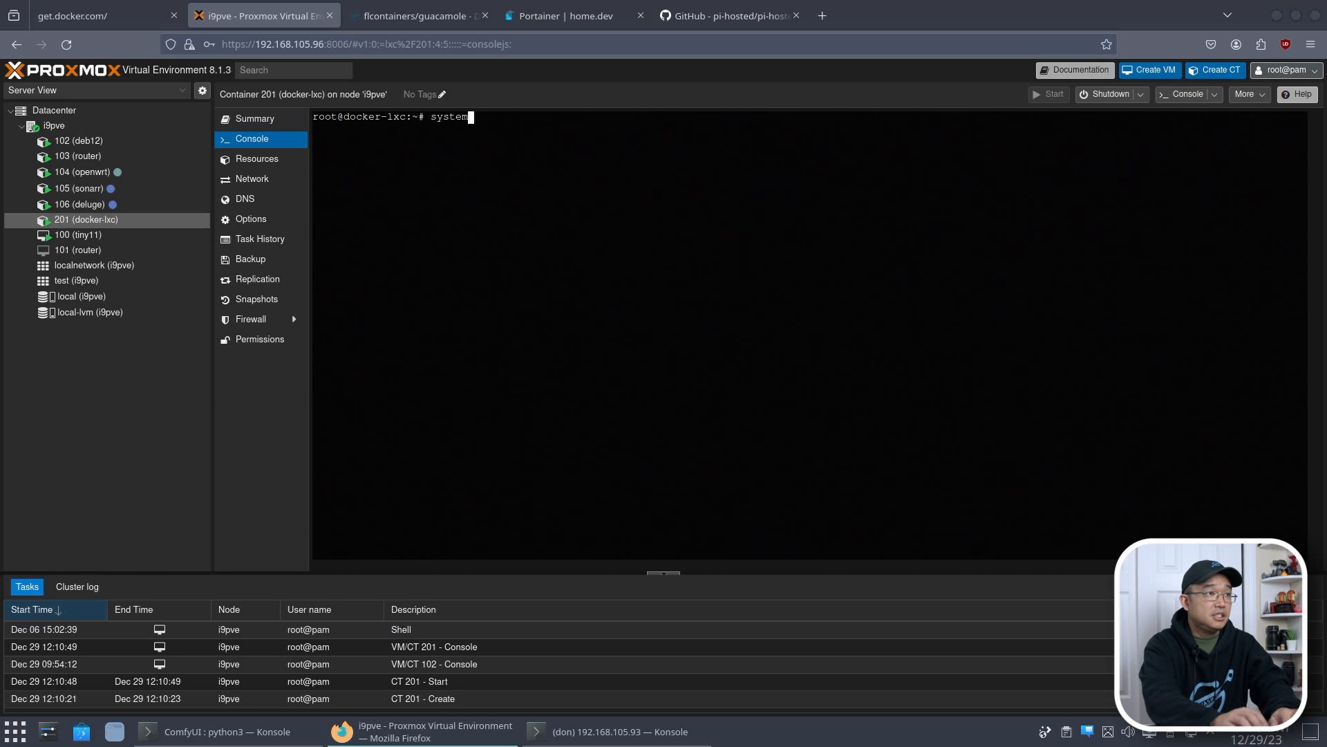
type("ctl restart sshd.s")
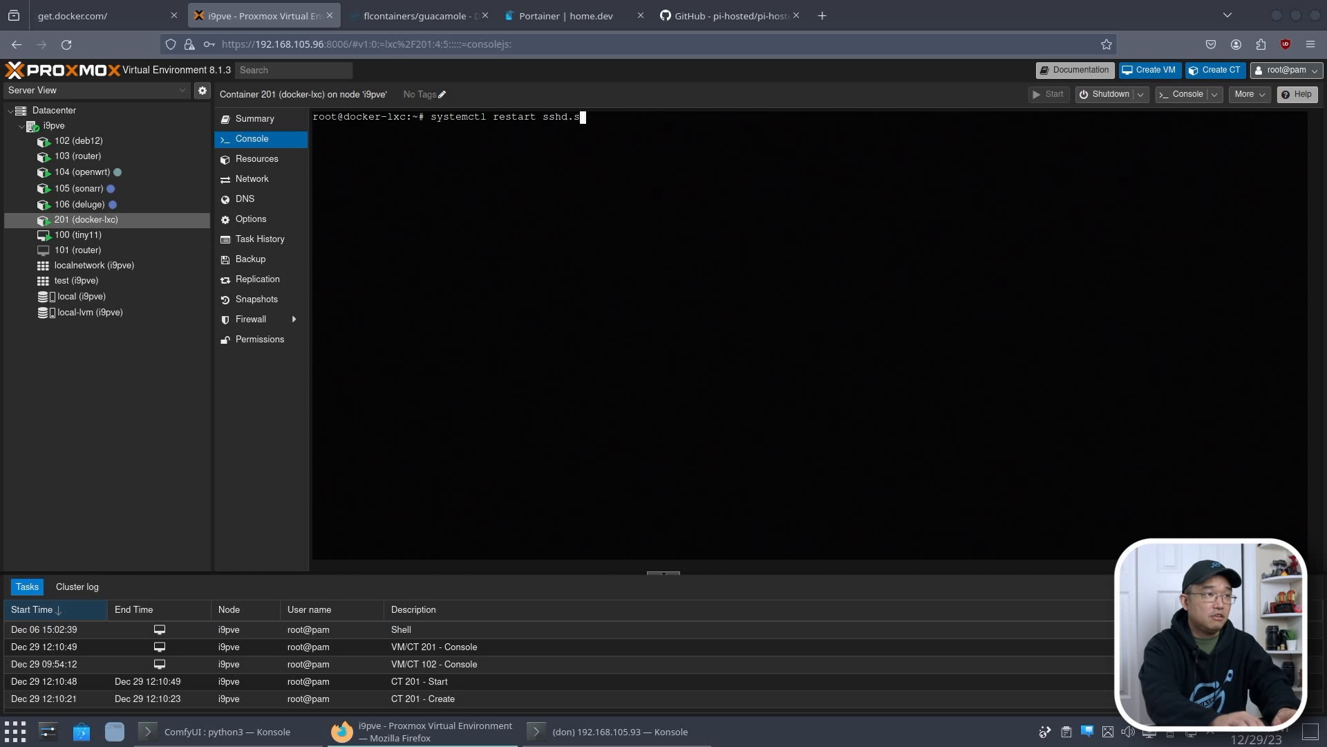
type("ervice")
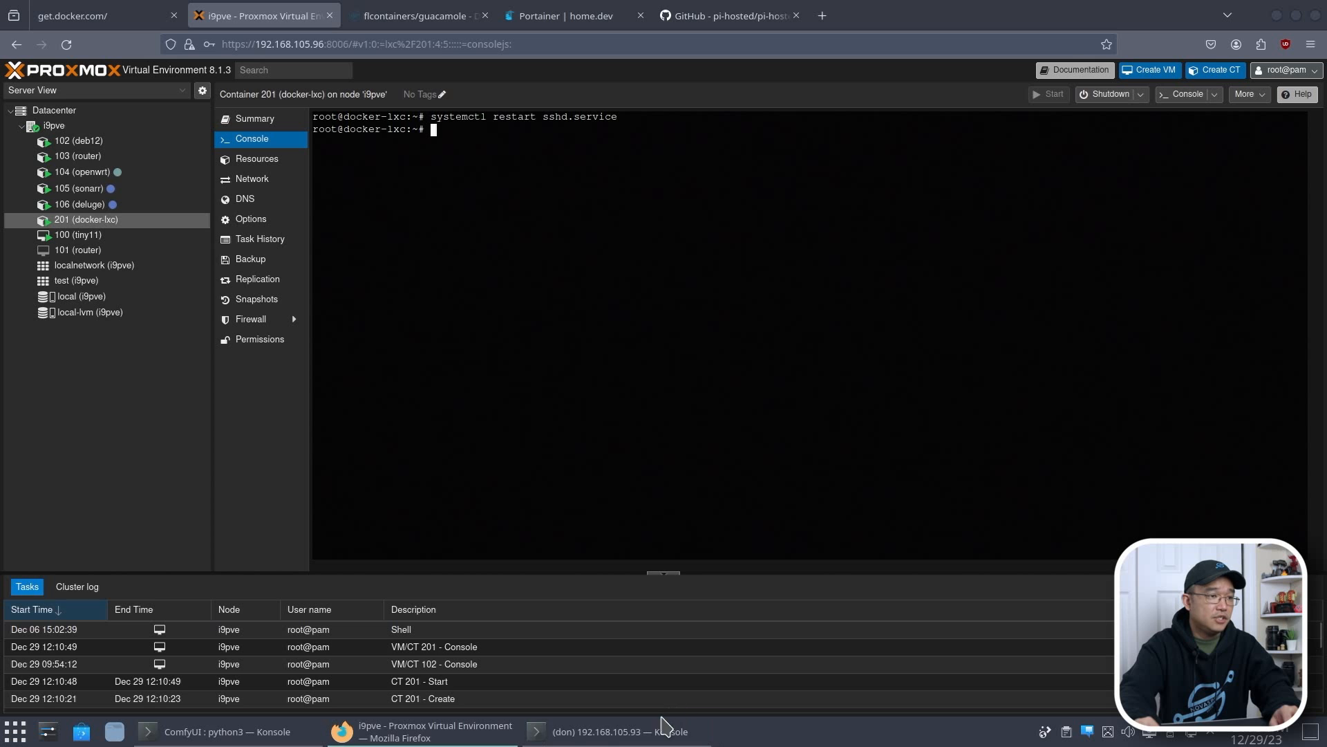
Run ip a in the container console to find its IP address
left_click(616, 732)
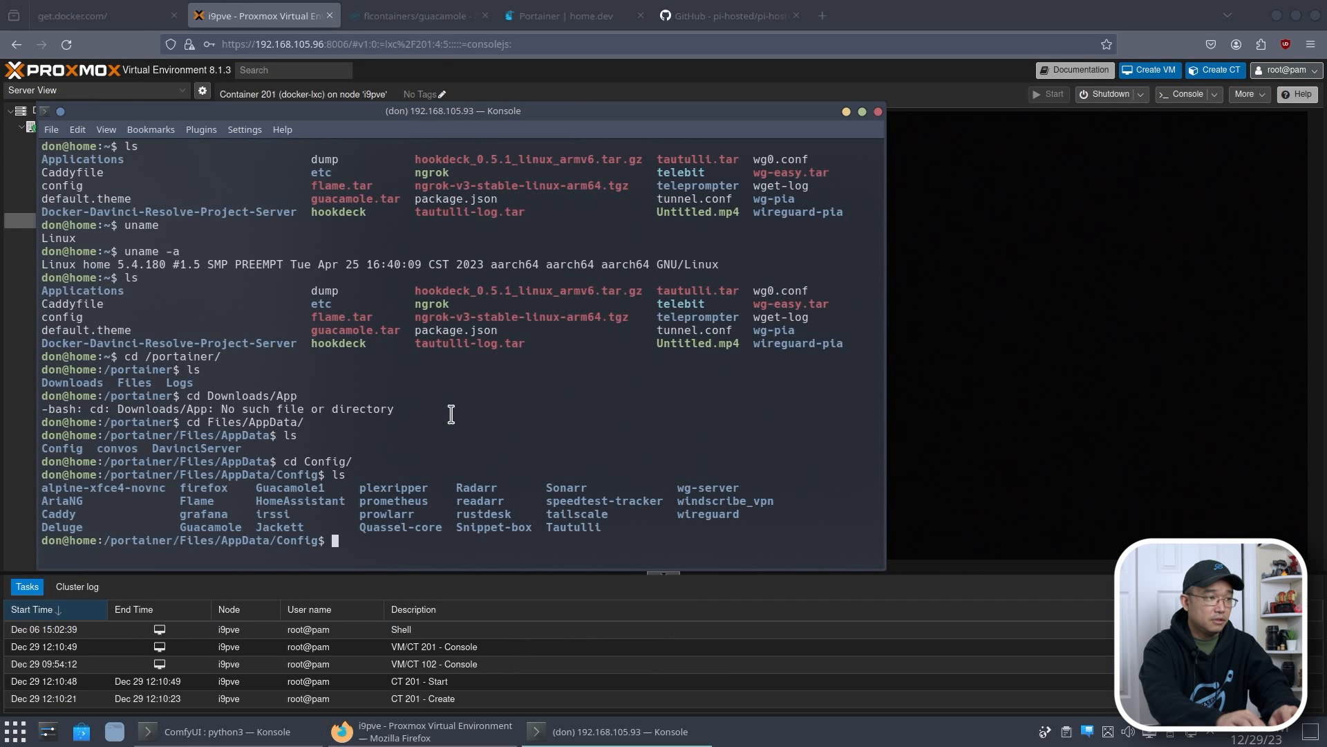
type("sshd.service")
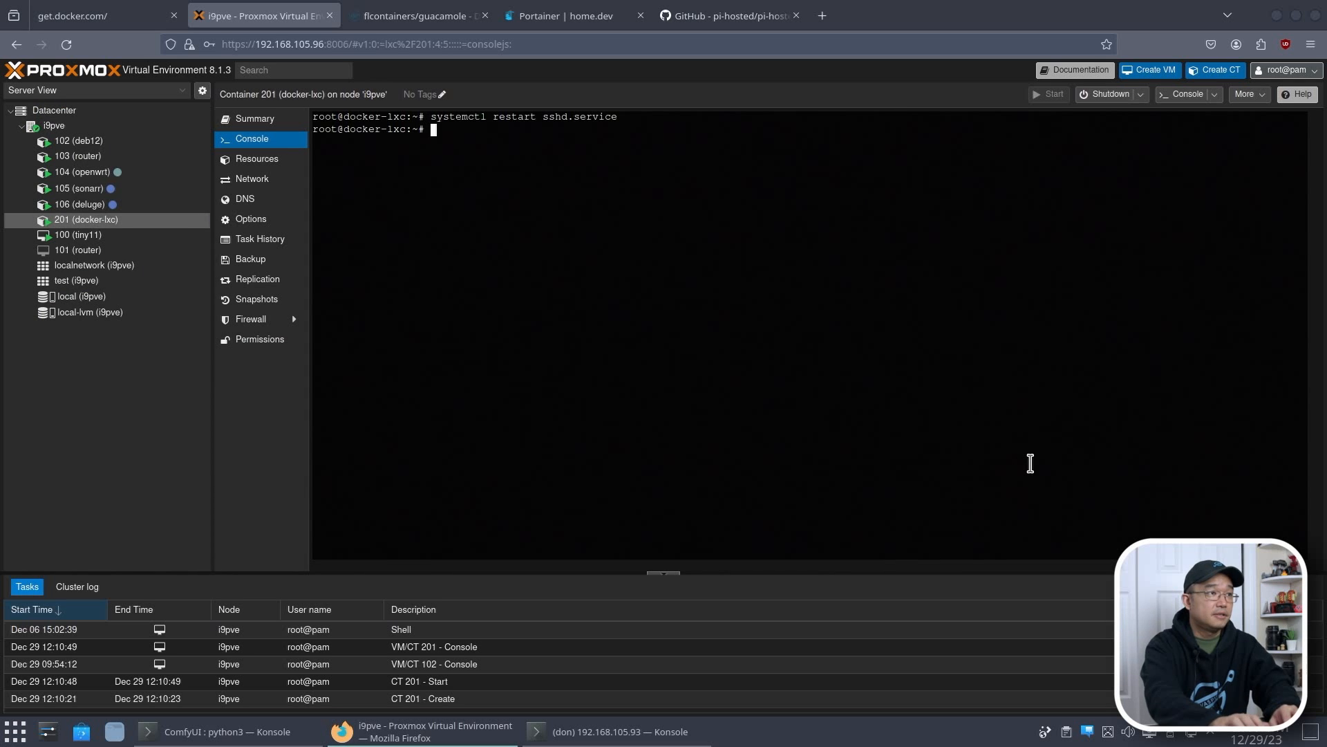
type("ip a")
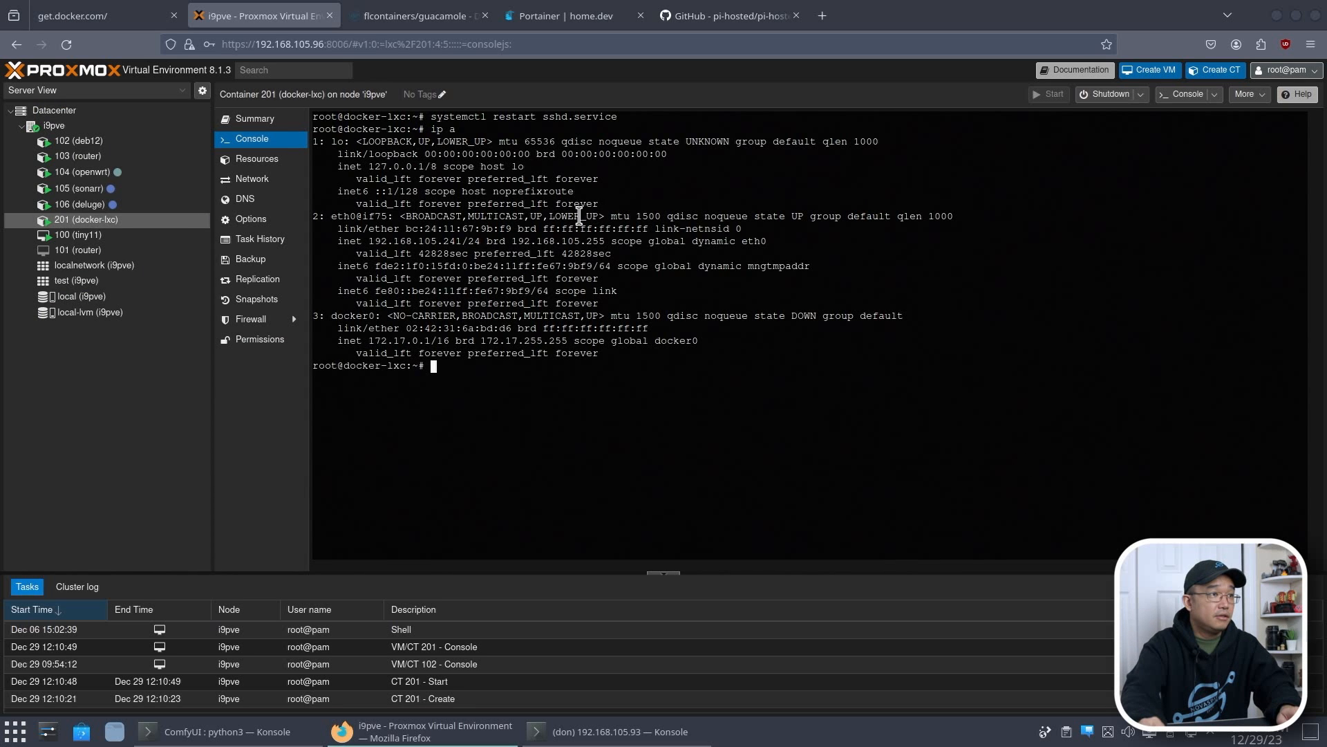
SSH as root into 192.168.105.241 from Konsole, then exit
left_click(607, 730)
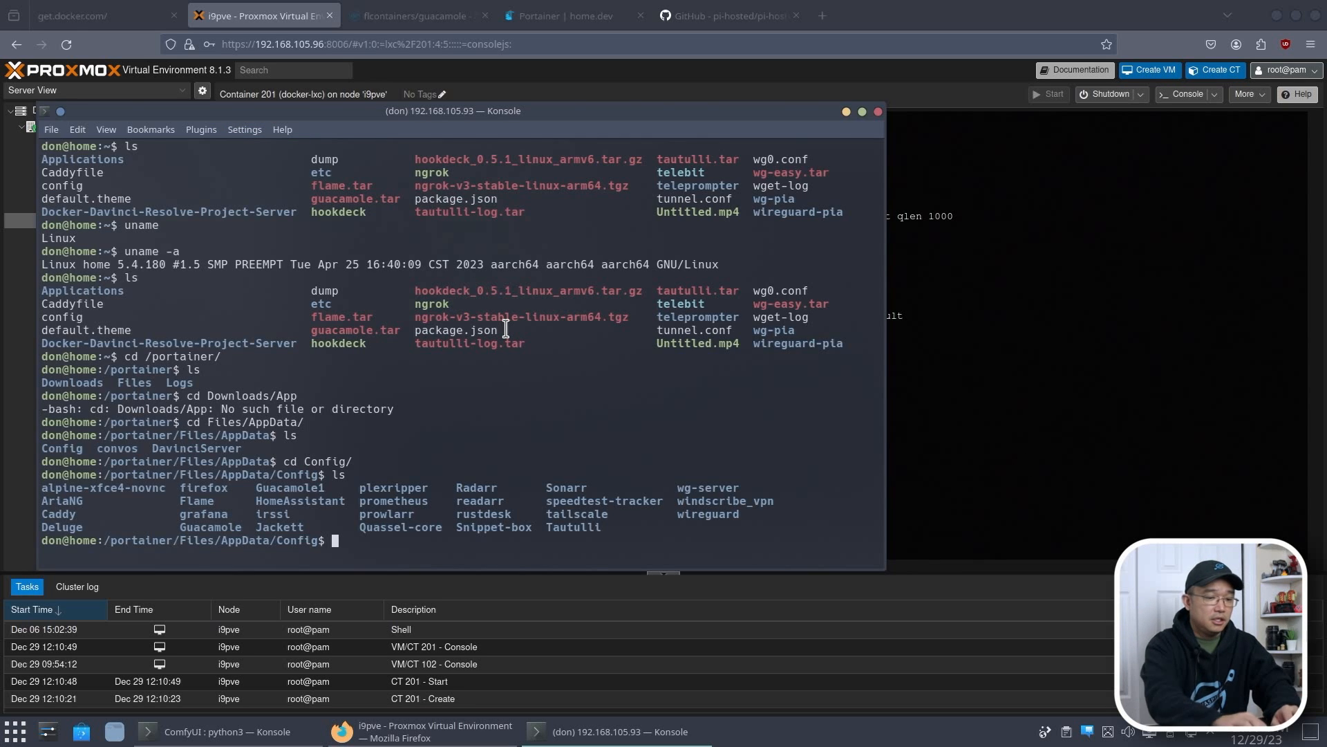
type("ssh")
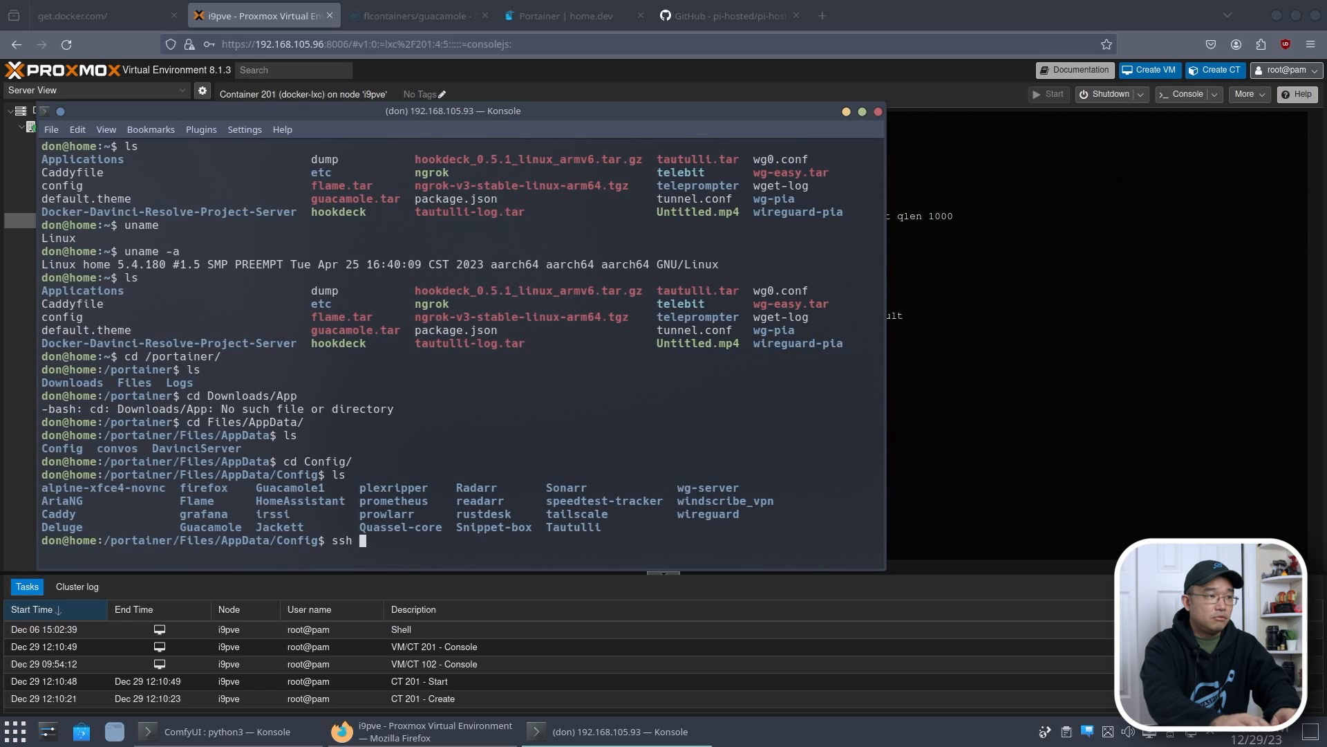
type("root@192.168.105.241")
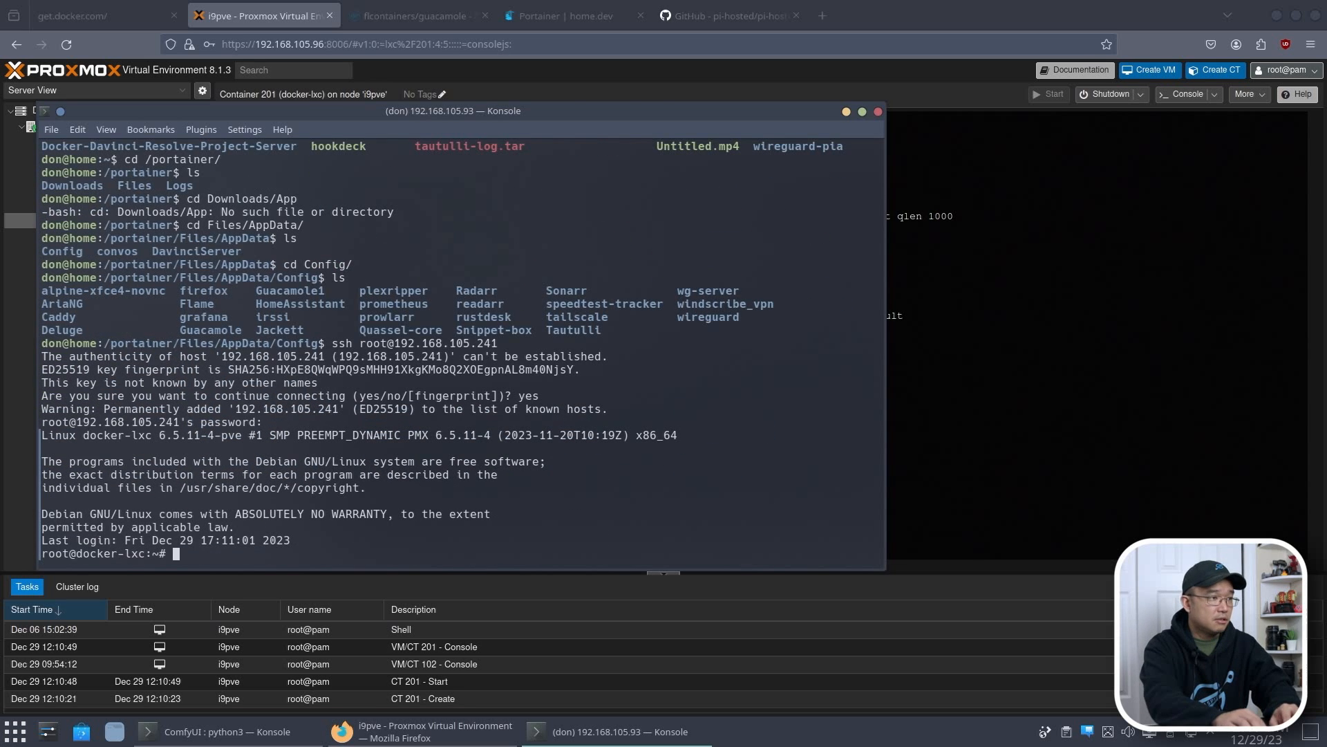
type("exit")
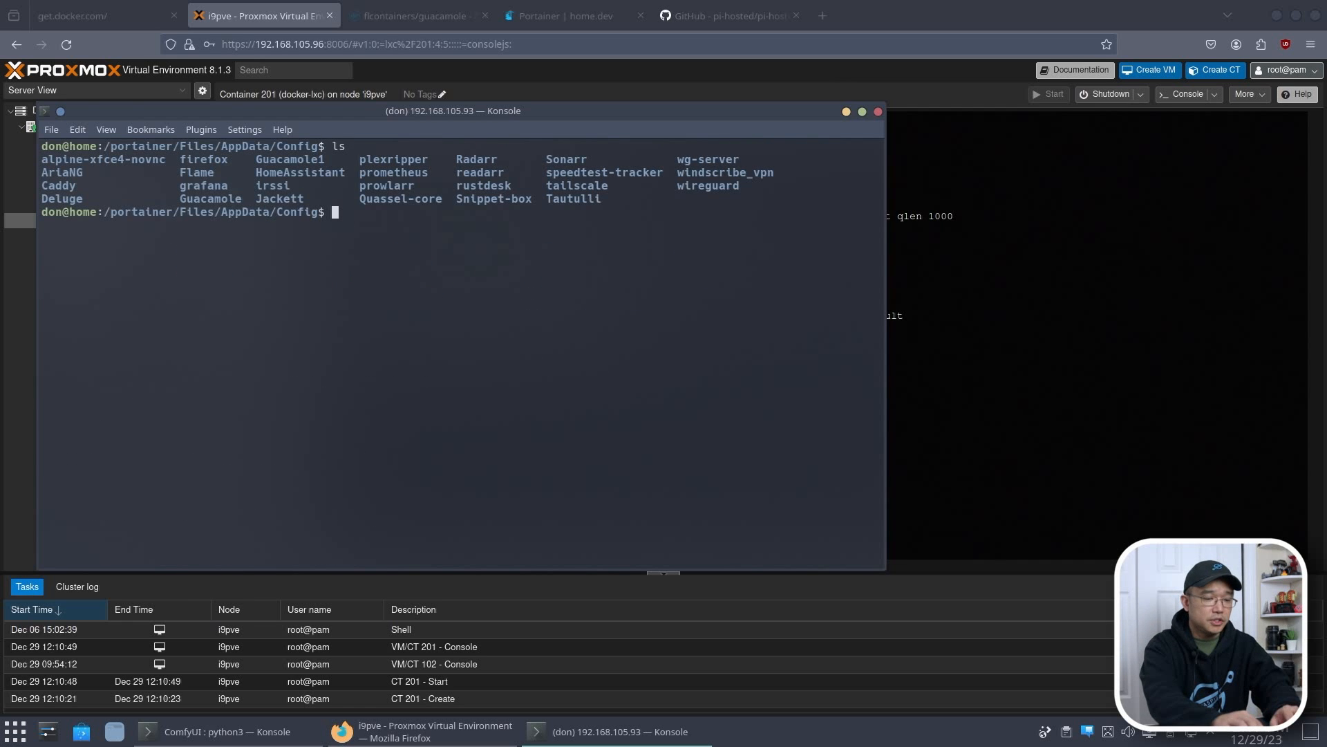
type("scp")
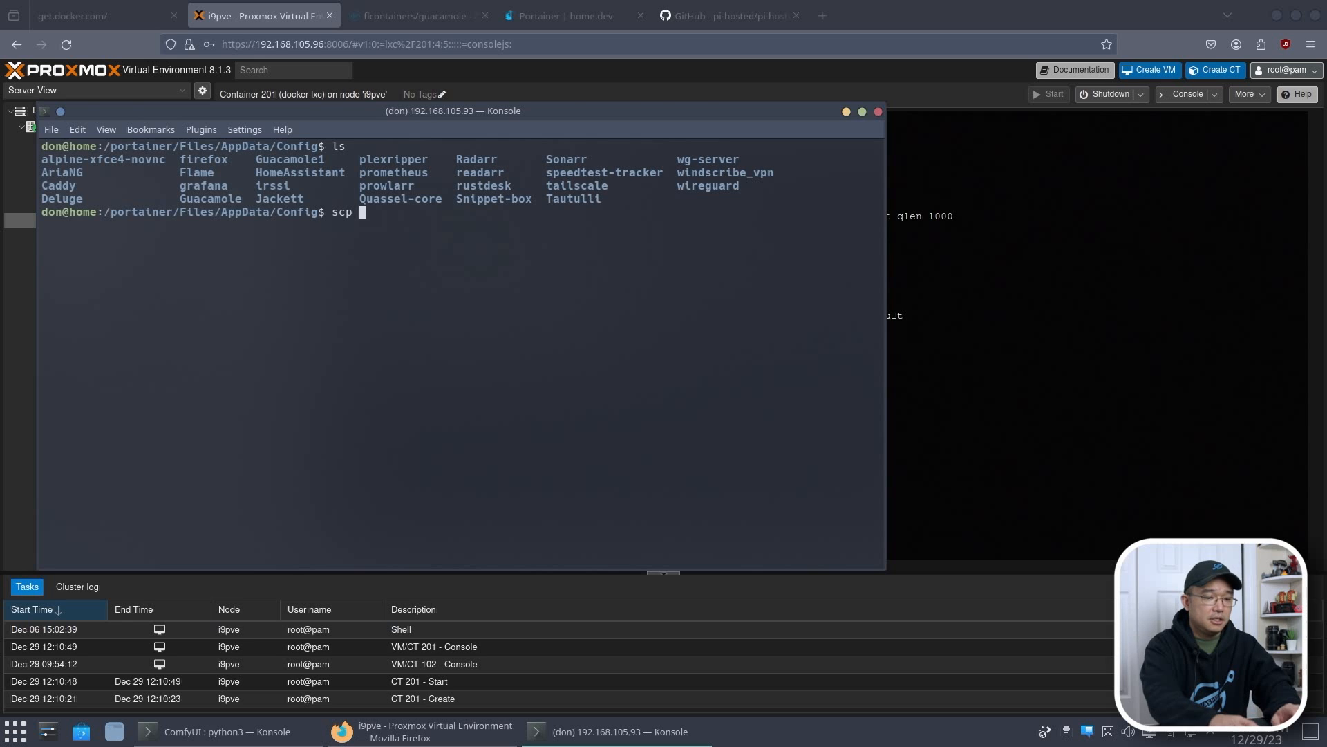
type("-r")
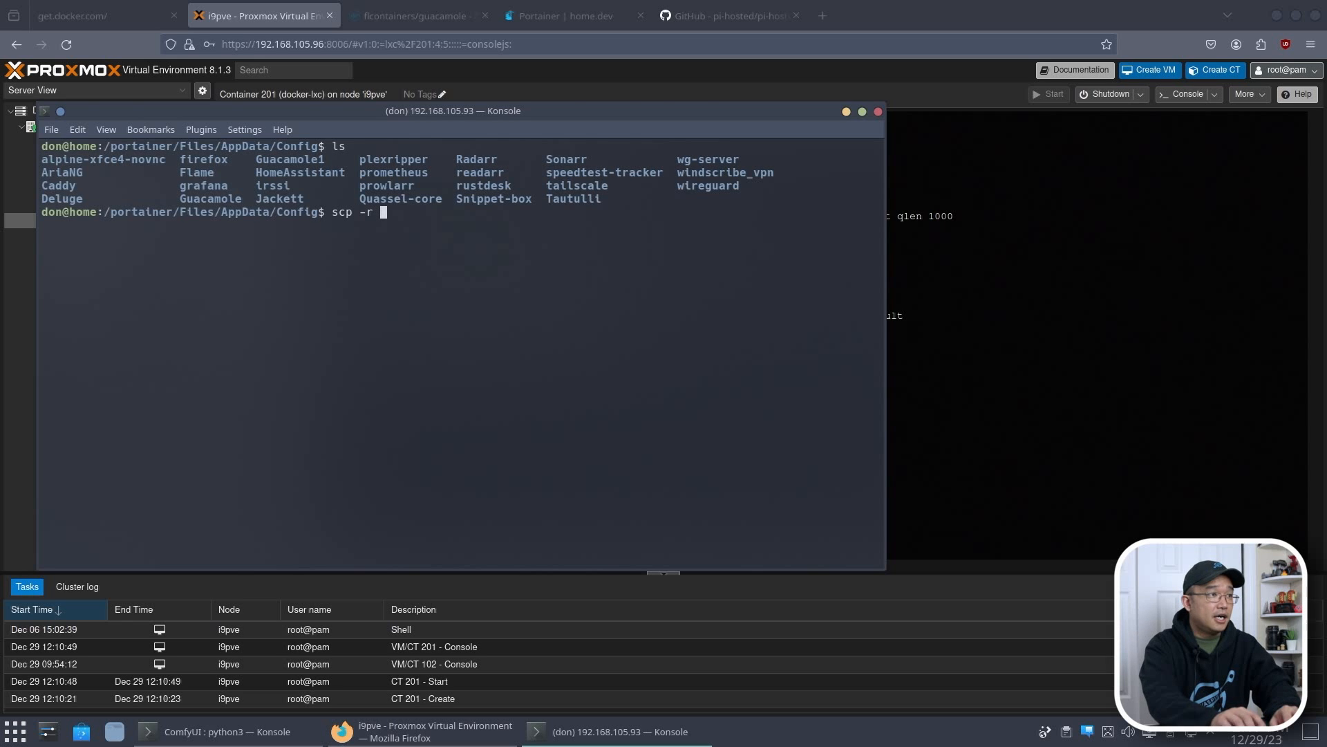
type("./Guacamole")
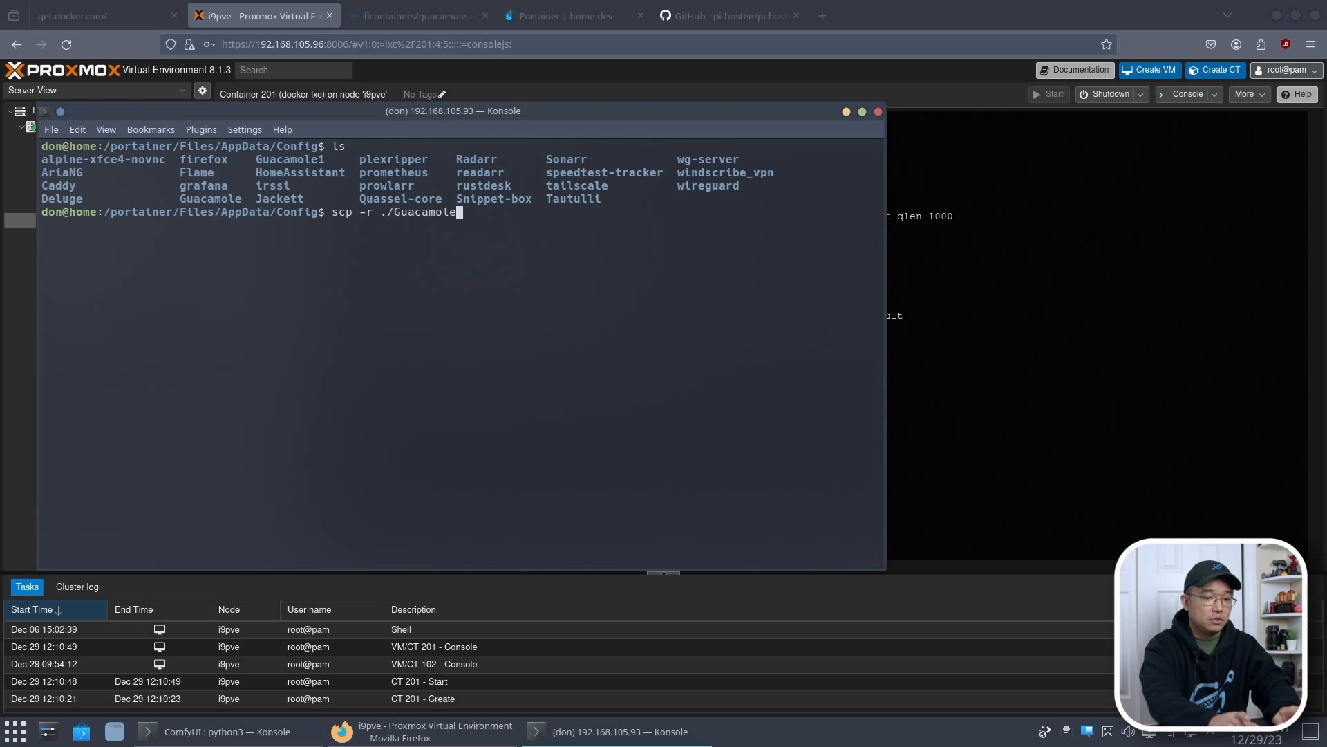
type("/*")
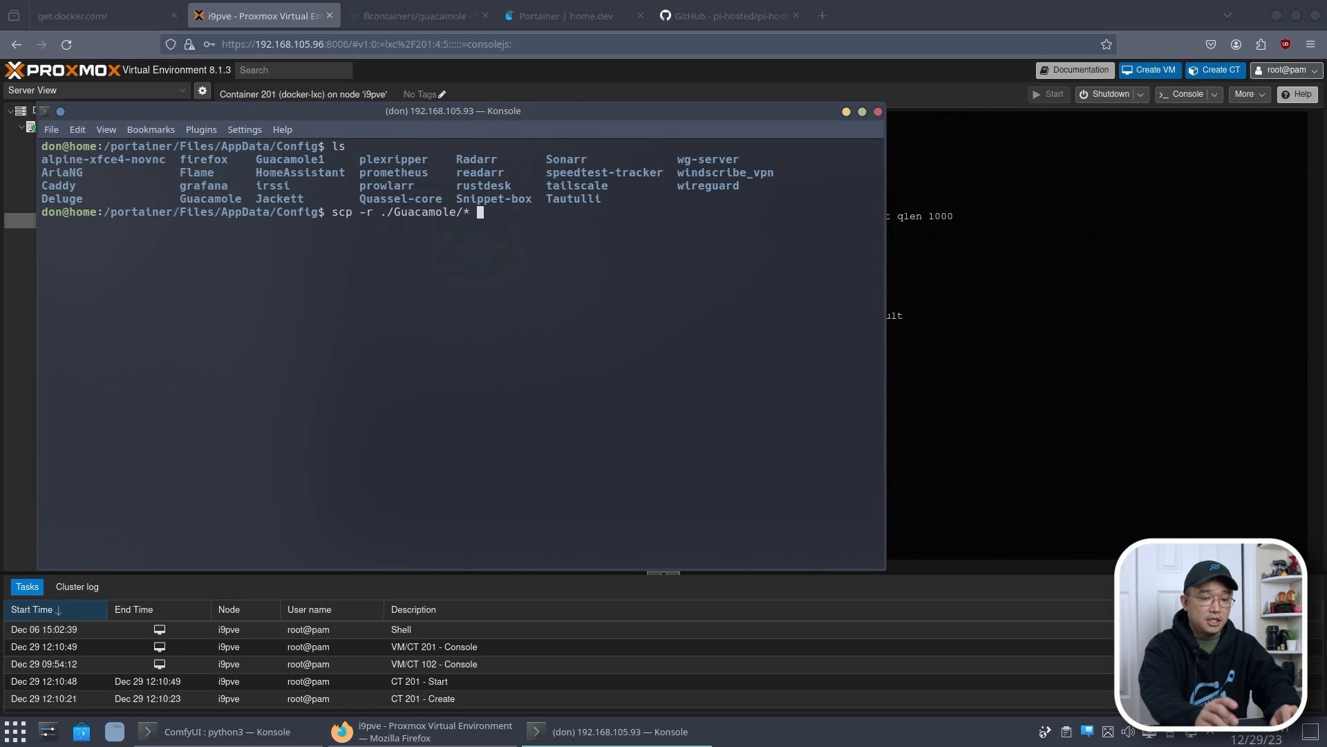
type("root")
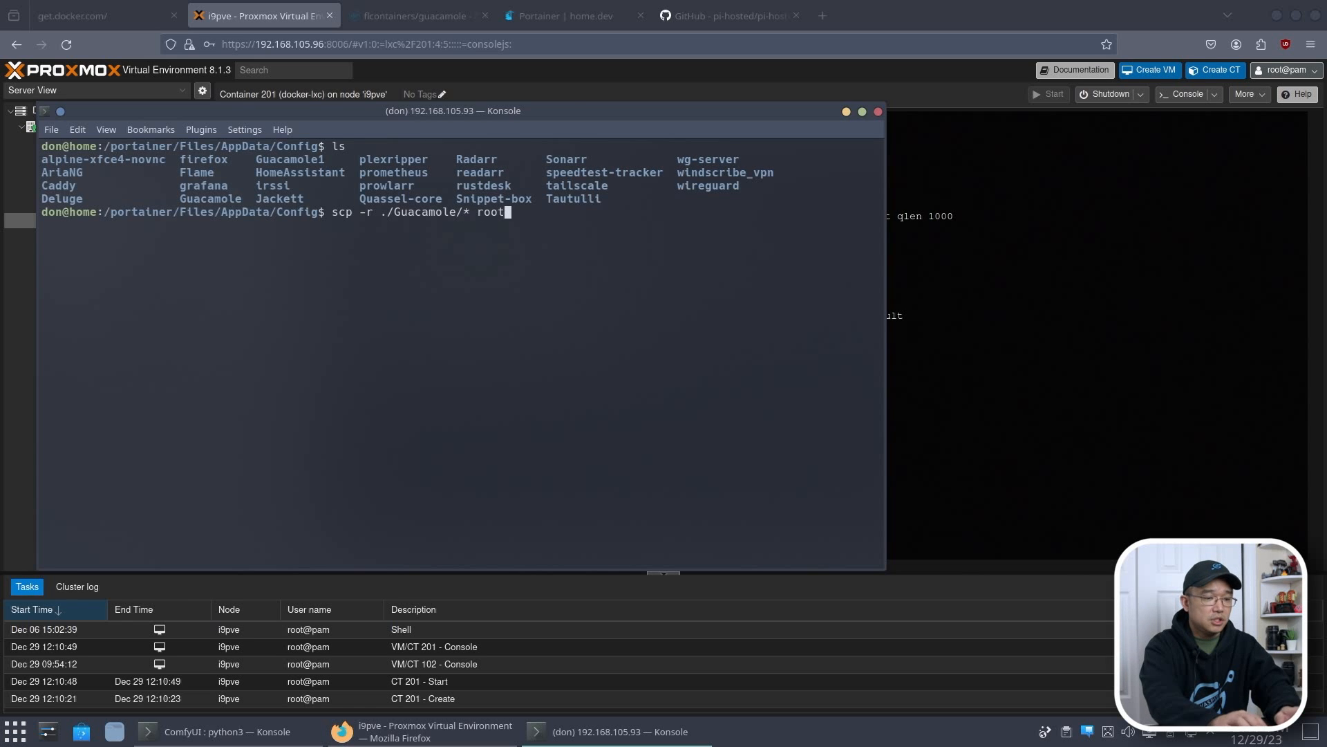
type("@192.168.105.2")
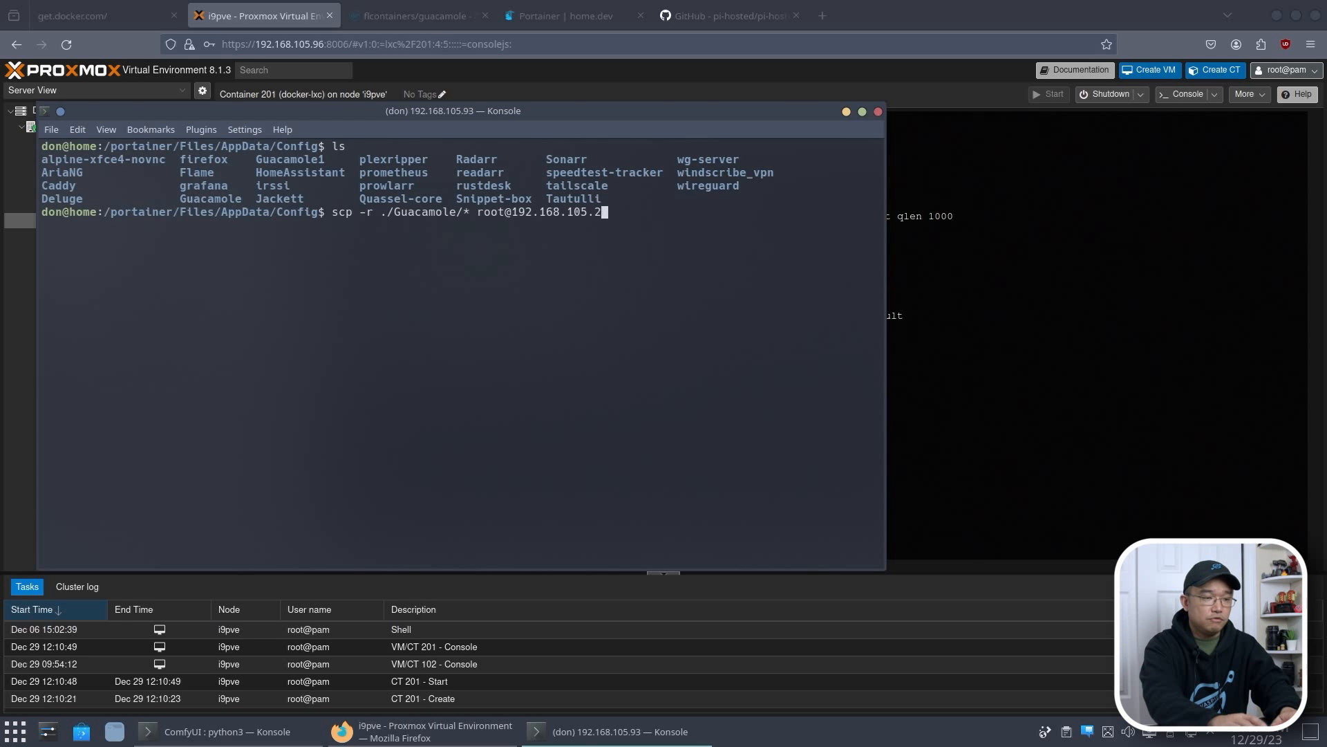
type("1:")
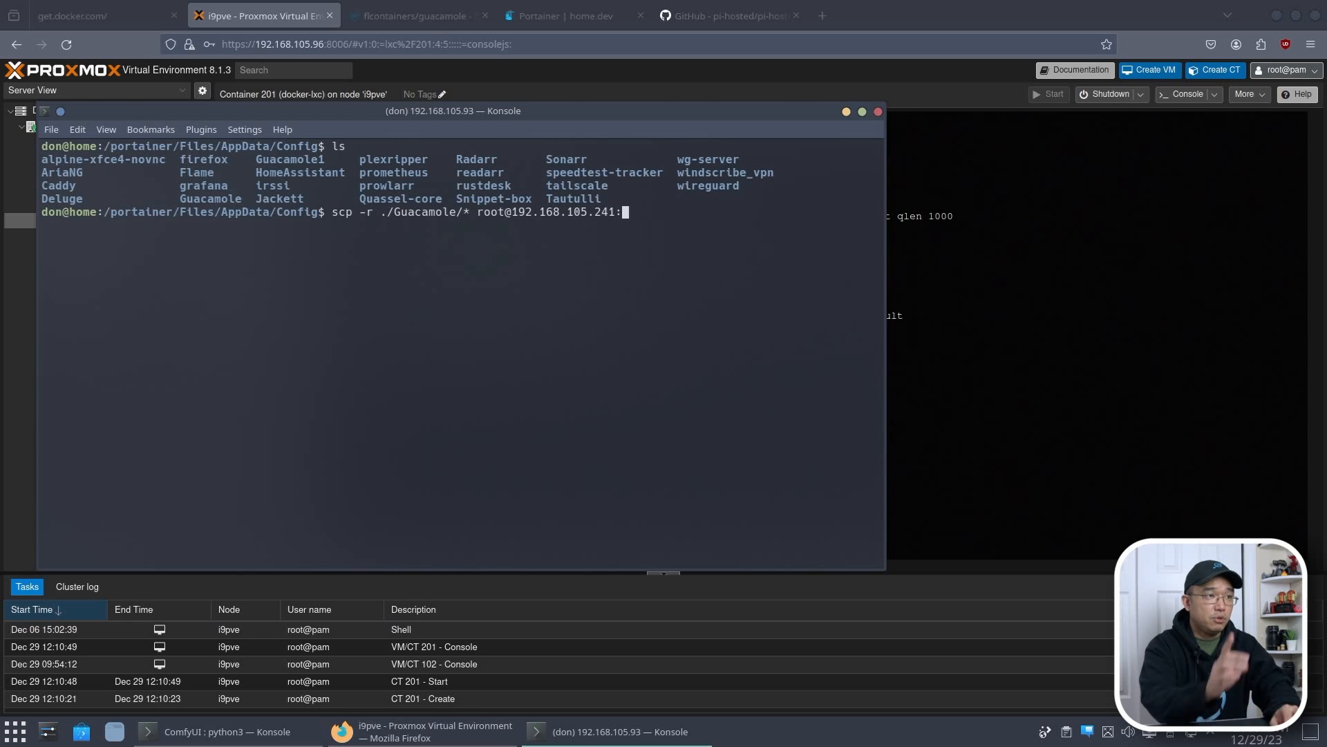
type("/")
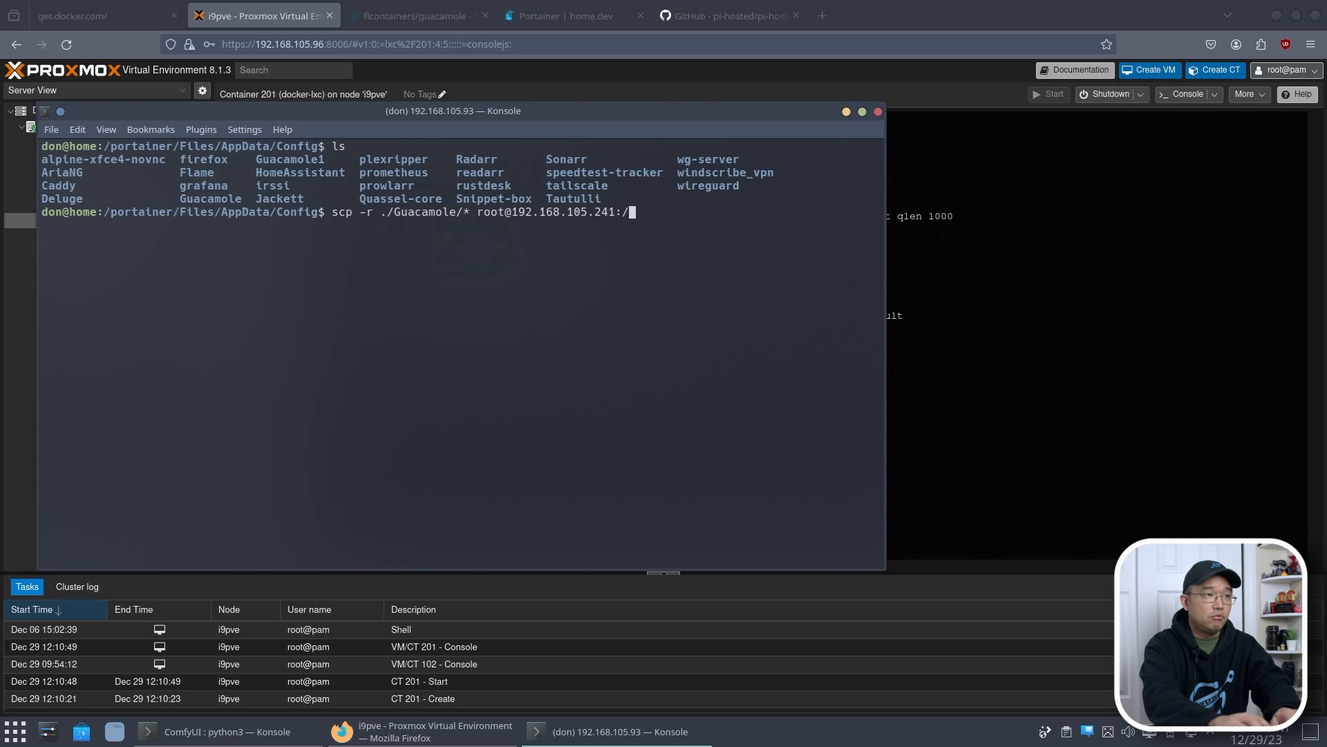
type("root/guac")
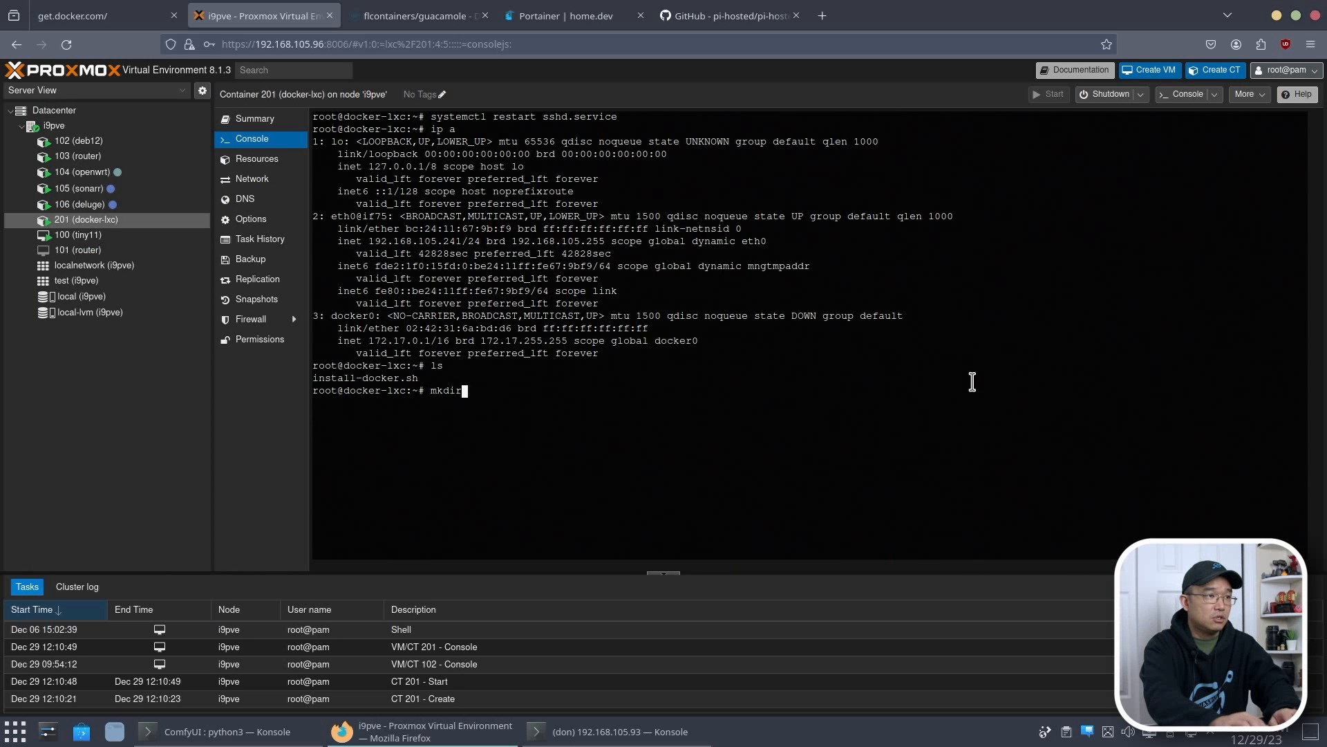
left_click(618, 731)
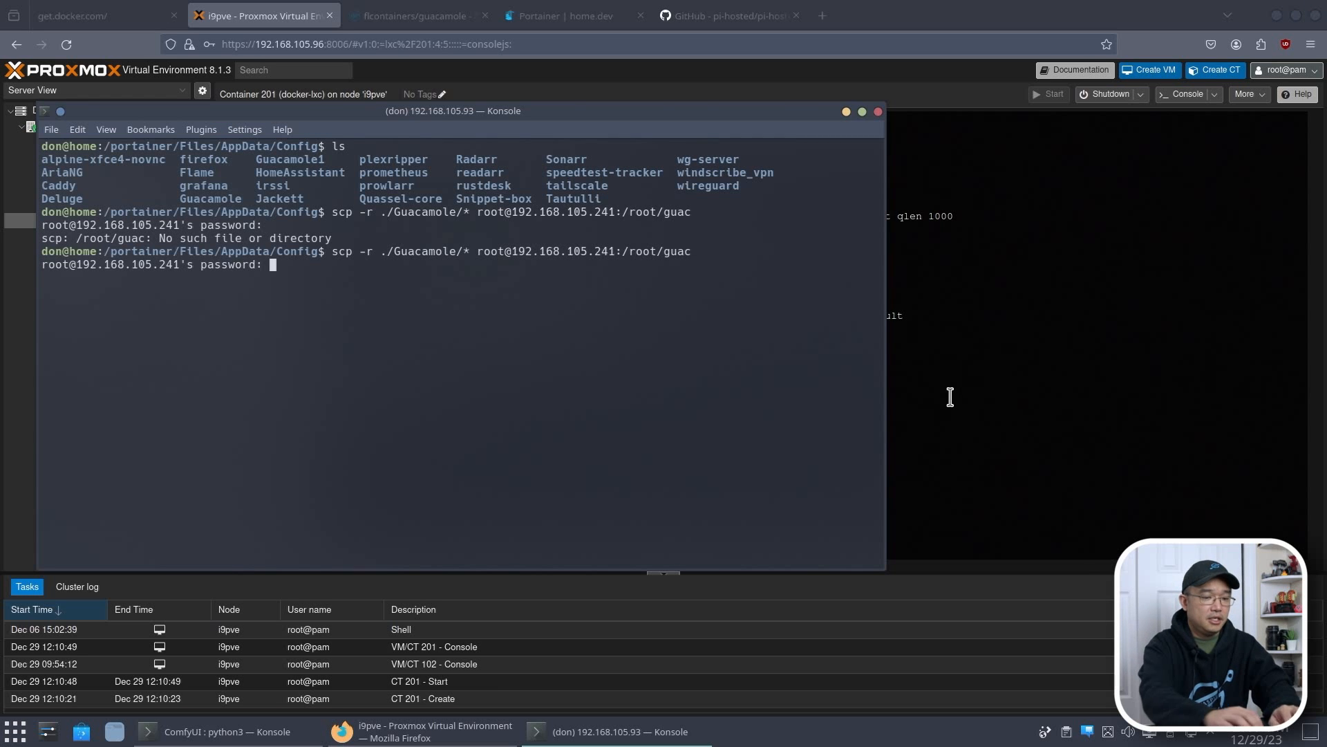
key("Return")
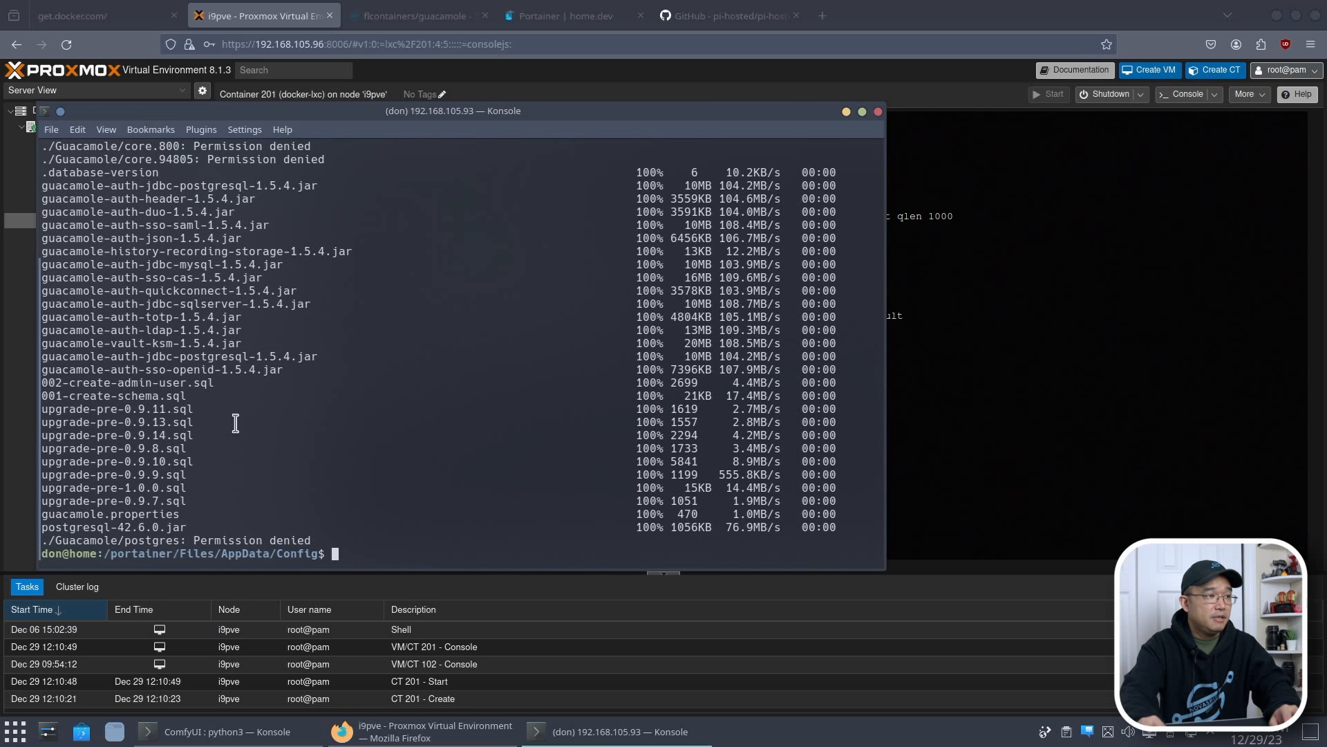
type("sudo")
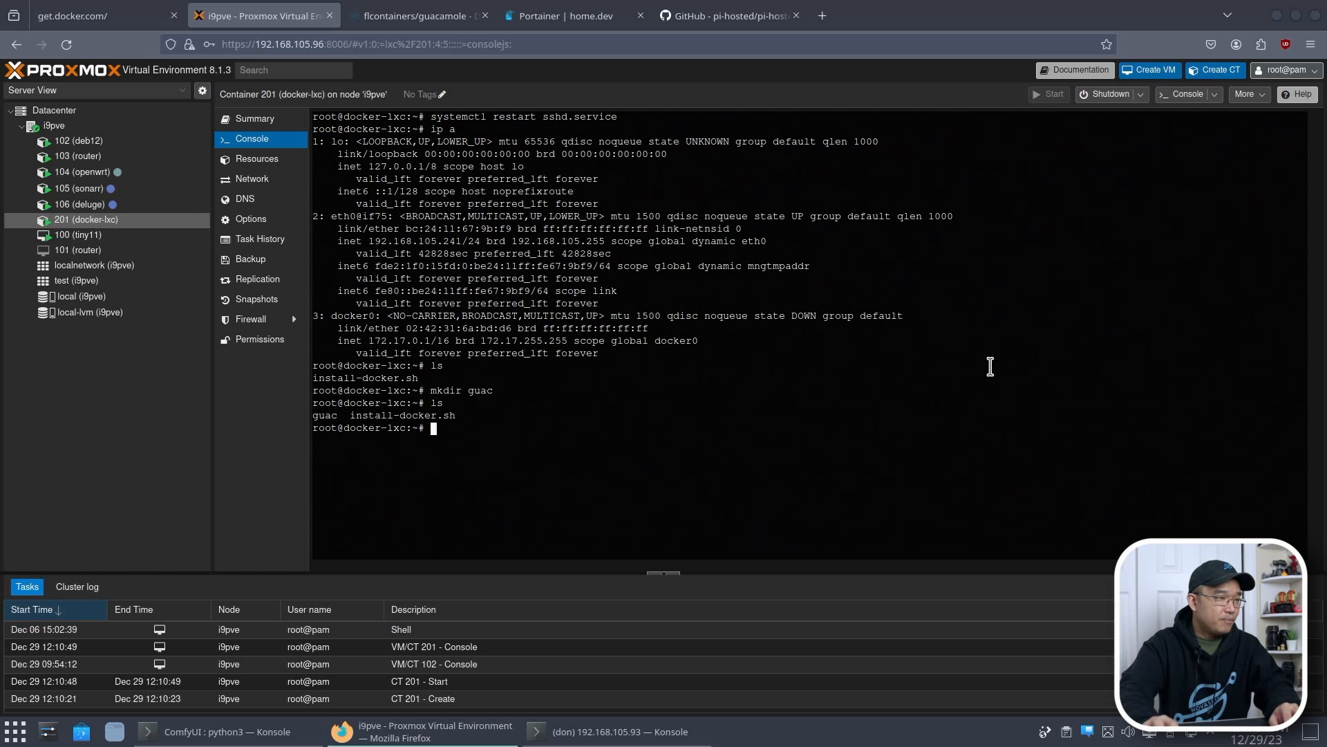
mouse_move(376, 437)
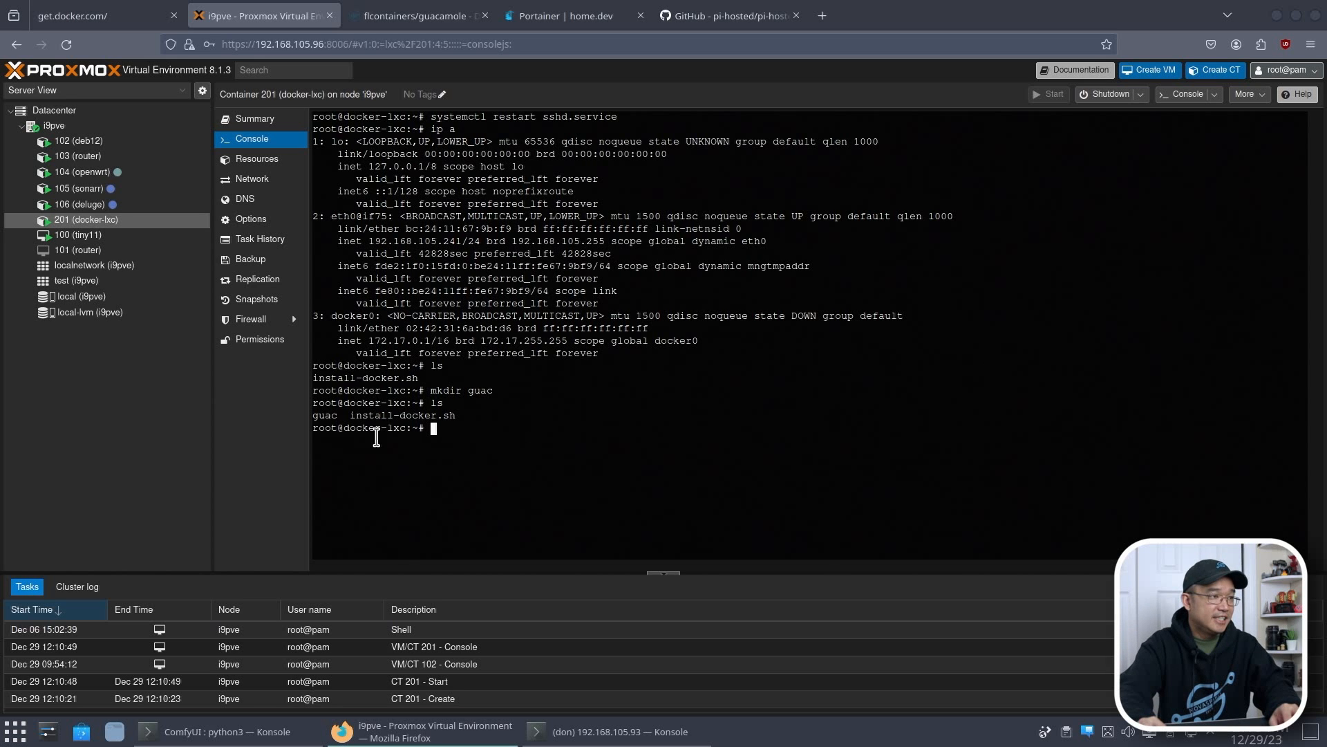
left_click(617, 731)
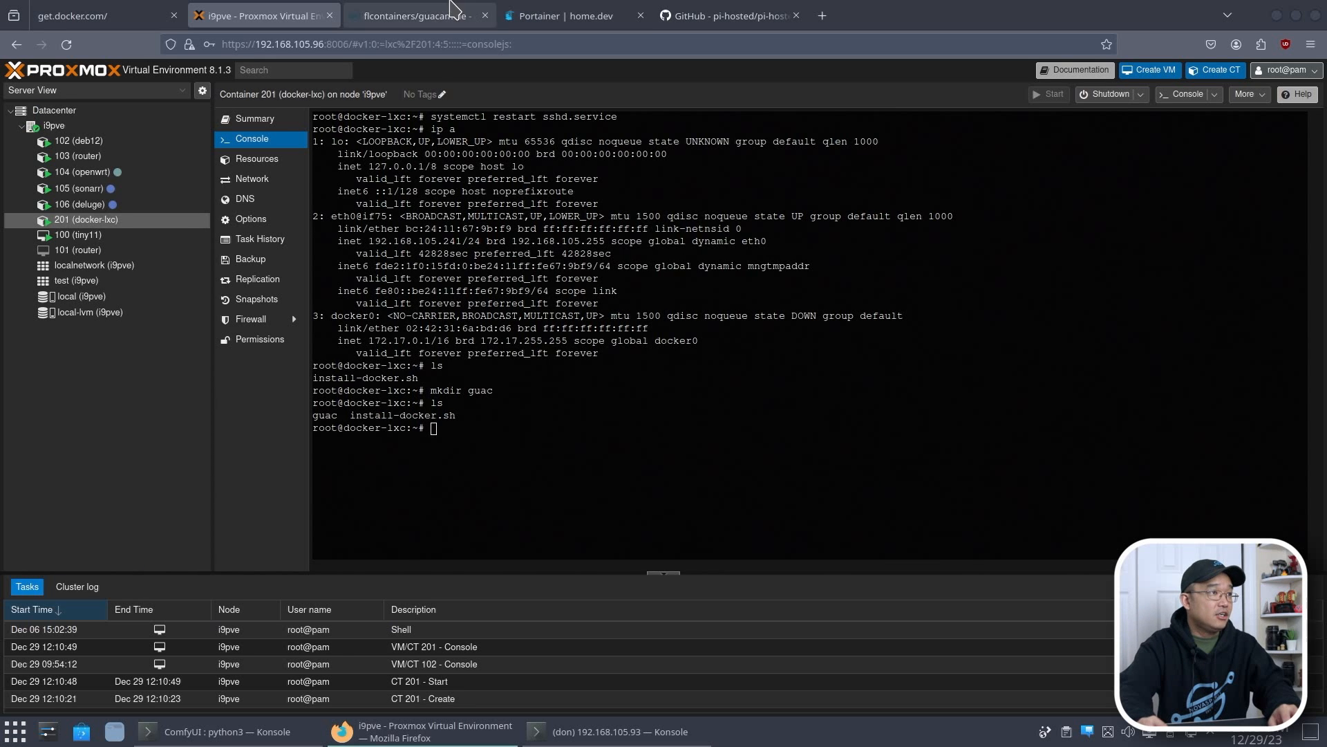
left_click(416, 15)
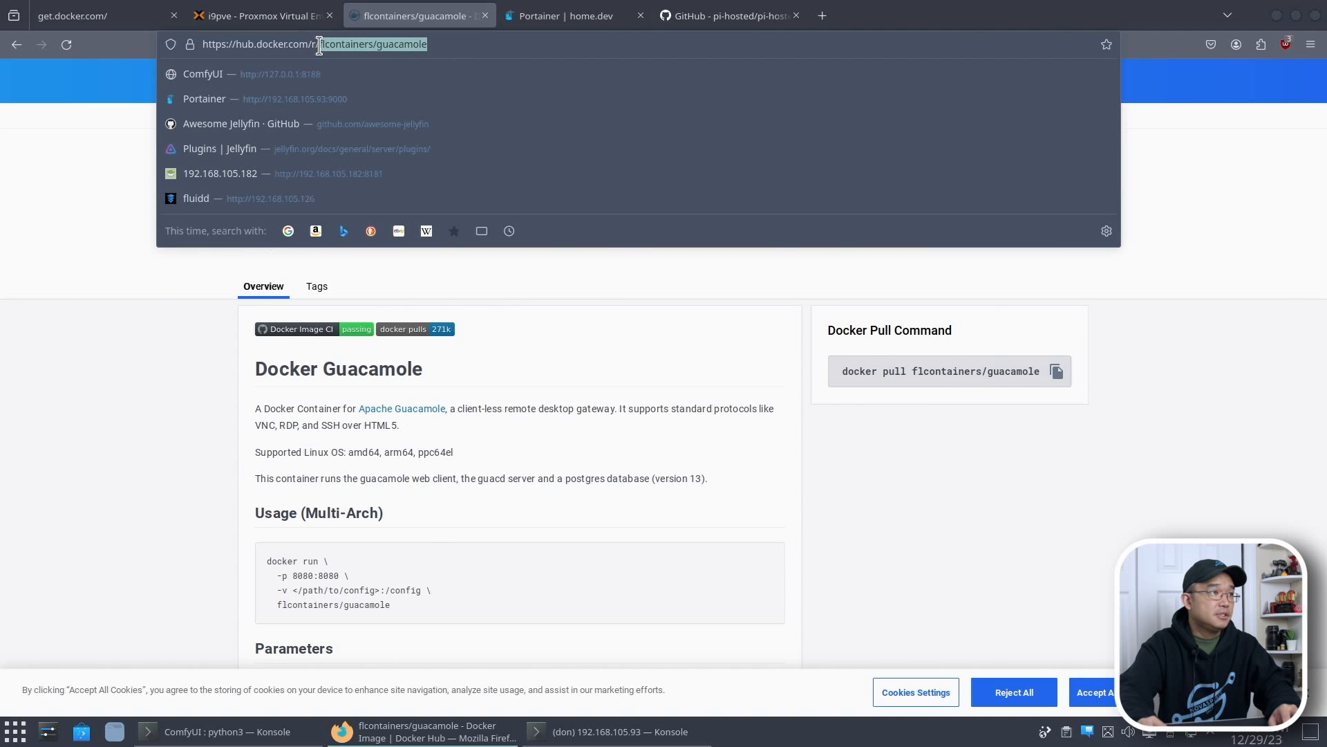
right_click(320, 44)
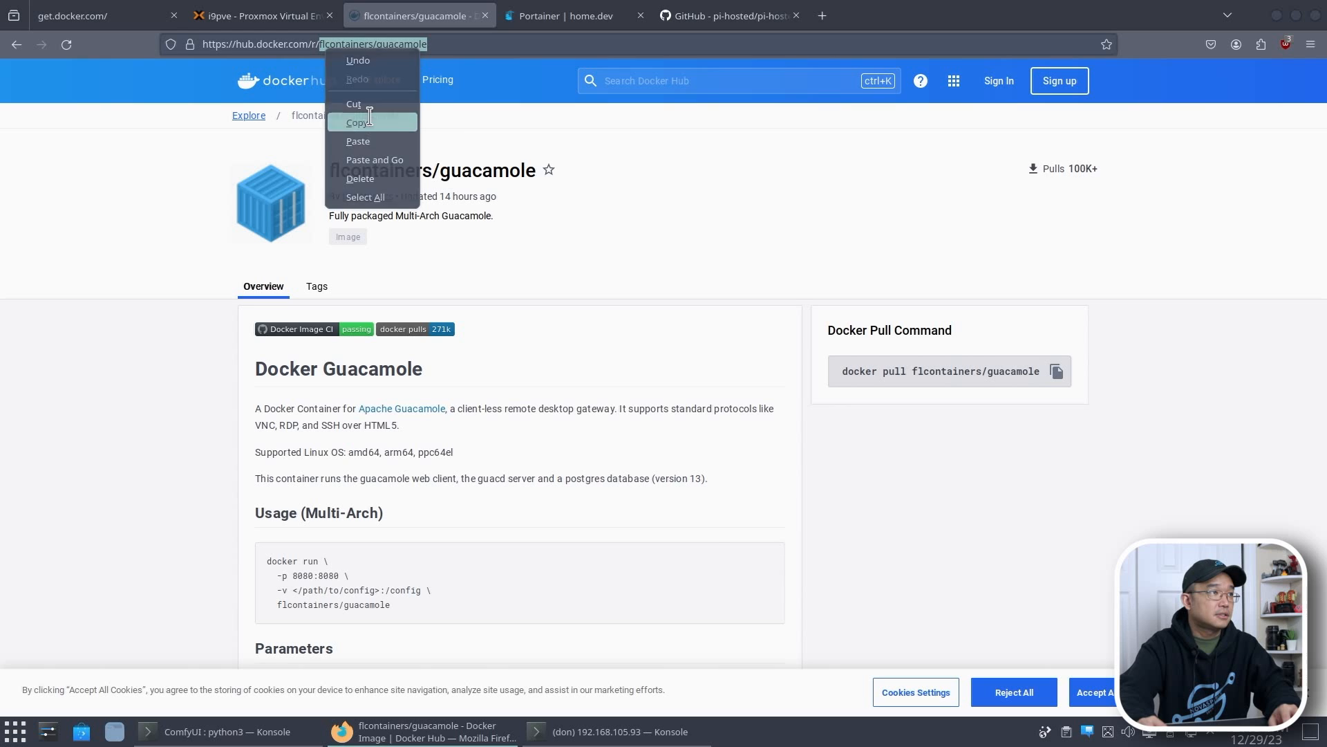
left_click(258, 16)
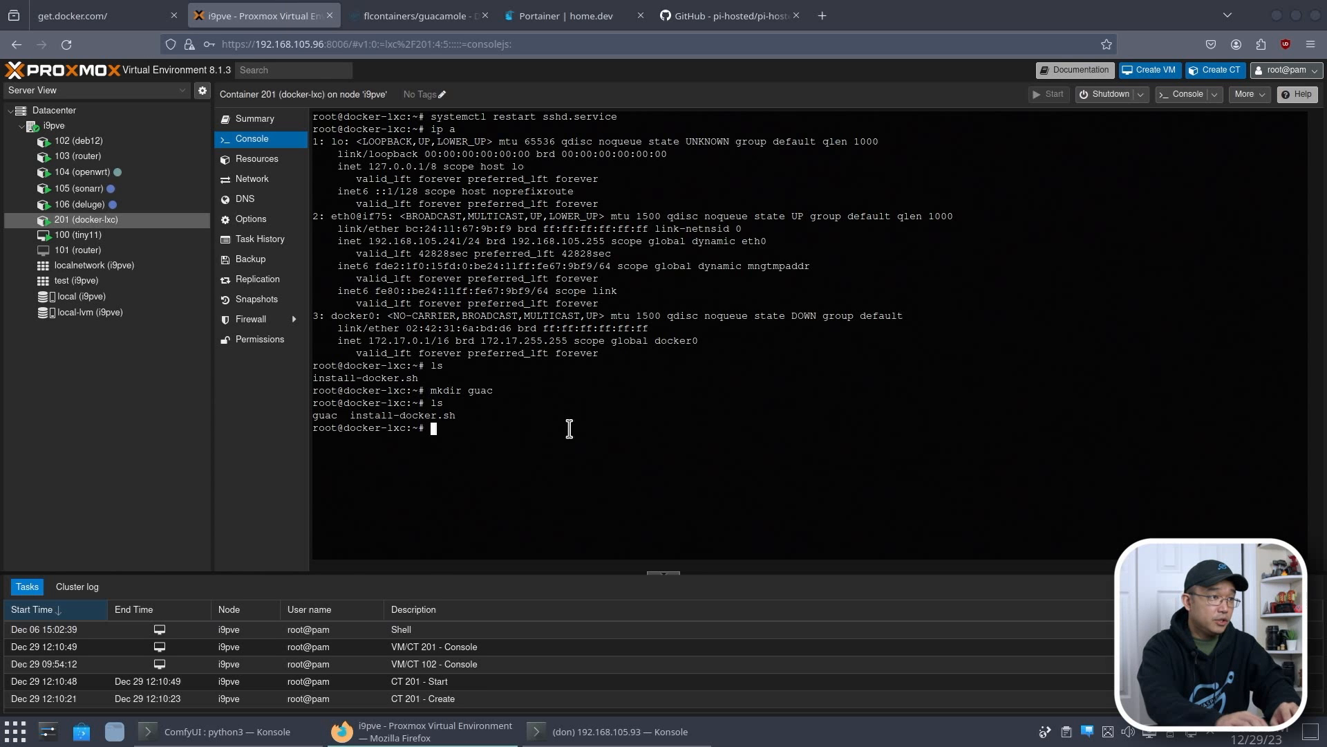
Run flcontainers/guacamole:latest as 'guac' on port 8080 with /root/guac as config
type("docker run -")
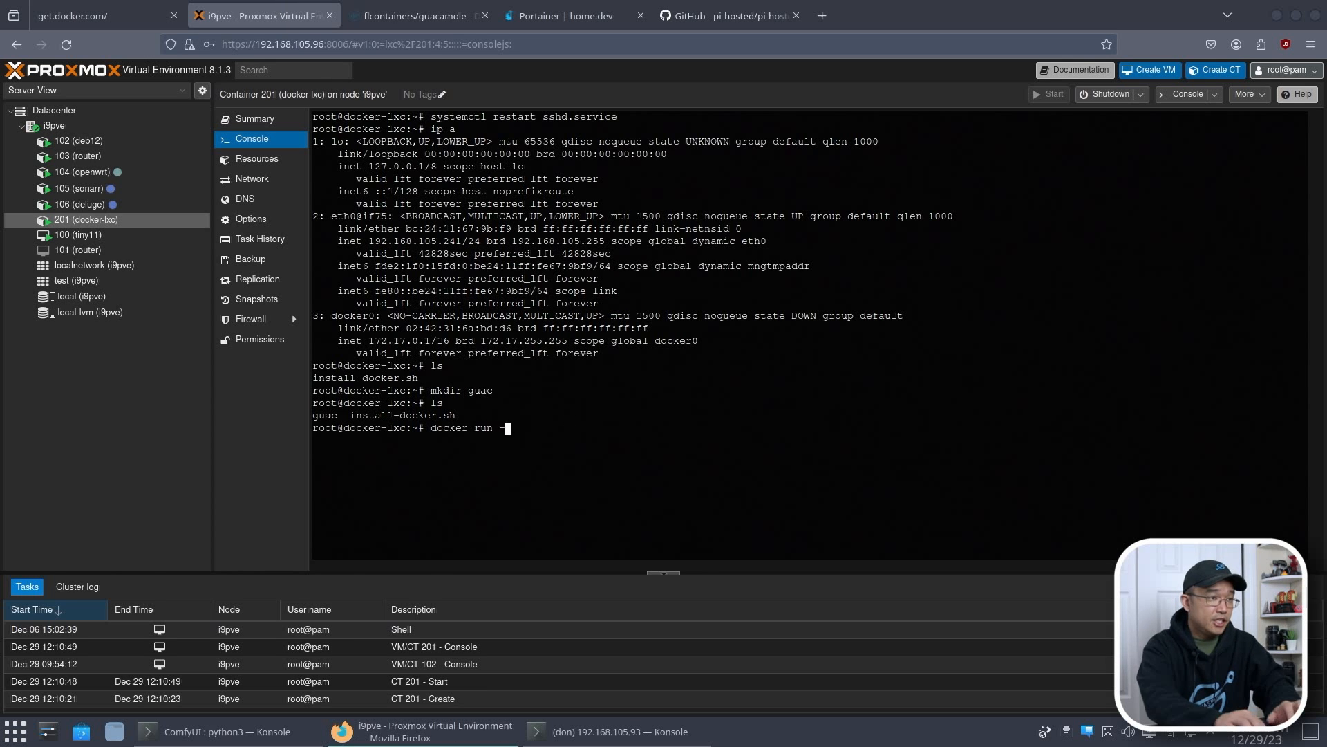
type("d")
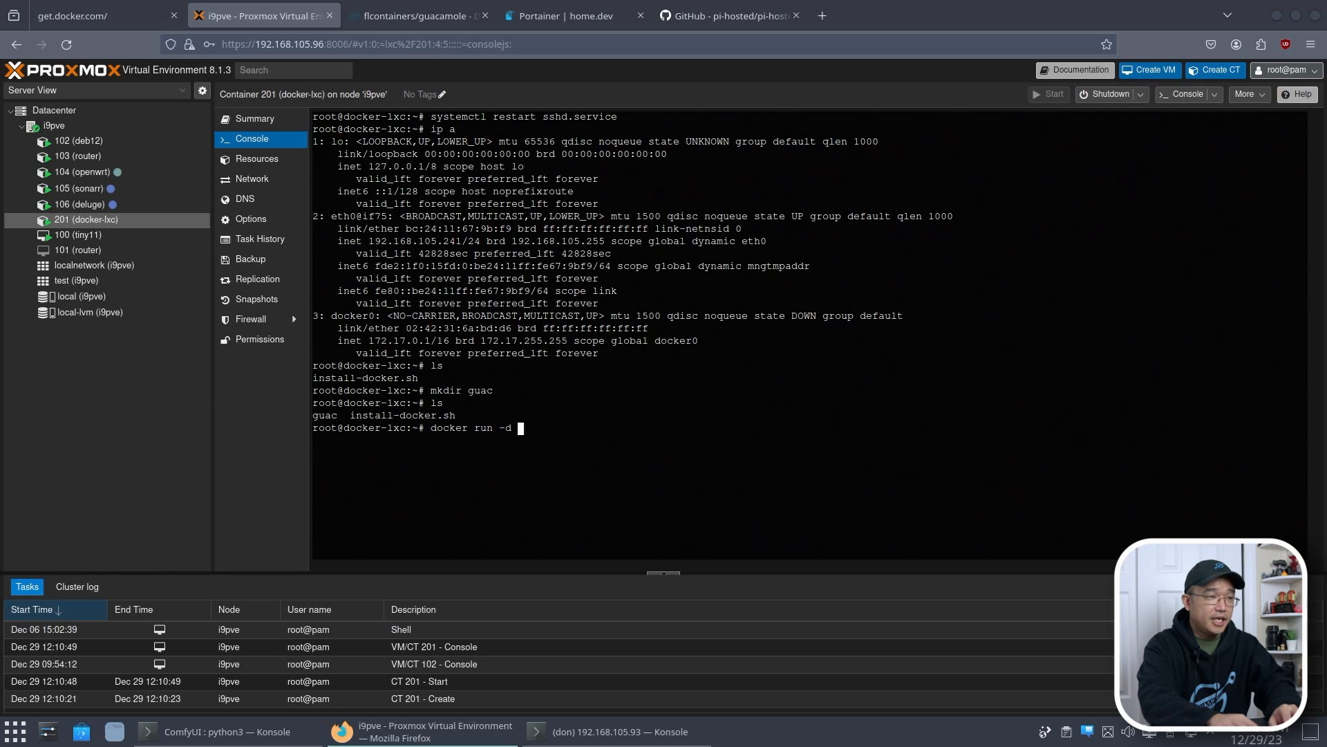
type("--")
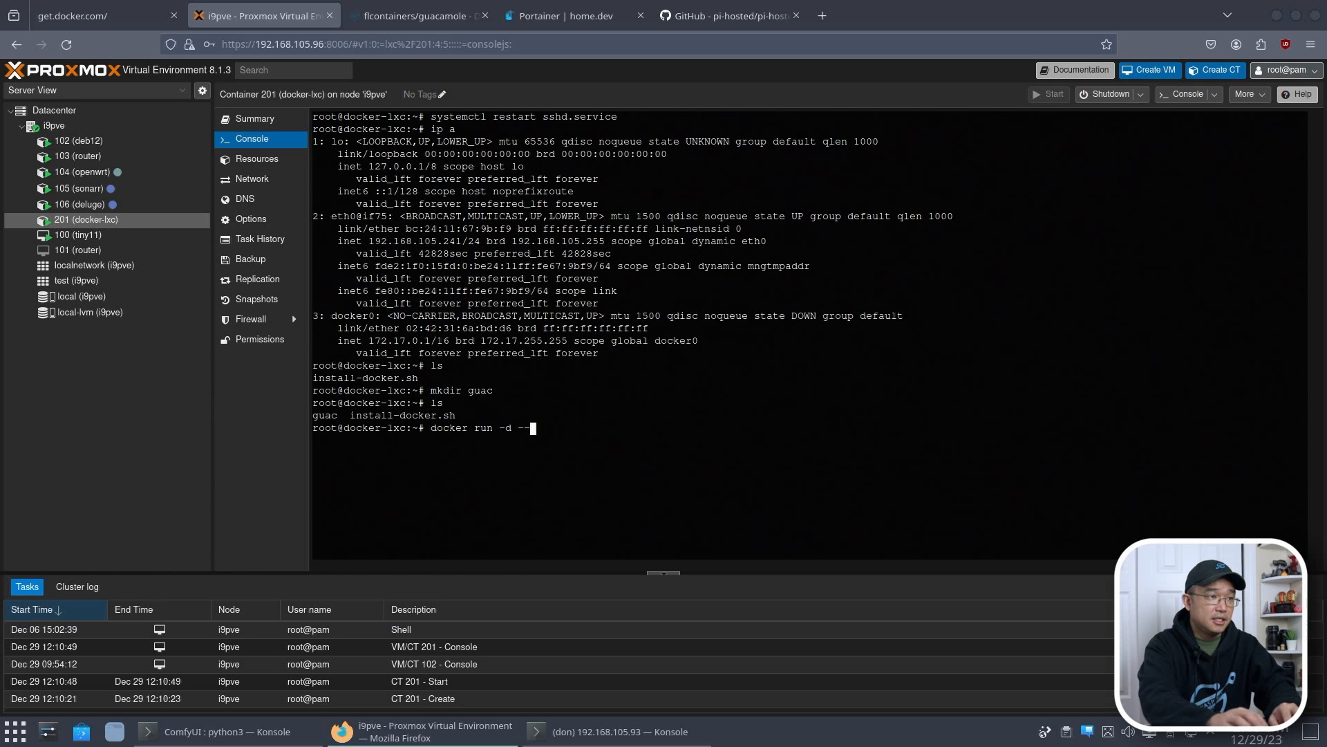
type("name guac -p")
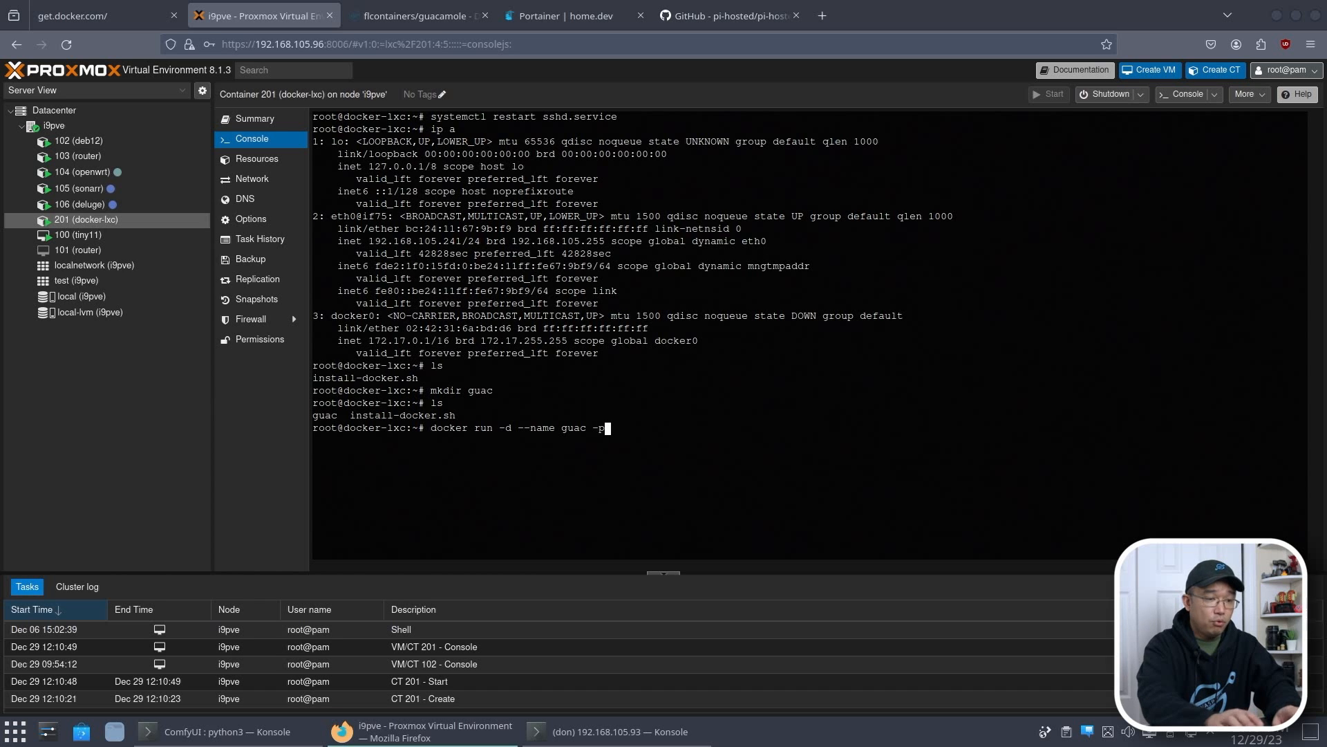
type("8080")
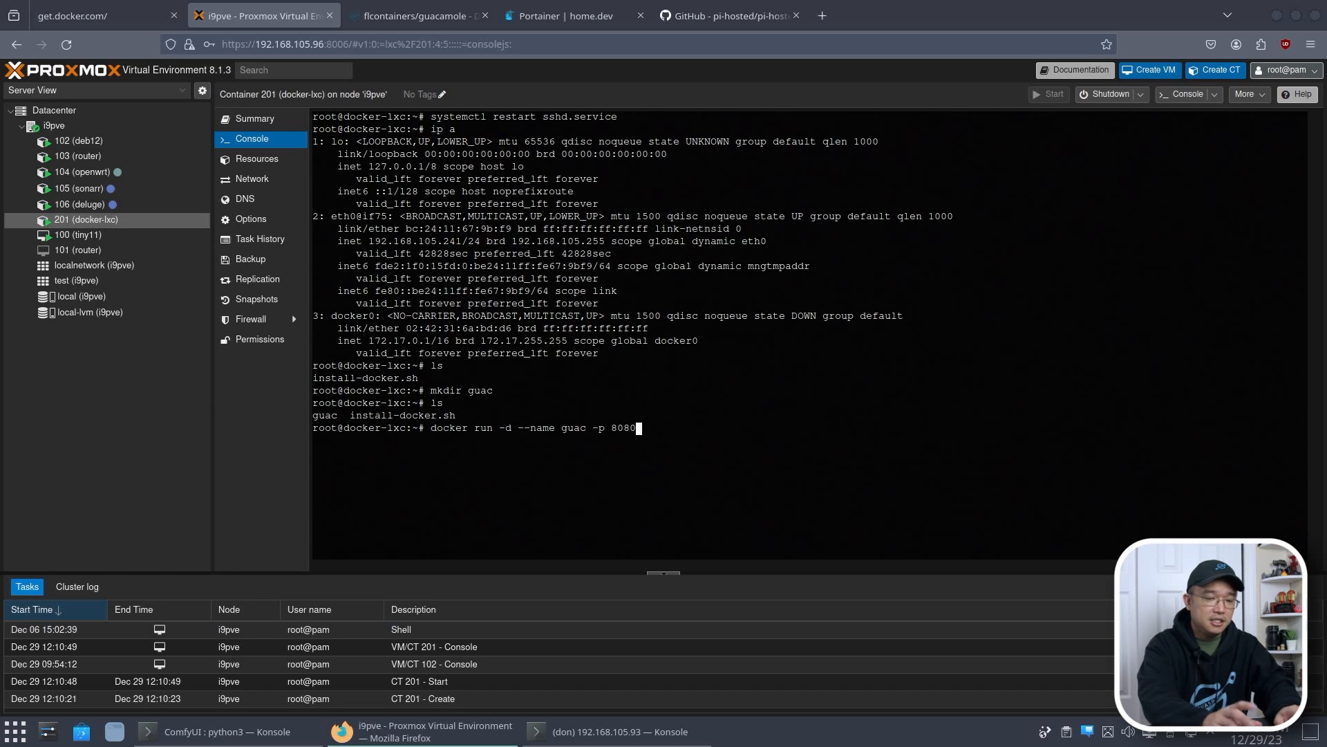
type(":8080")
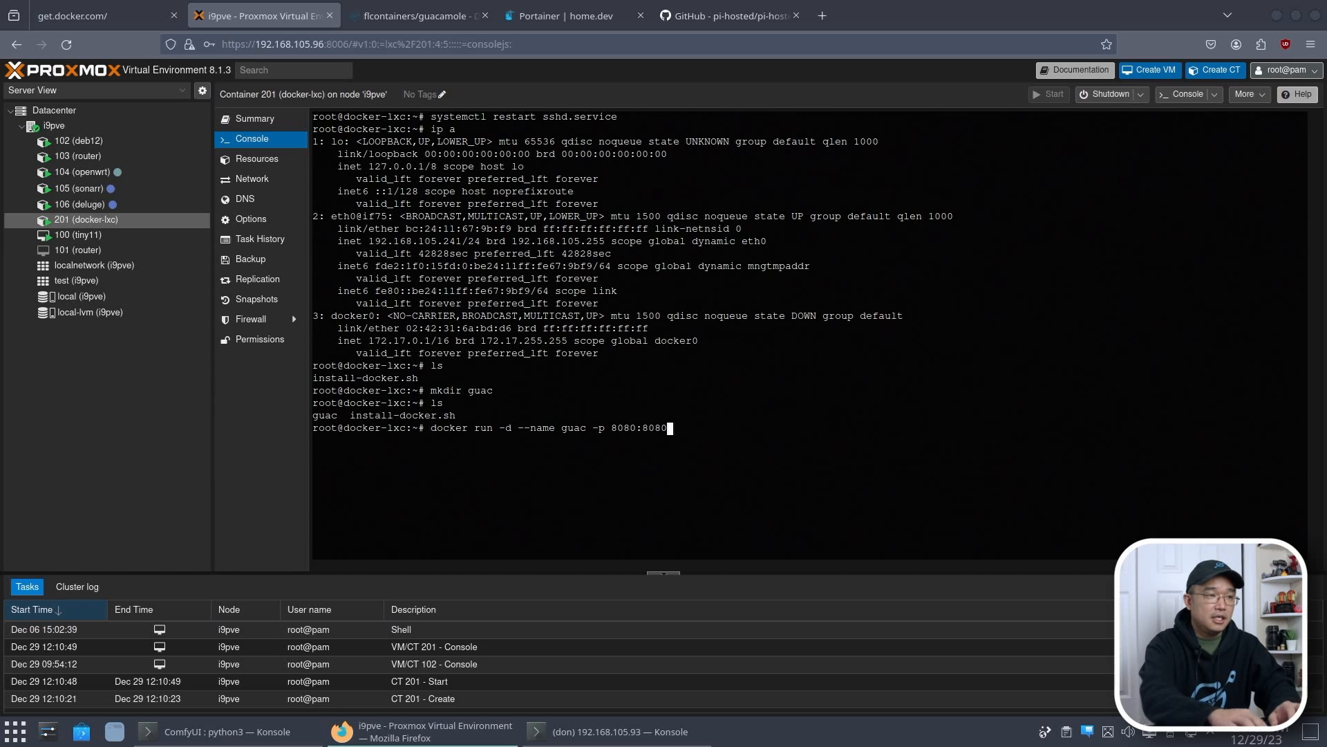
type("/")
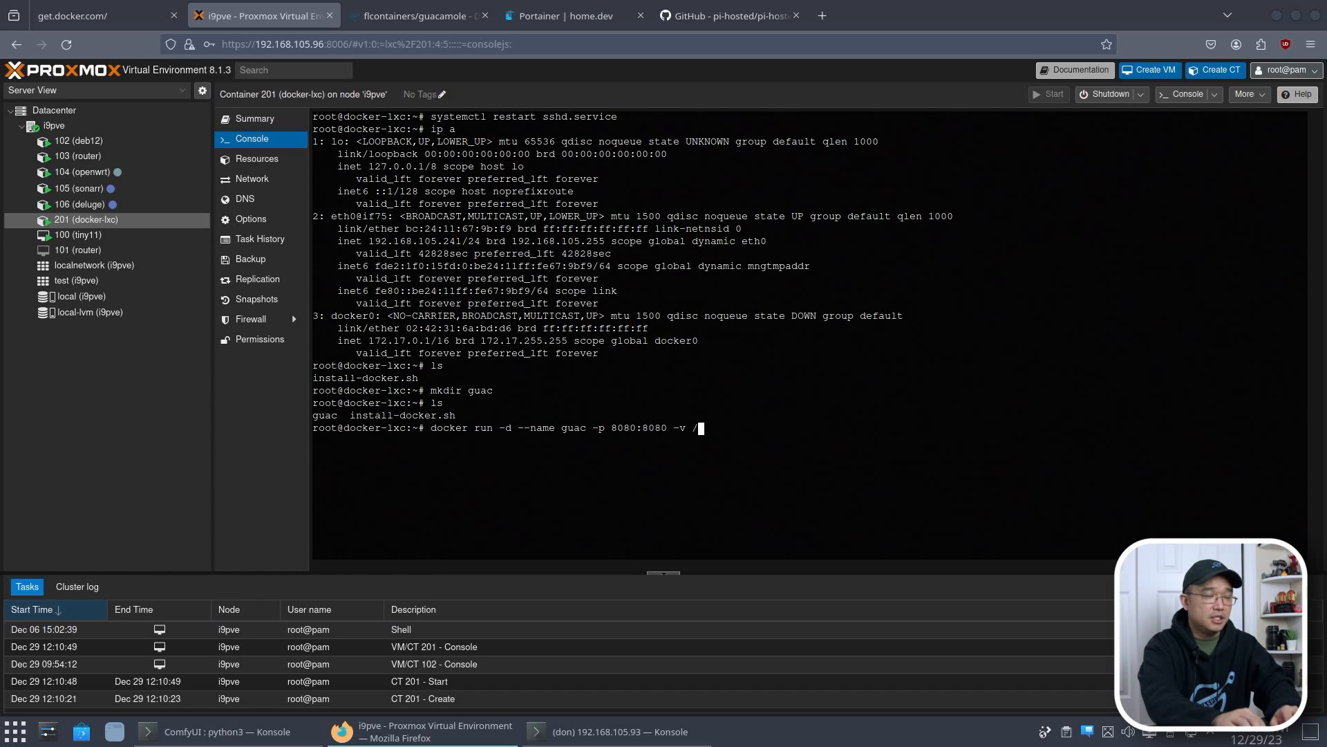
type("root")
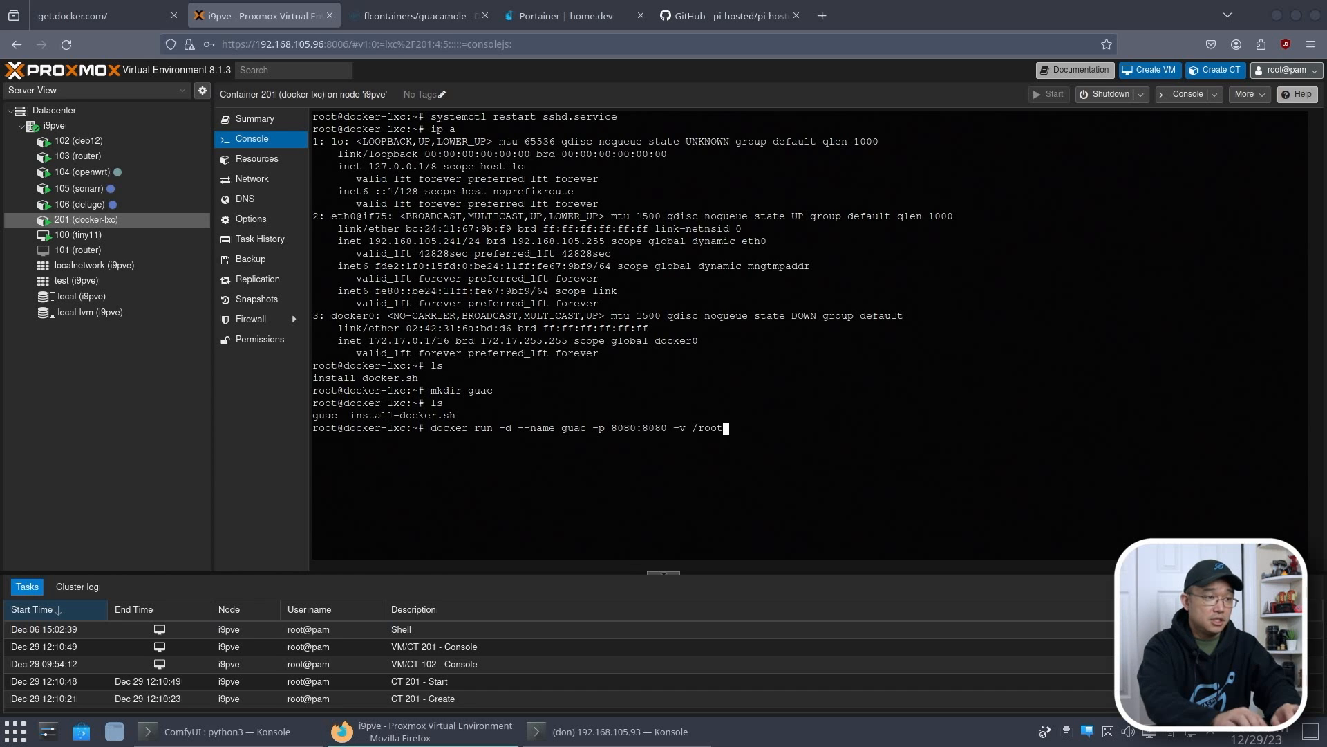
type("guac:/confi")
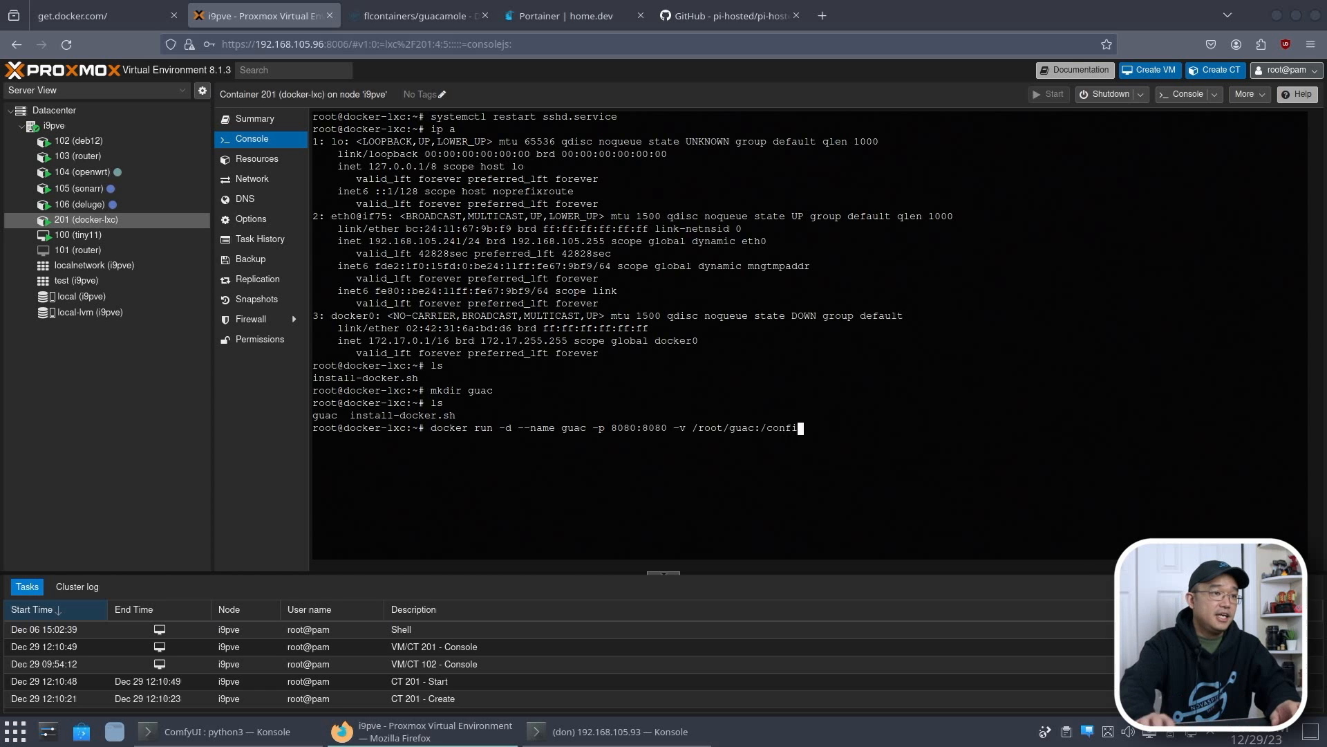
left_click(407, 15)
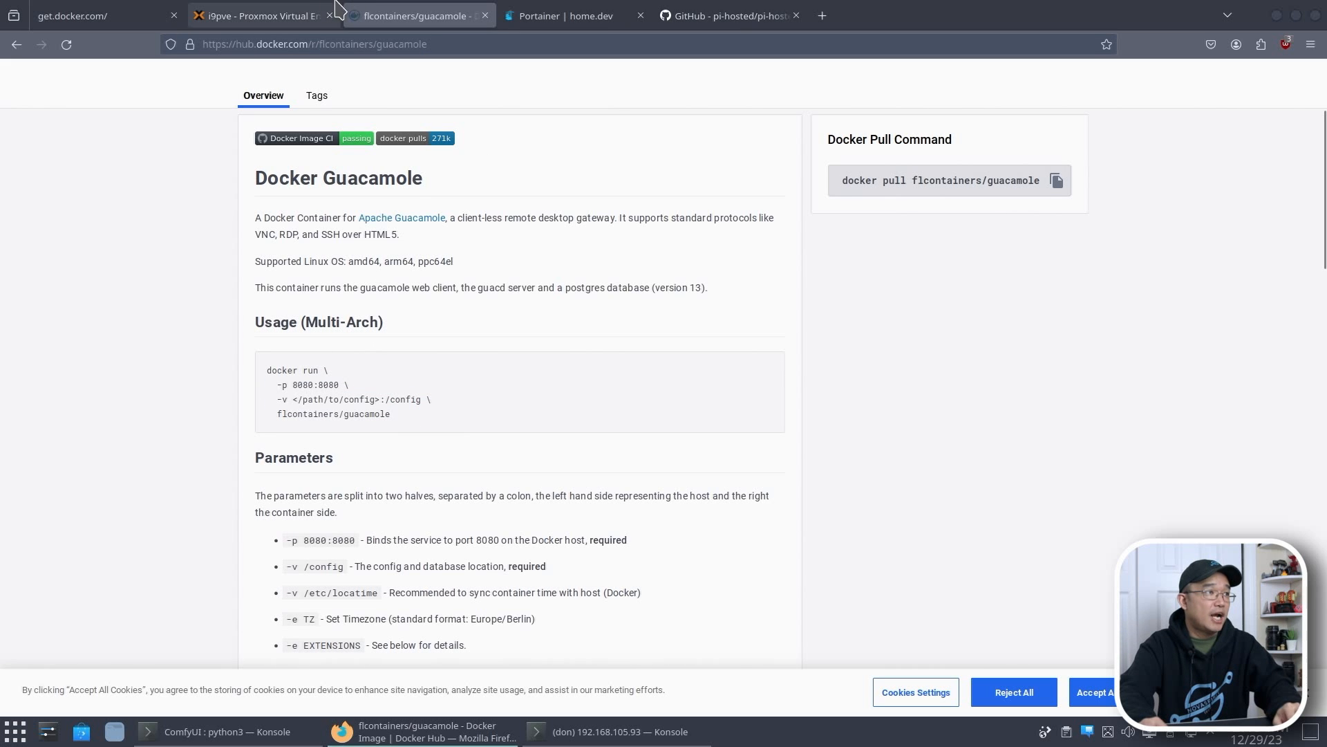
left_click(258, 15)
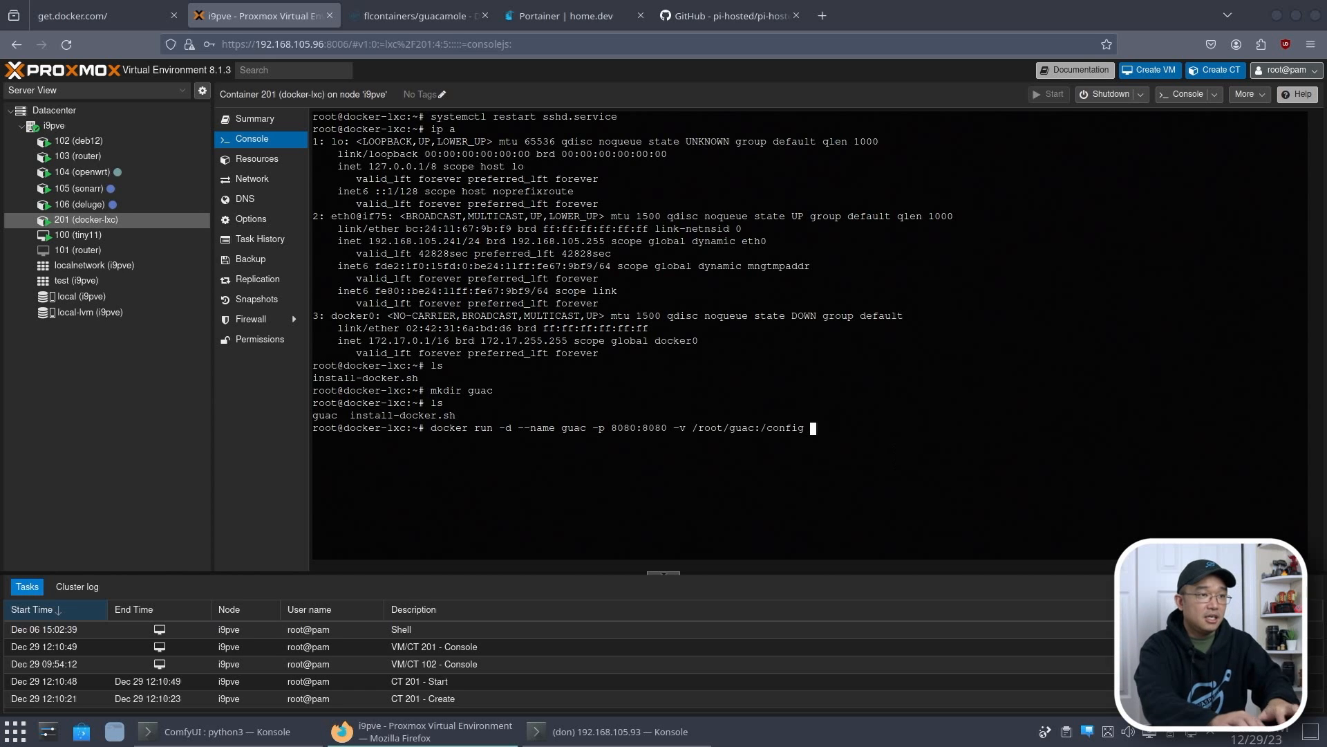
type("flcontainers/guacamole")
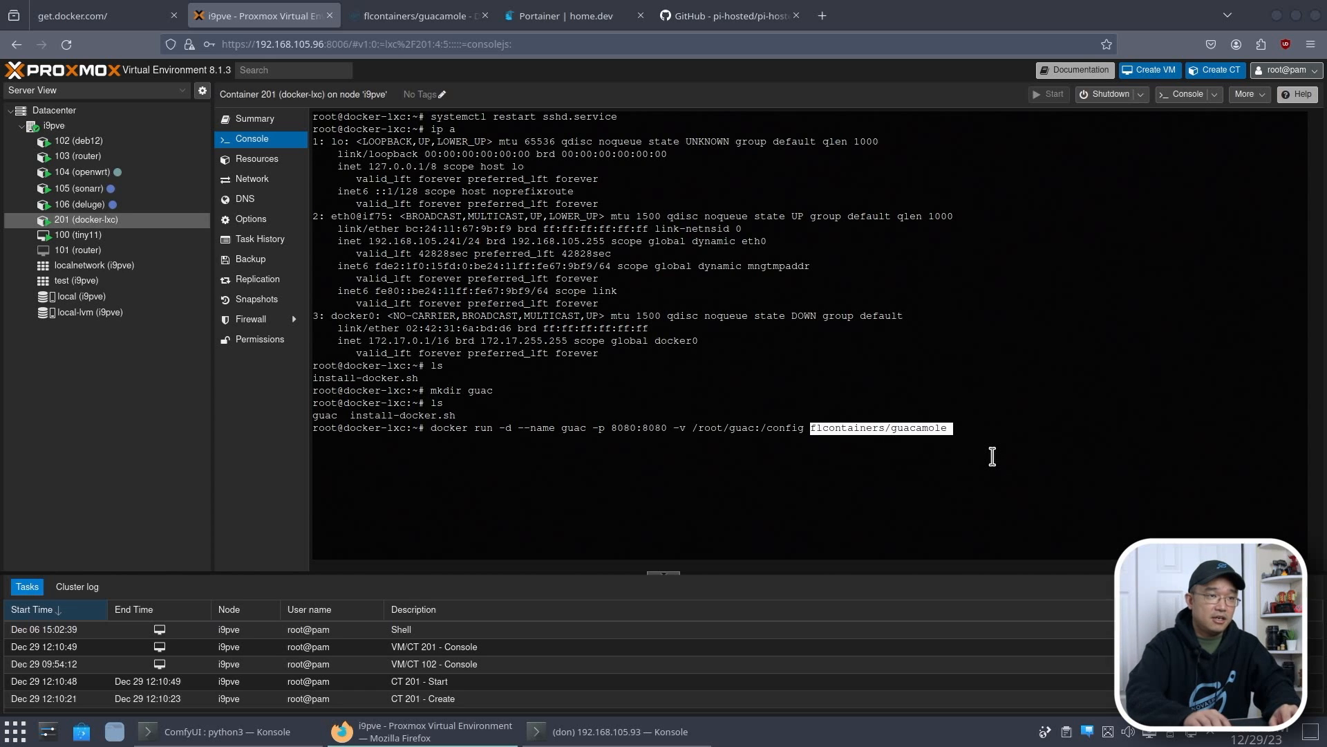
type(":latest")
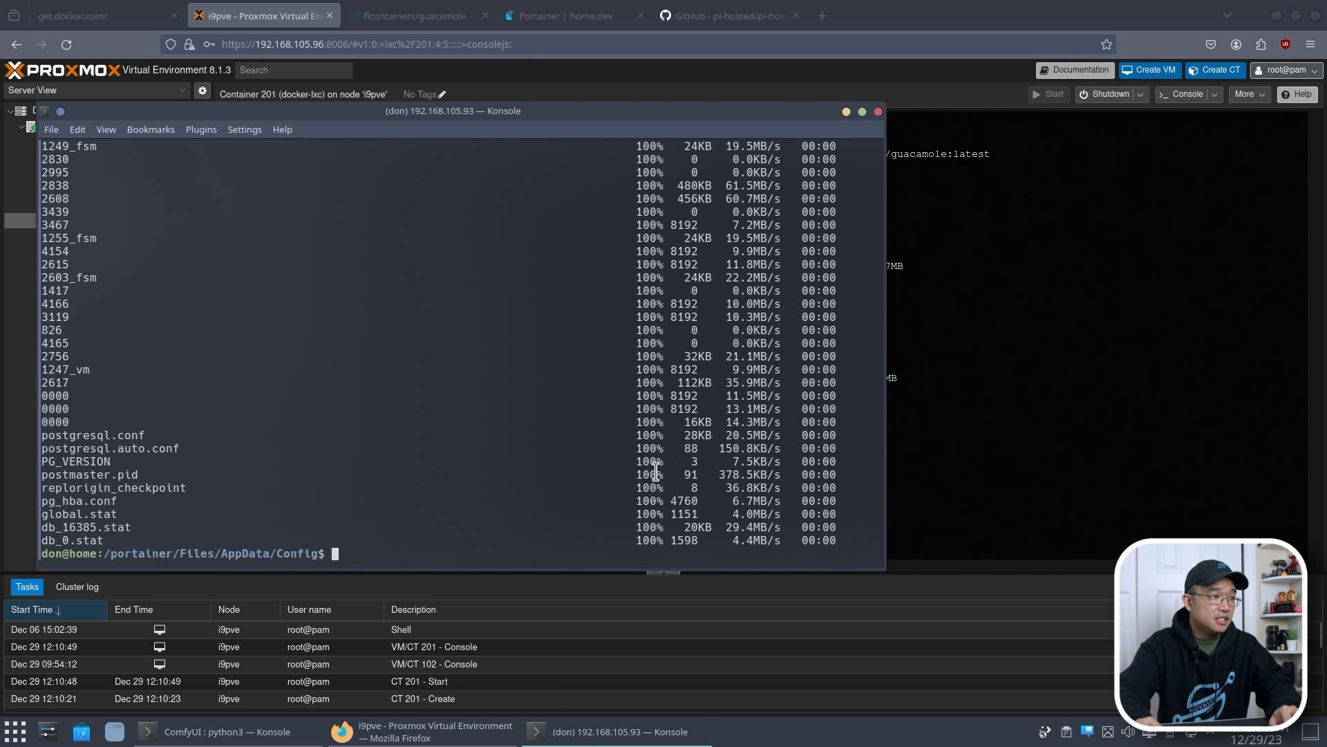
List files and check the running Docker containers
type("ls")
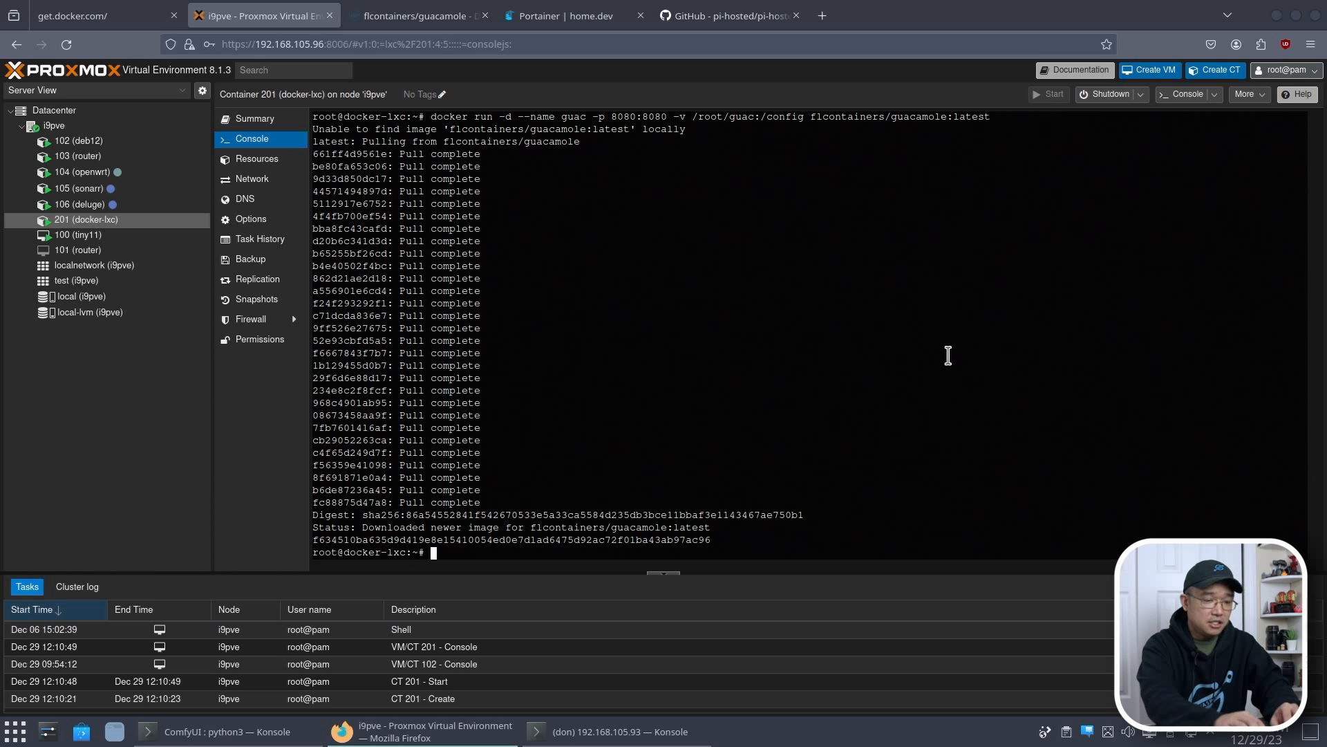
type("docker ps")
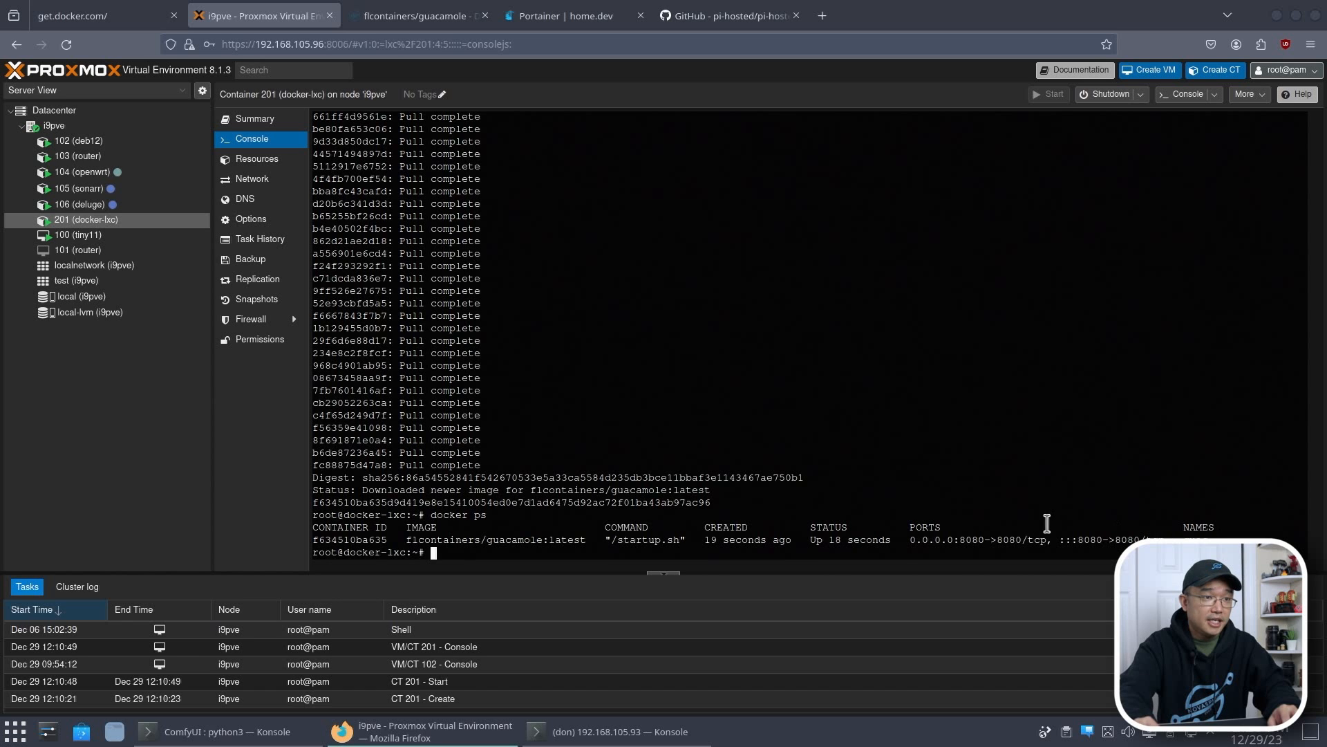
type("ip a")
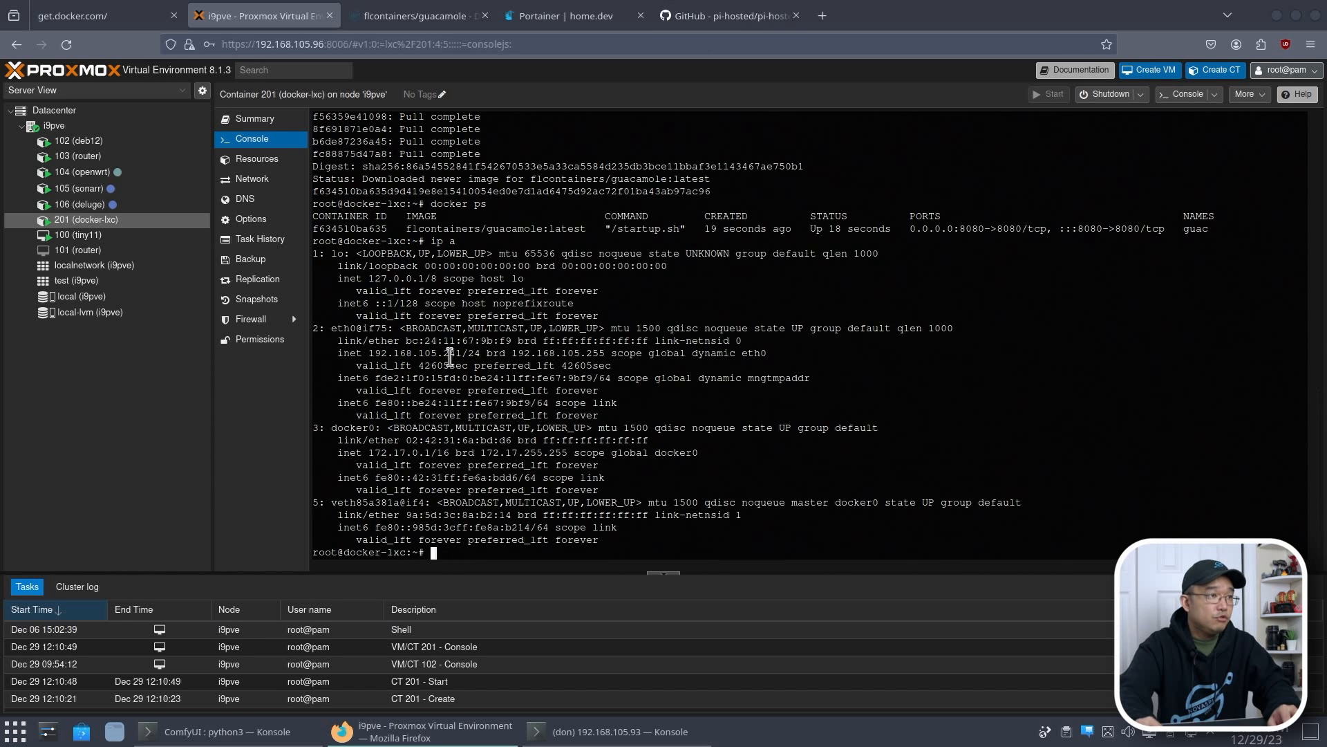
left_click(976, 16)
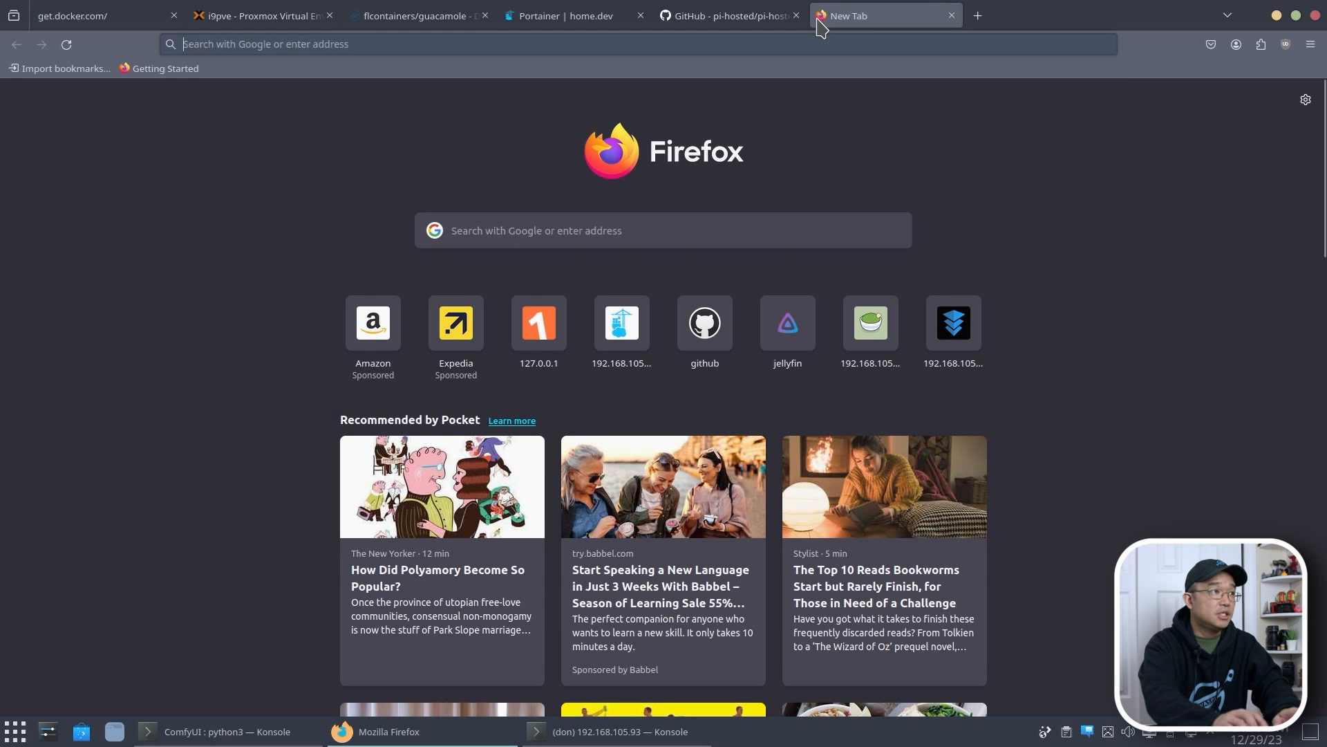
Log in to Guacamole at 192.168.105.241:8080 and open tiny11-vm under Home
type("192.168.105.192:8096/")
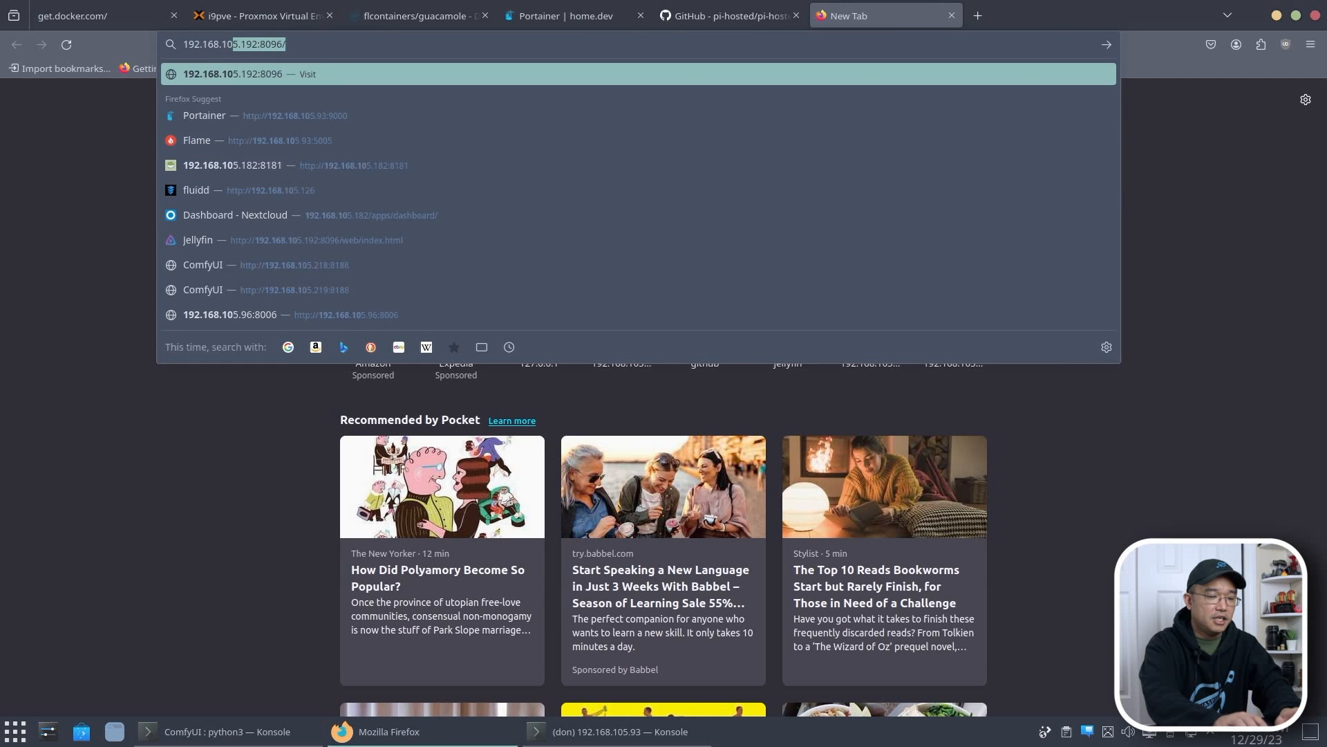
type("192.168.105.241:")
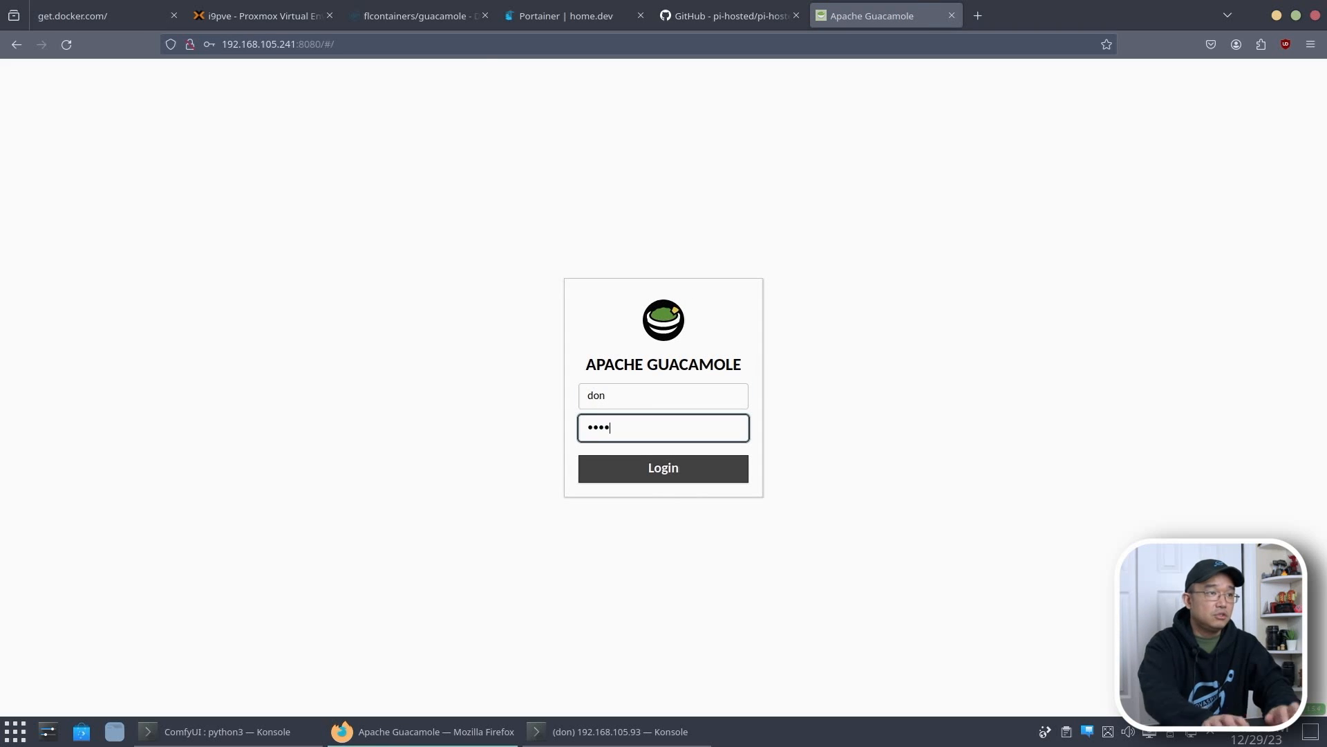
left_click(663, 467)
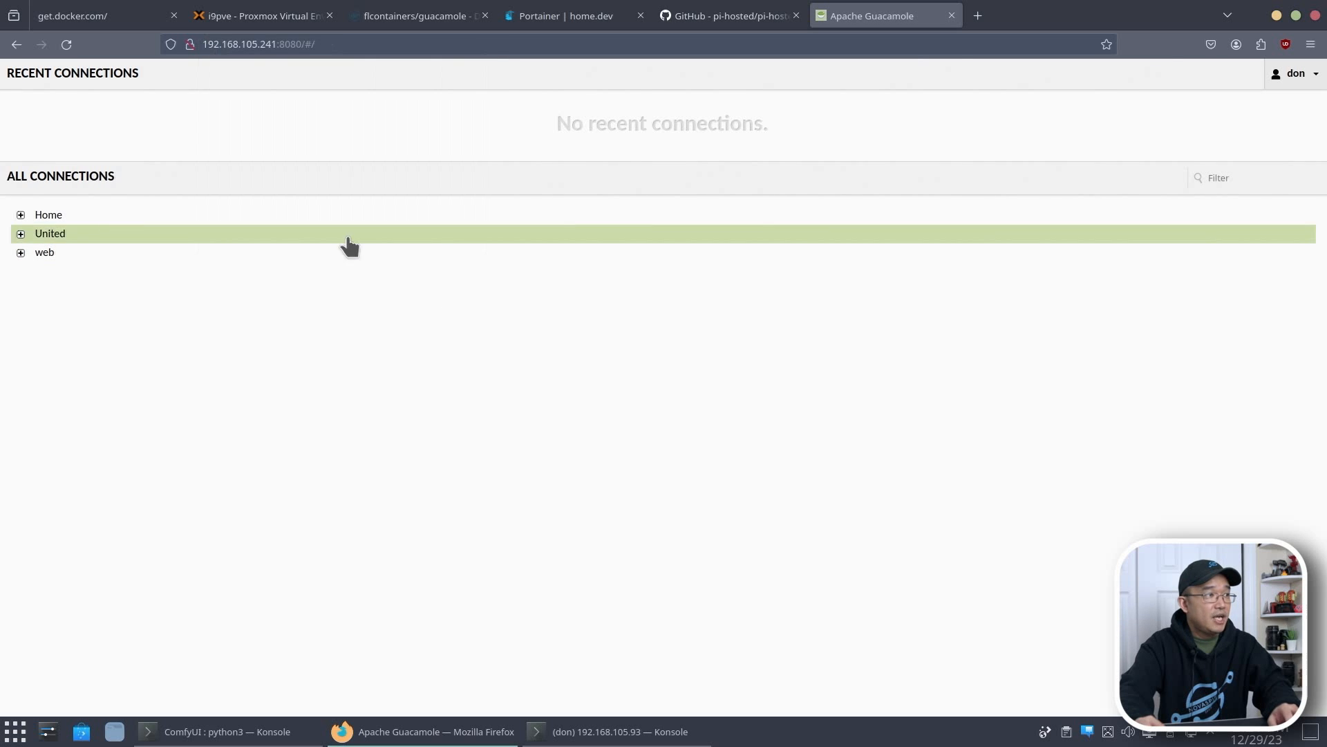
left_click(20, 214)
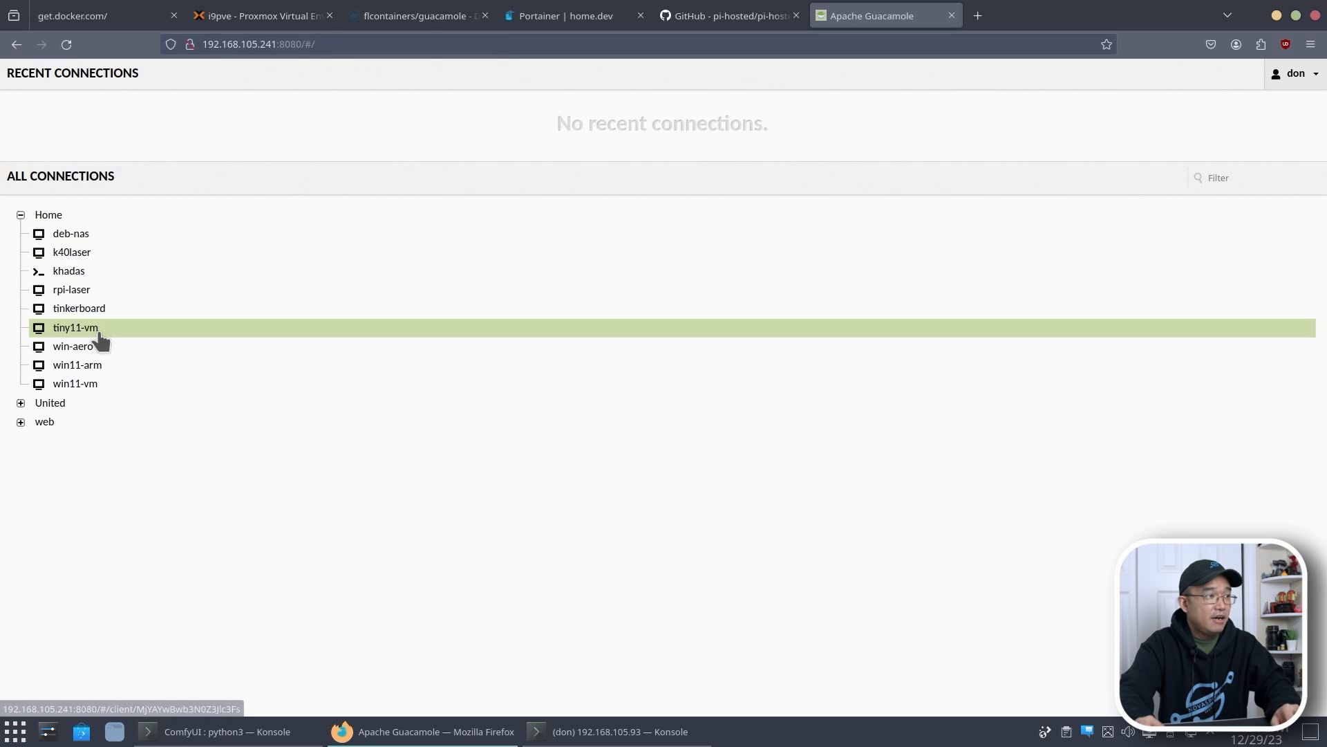
left_click(75, 328)
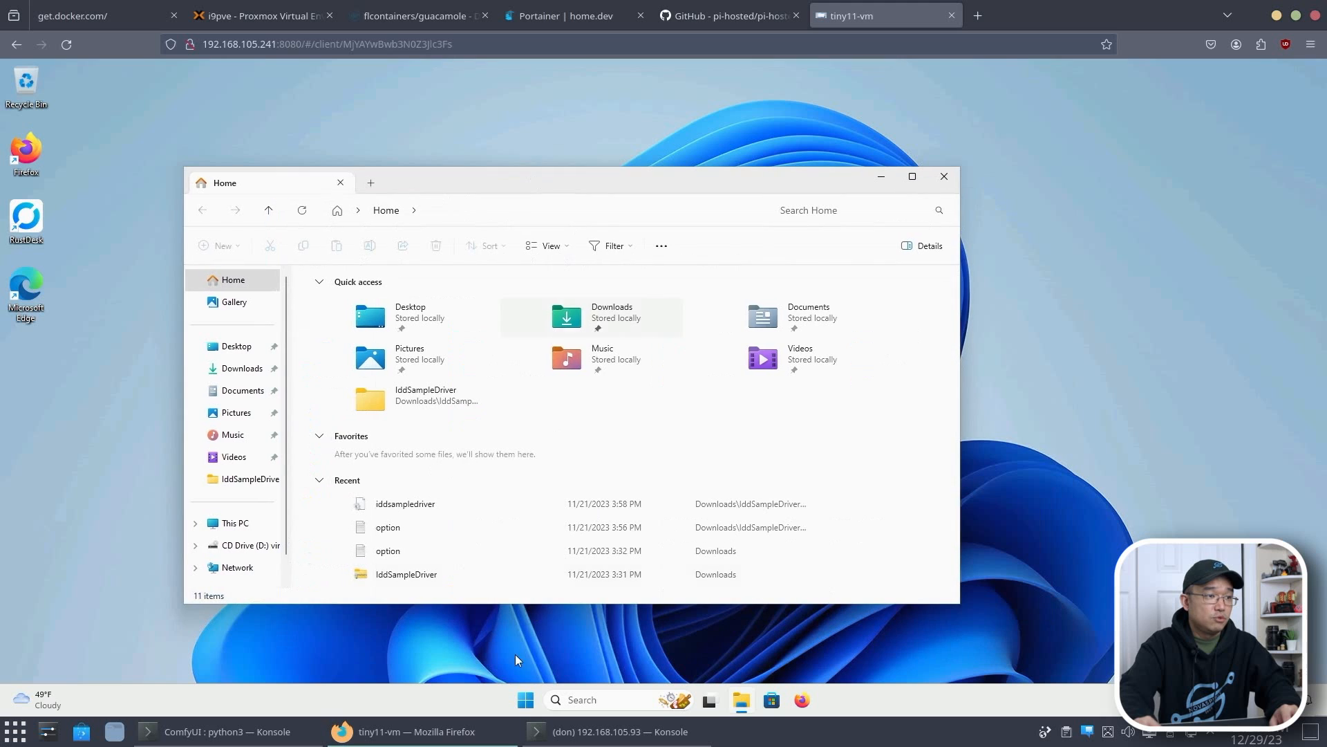
left_click(524, 699)
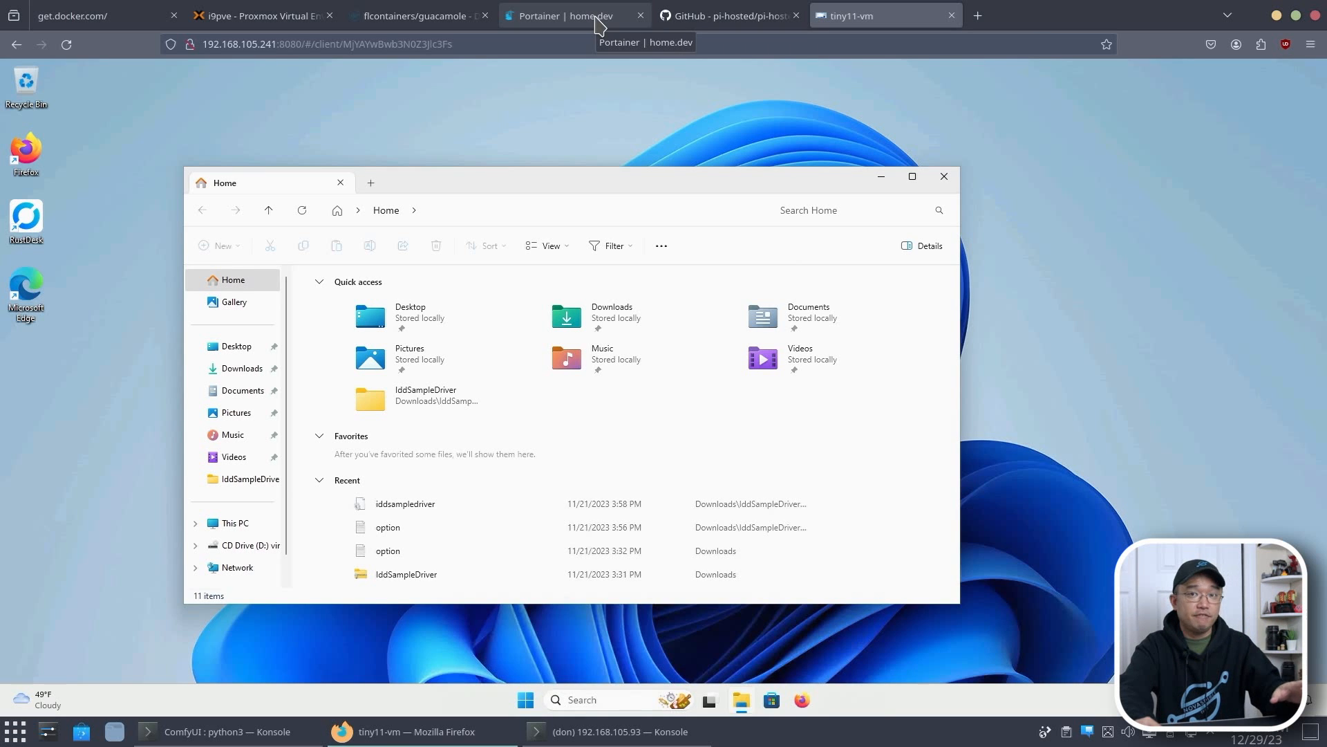
left_click(572, 15)
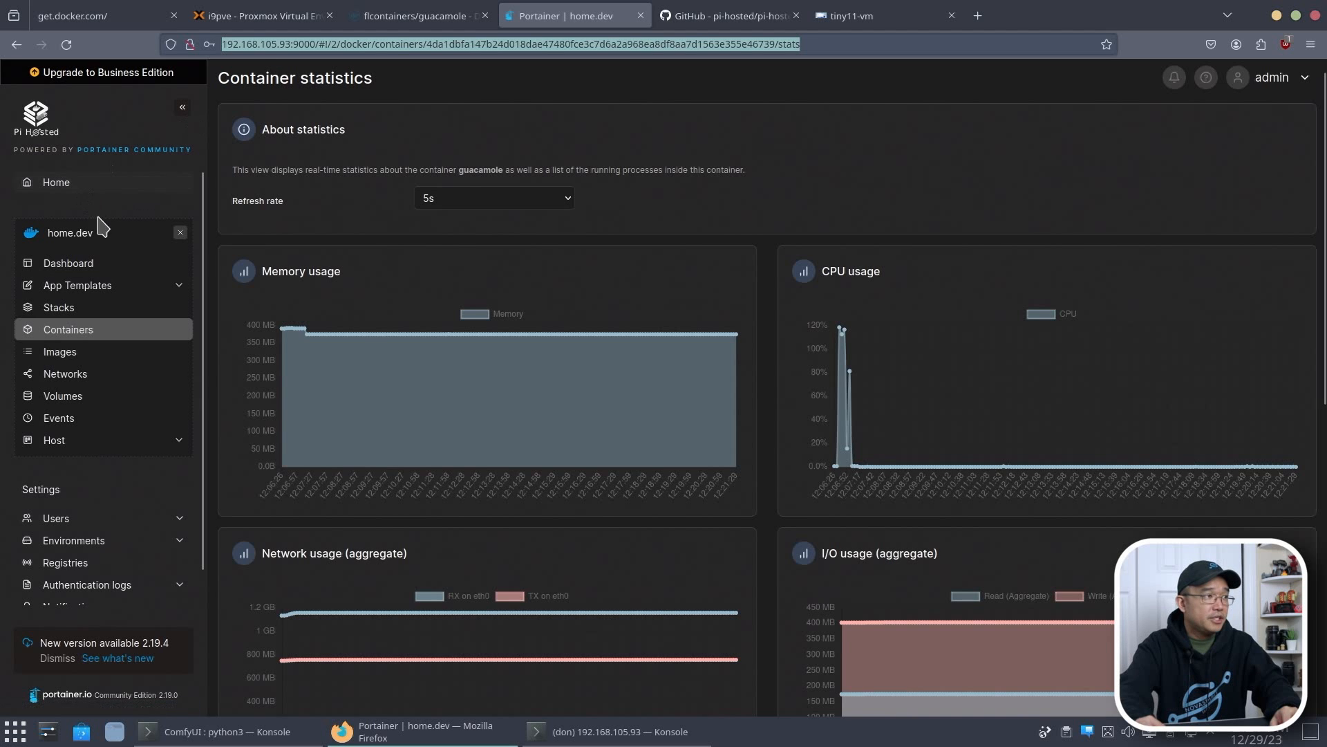
Start the Add environment wizard for a Docker Standalone agent environment
left_click(56, 182)
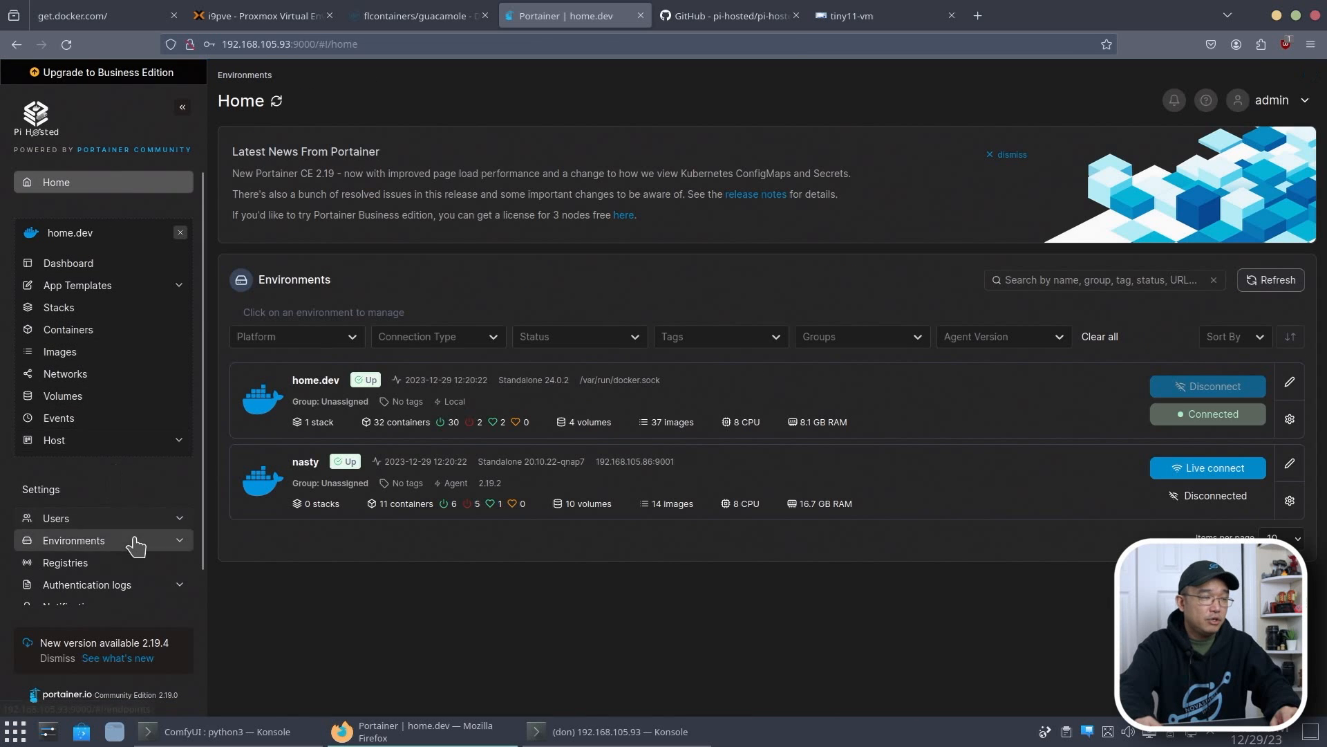
left_click(74, 540)
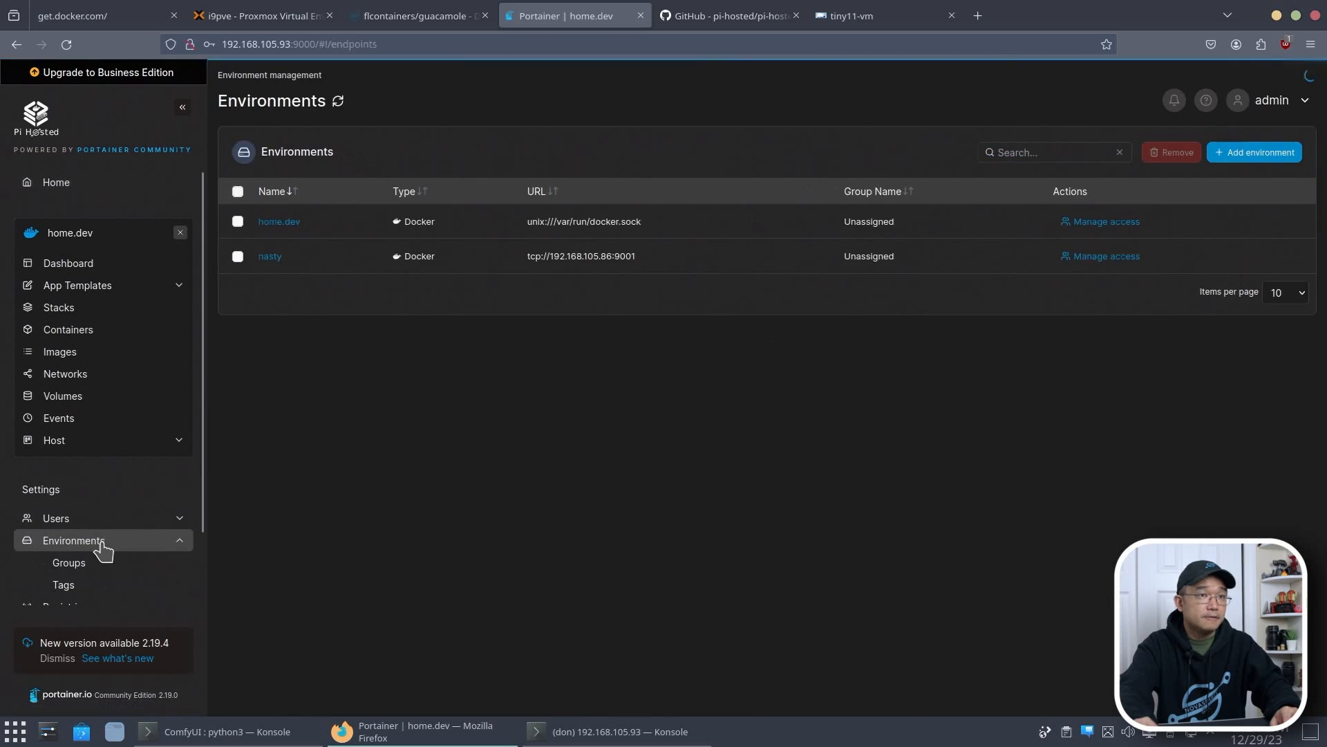
left_click(1255, 152)
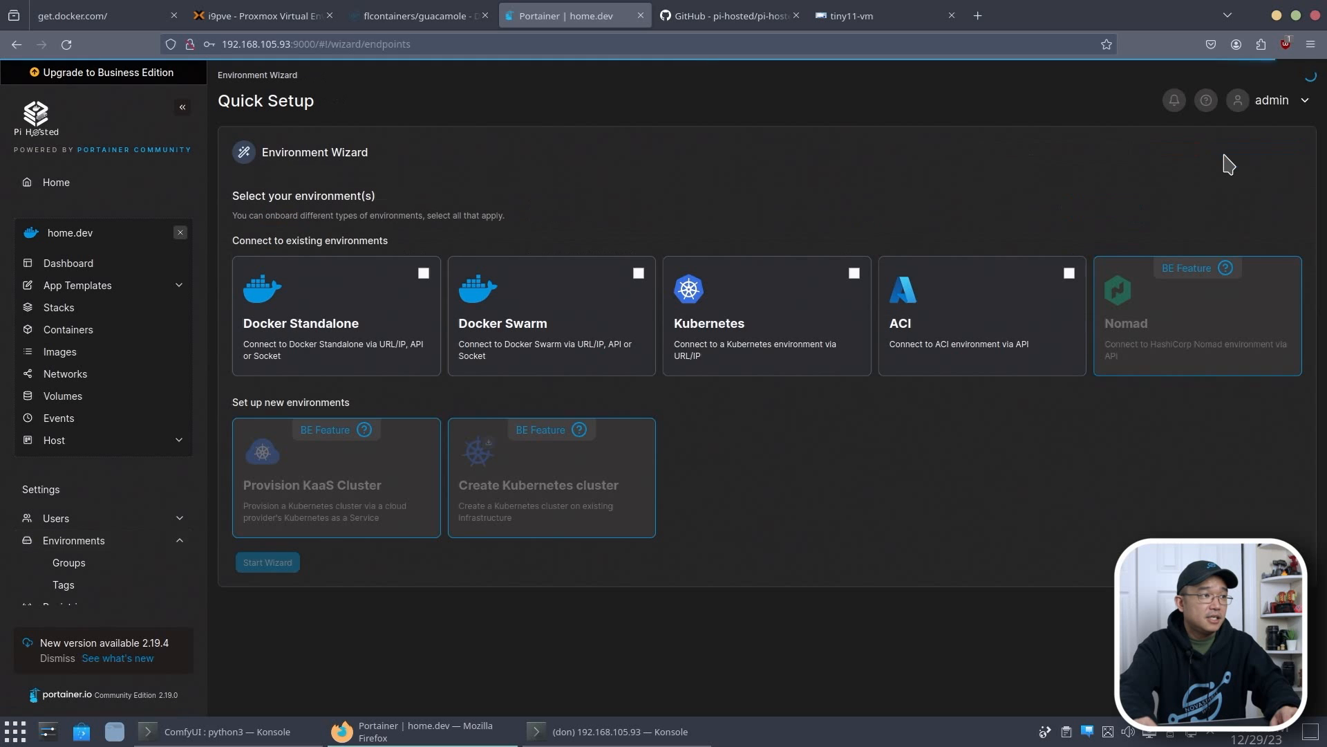
mouse_move(594, 303)
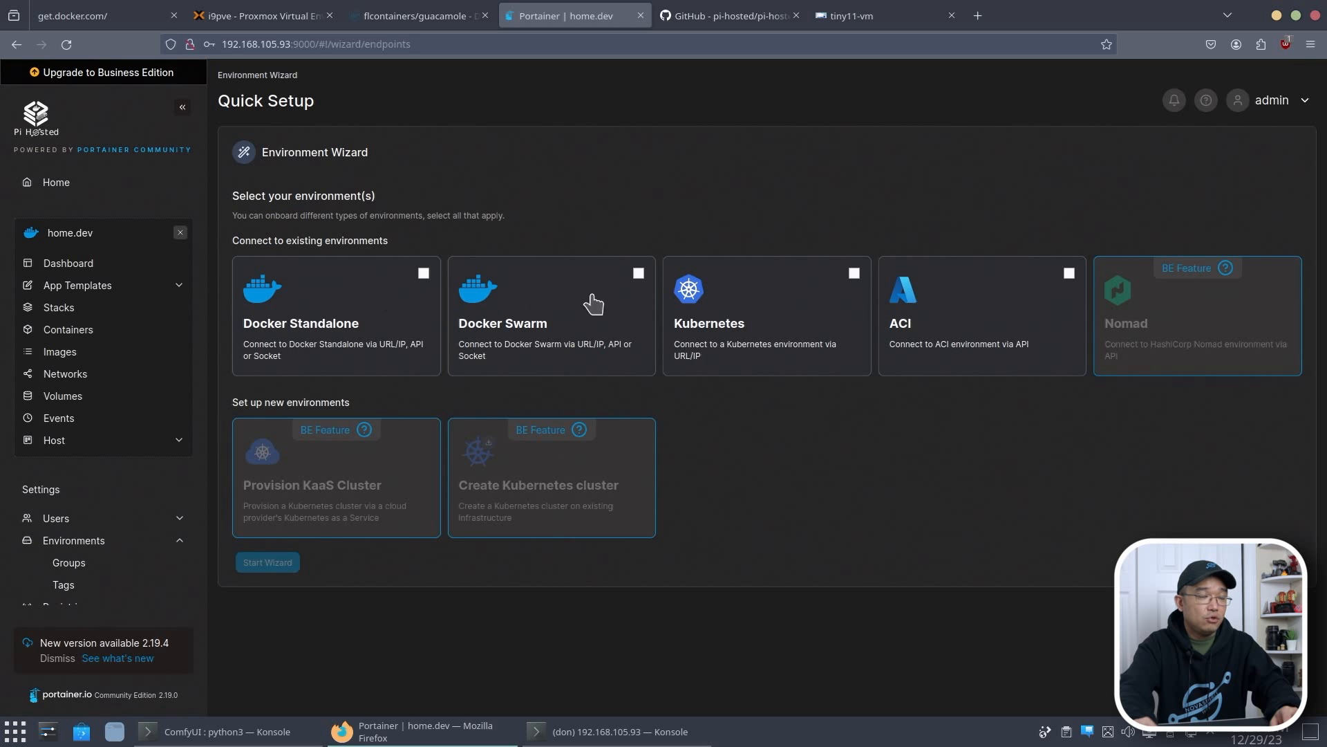
left_click(335, 317)
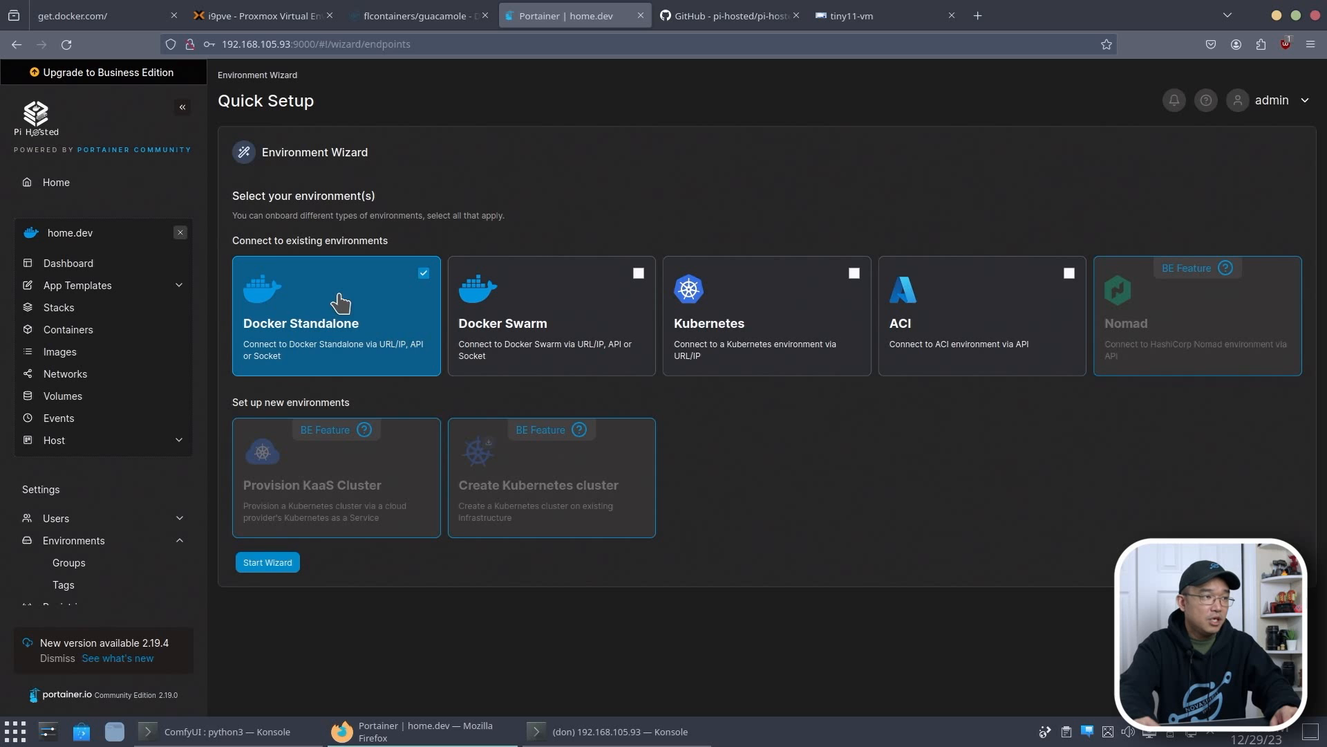
left_click(267, 562)
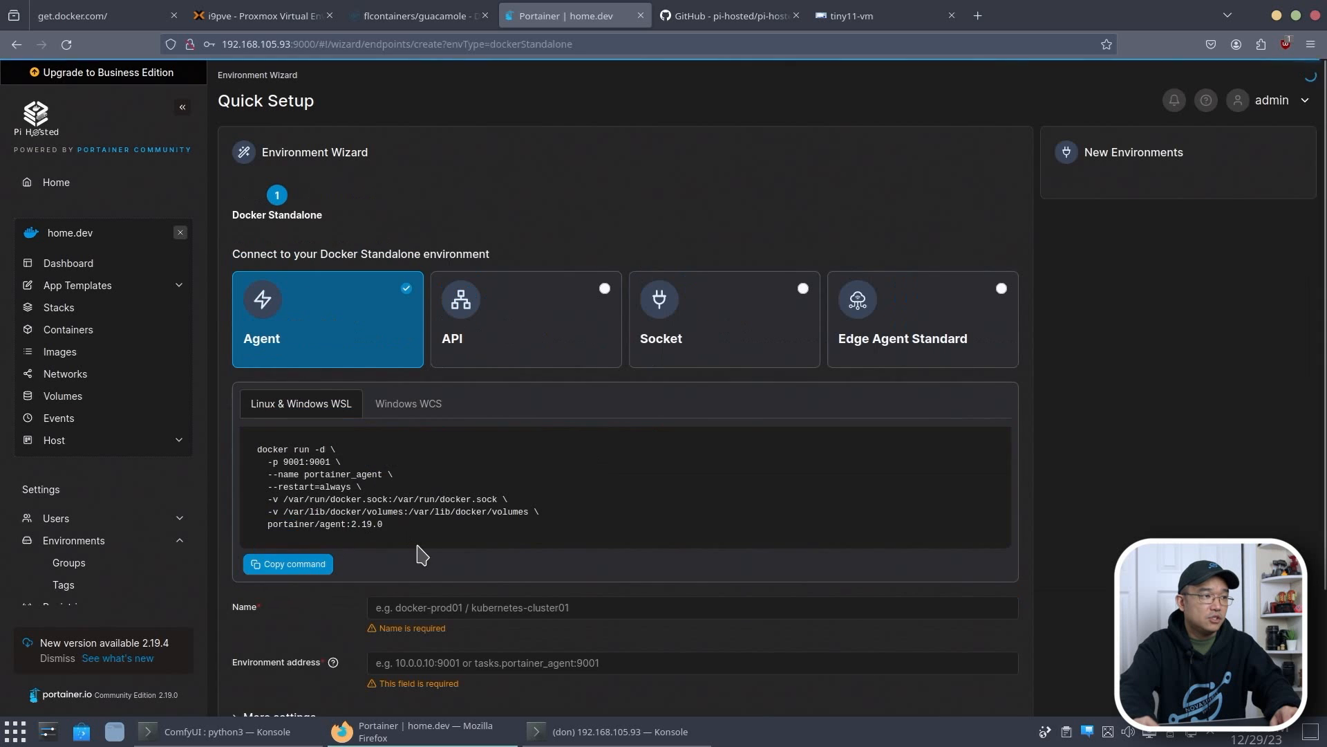
scroll("down", 3)
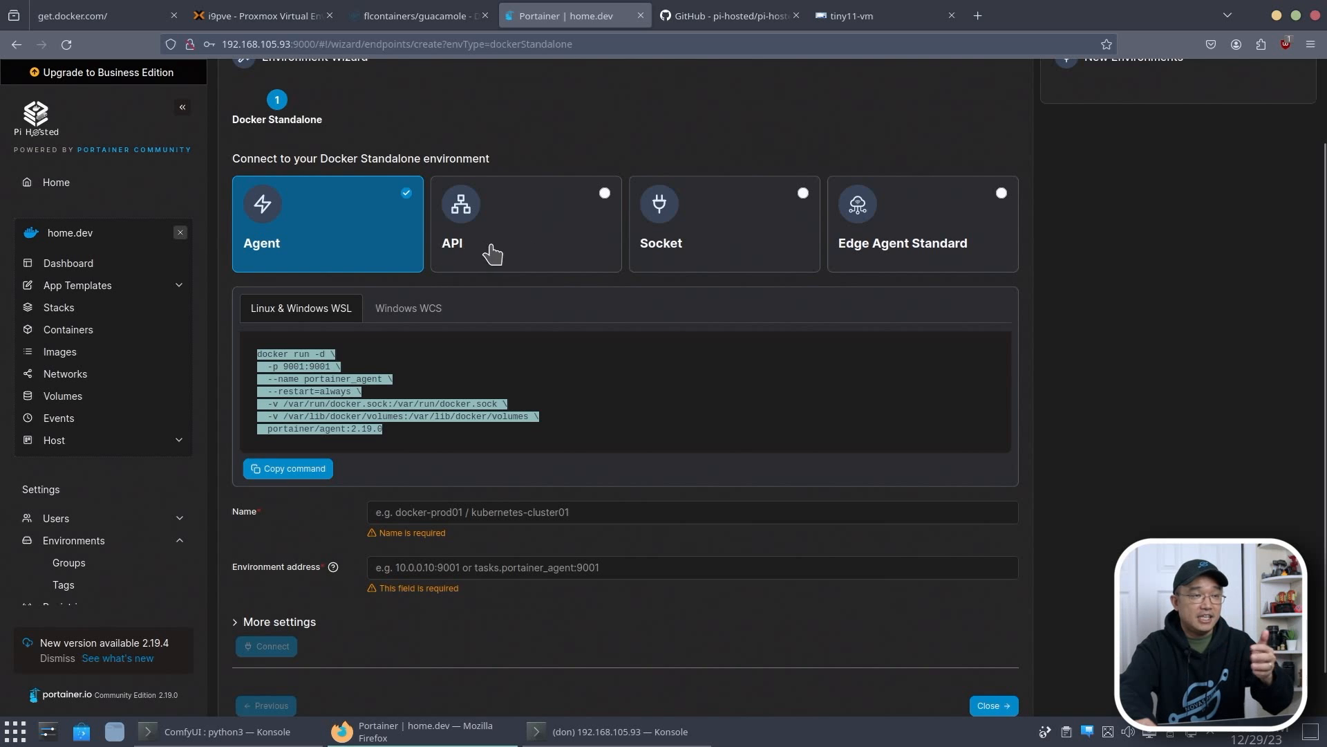
mouse_move(541, 275)
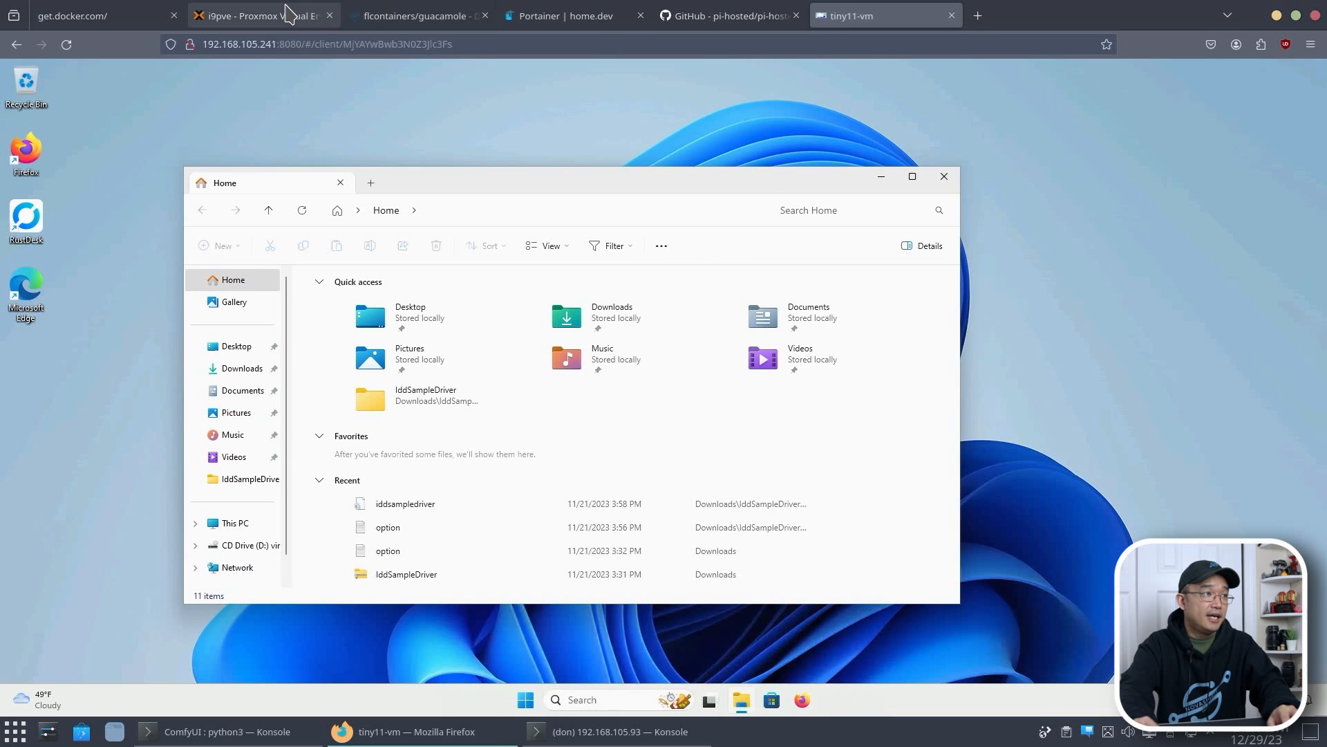
Run the Portainer agent docker command in the CT 201 console
left_click(263, 15)
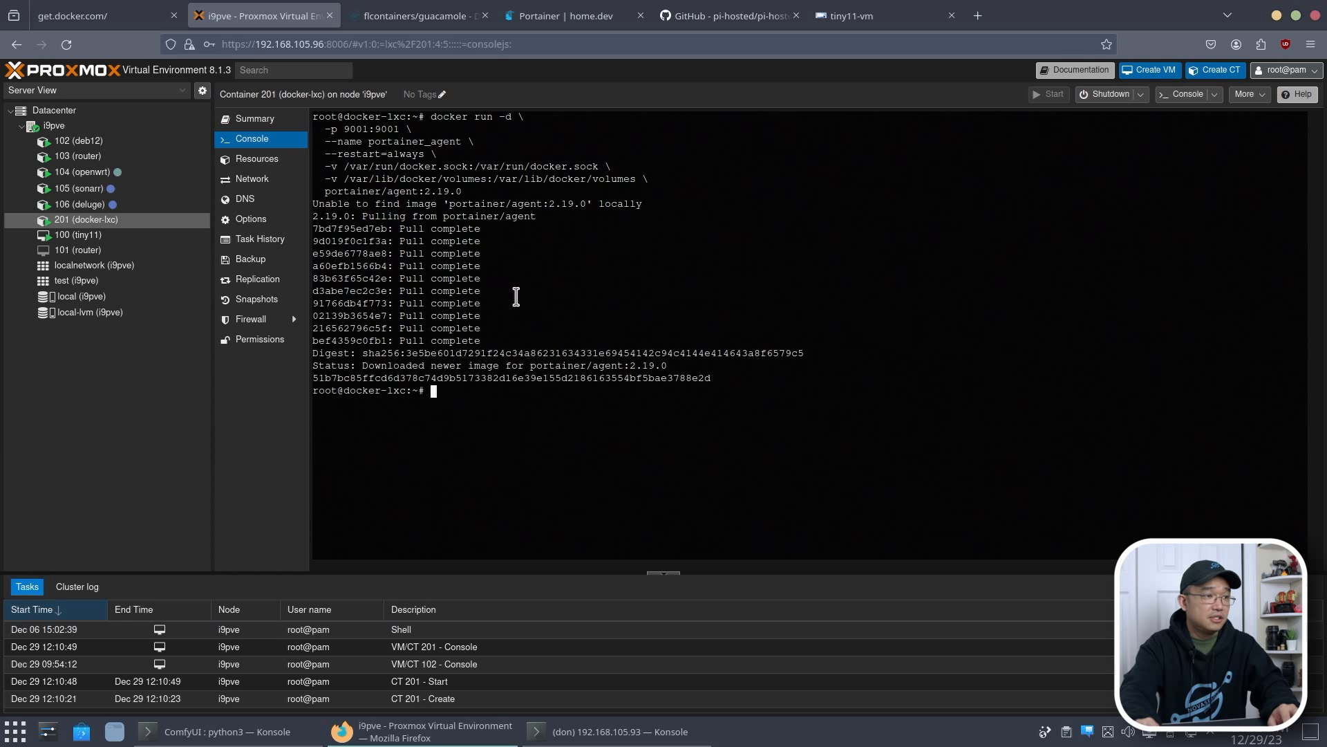
type("docker ps")
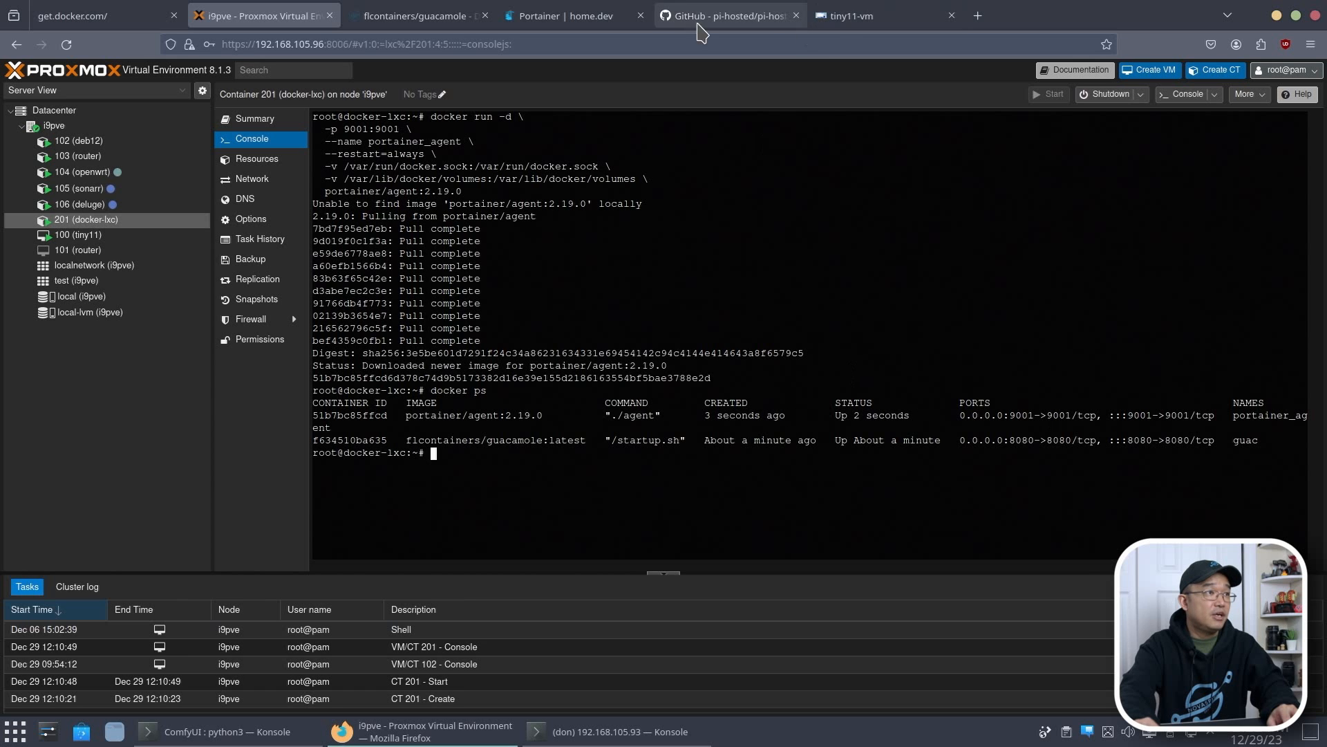
left_click(573, 15)
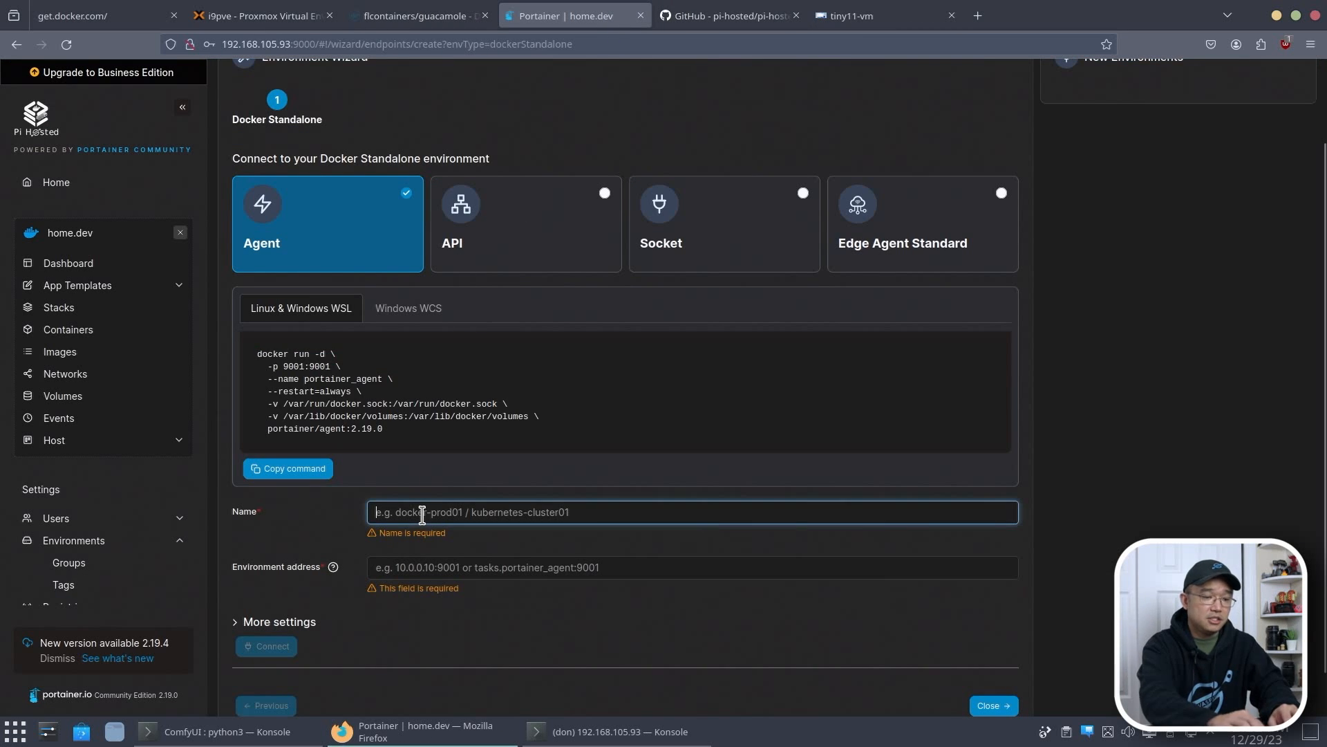
Connect agent environment 'docker-lxc' at 192.168.105.241:9001
type("docker-lxc")
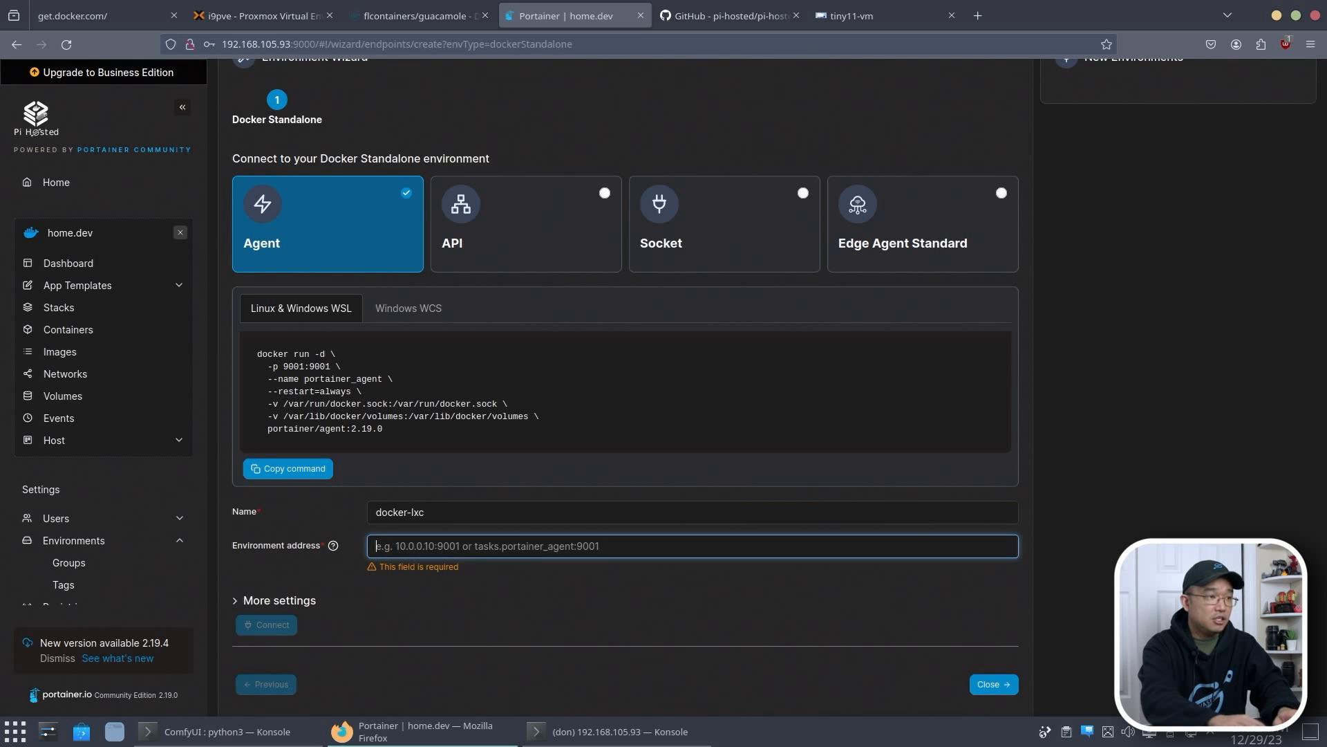
type("192.168.105.241")
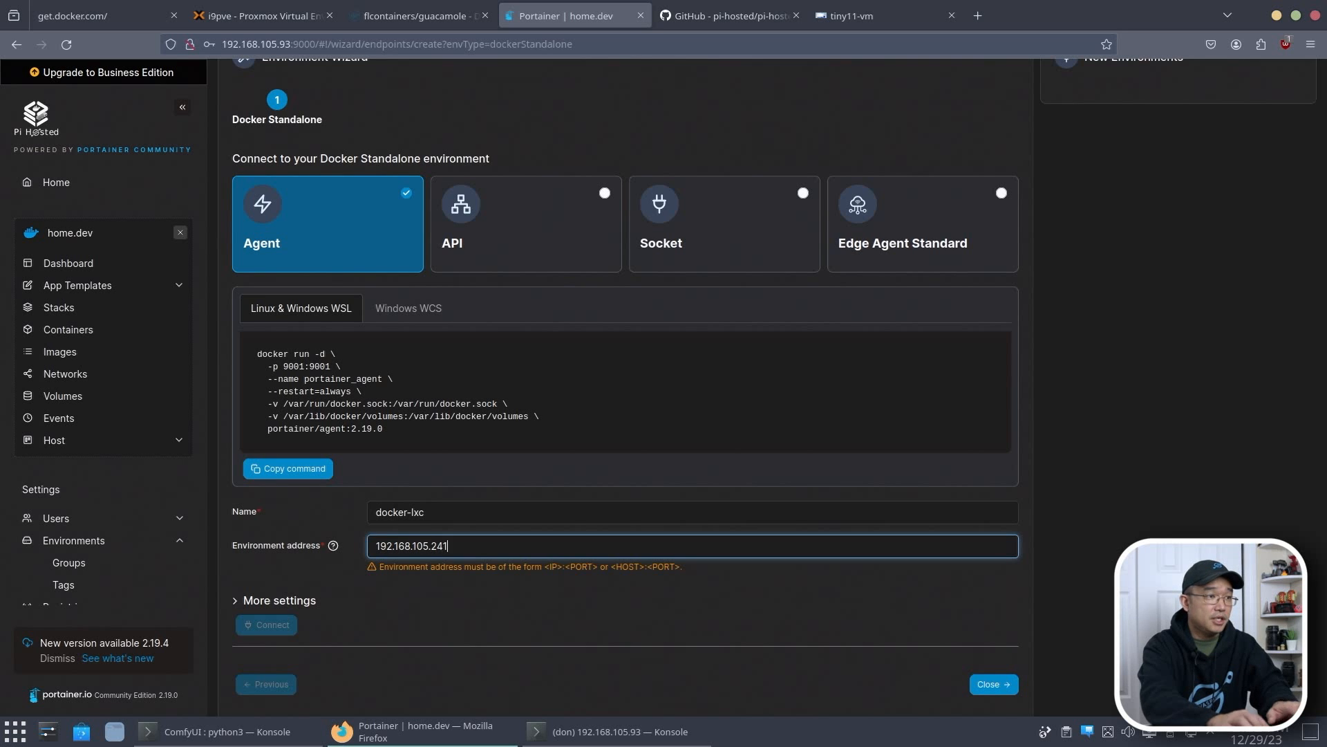
type(":9001")
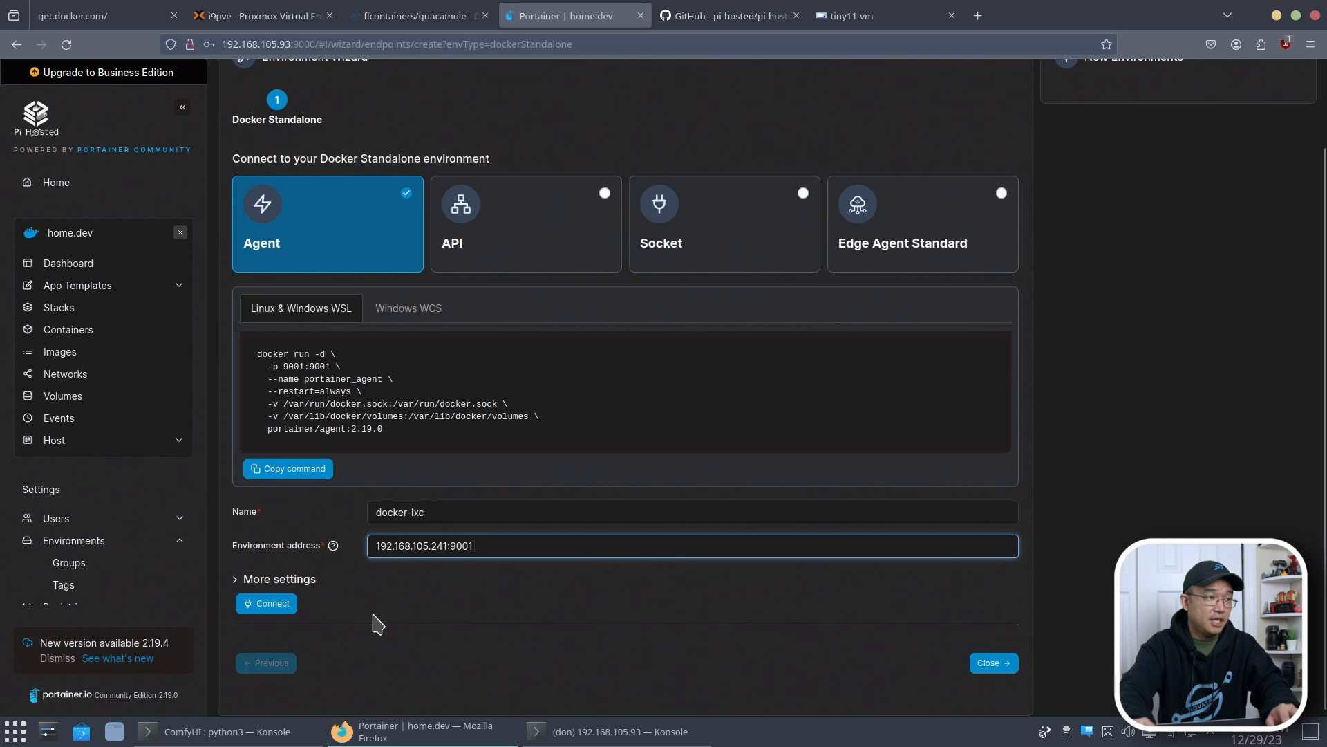
left_click(265, 603)
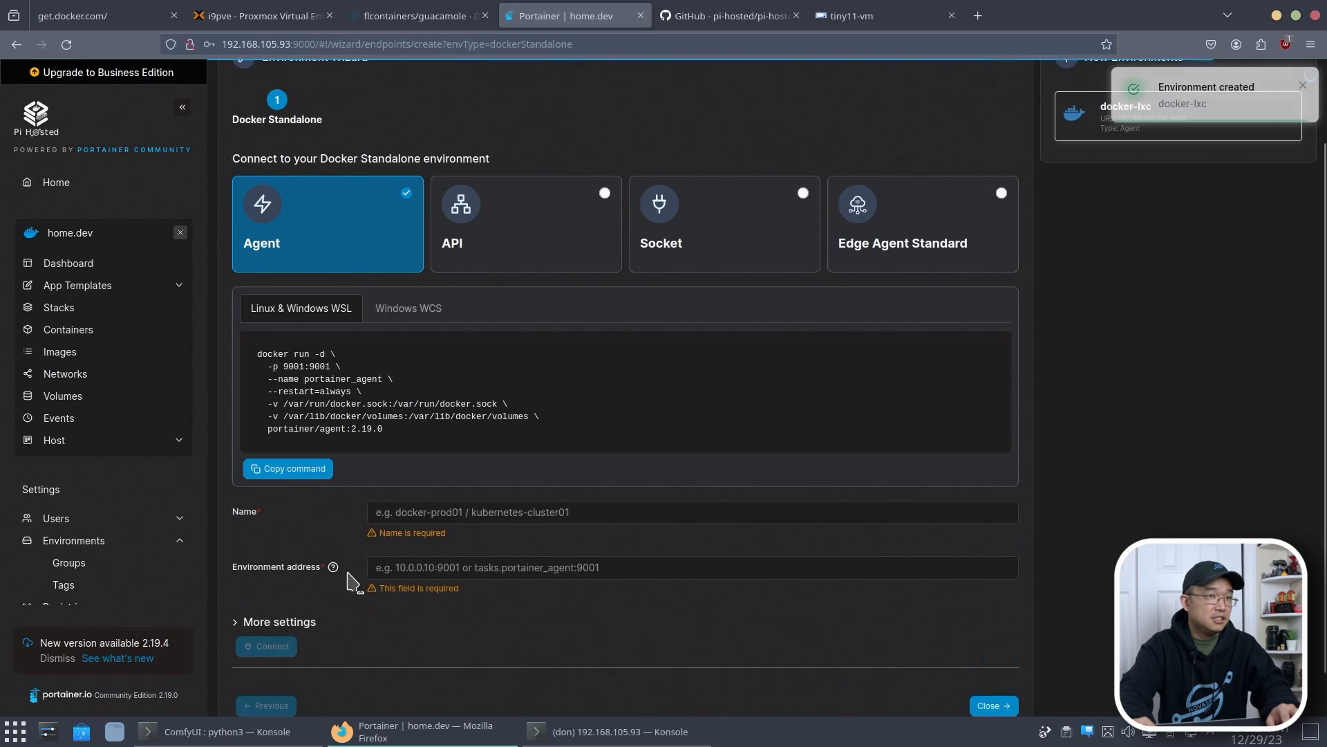
mouse_move(93, 234)
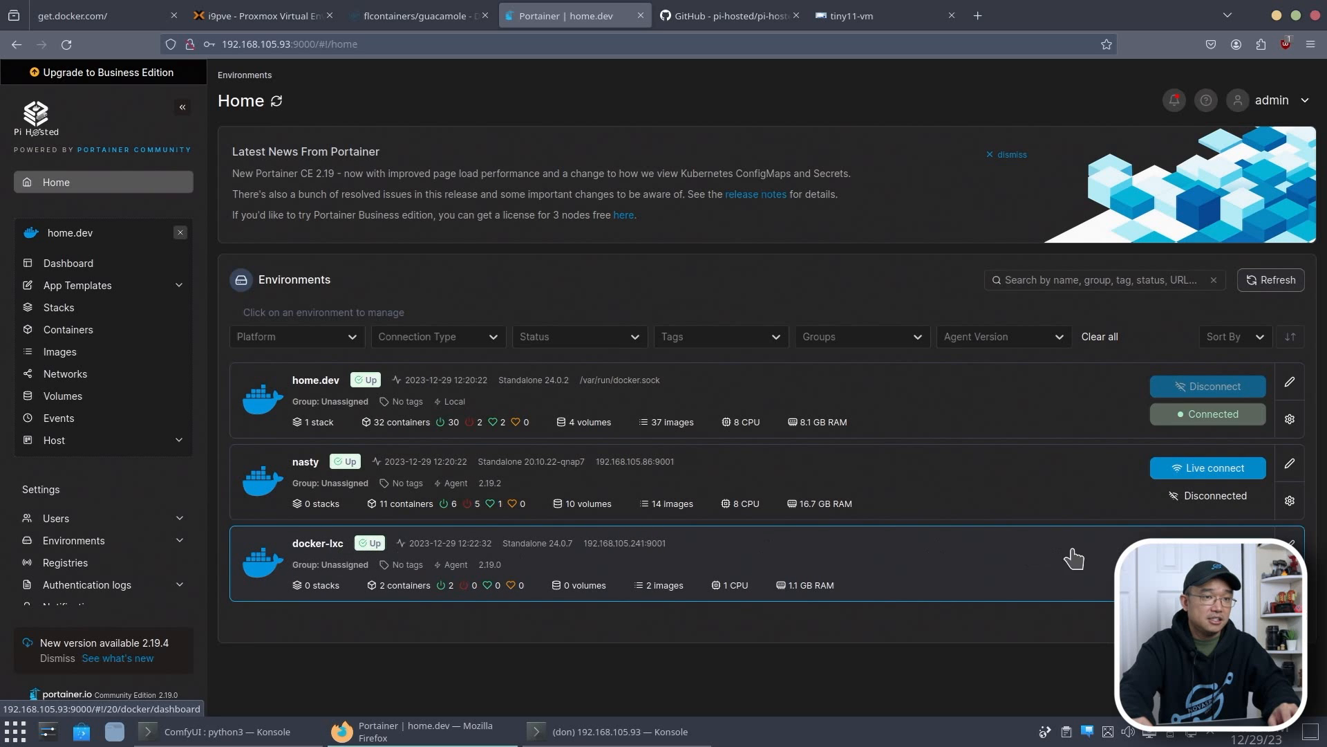
Open docker-lxc's Containers list to see guac and portainer_agent
left_click(317, 543)
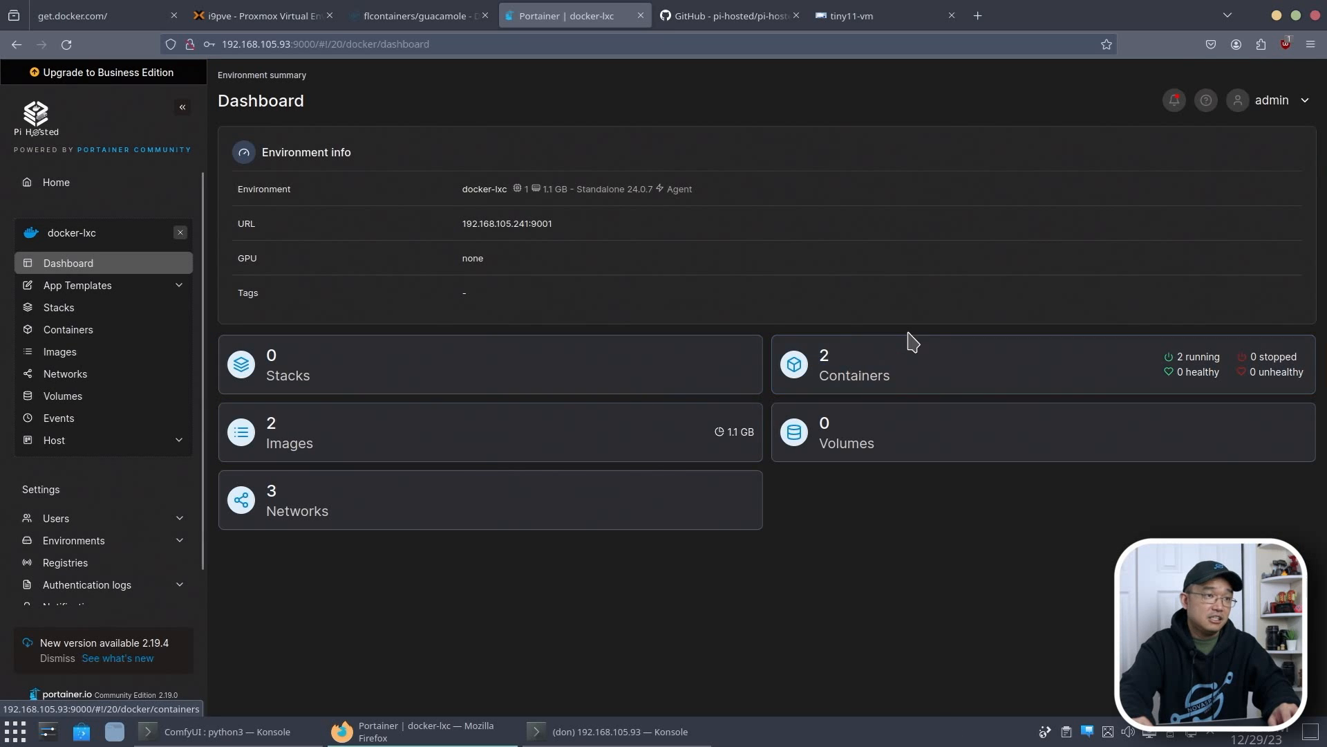
left_click(67, 329)
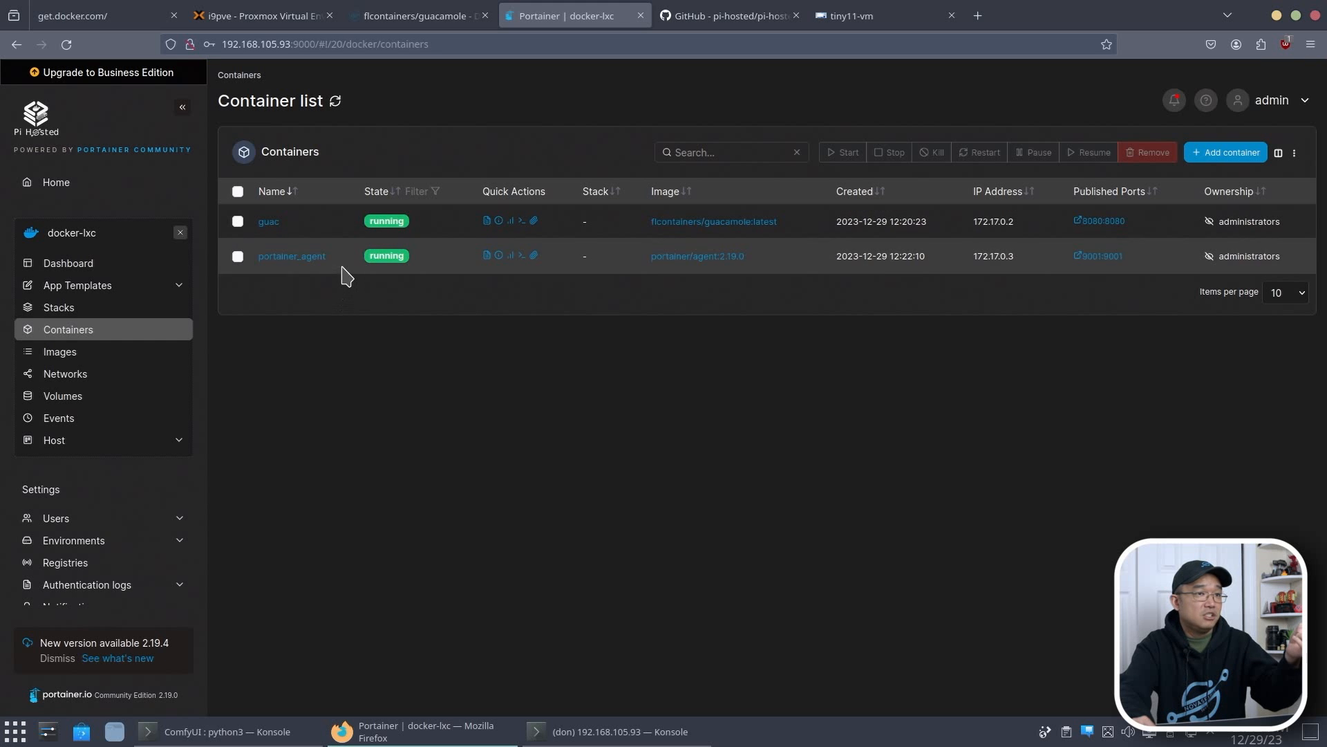
mouse_move(490, 382)
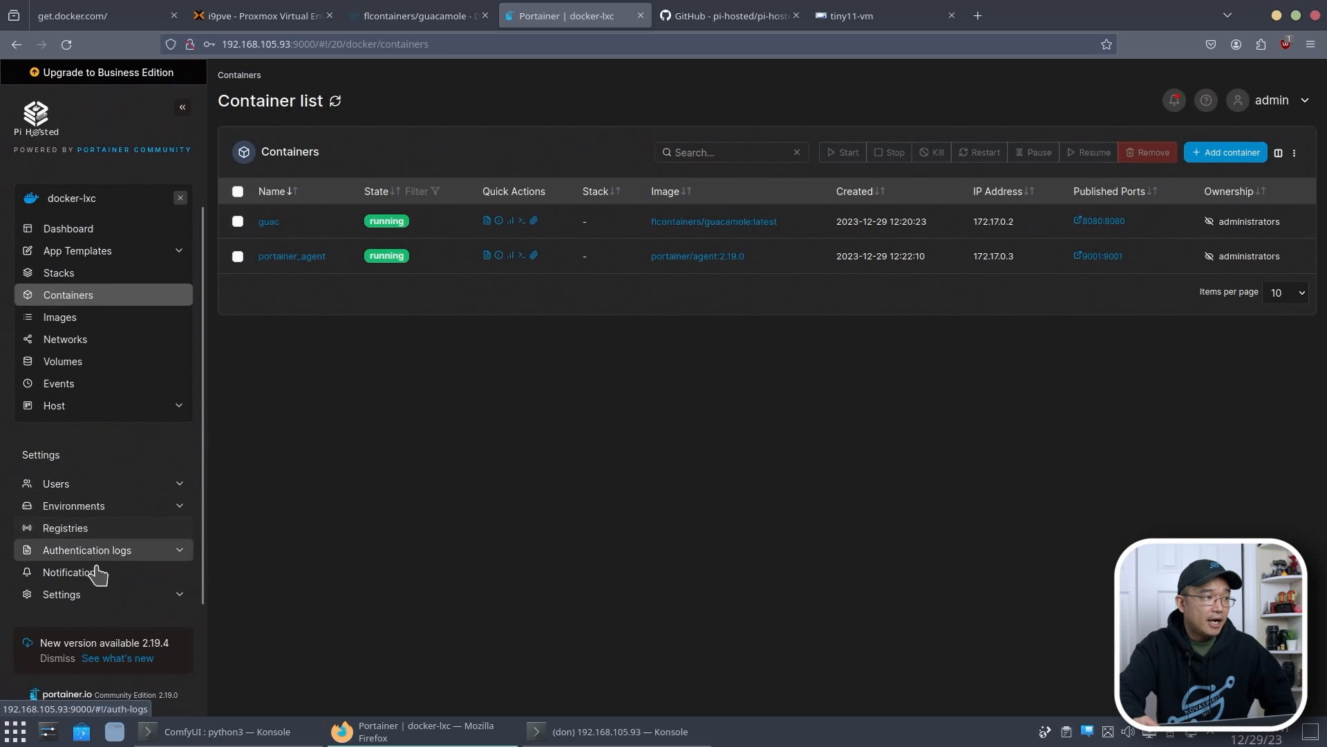
Verify the Pi-Hosted AMD64 template URL in Settings, then browse docker-lxc's App Templates list
left_click(61, 593)
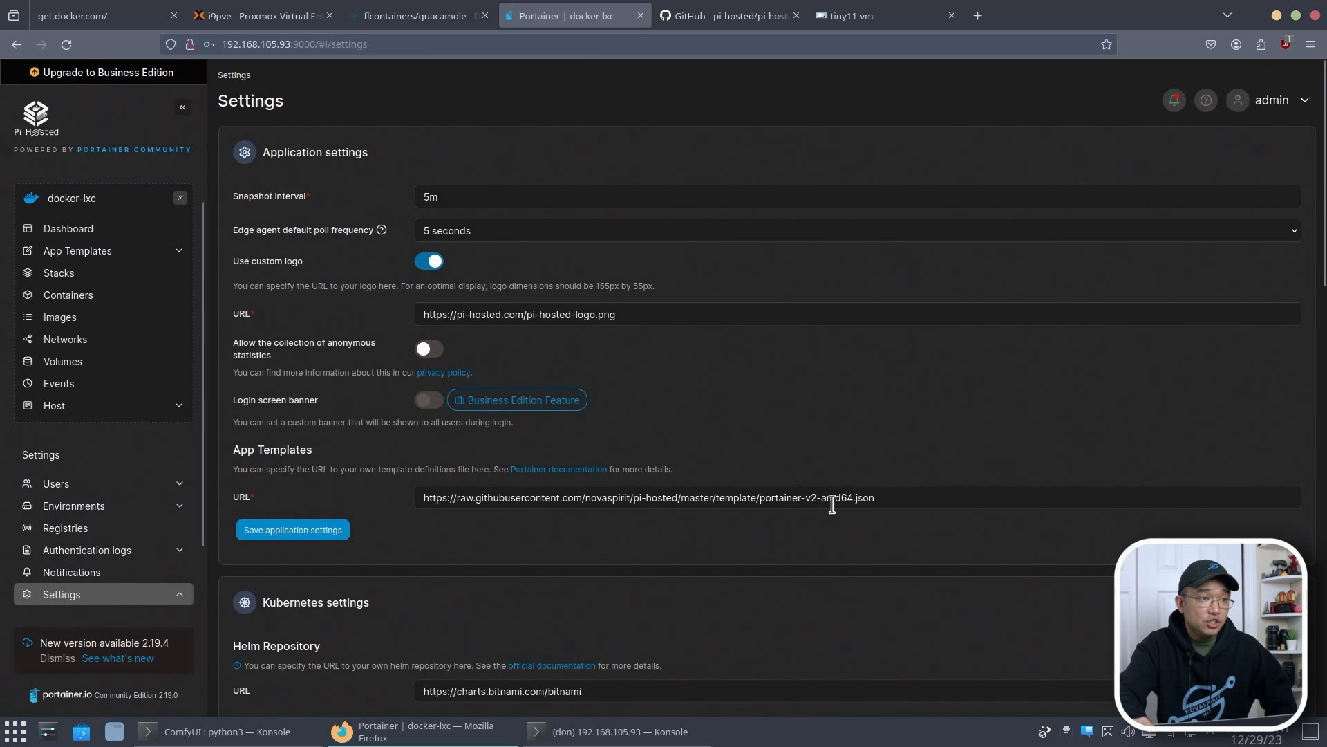
left_click(842, 498)
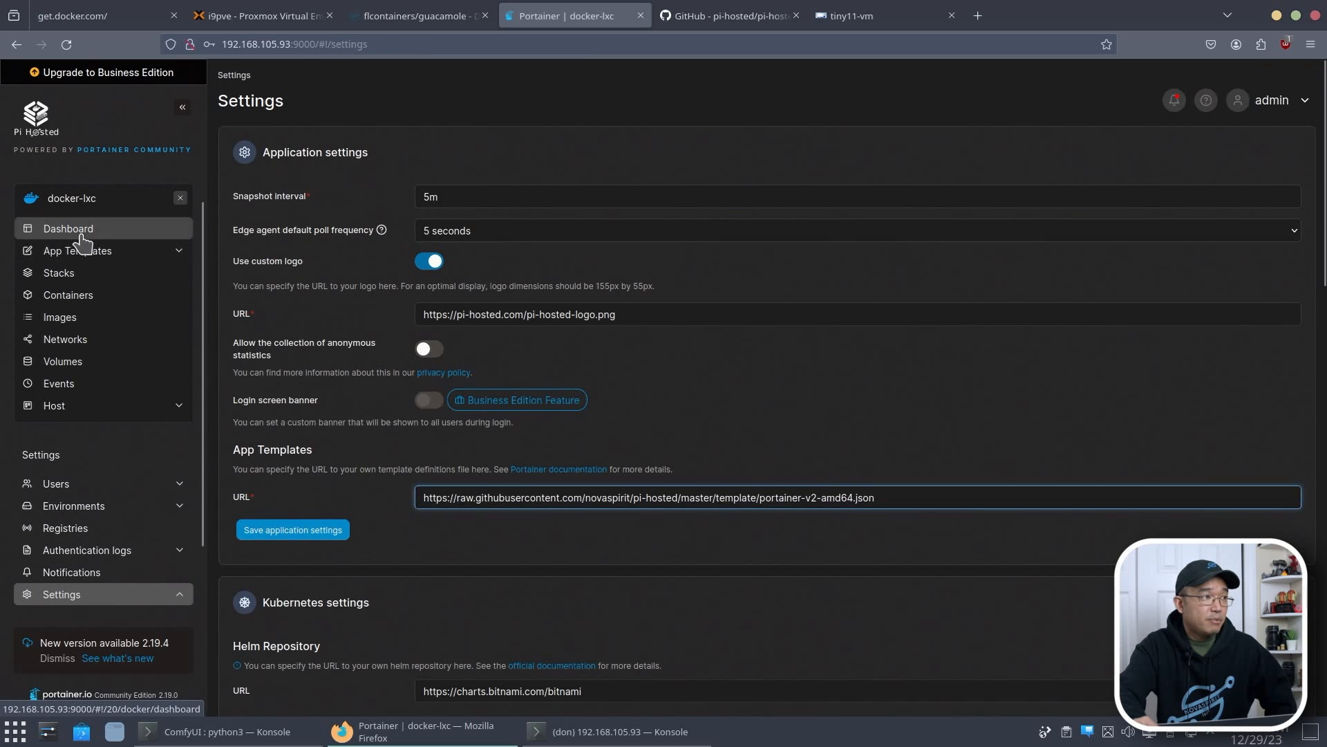
left_click(68, 227)
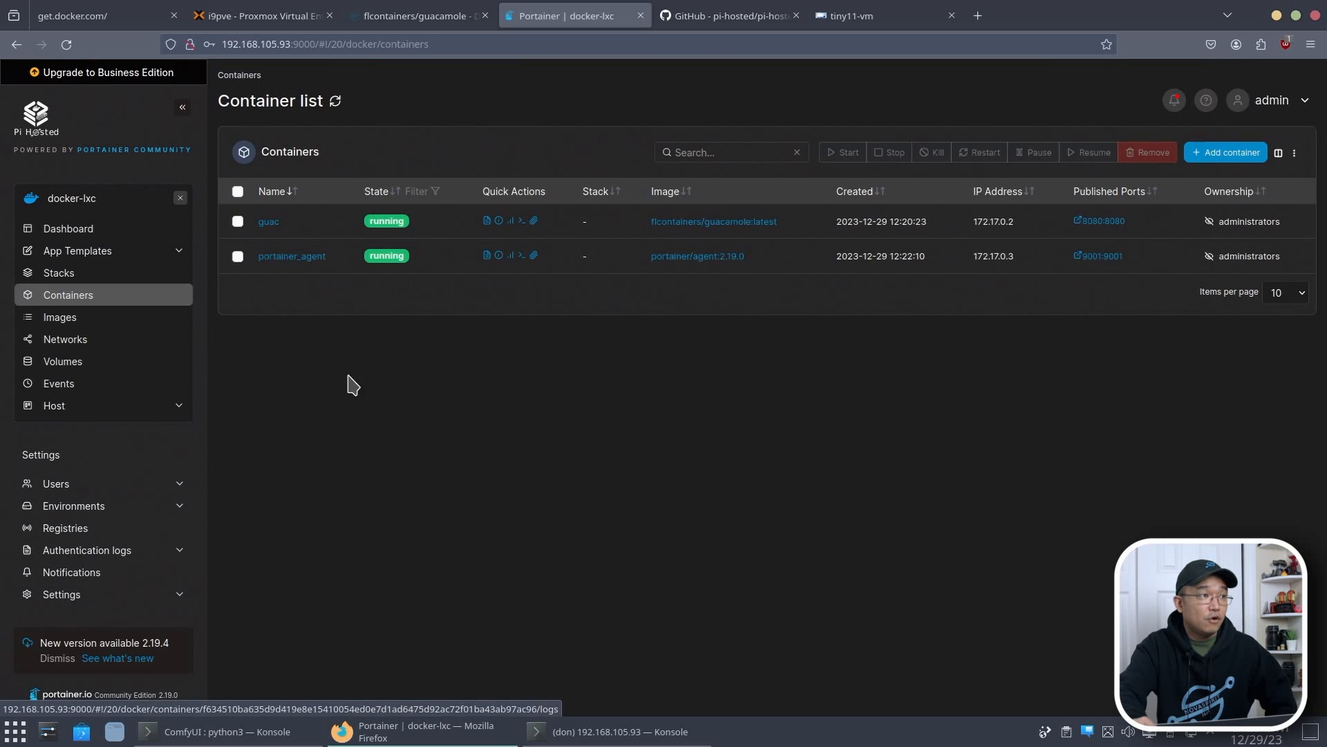
left_click(77, 251)
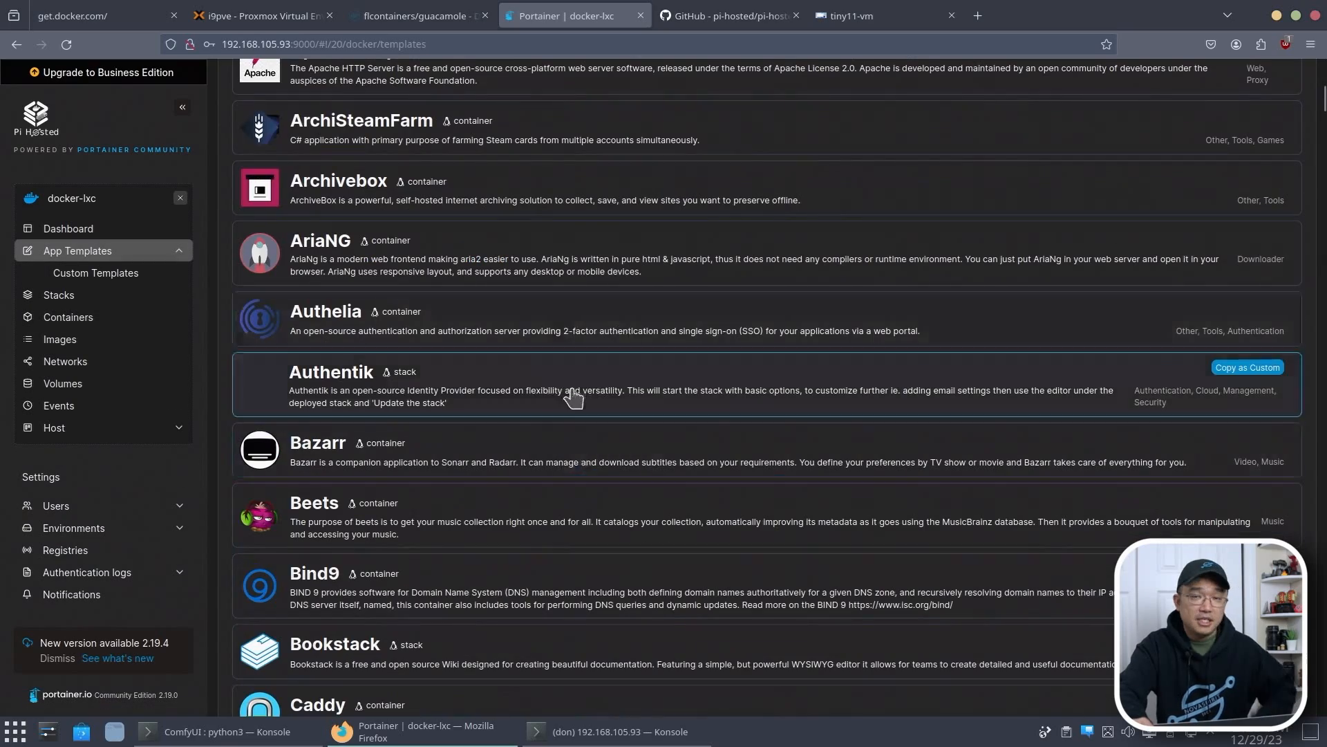
scroll("down", 3)
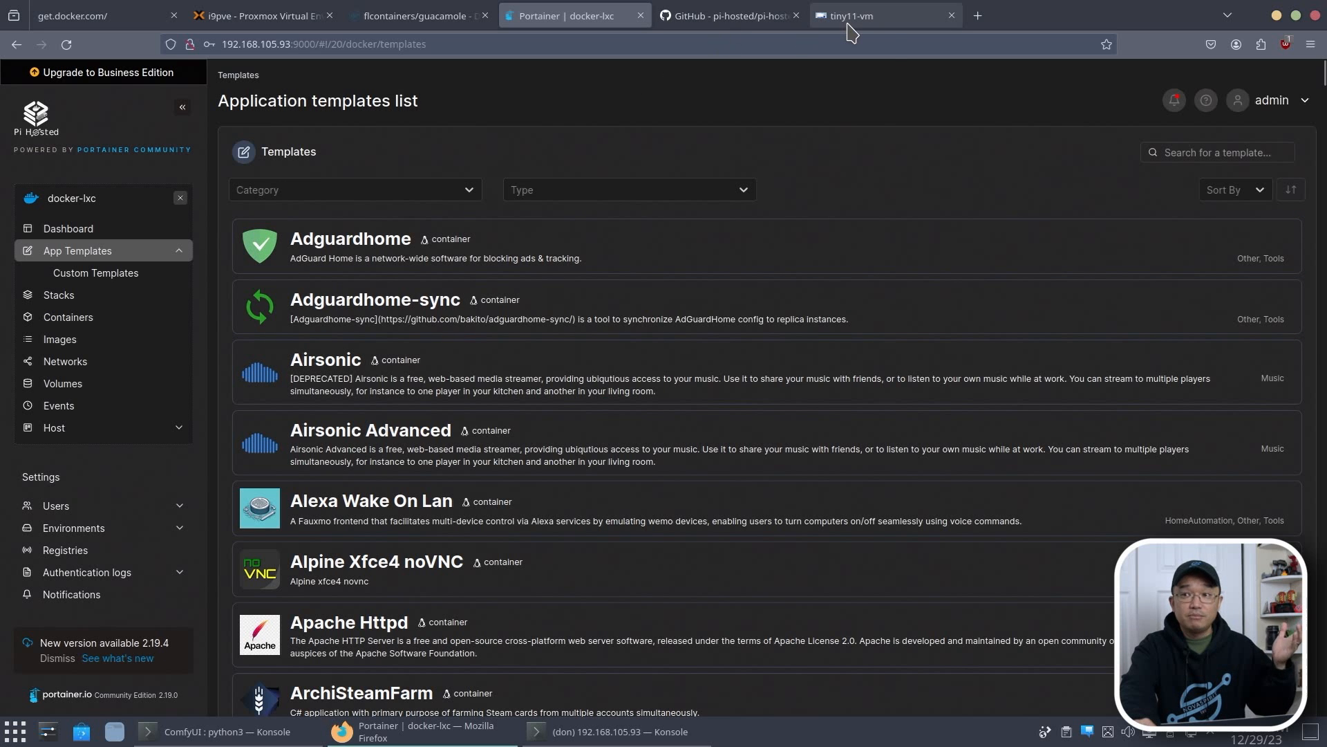
mouse_move(883, 15)
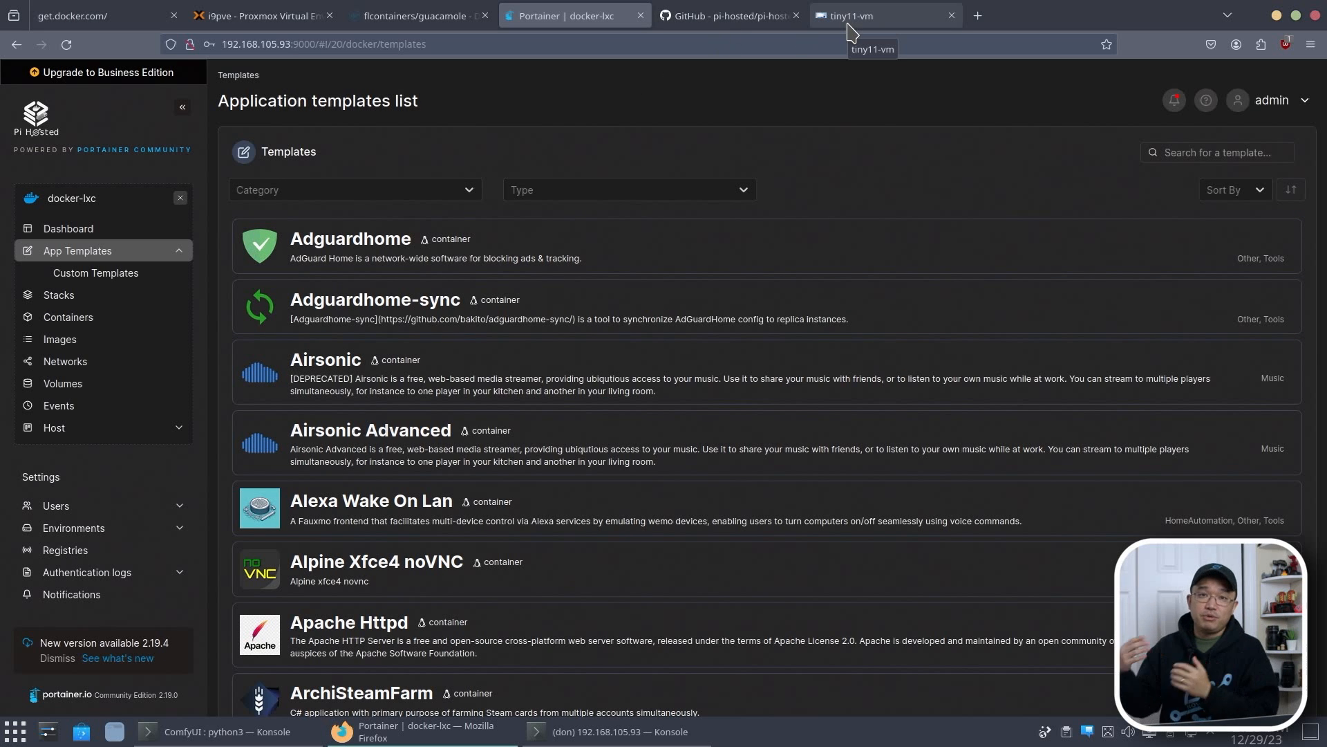